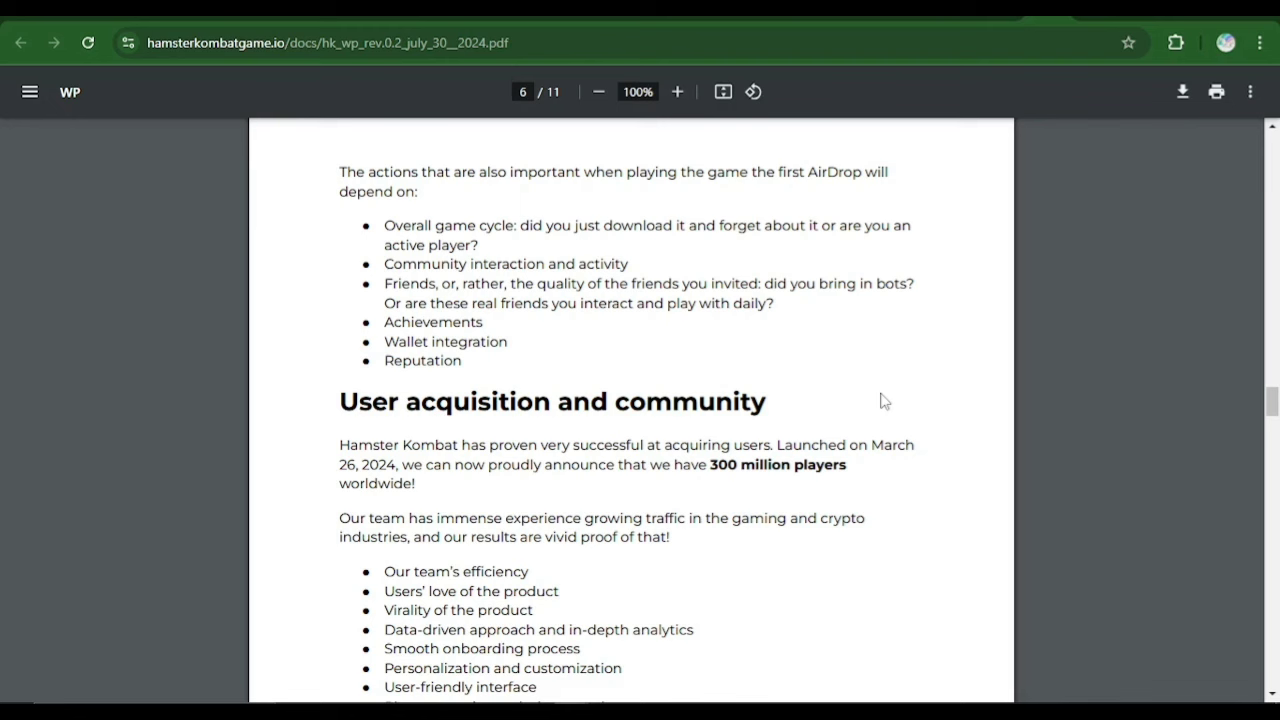
pyautogui.moveTo(855, 235)
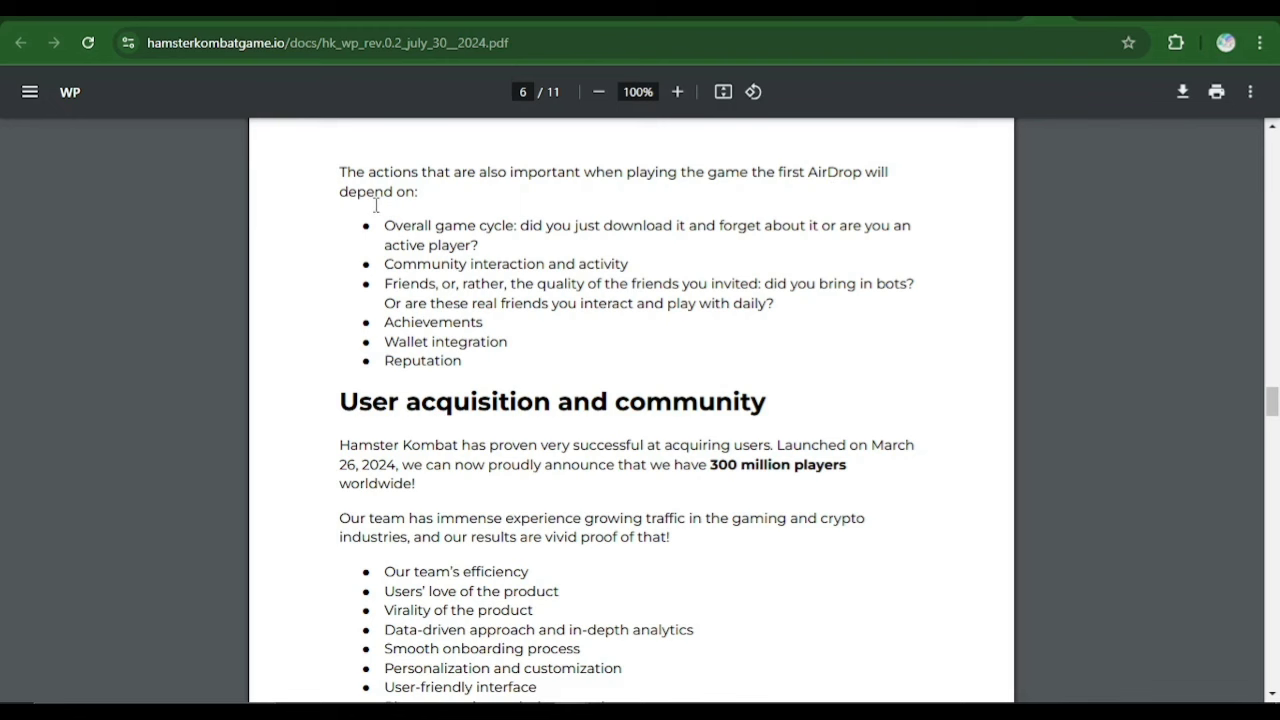
pyautogui.moveTo(397, 218)
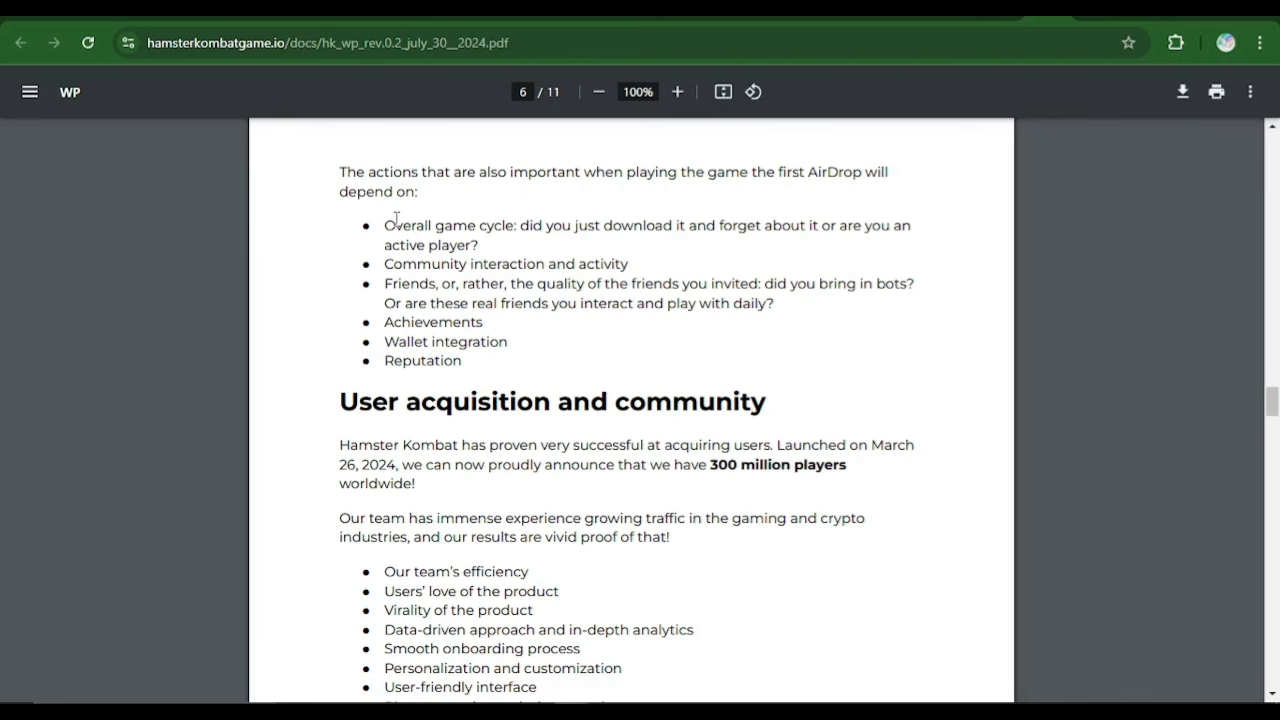
pyautogui.moveTo(517, 234)
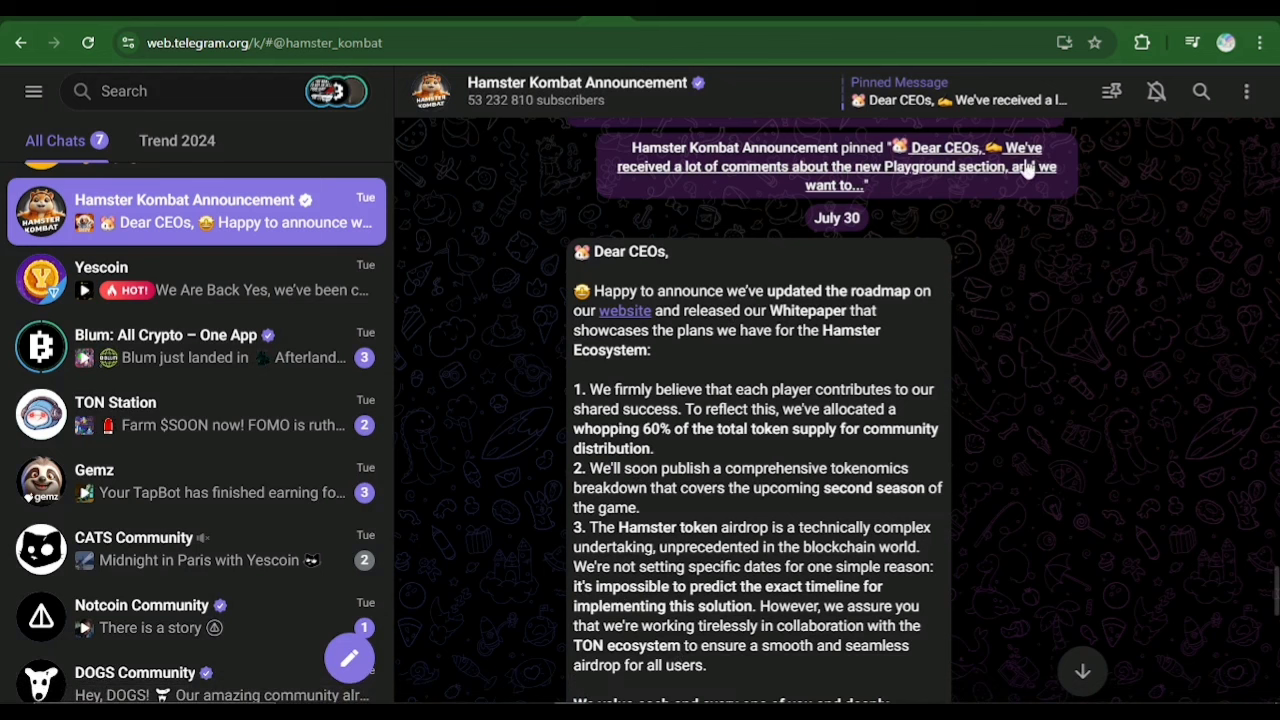
pyautogui.moveTo(1100, 227)
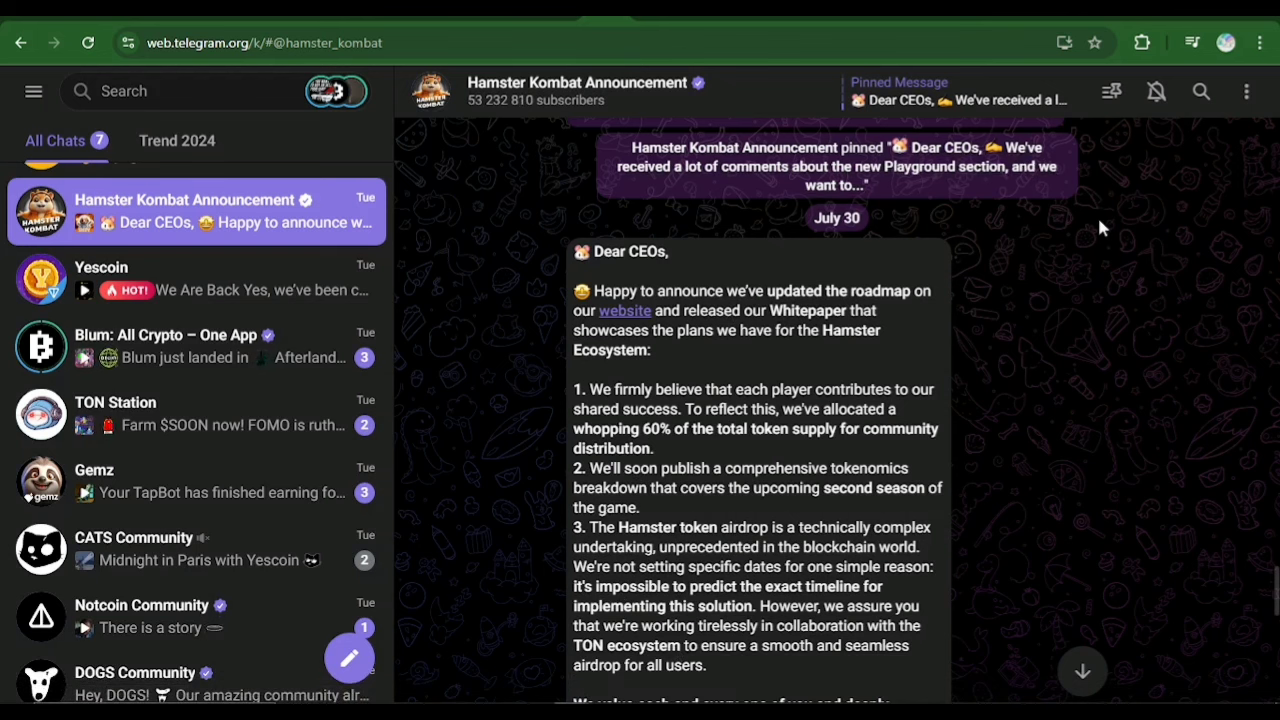
pyautogui.moveTo(1016, 382)
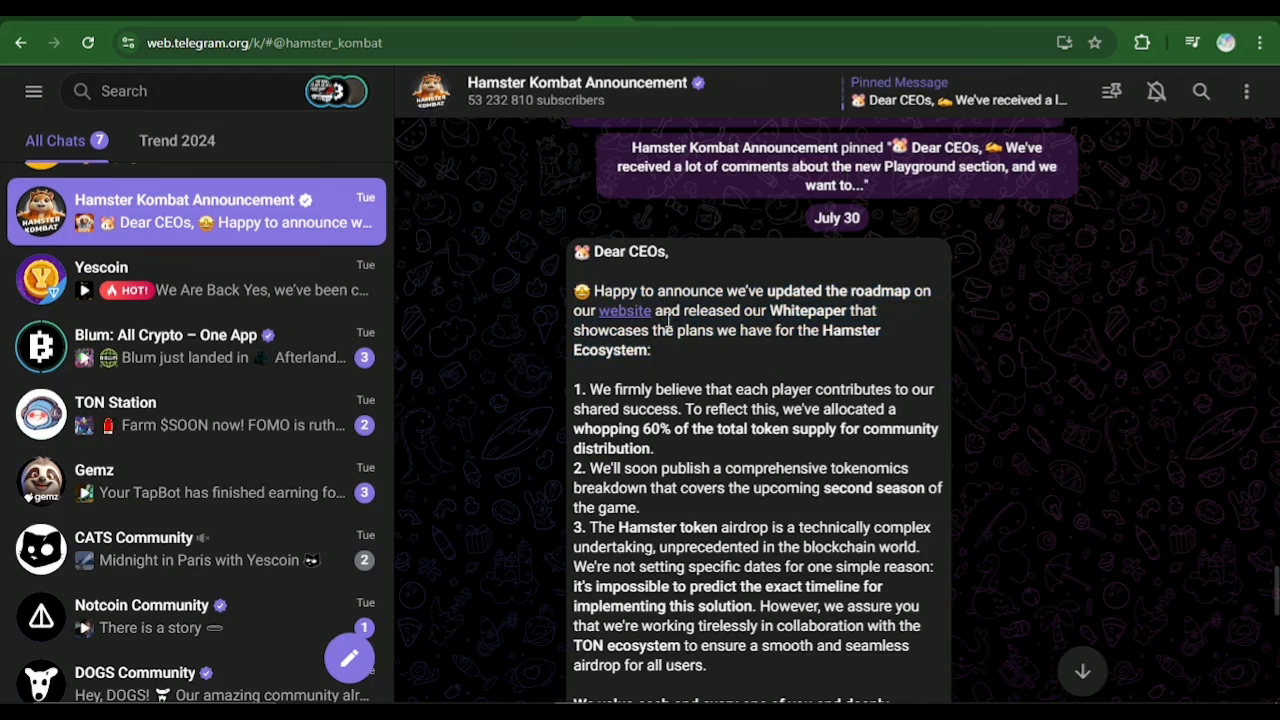
pyautogui.moveTo(936, 285)
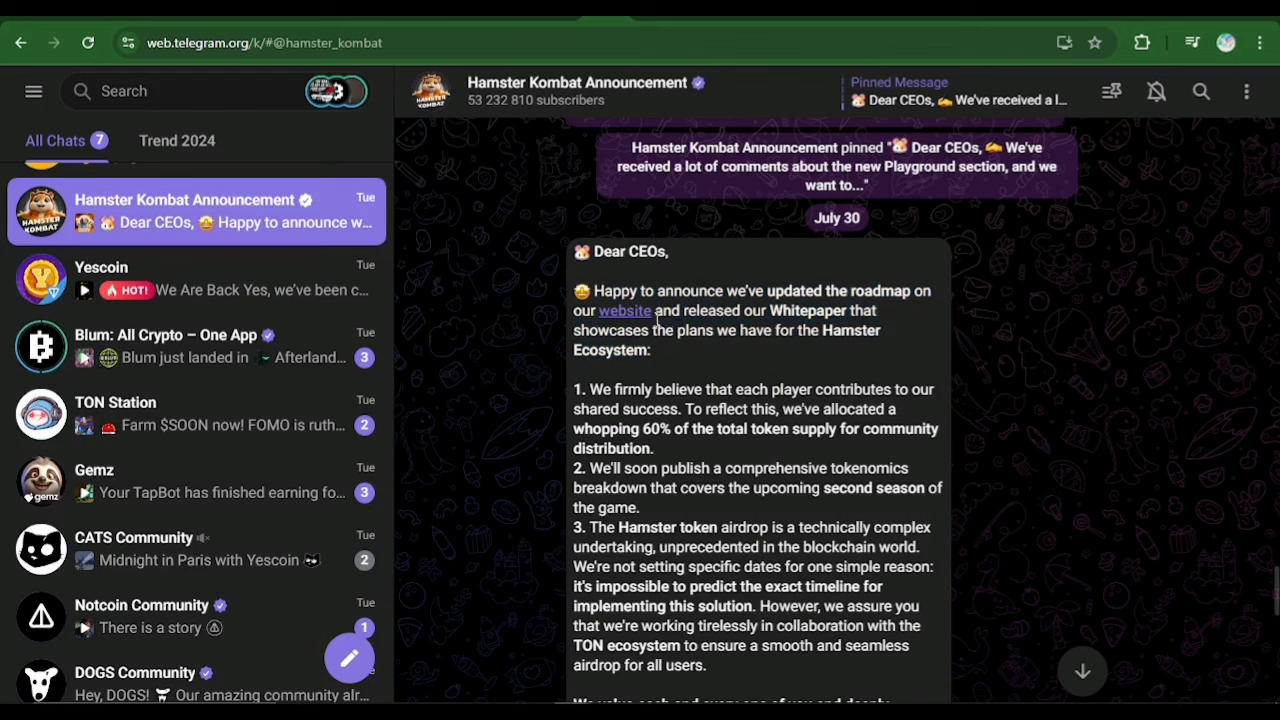
pyautogui.moveTo(815, 311)
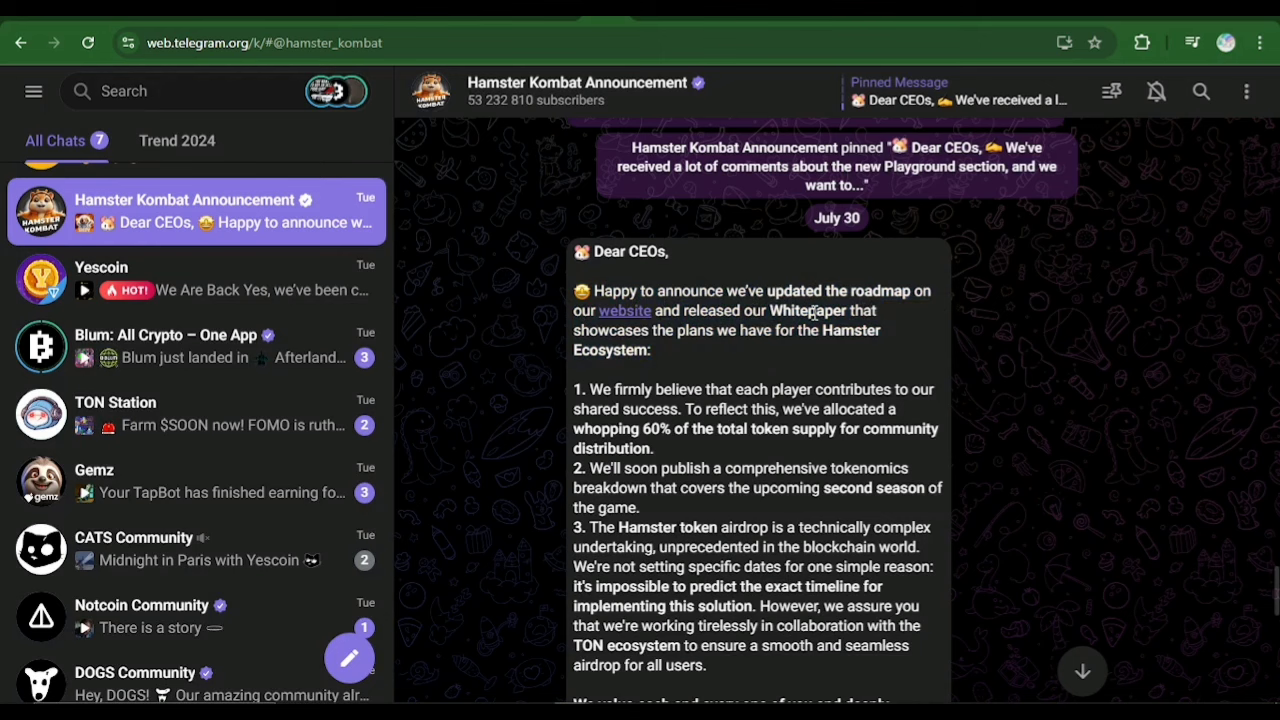
pyautogui.moveTo(715, 368)
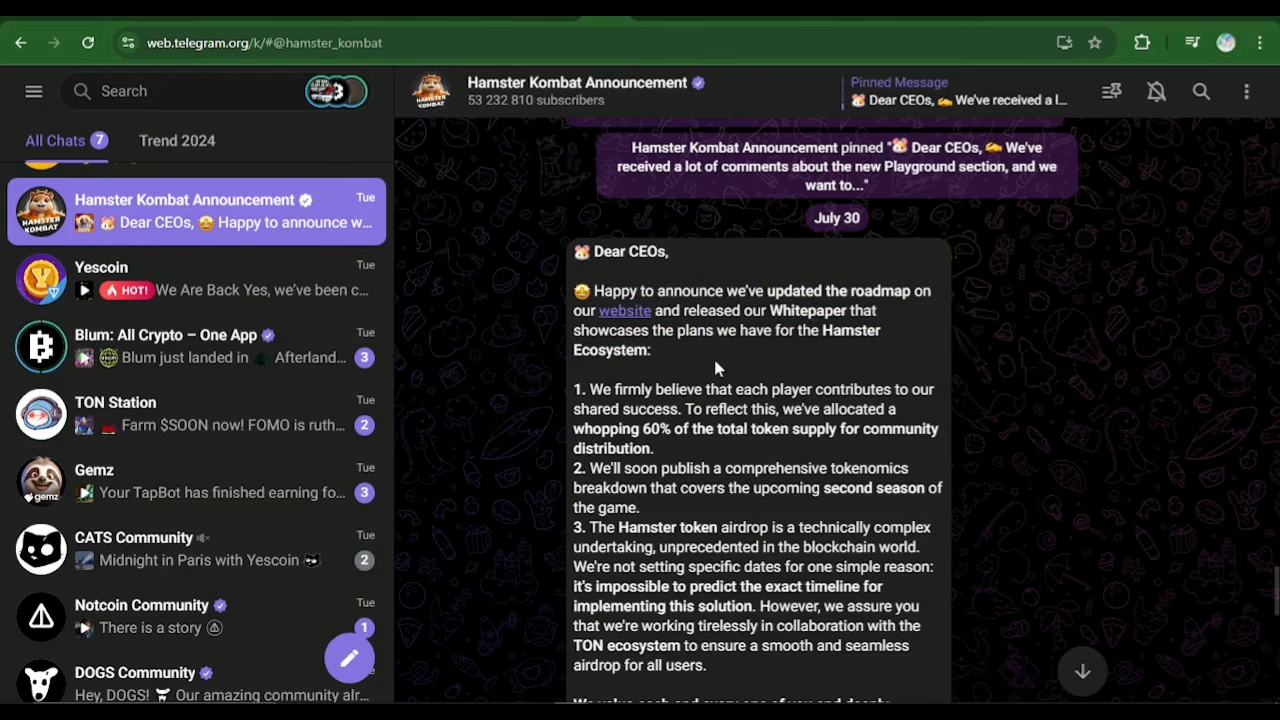
pyautogui.moveTo(675, 375)
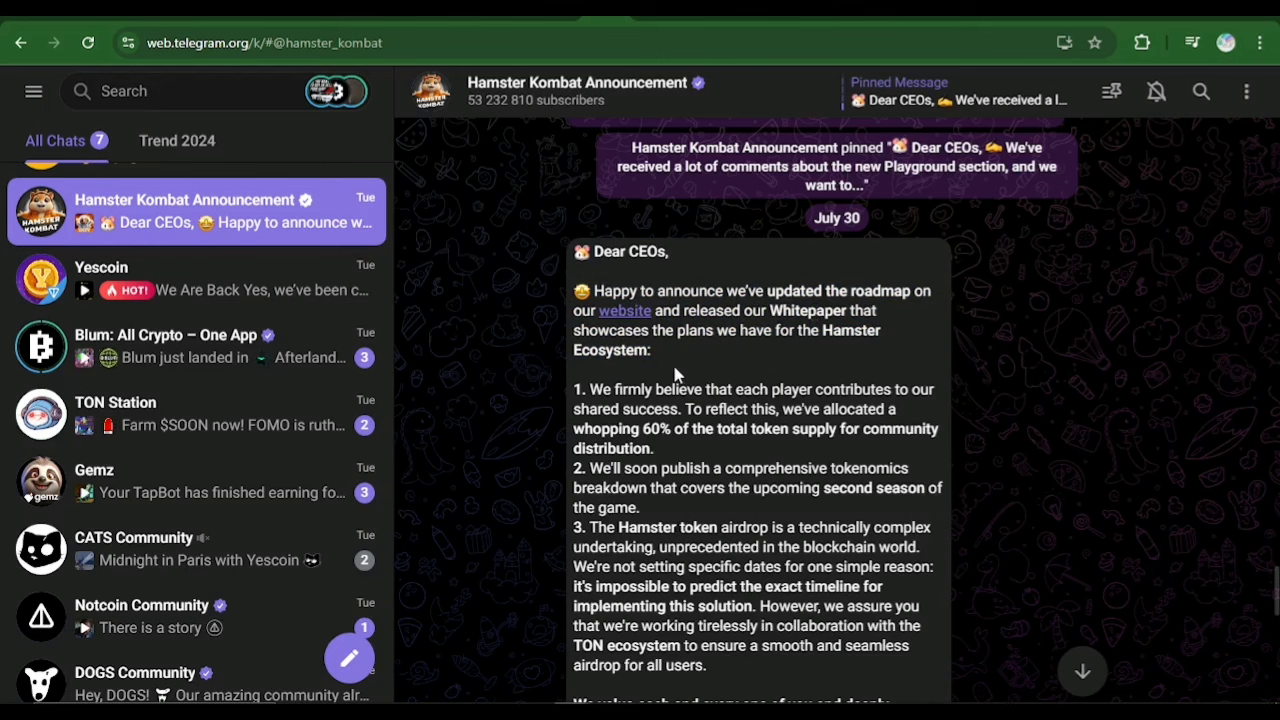
# Scroll the July 30 roadmap post down to its closing paragraphs about trust and season one ending
pyautogui.scroll(-3)
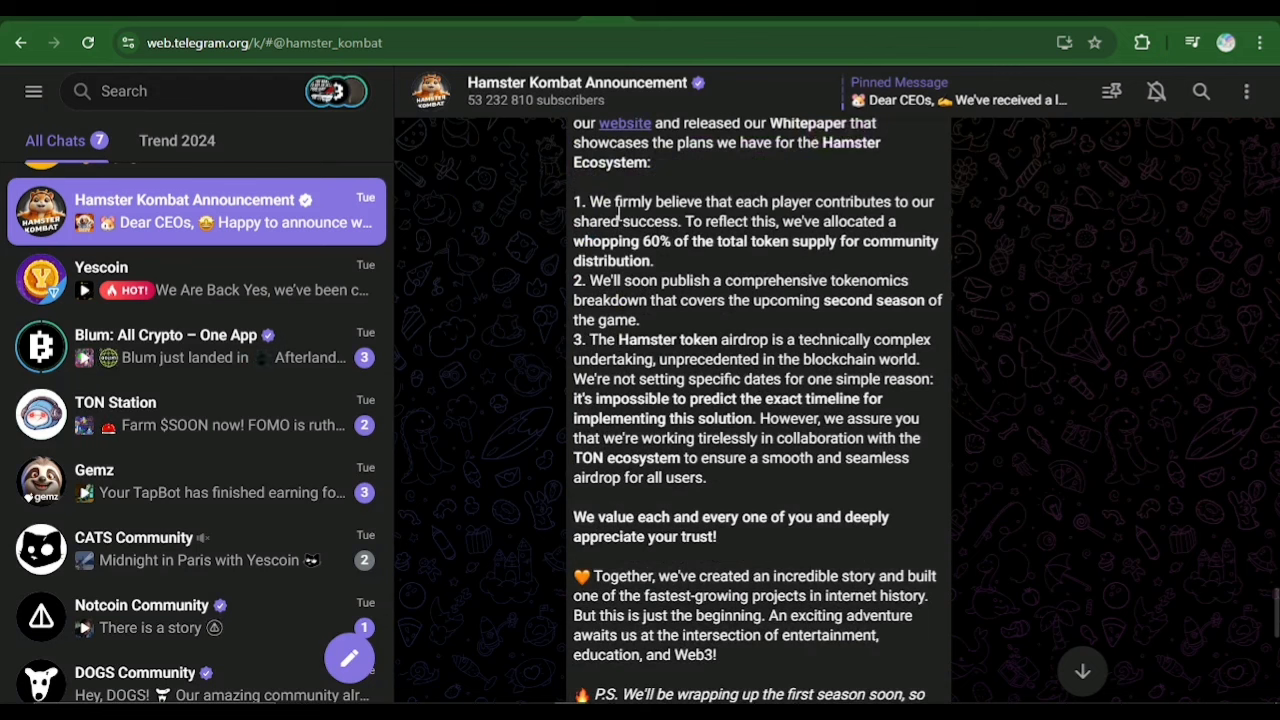
pyautogui.moveTo(798, 190)
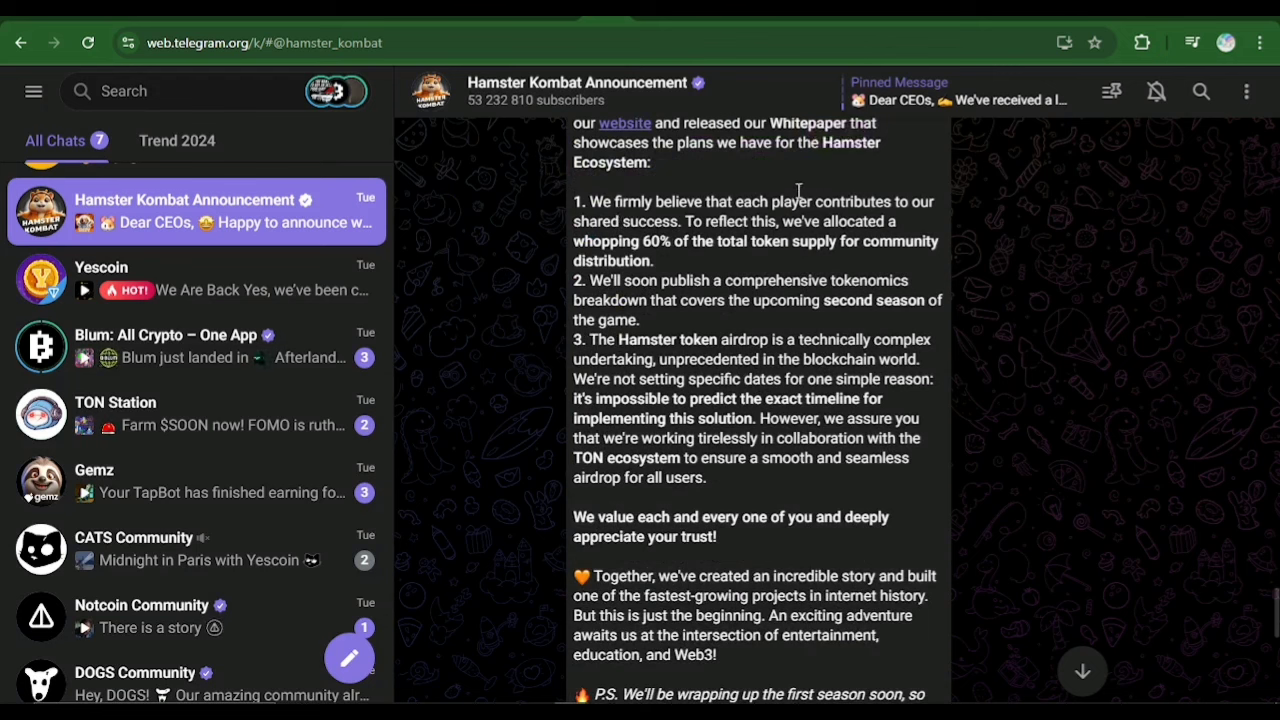
pyautogui.moveTo(885, 173)
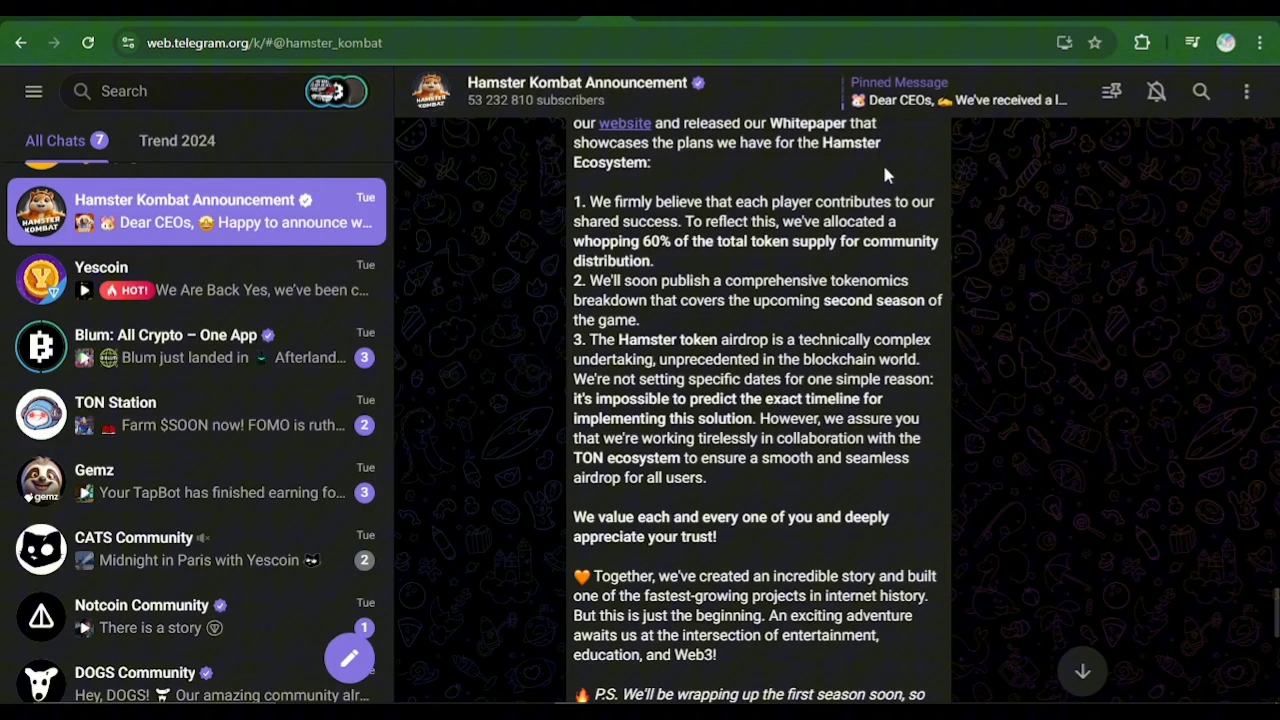
pyautogui.moveTo(951, 258)
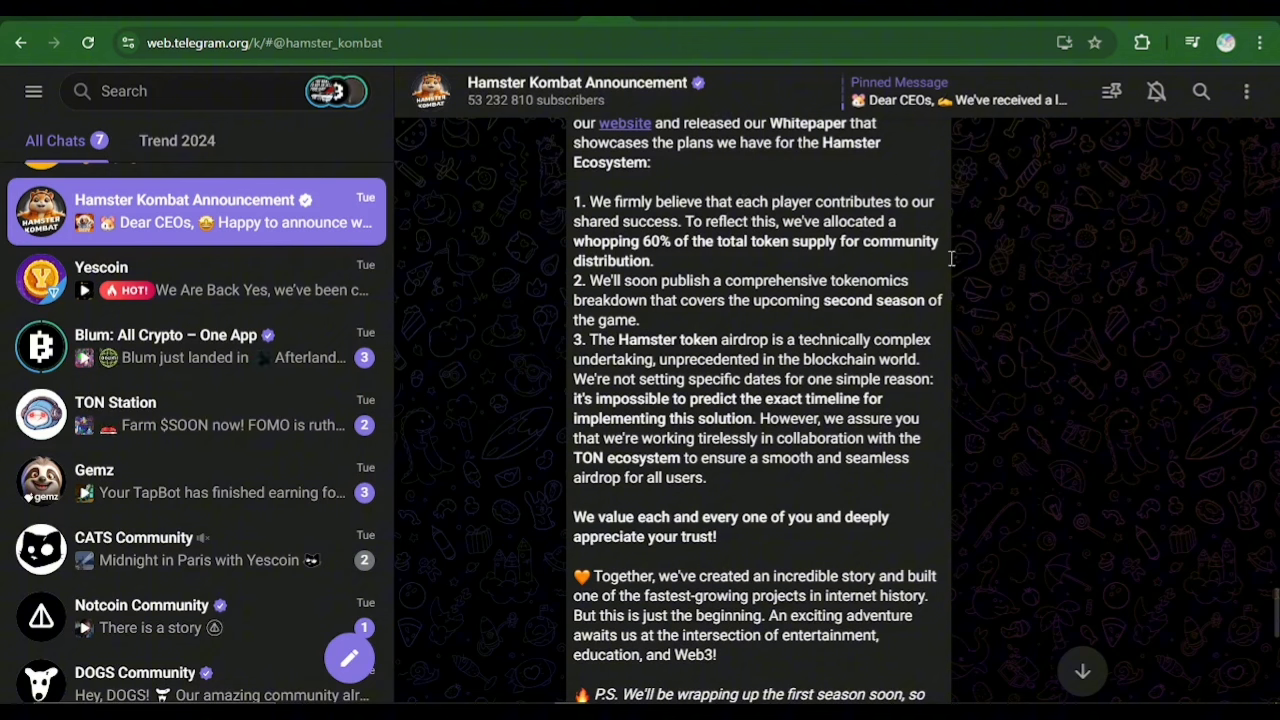
pyautogui.moveTo(1100, 190)
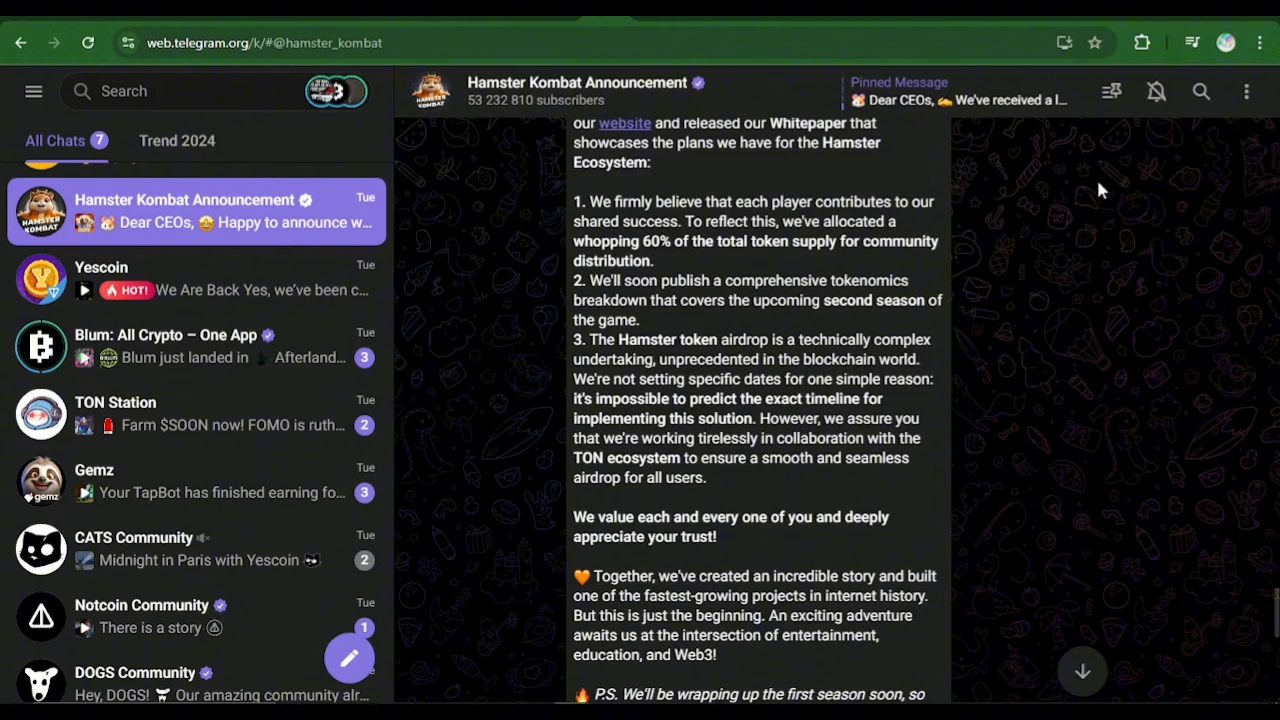
pyautogui.moveTo(1003, 292)
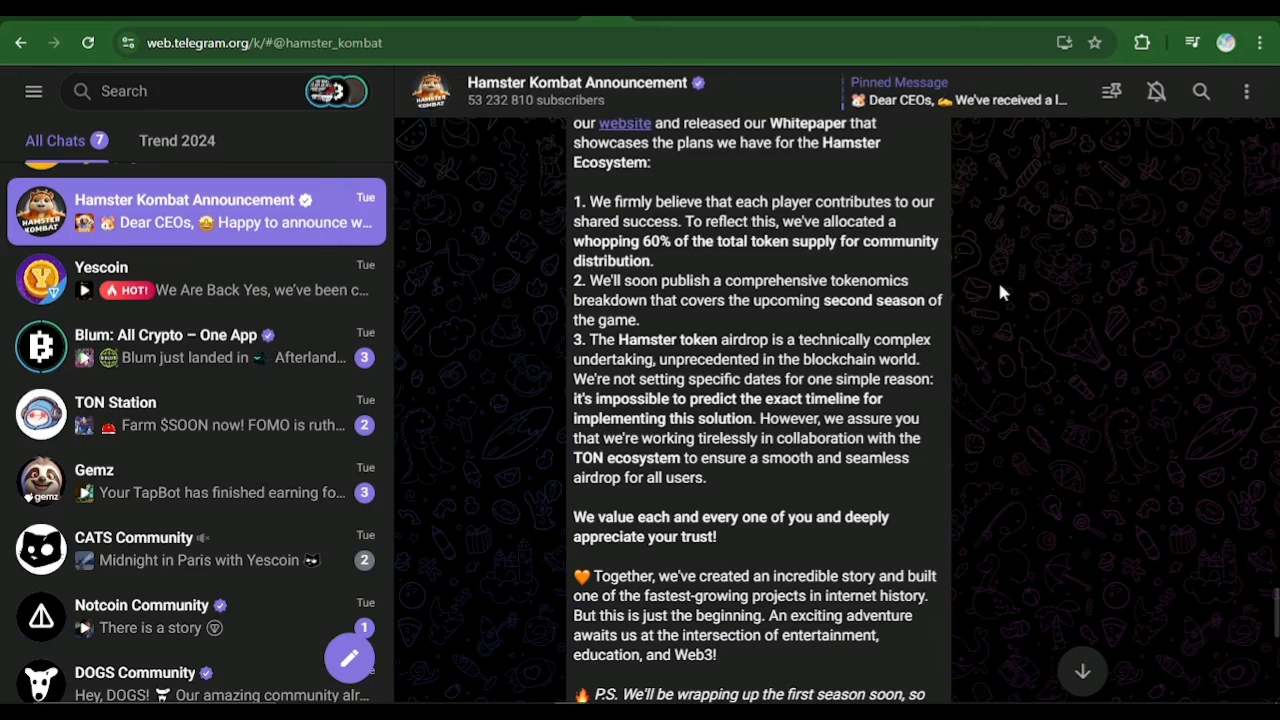
pyautogui.moveTo(652, 233)
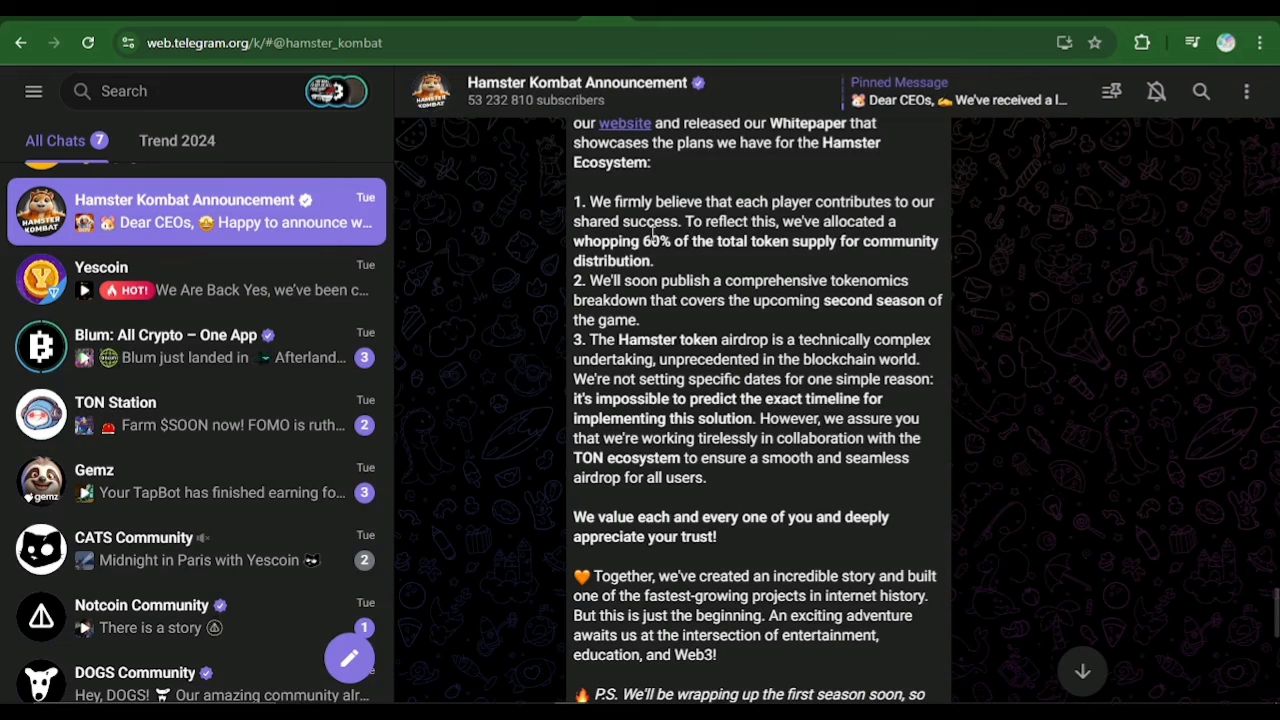
pyautogui.moveTo(940, 258)
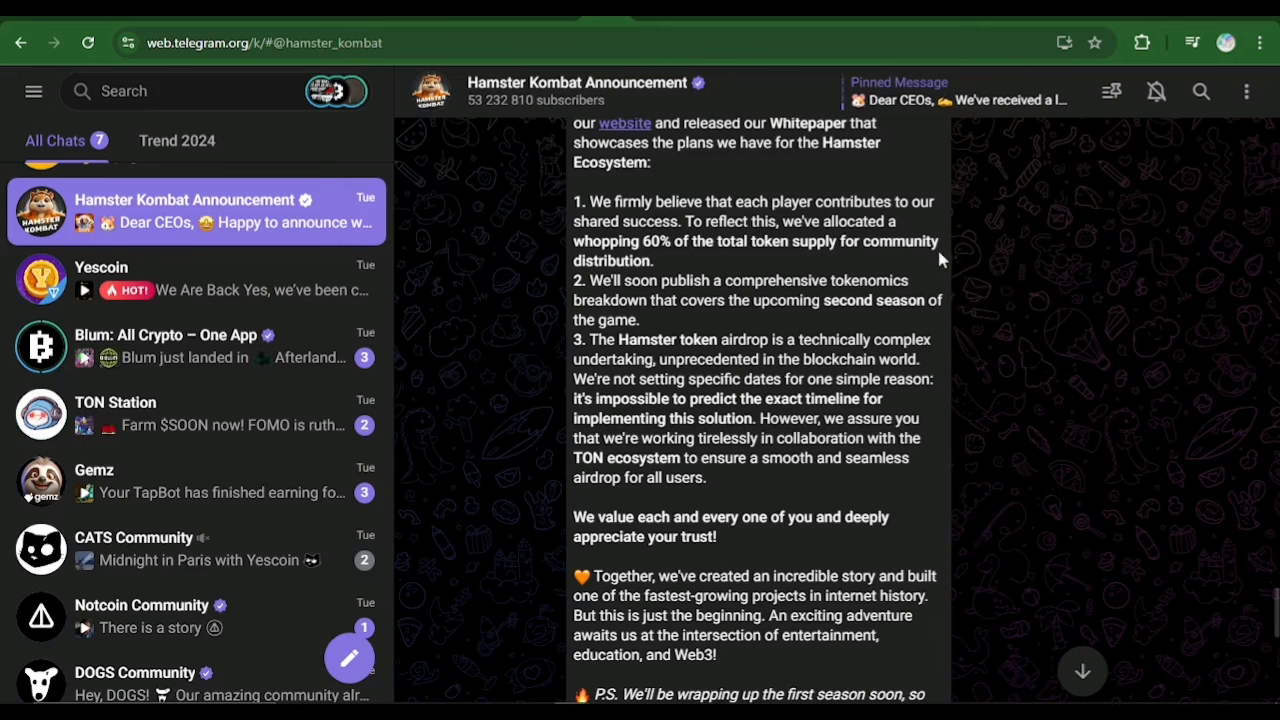
pyautogui.moveTo(985, 287)
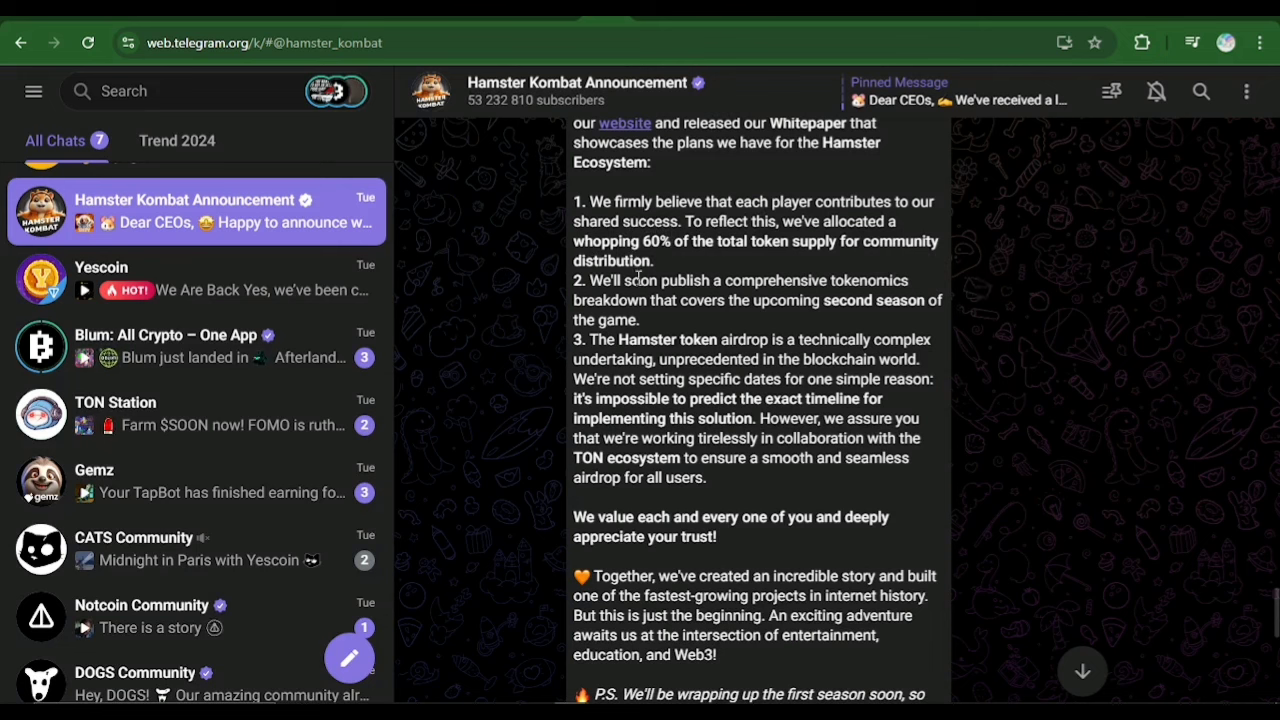
pyautogui.moveTo(810, 318)
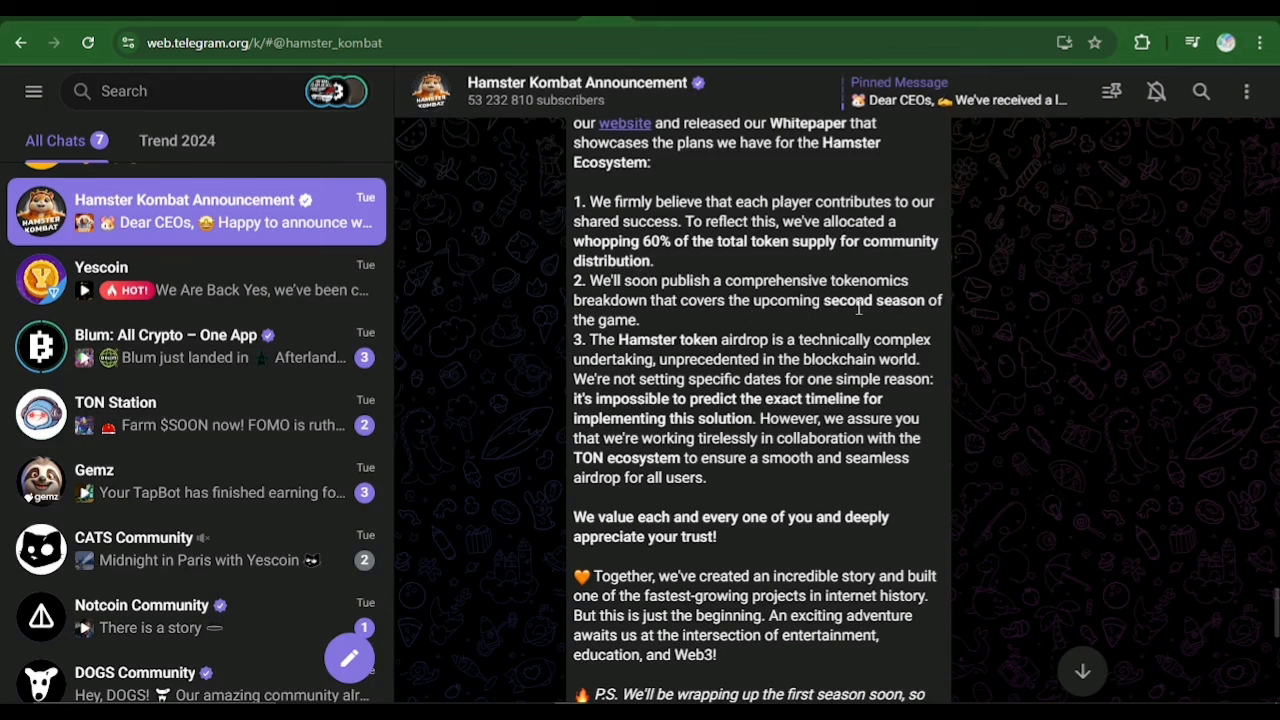
pyautogui.moveTo(695, 330)
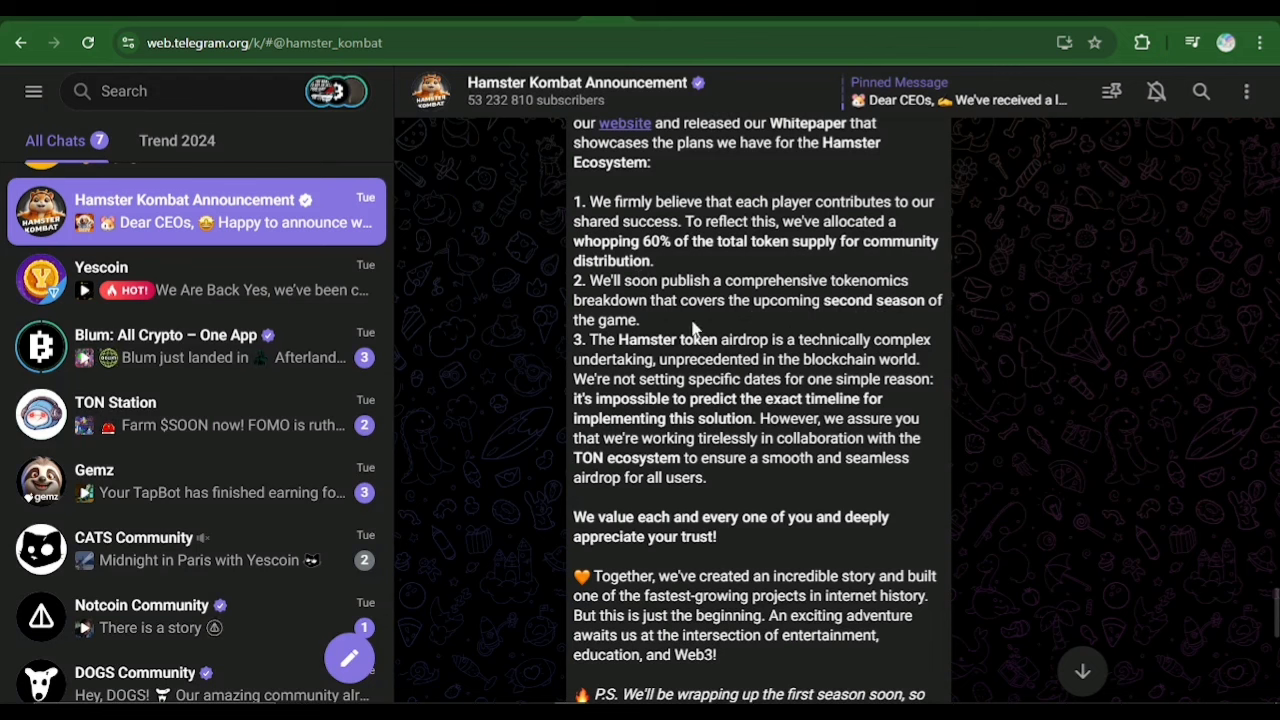
pyautogui.moveTo(723, 320)
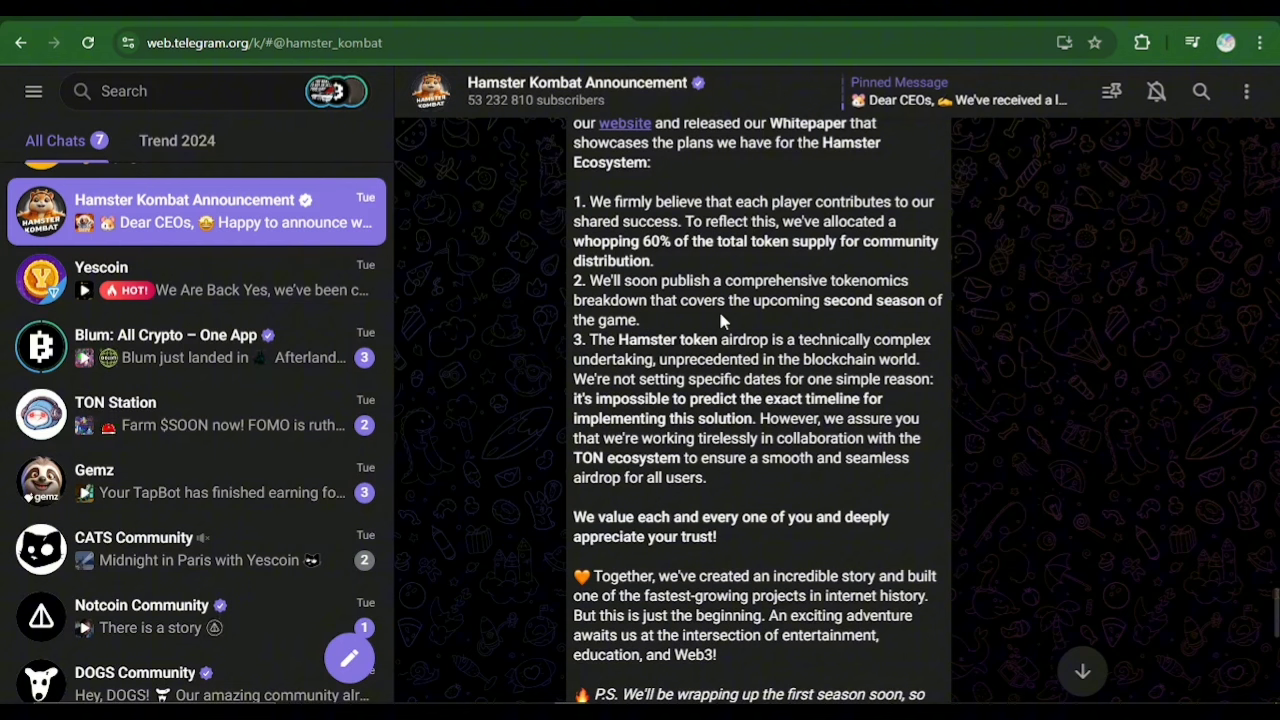
pyautogui.moveTo(770, 321)
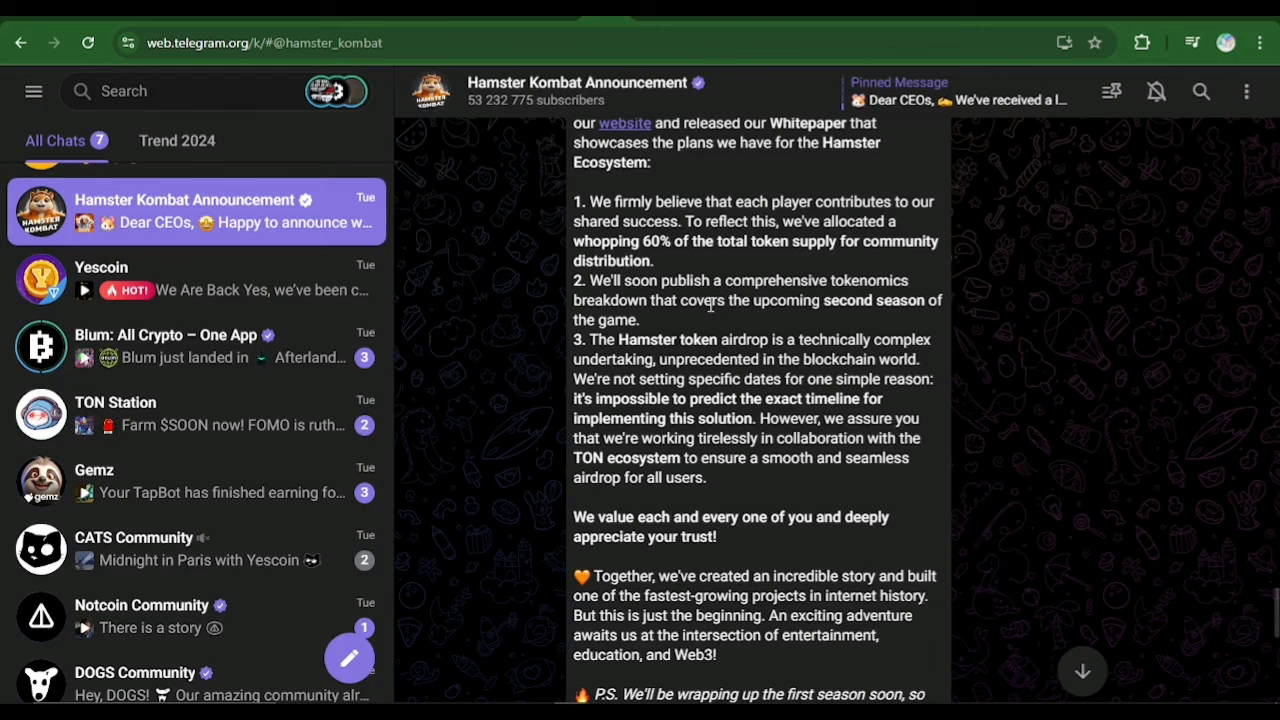
pyautogui.moveTo(920, 304)
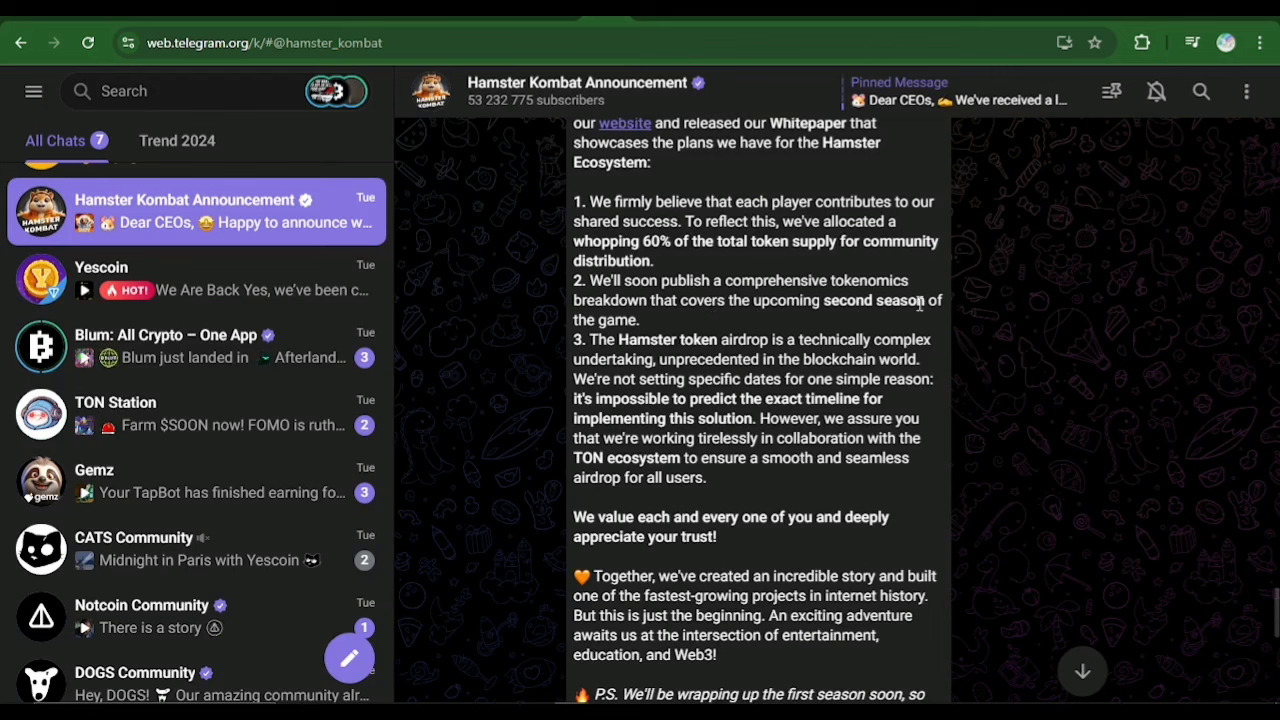
pyautogui.moveTo(822, 290)
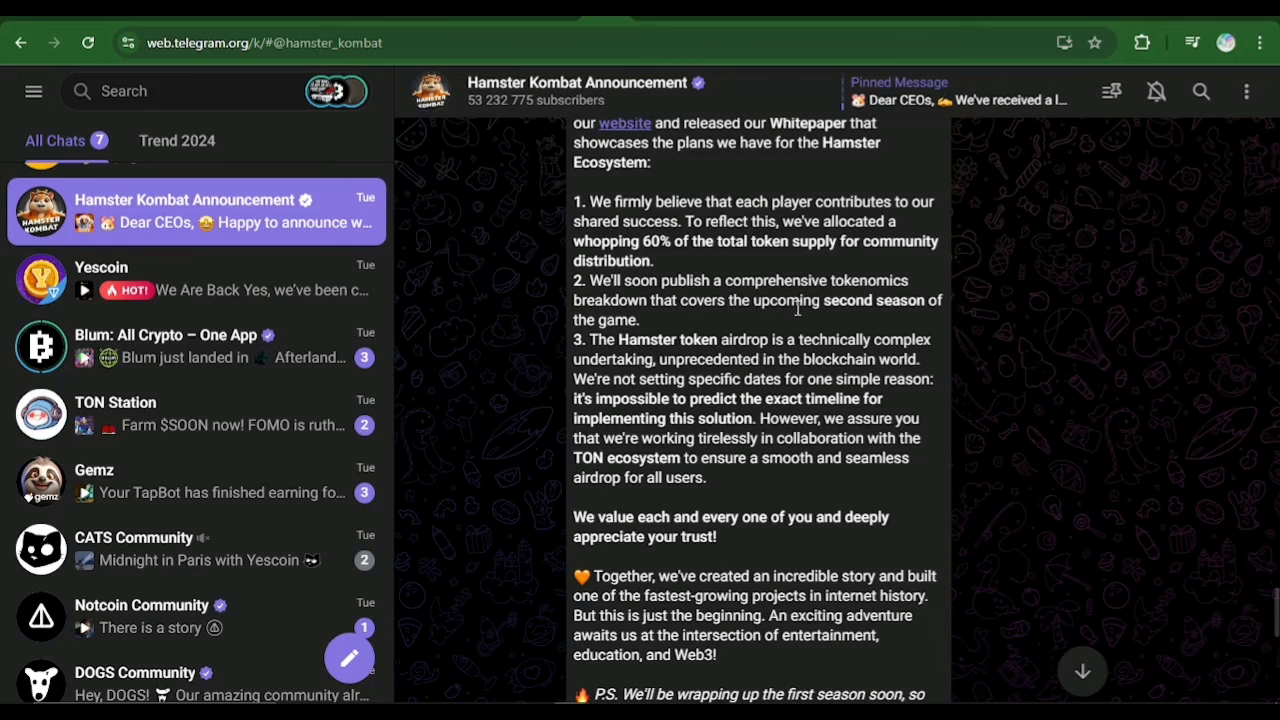
pyautogui.moveTo(602, 341)
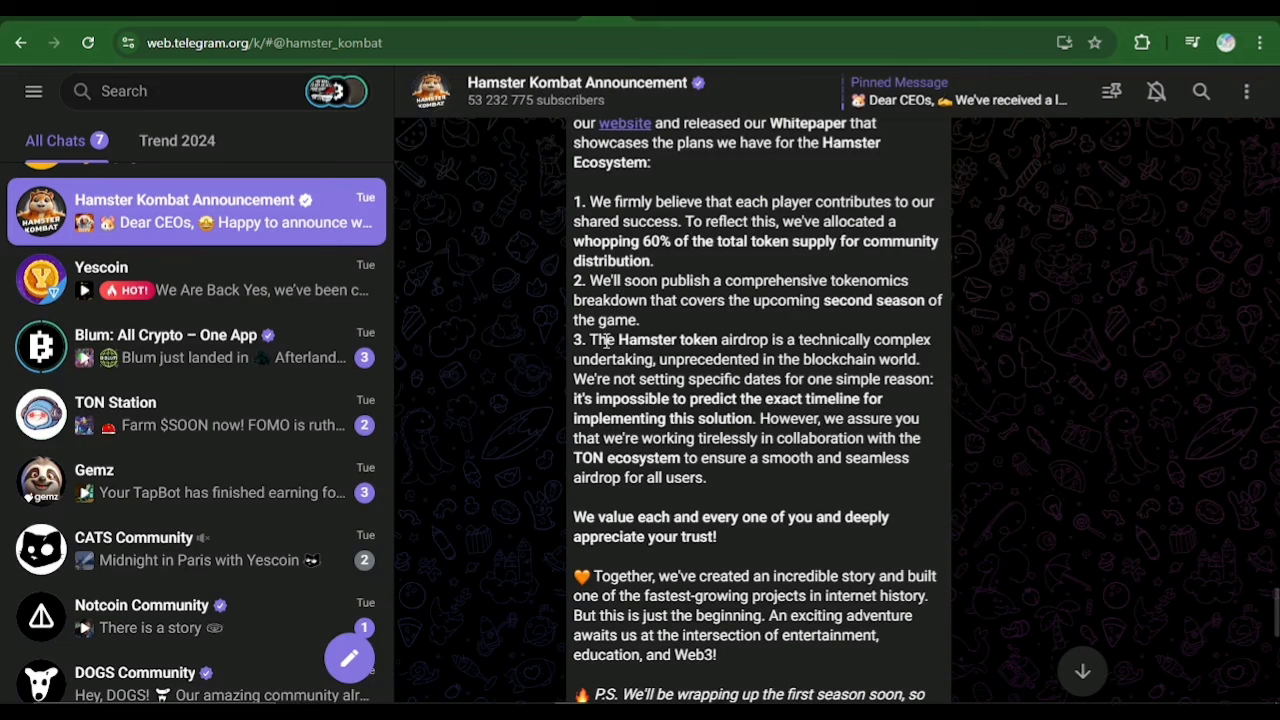
pyautogui.moveTo(925, 370)
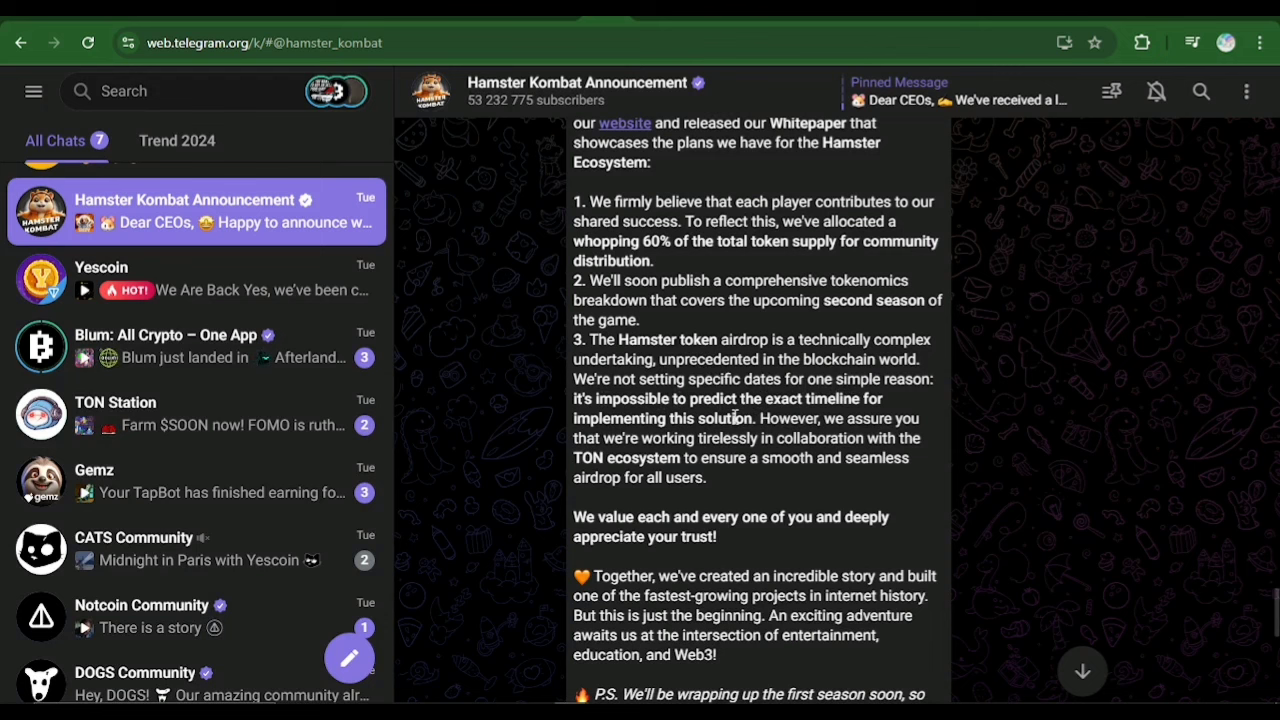
pyautogui.moveTo(730, 452)
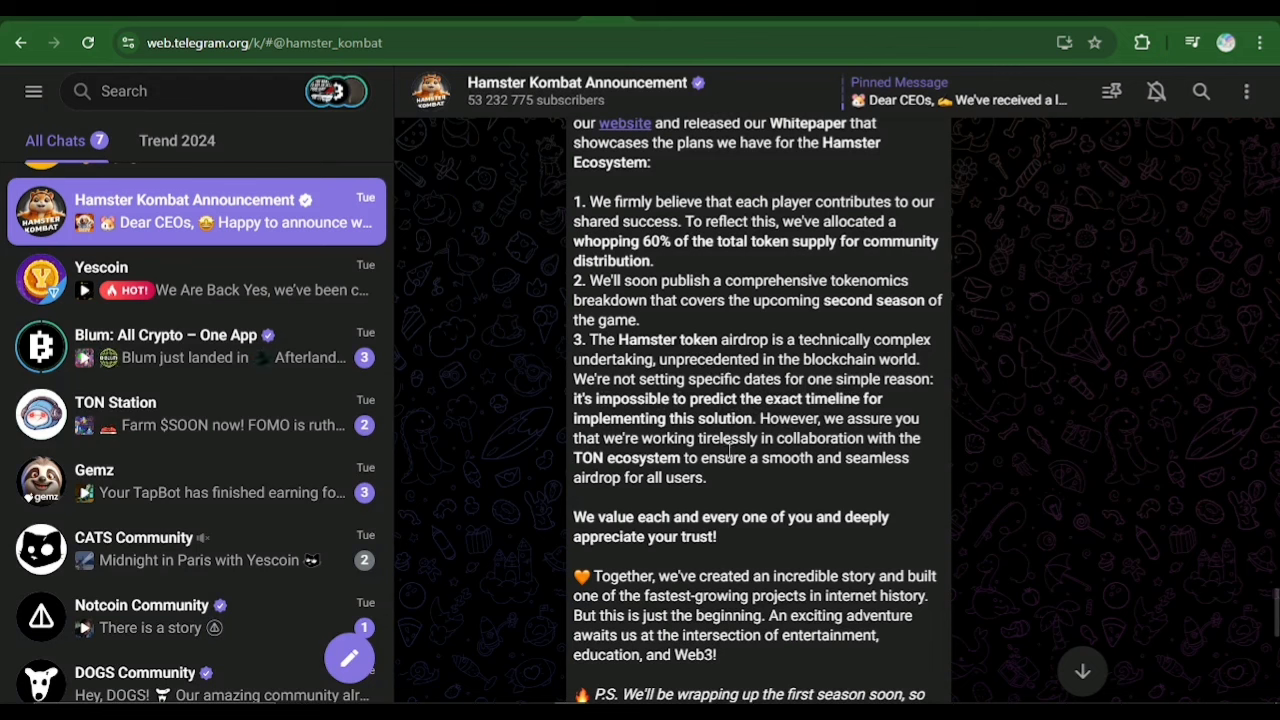
pyautogui.moveTo(878, 446)
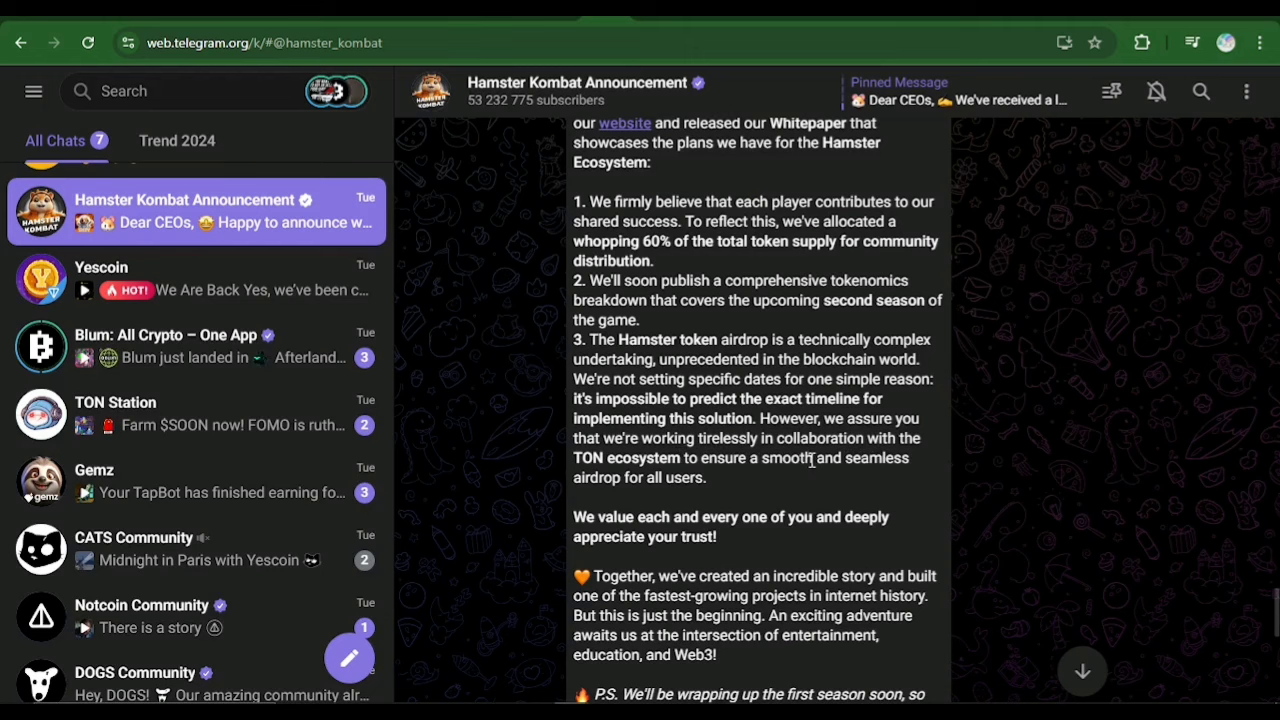
pyautogui.scroll(-3)
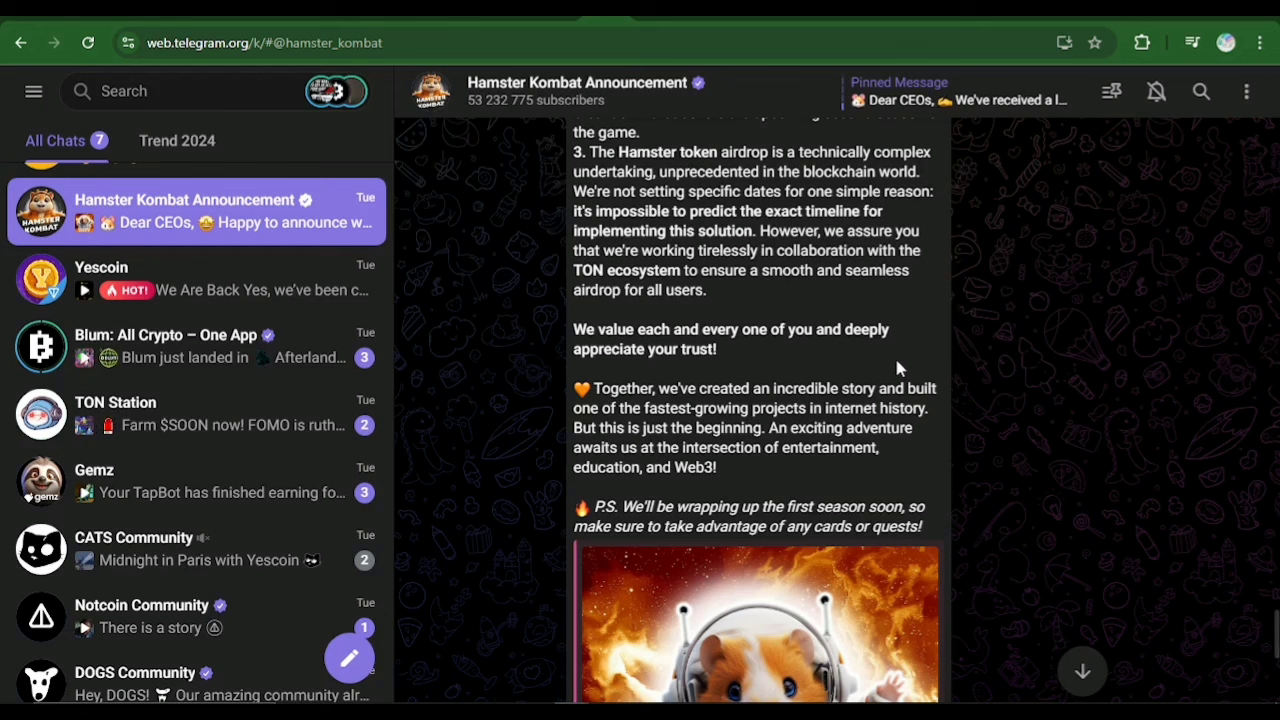
pyautogui.moveTo(875, 430)
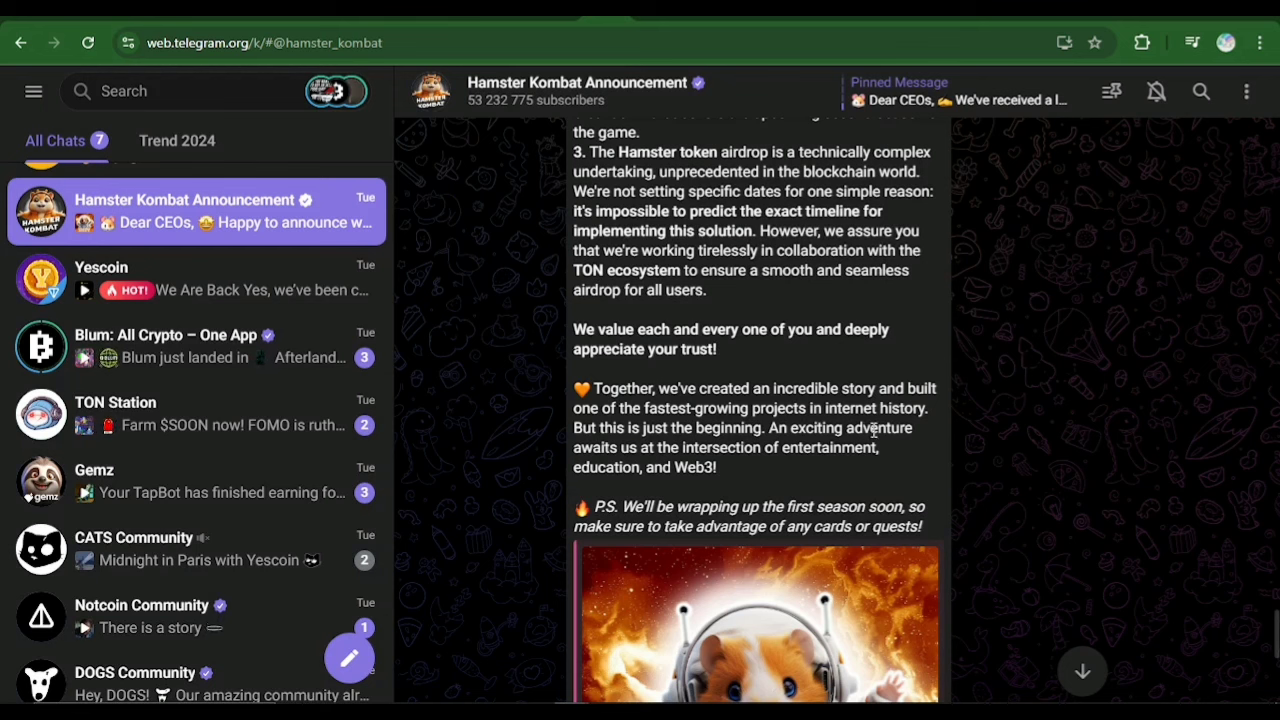
pyautogui.moveTo(641, 437)
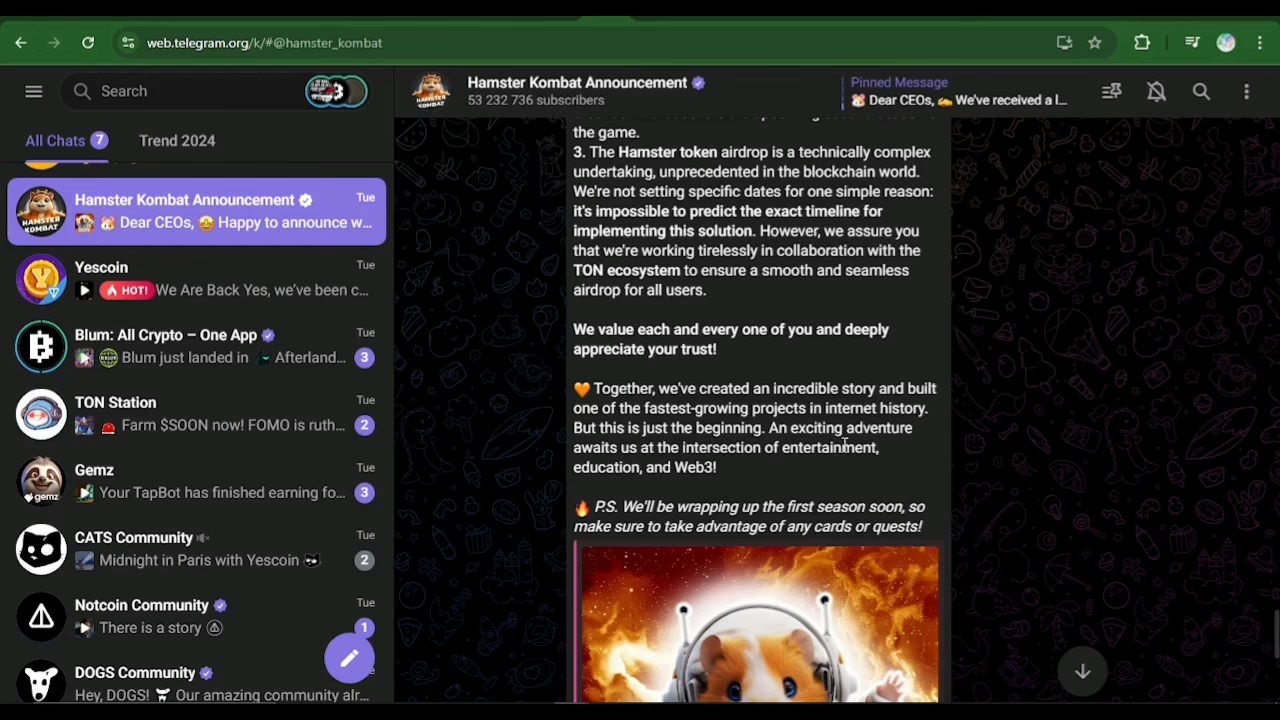
pyautogui.moveTo(740, 472)
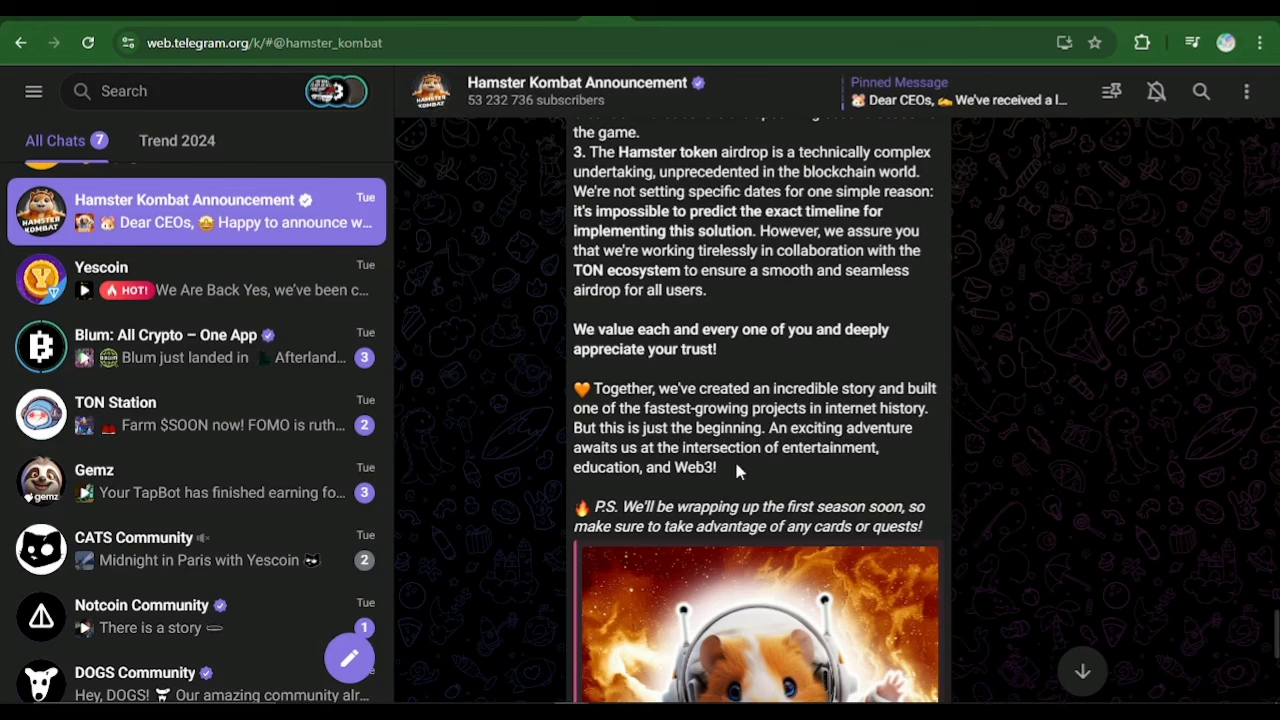
pyautogui.moveTo(673, 498)
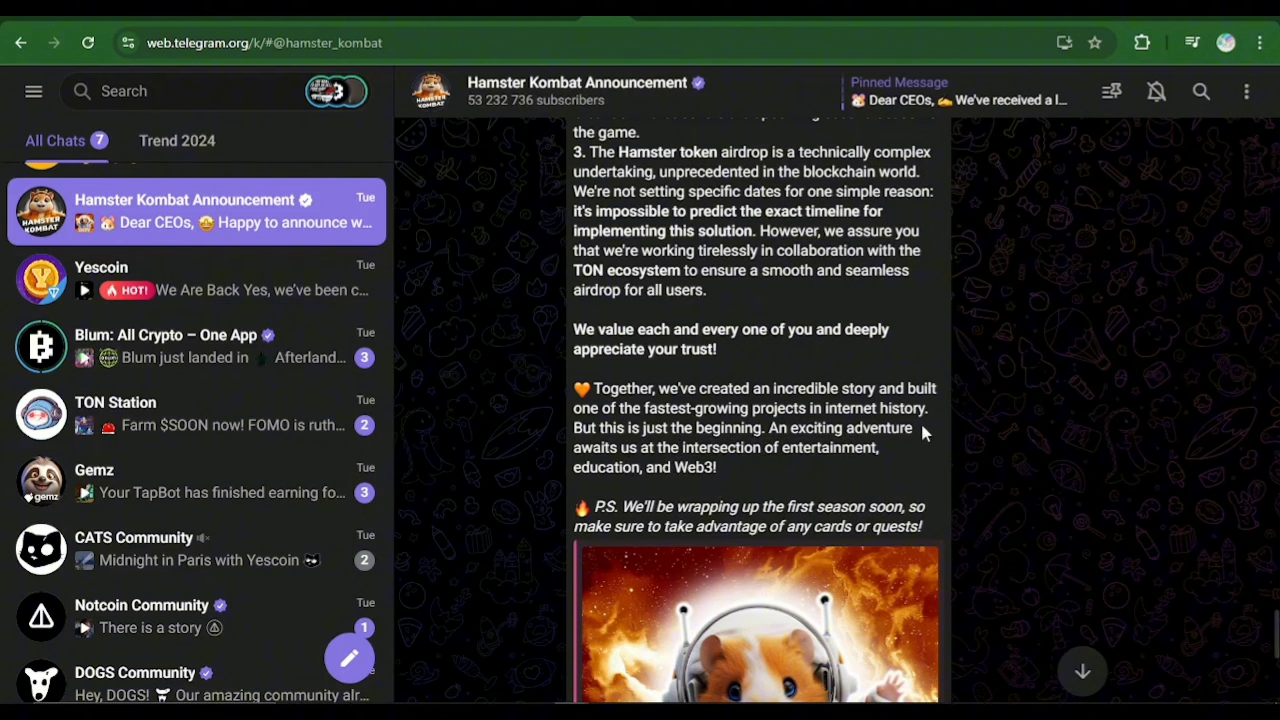
pyautogui.moveTo(910, 490)
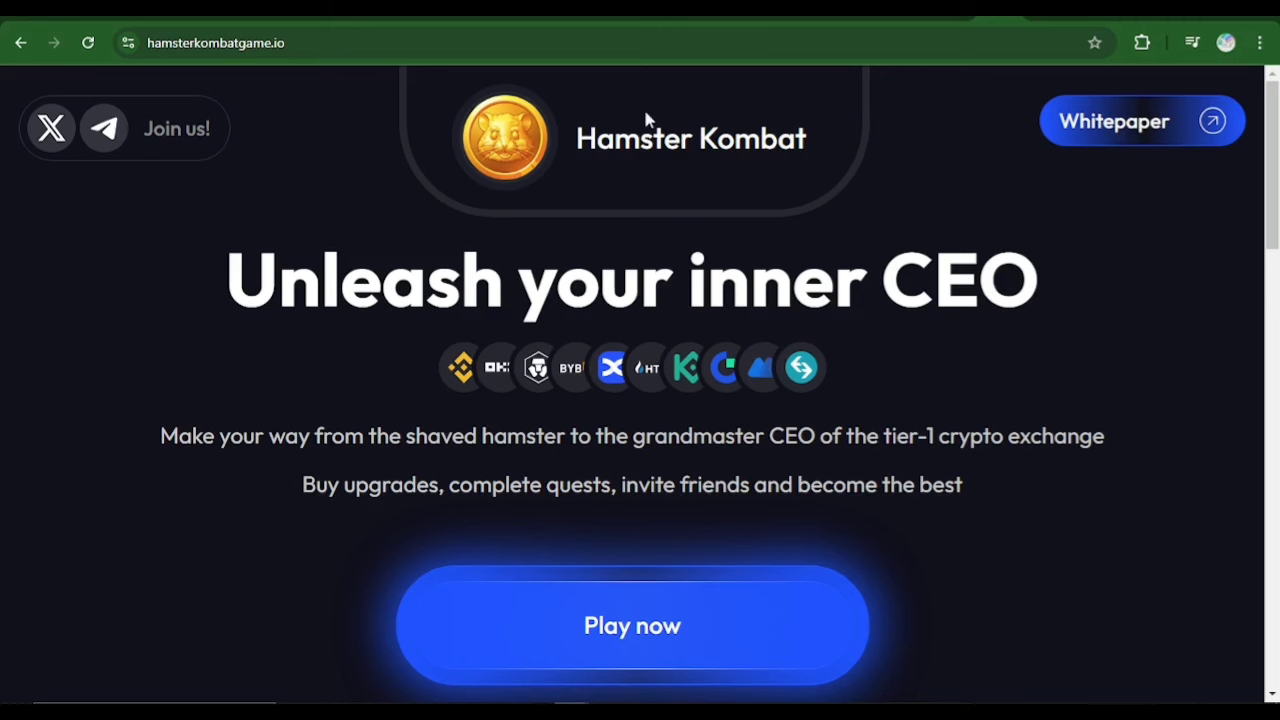
# Scroll the roadmap to the July 2024 and Upcoming cards, then open the older Q3–Q4 2024 roadmap image
pyautogui.scroll(-3)
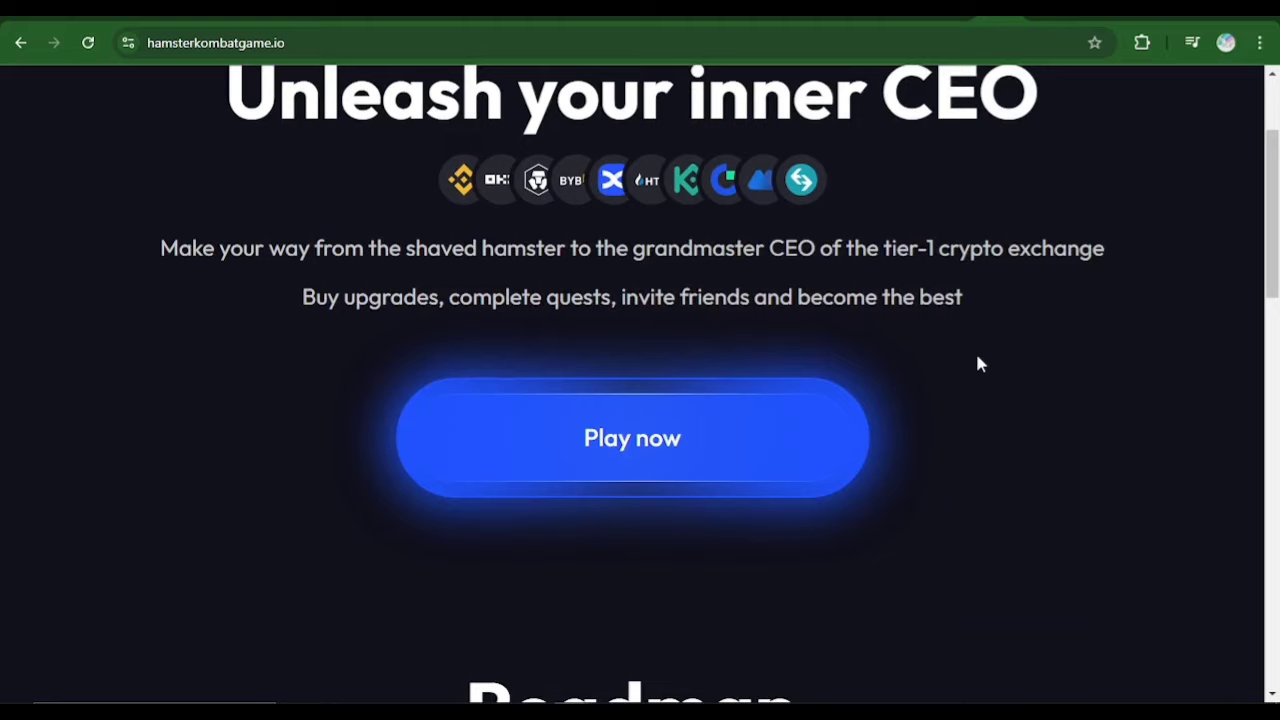
pyautogui.scroll(-3)
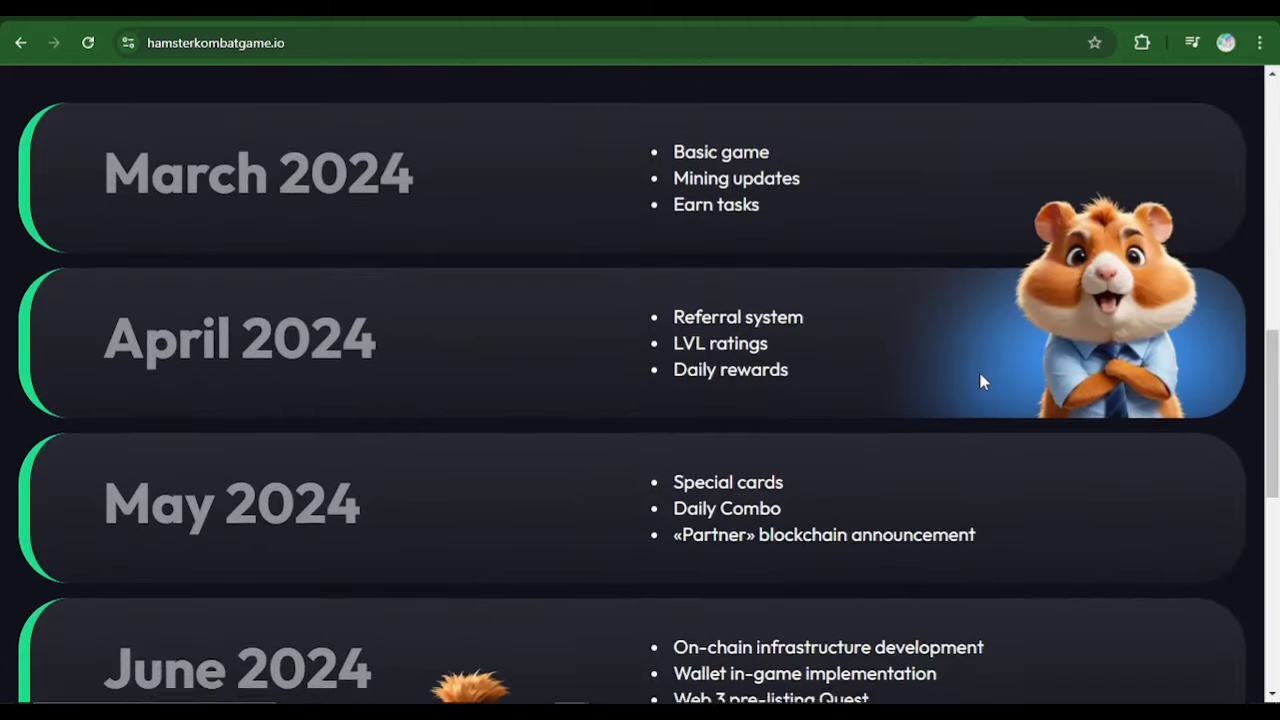
pyautogui.scroll(-3)
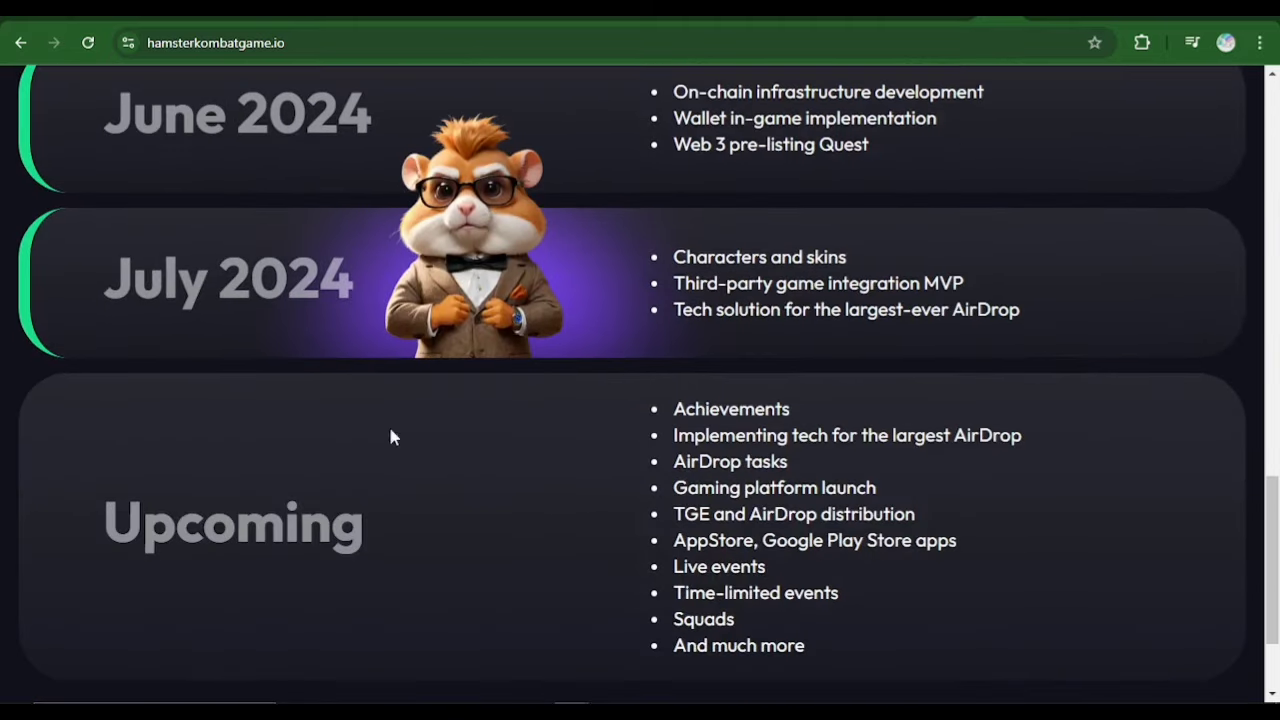
pyautogui.moveTo(218, 258)
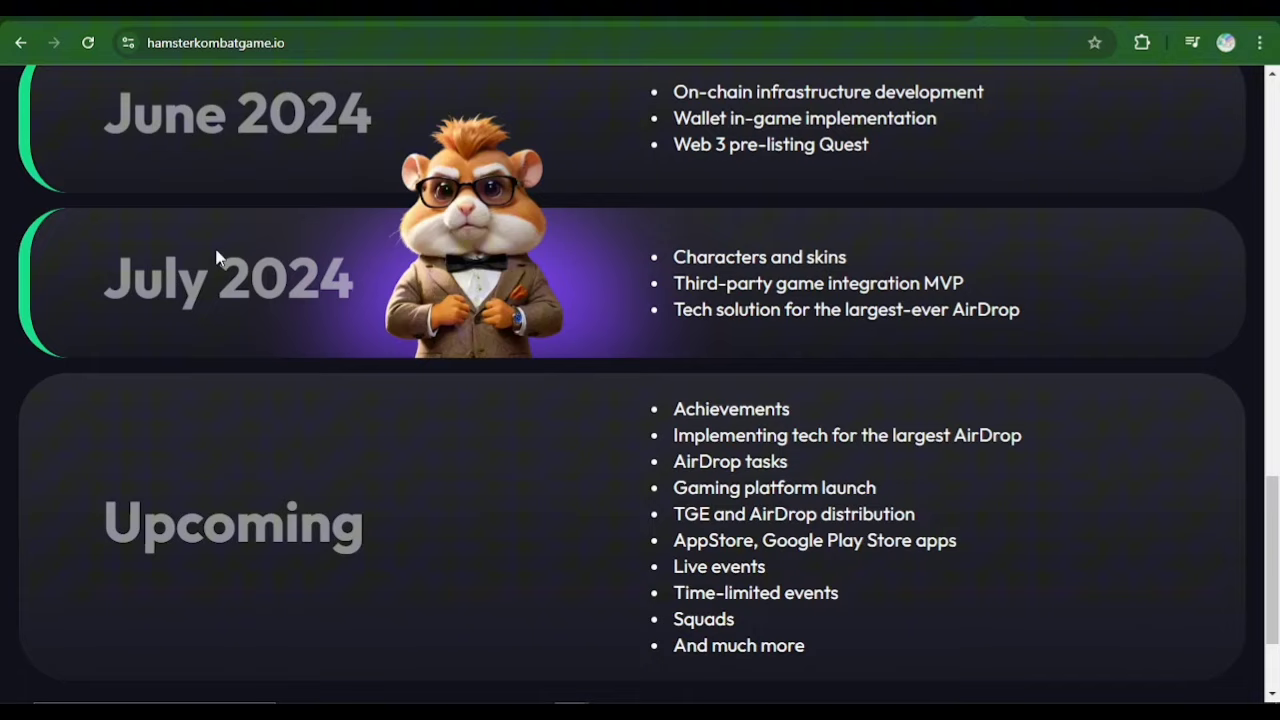
pyautogui.scroll(-3)
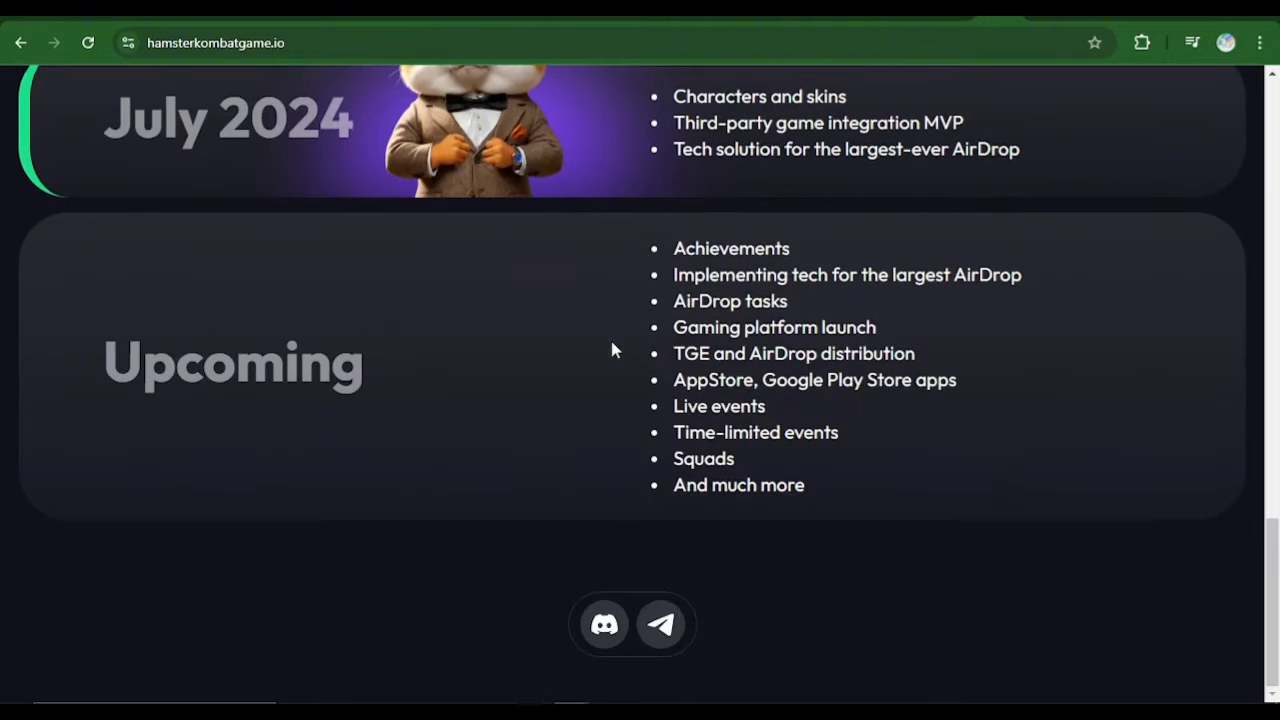
pyautogui.scroll(3)
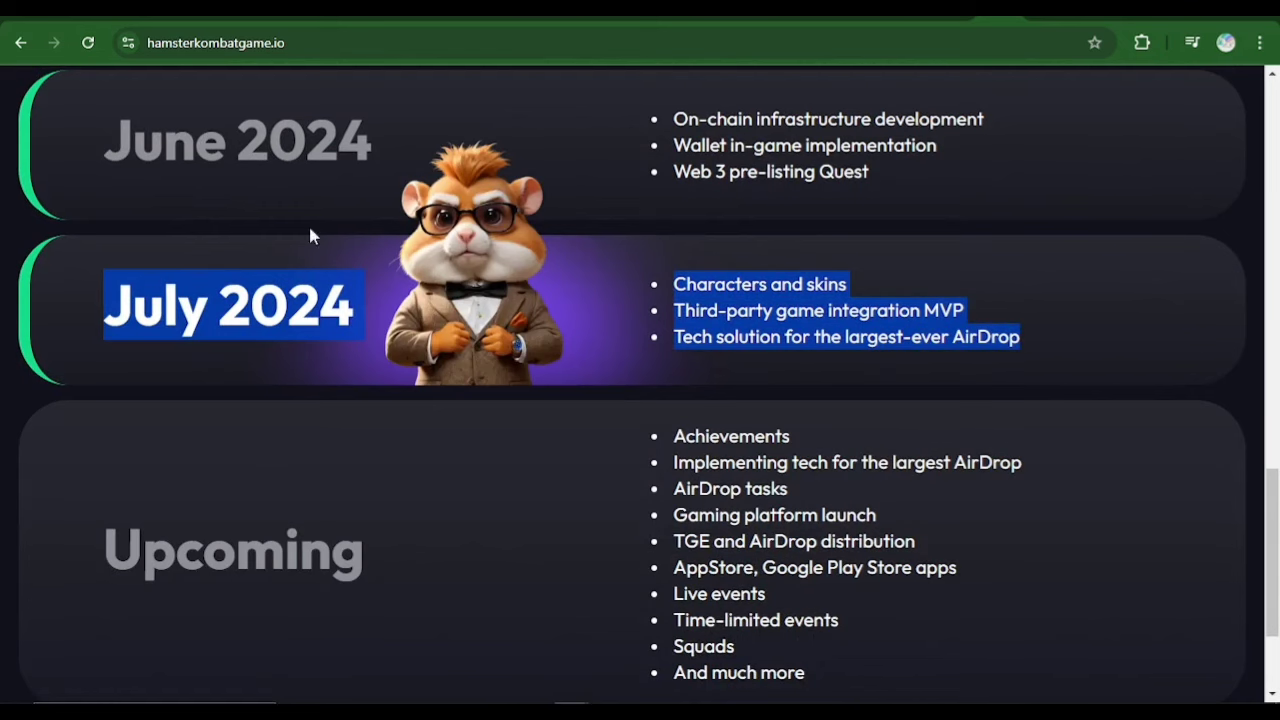
pyautogui.moveTo(530, 318)
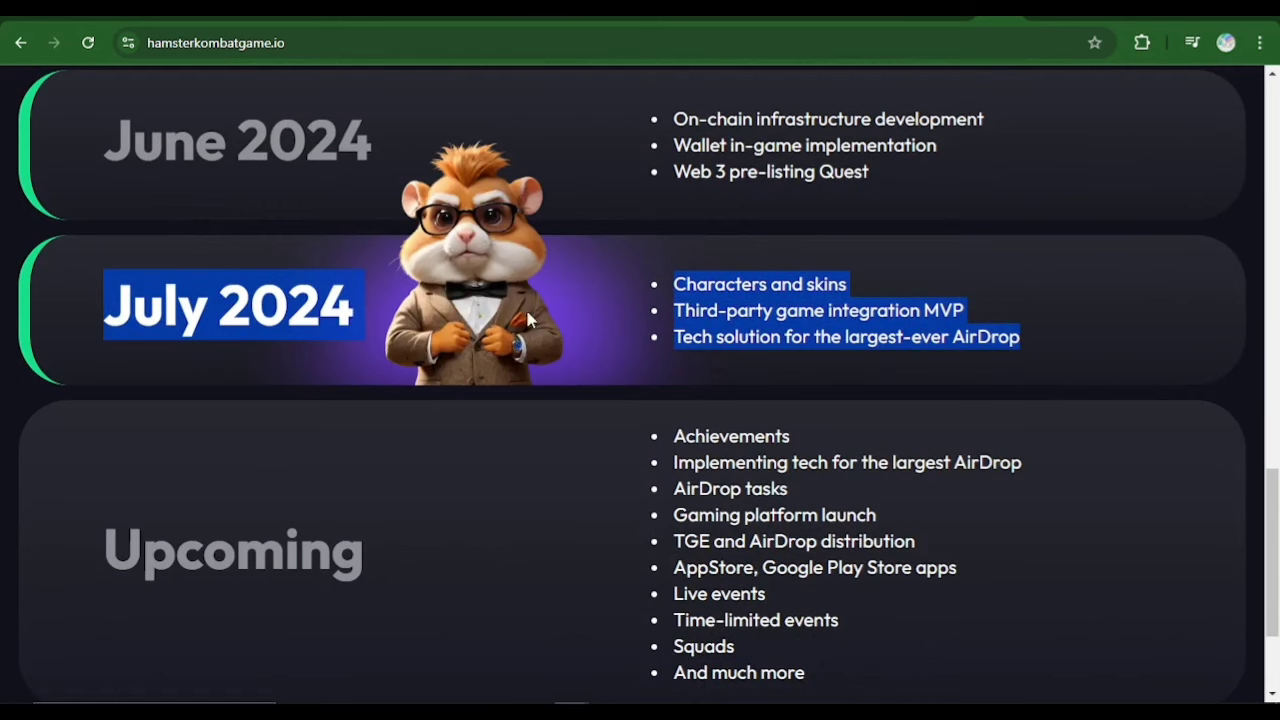
pyautogui.click(530, 315)
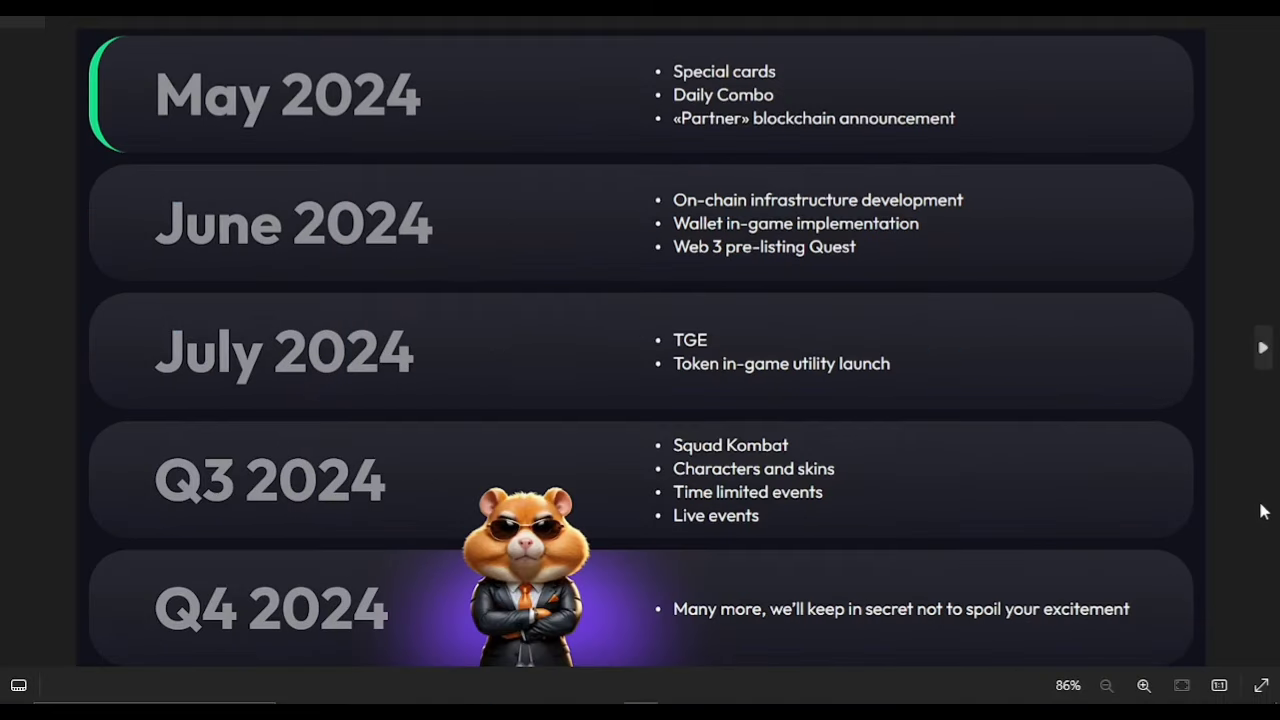
pyautogui.moveTo(1262, 505)
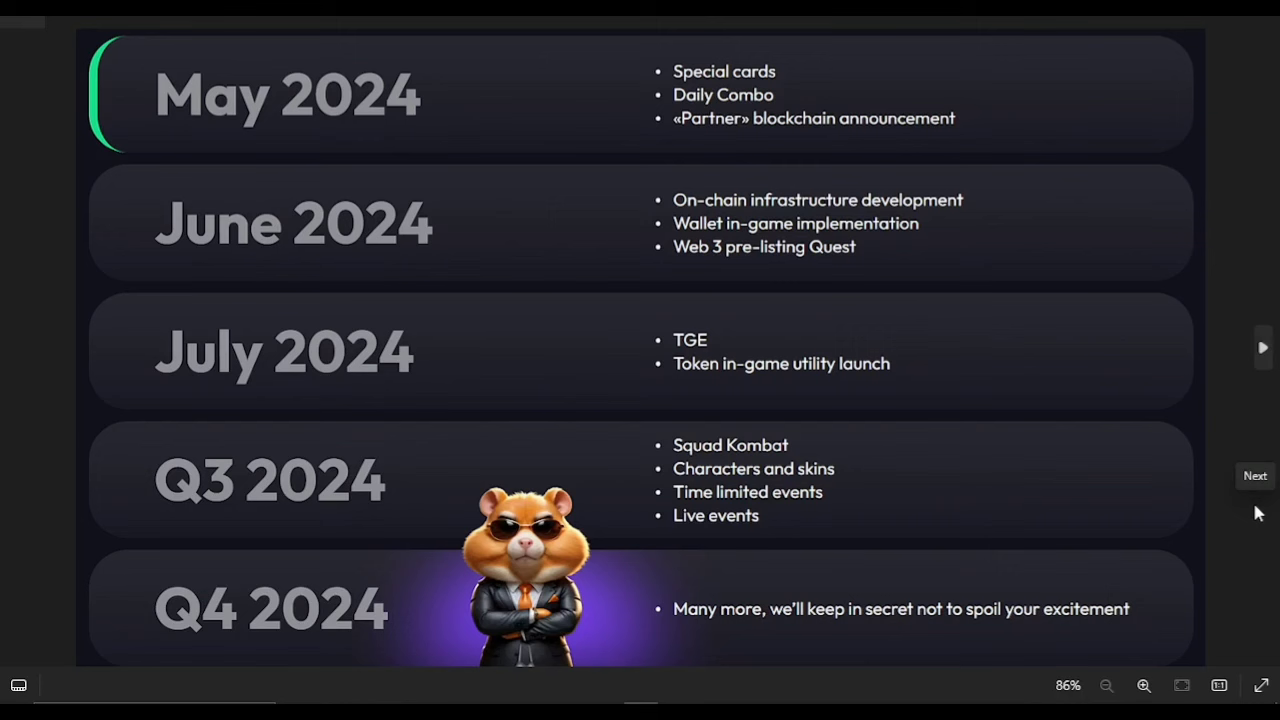
pyautogui.moveTo(146, 322)
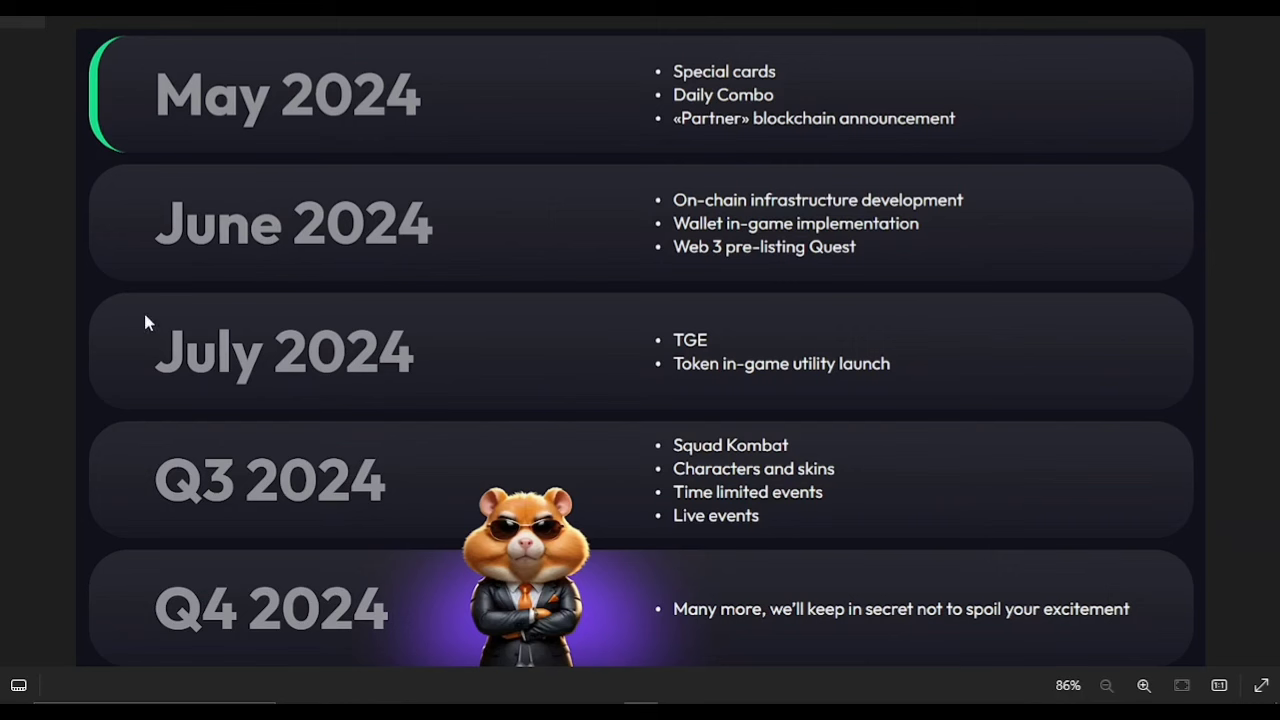
pyautogui.moveTo(880, 294)
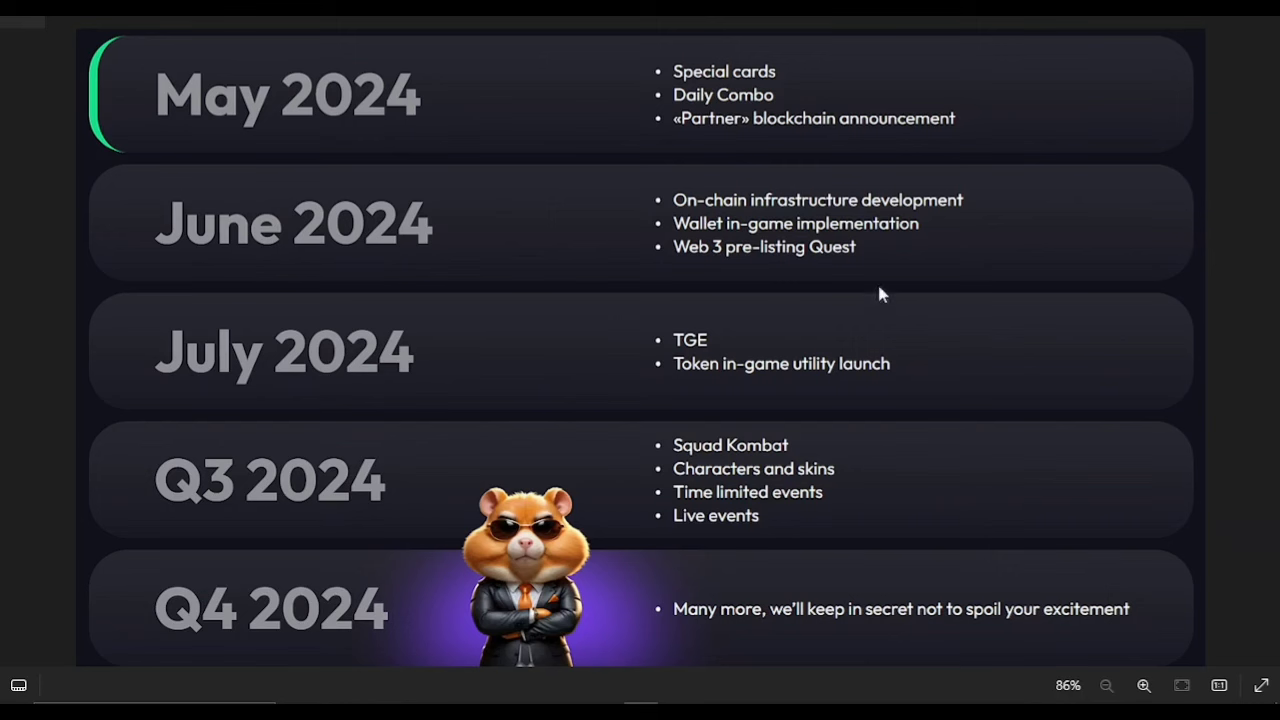
pyautogui.moveTo(910, 271)
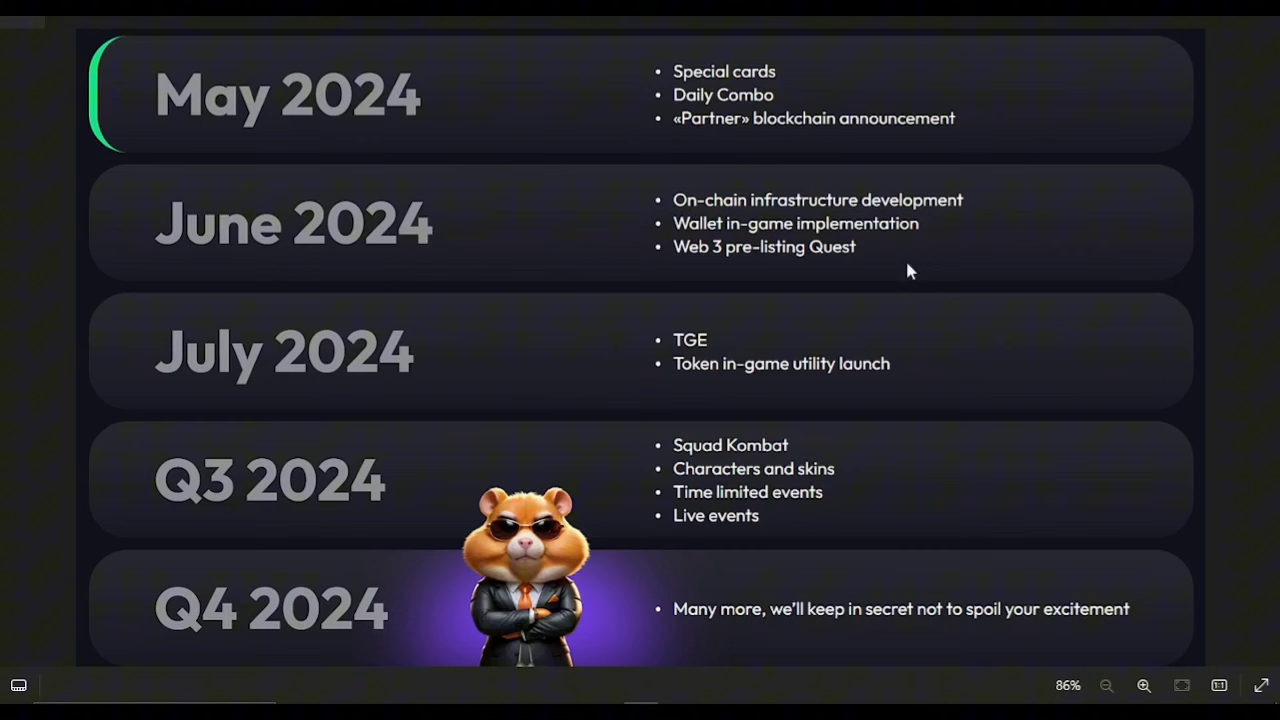
pyautogui.moveTo(830, 385)
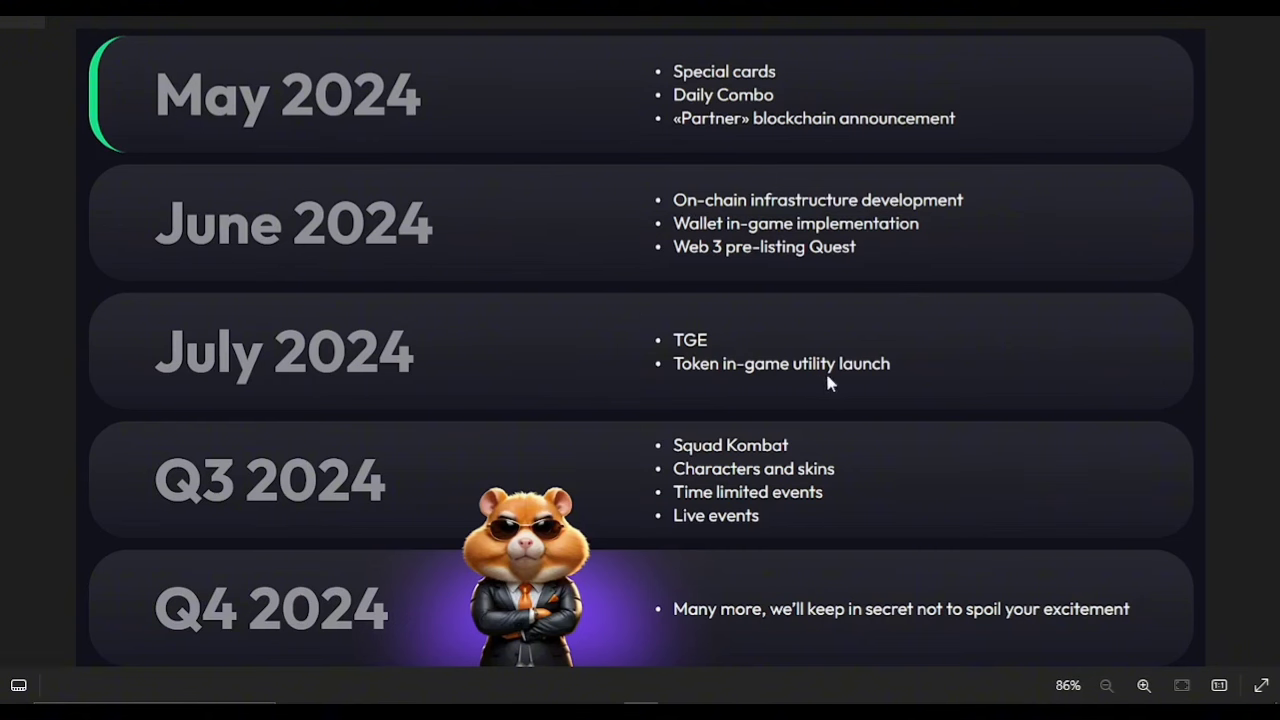
pyautogui.moveTo(838, 390)
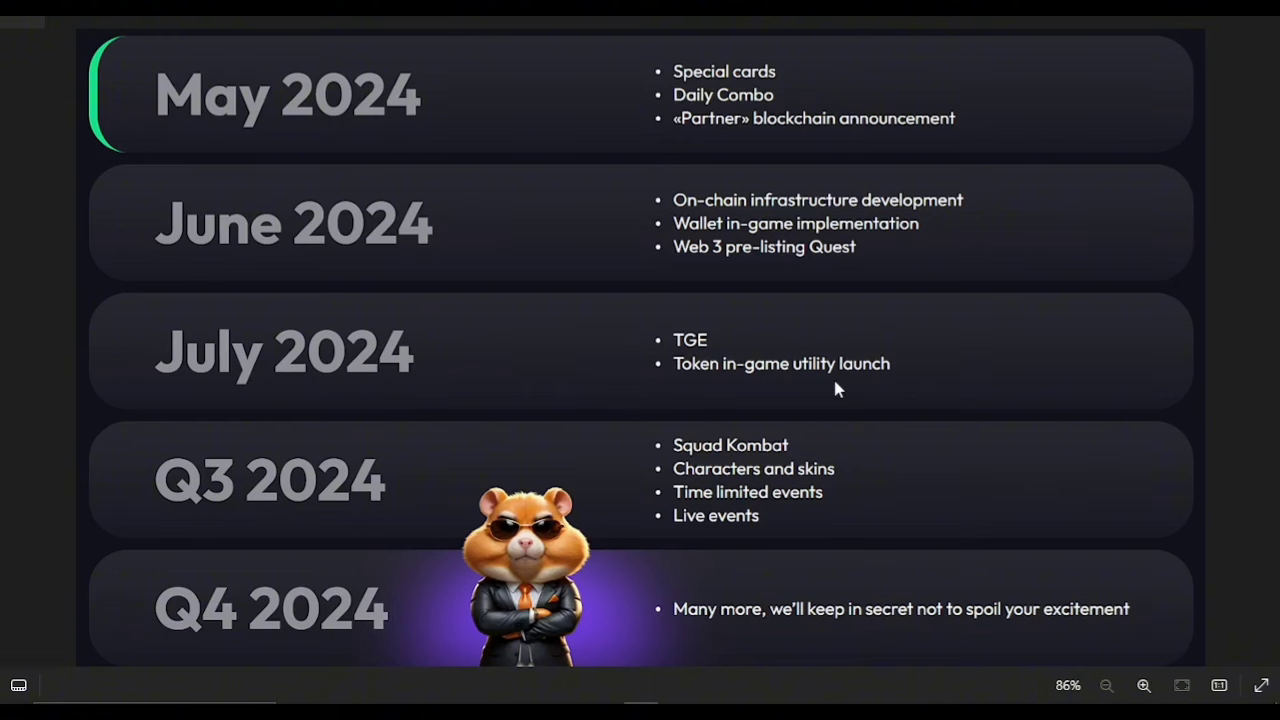
pyautogui.moveTo(784, 367)
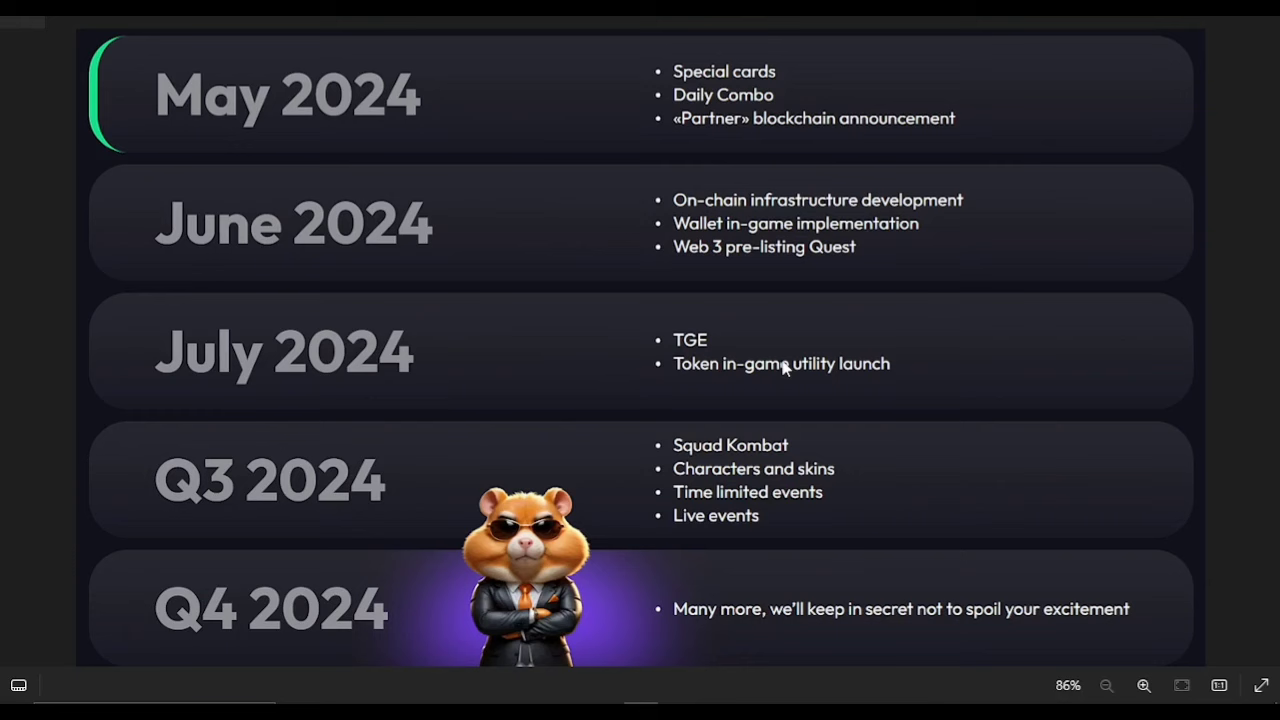
pyautogui.moveTo(988, 465)
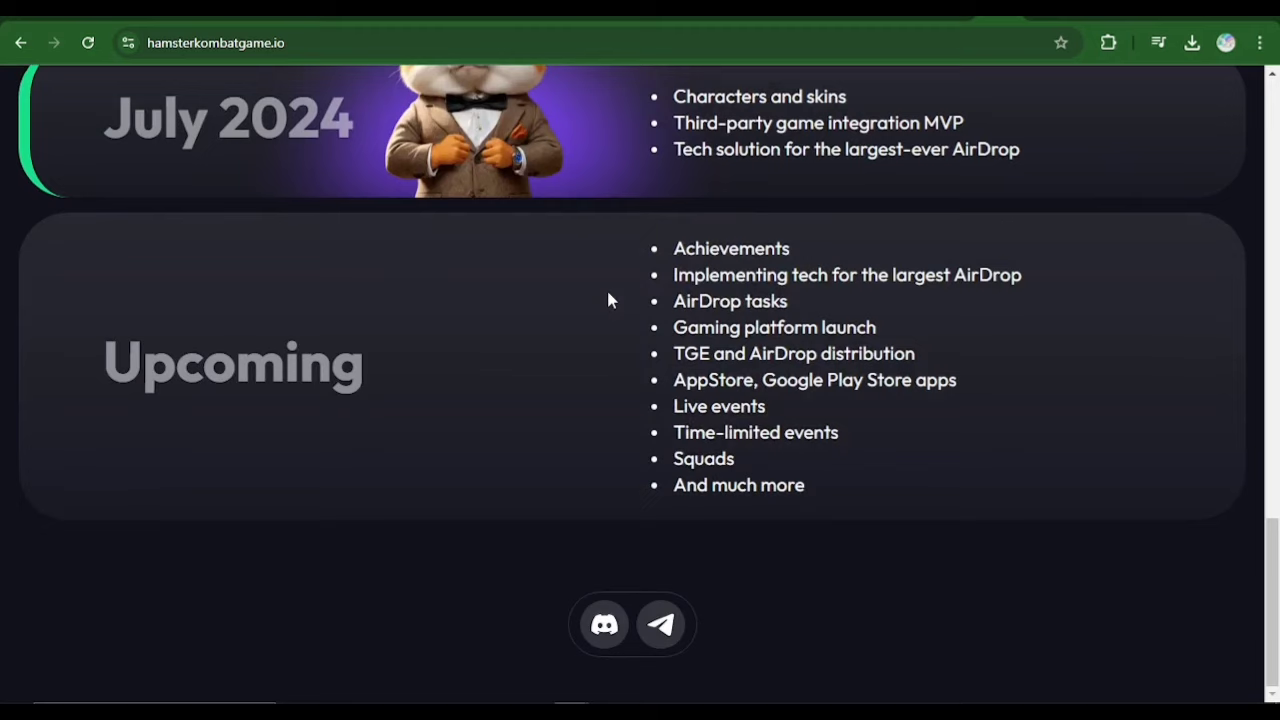
# Look over the Upcoming roadmap items on hamsterkombatgame.io
pyautogui.scroll(3)
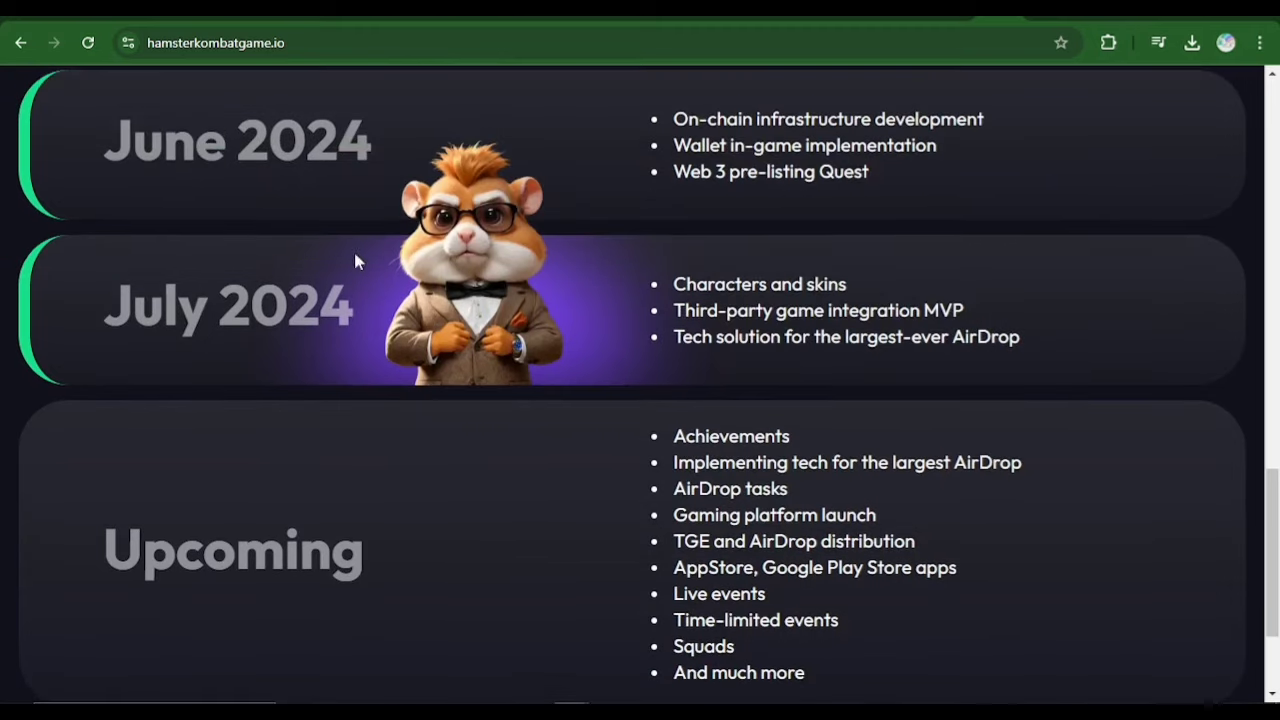
pyautogui.scroll(-3)
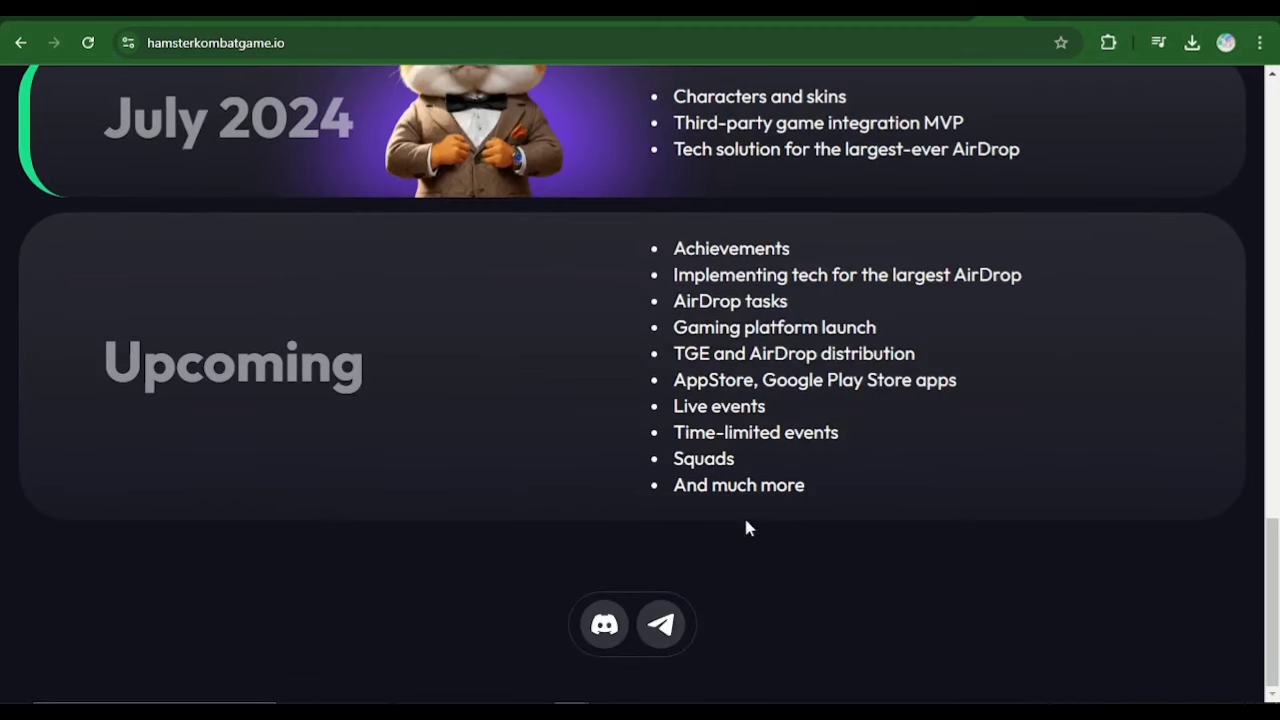
pyautogui.moveTo(428, 112)
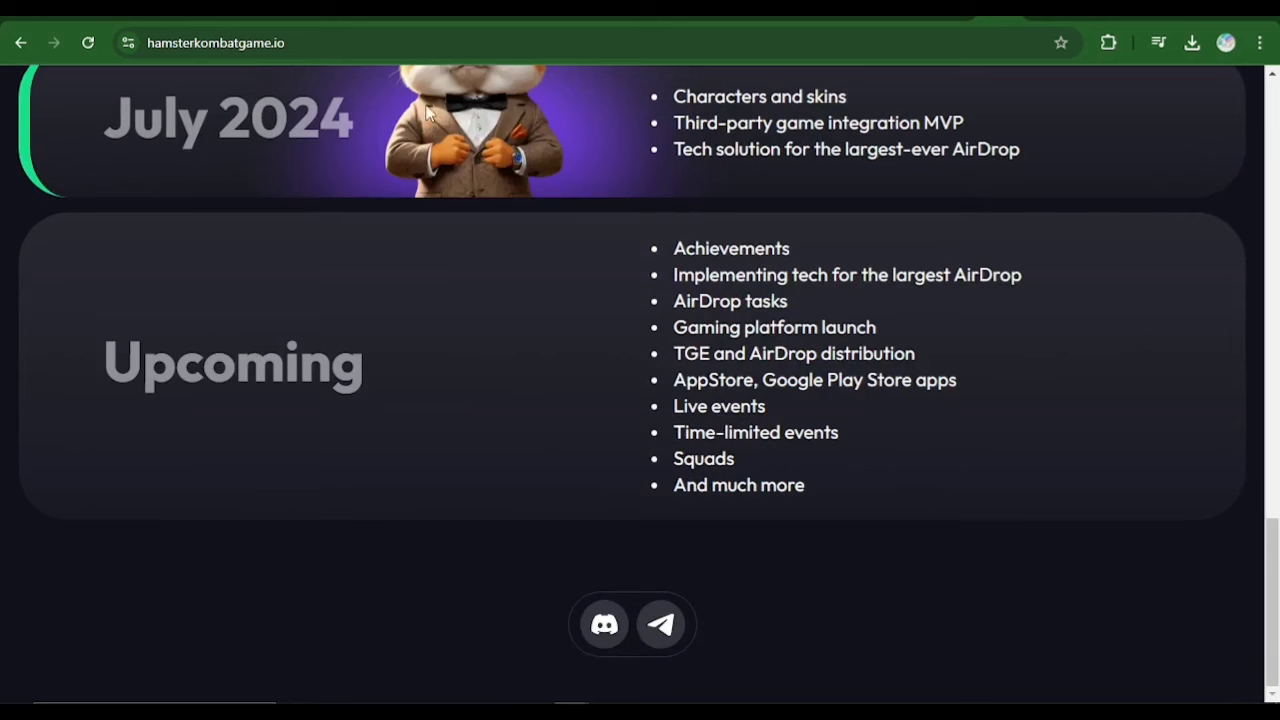
pyautogui.moveTo(1097, 153)
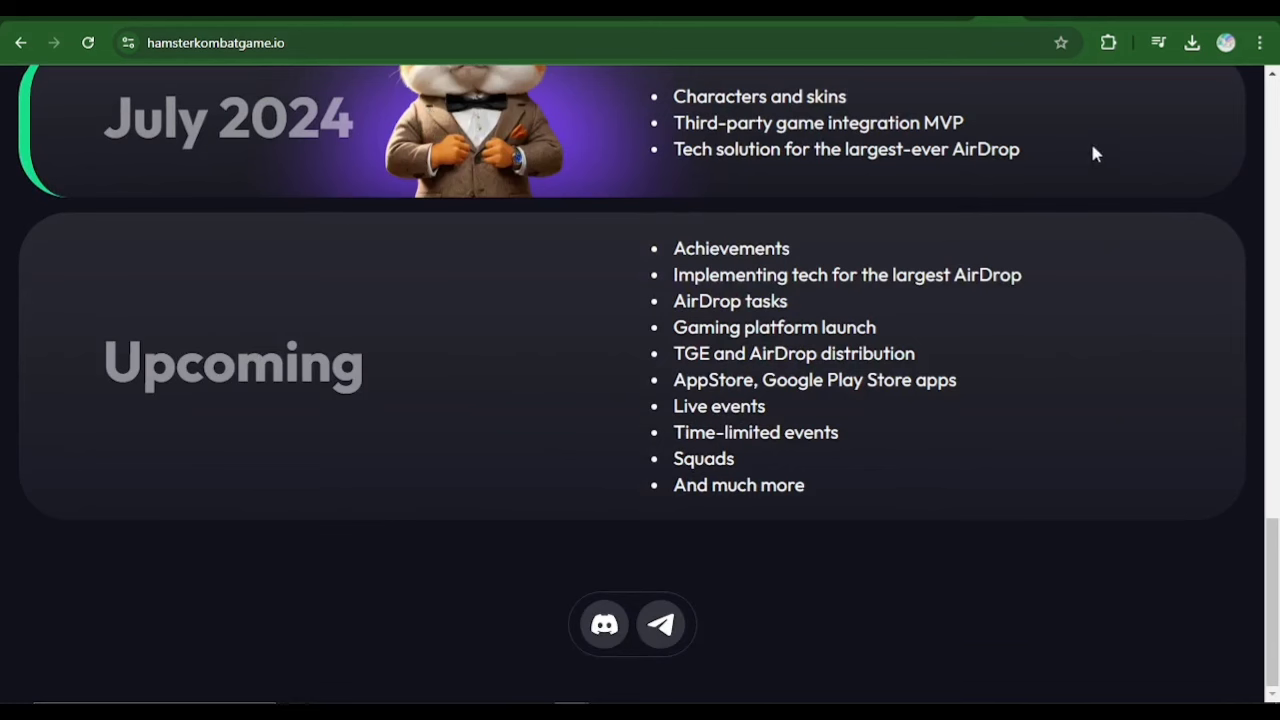
pyautogui.moveTo(615, 207)
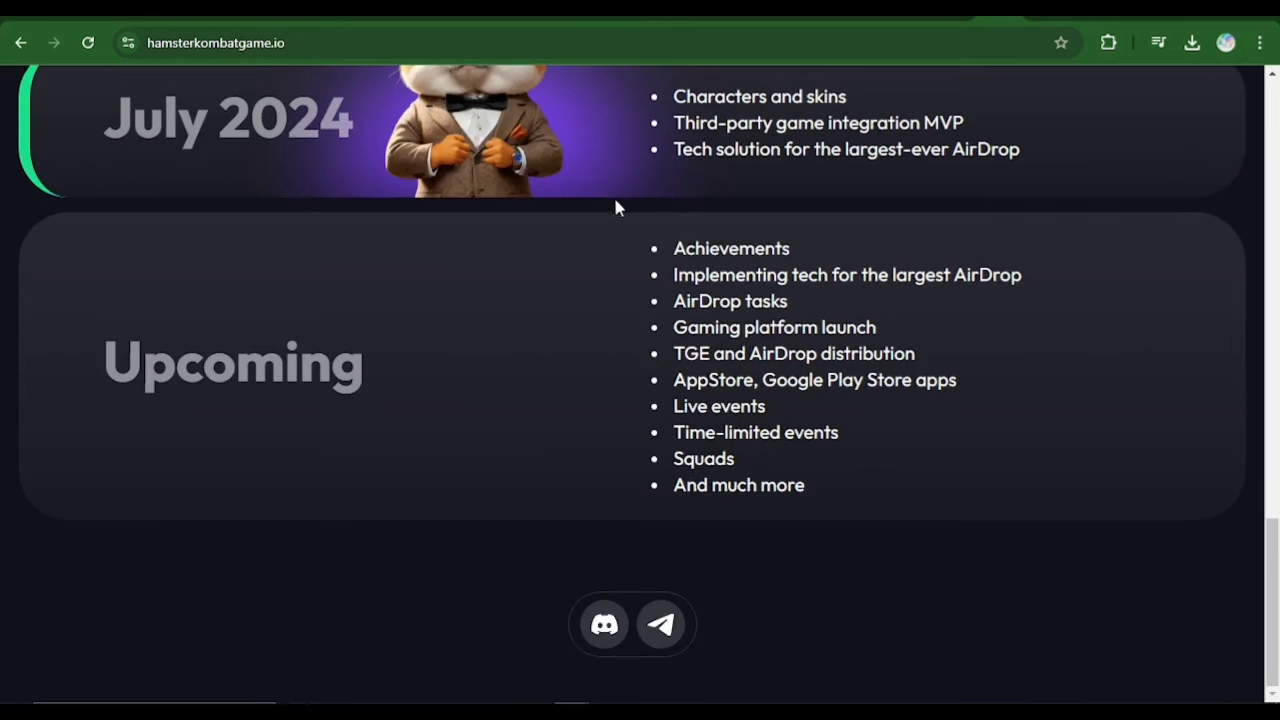
pyautogui.scroll(3)
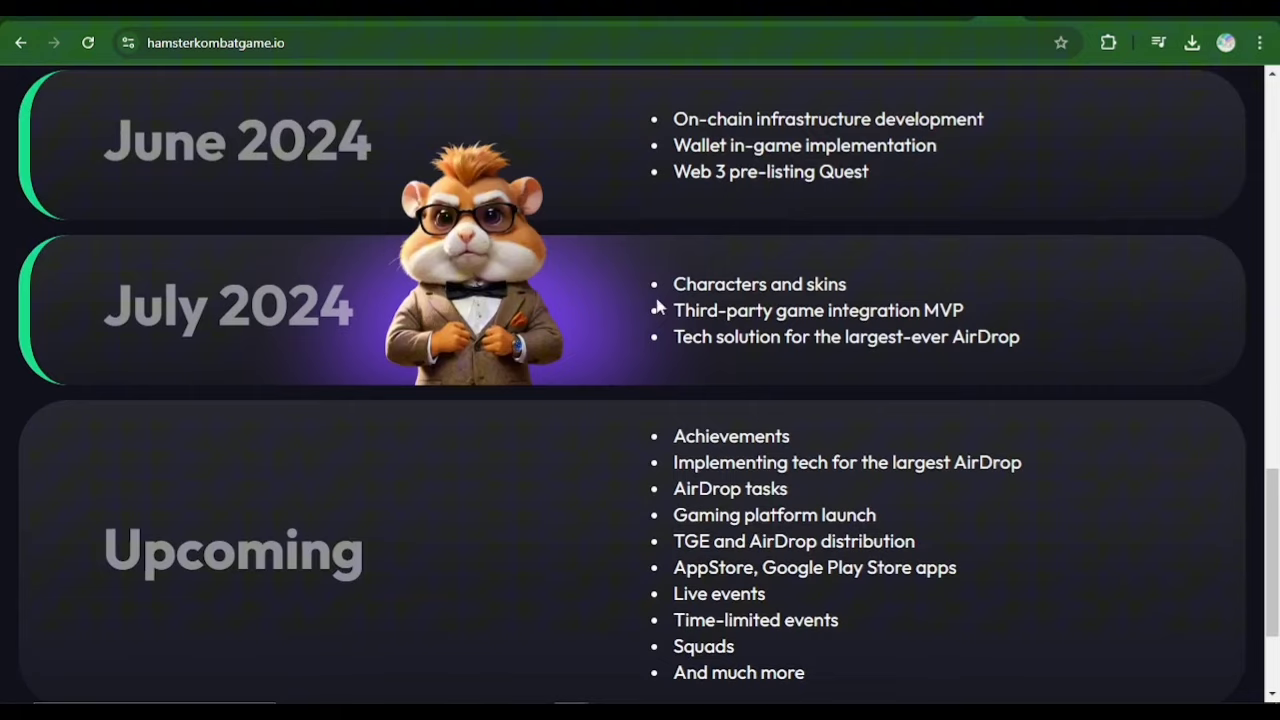
pyautogui.scroll(-3)
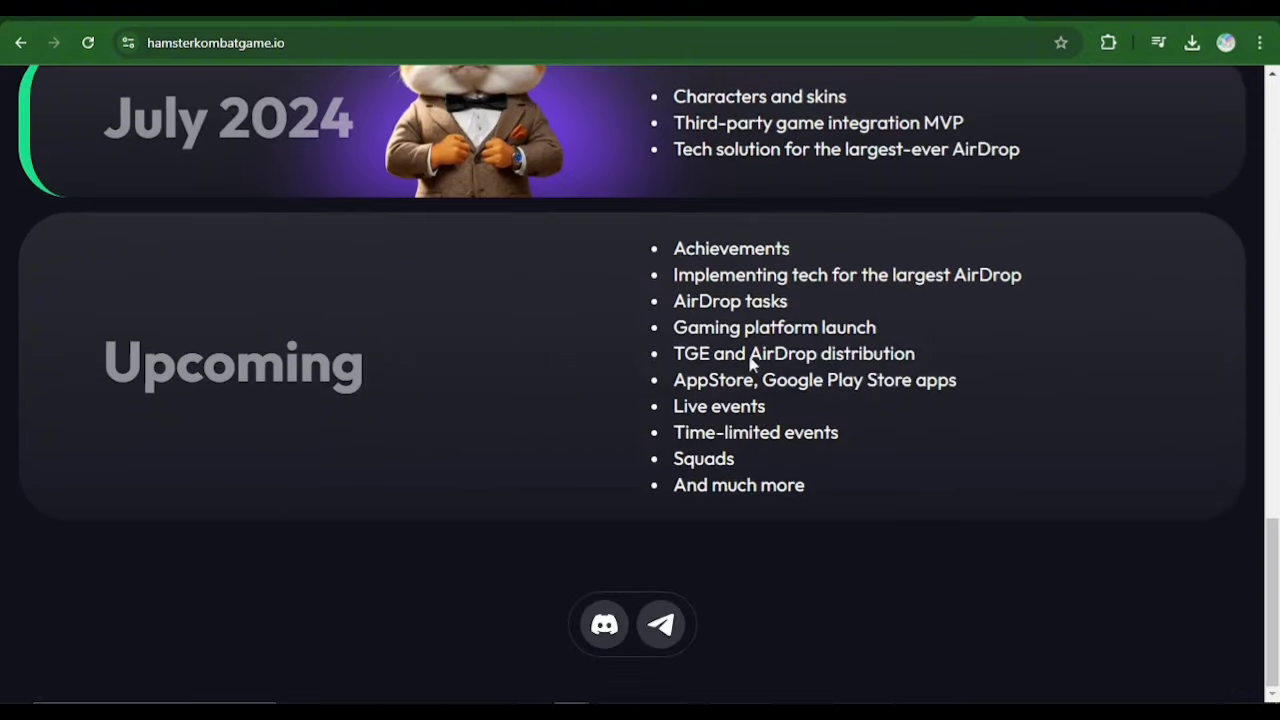
pyautogui.moveTo(672, 360)
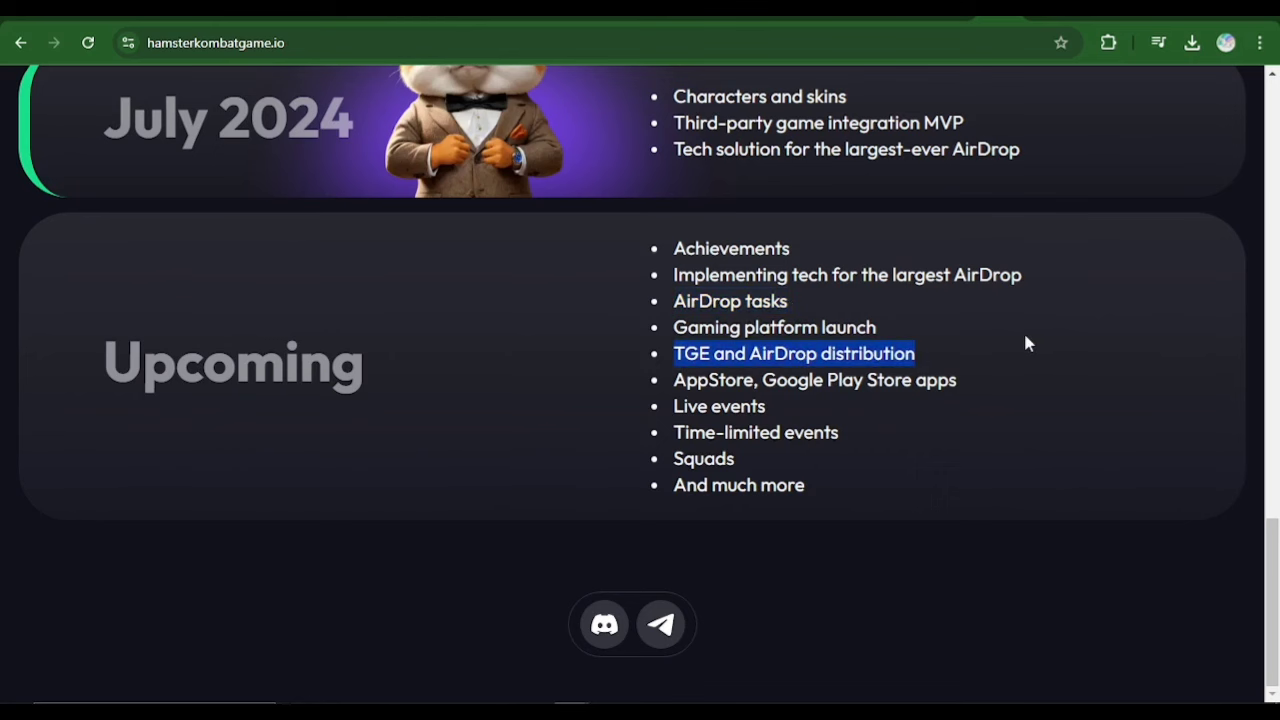
pyautogui.moveTo(548, 382)
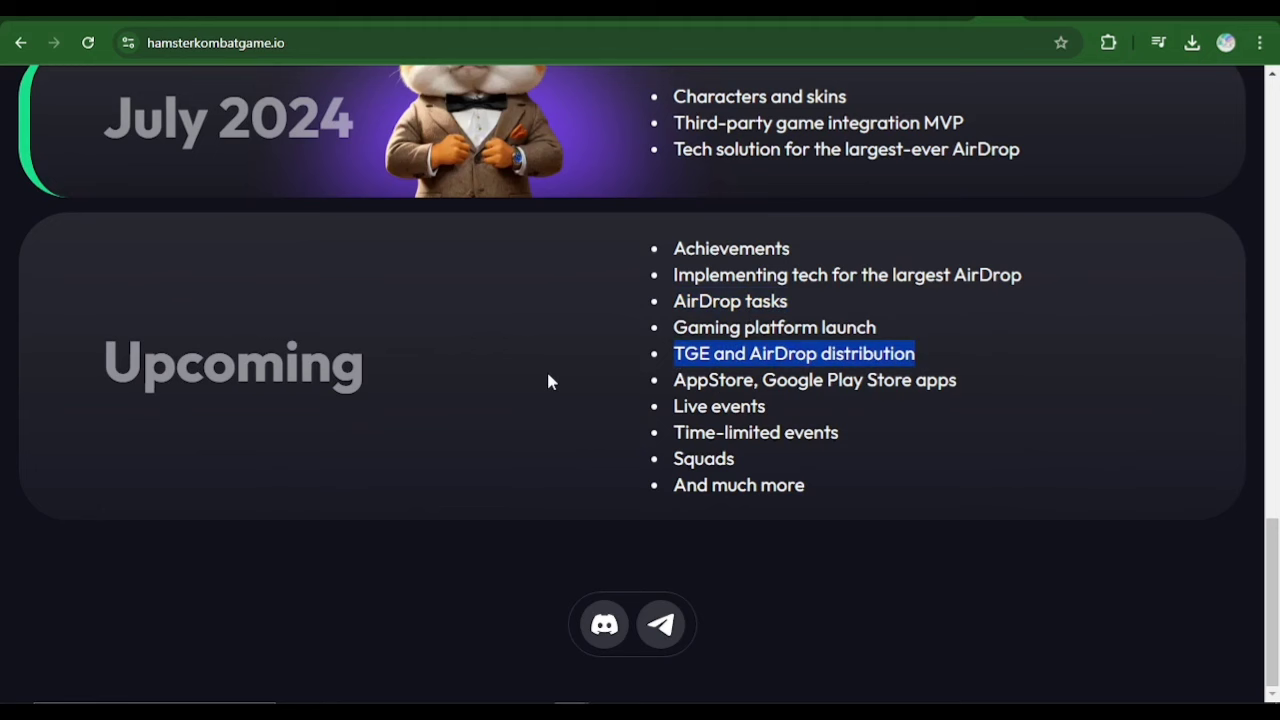
pyautogui.click(550, 381)
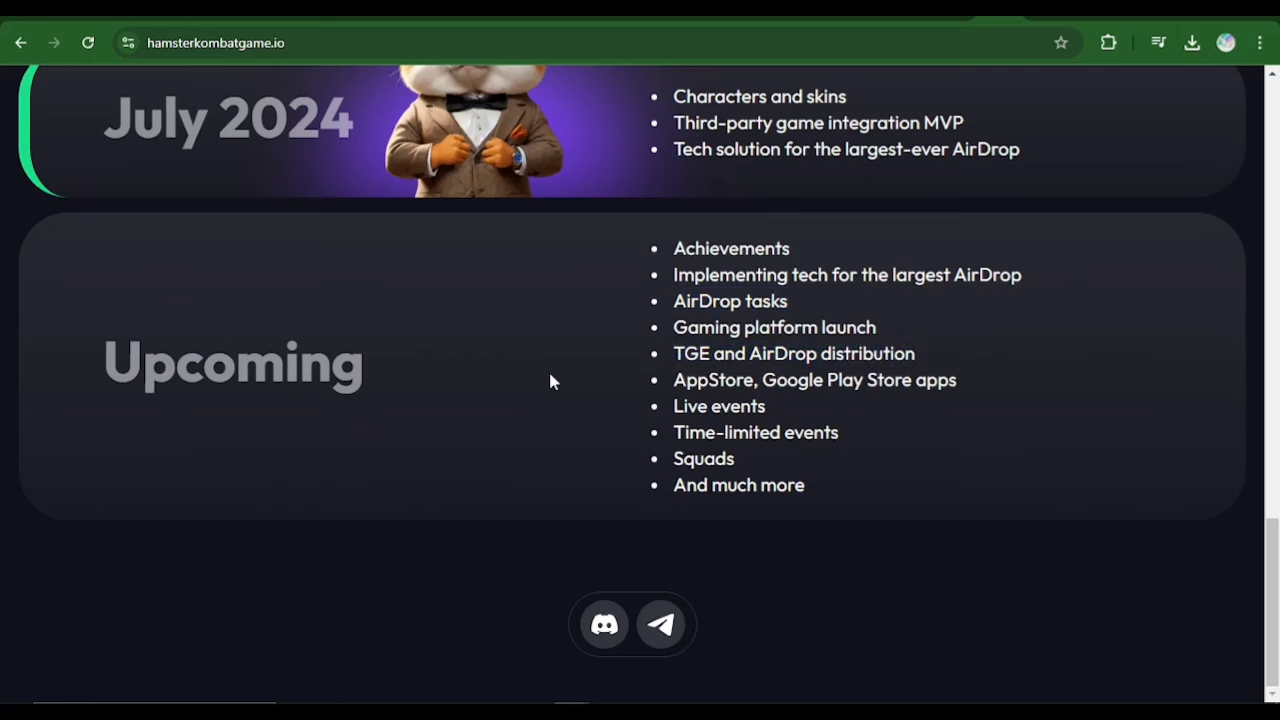
pyautogui.moveTo(851, 354)
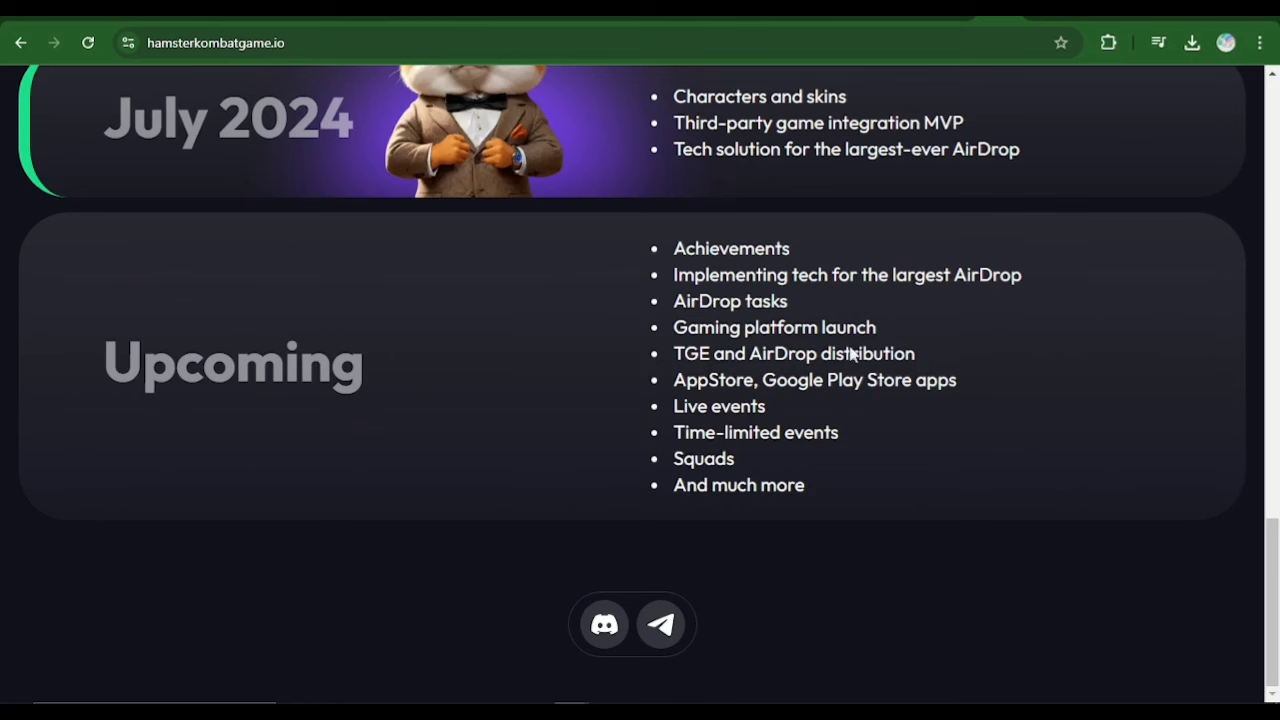
pyautogui.moveTo(798, 305)
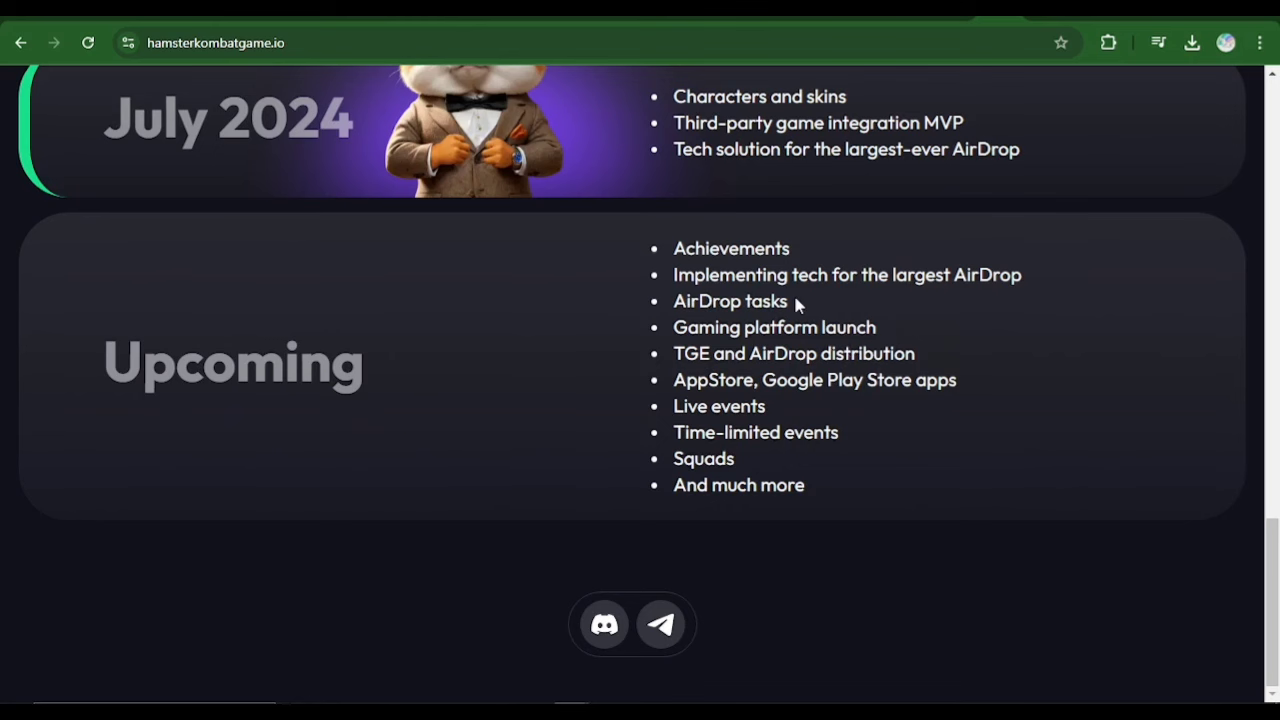
pyautogui.moveTo(830, 385)
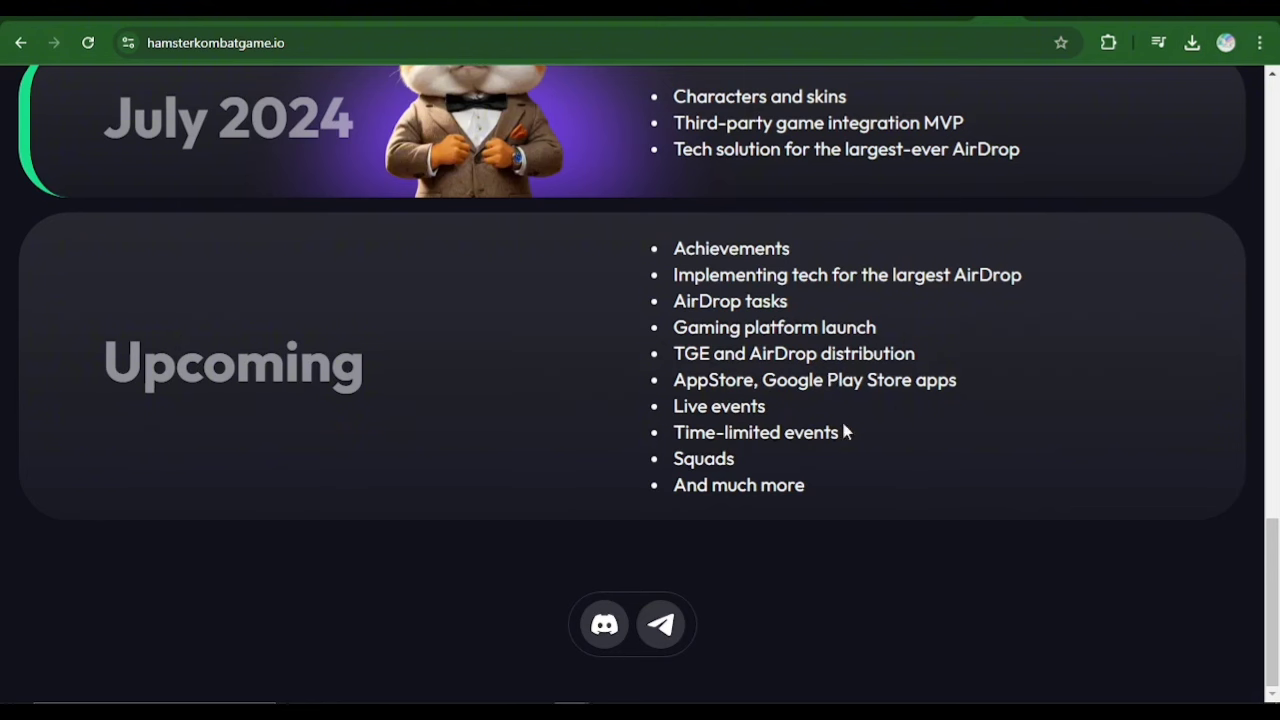
pyautogui.moveTo(640, 358)
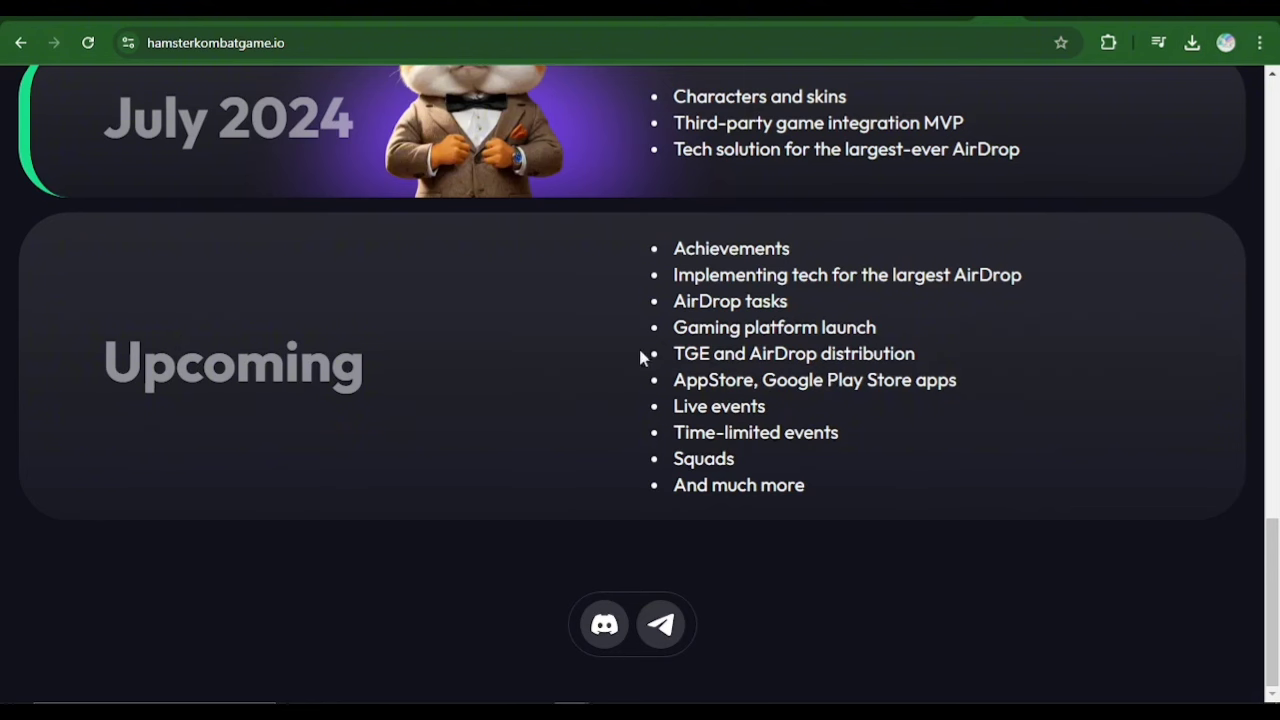
pyautogui.moveTo(781, 451)
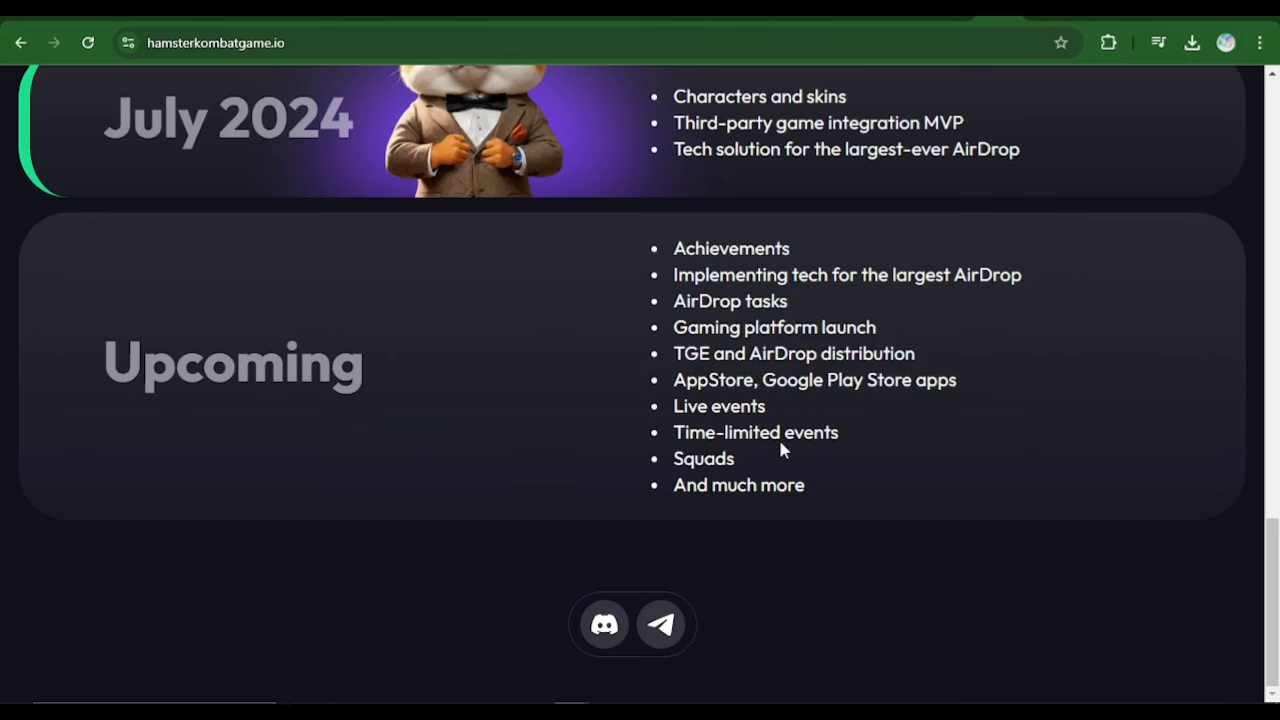
pyautogui.moveTo(695, 353)
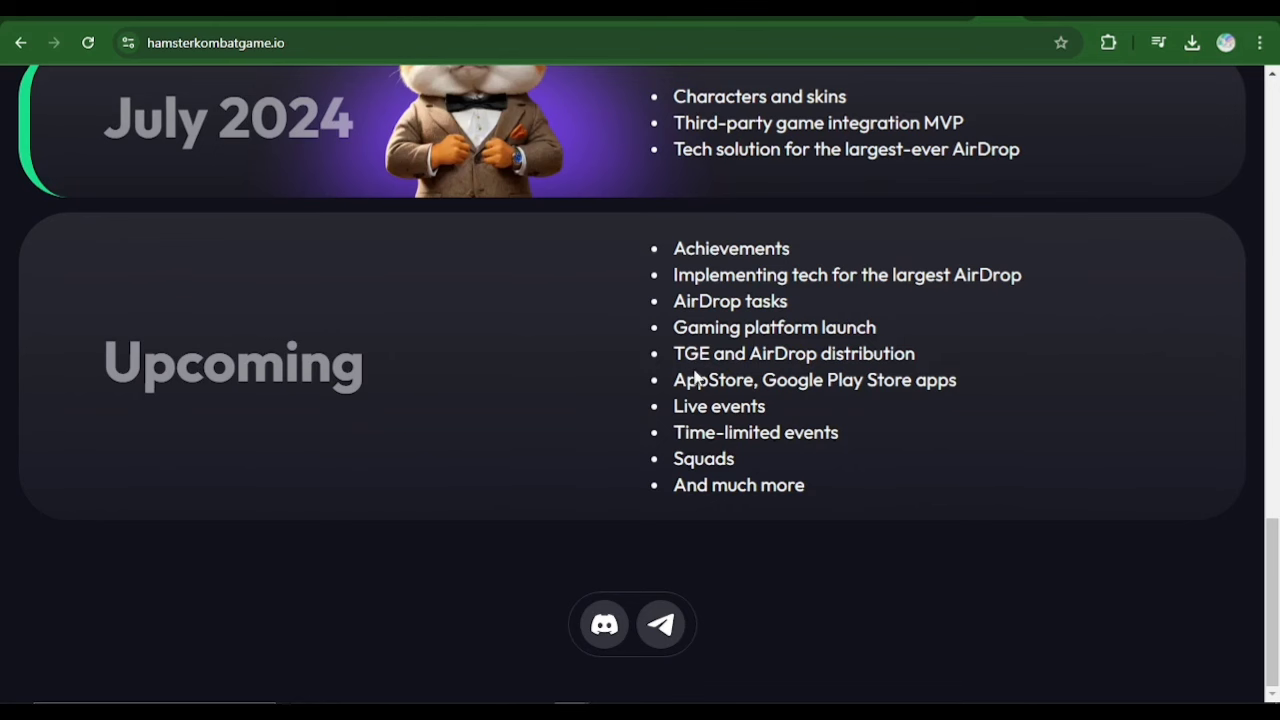
pyautogui.moveTo(755, 375)
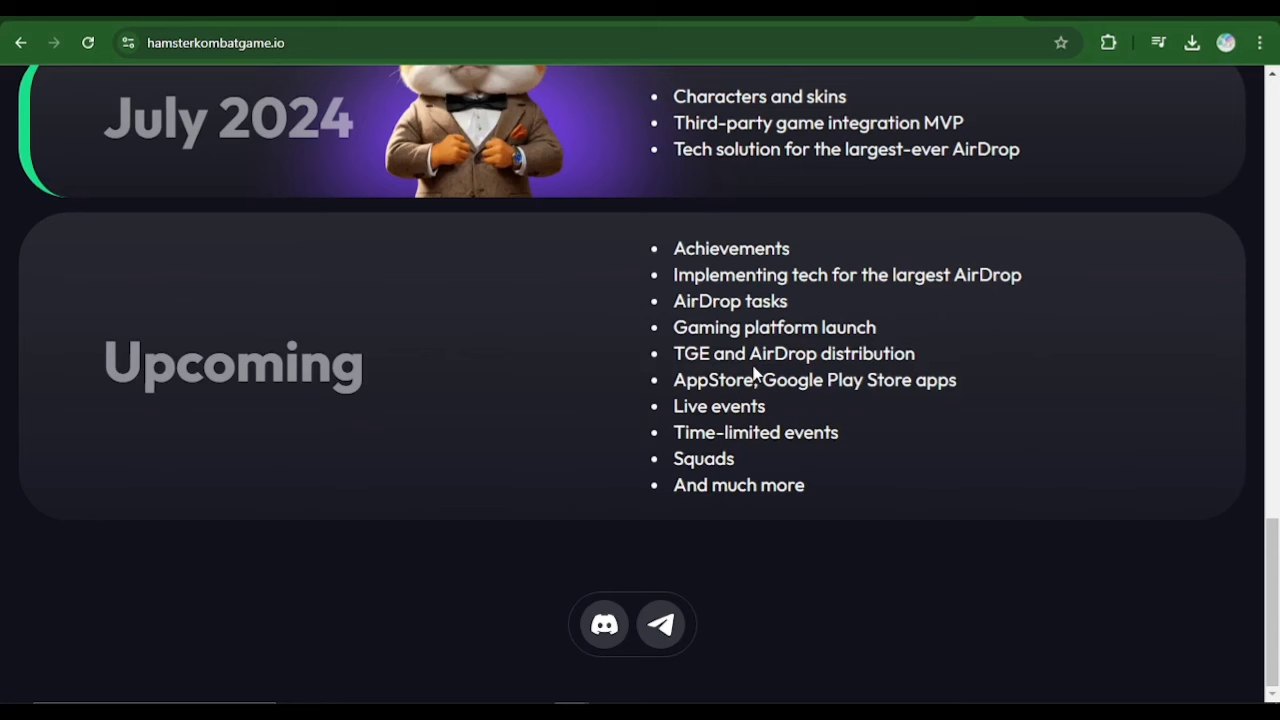
pyautogui.moveTo(783, 478)
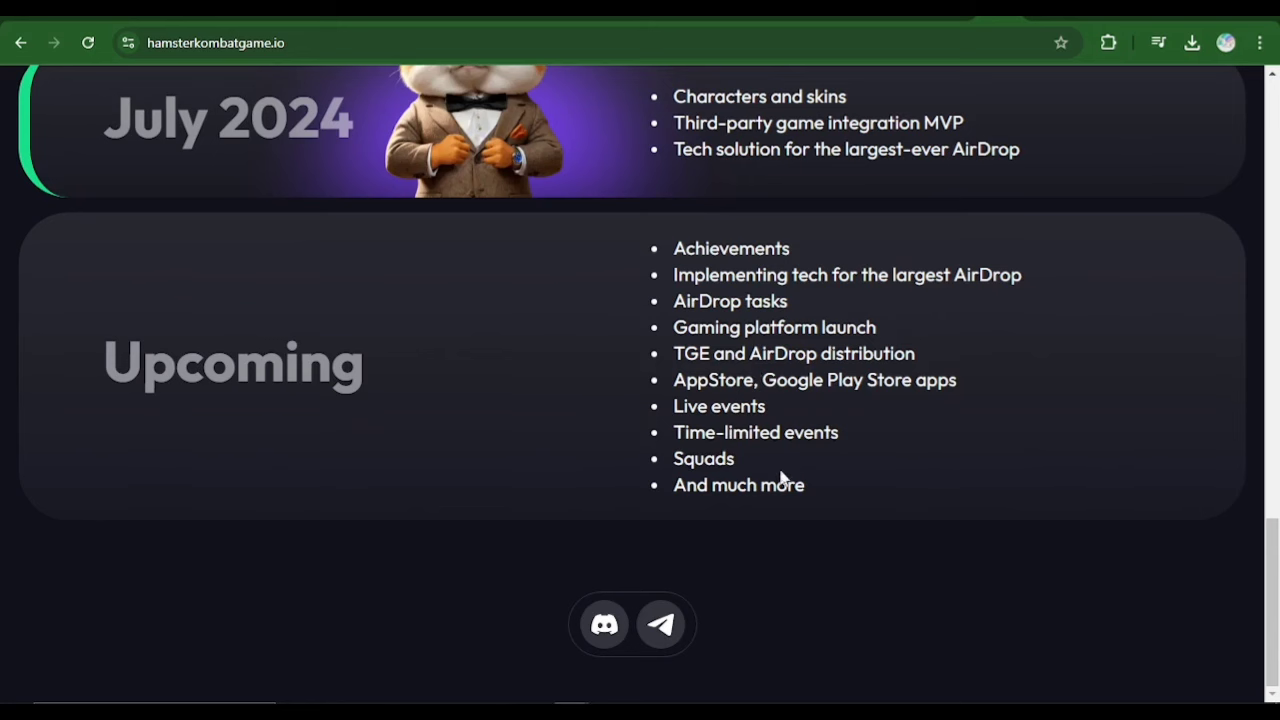
pyautogui.moveTo(826, 492)
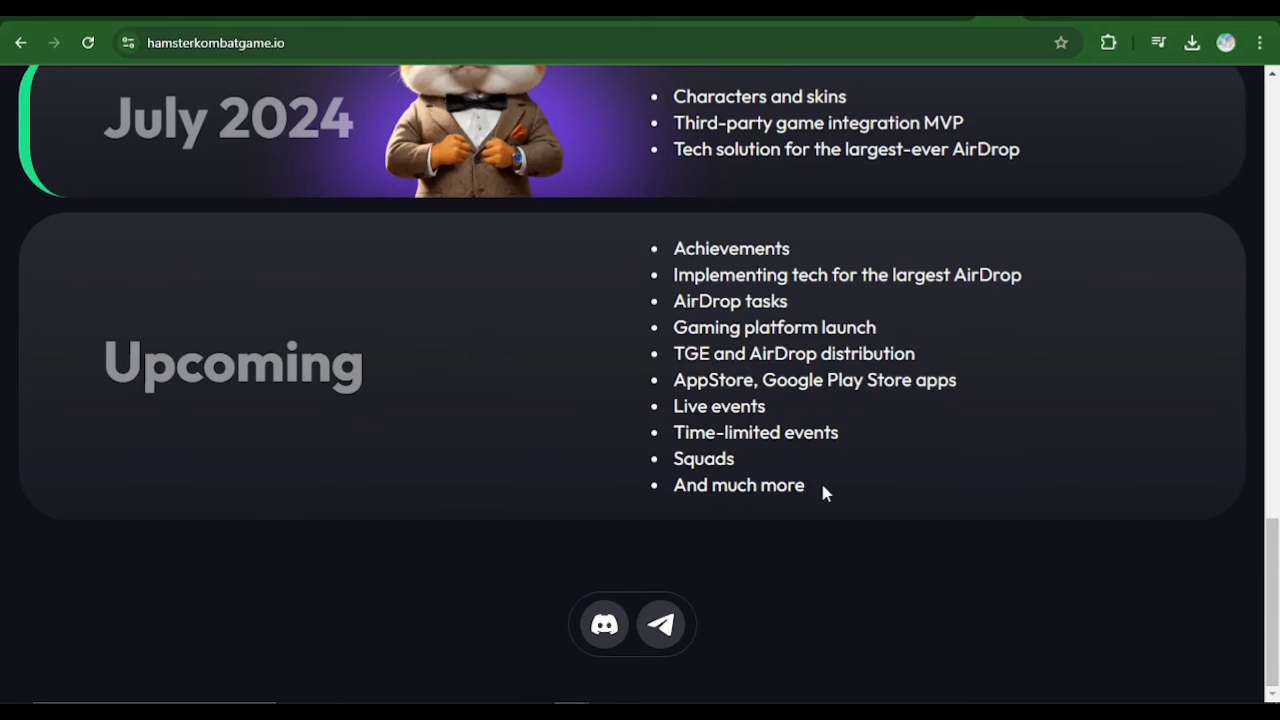
# Return to the top of the site showing the 'Unleash your inner CEO' heading
pyautogui.scroll(3)
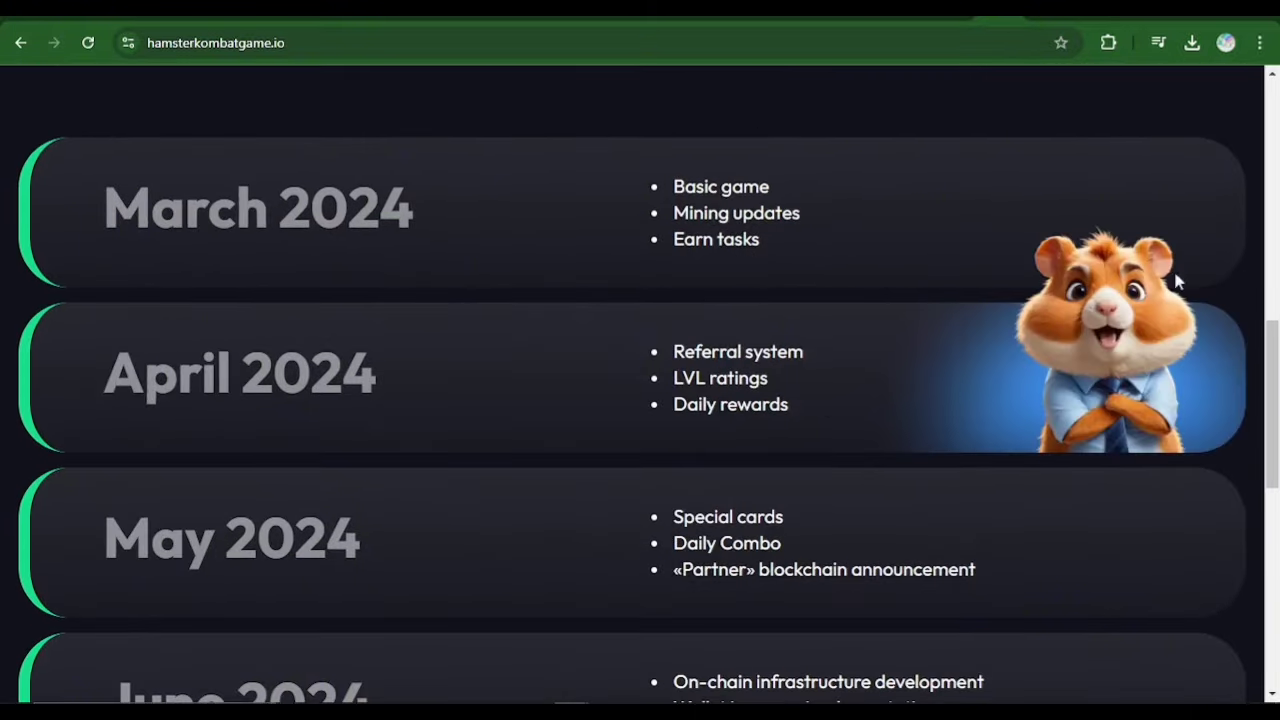
pyautogui.scroll(-3)
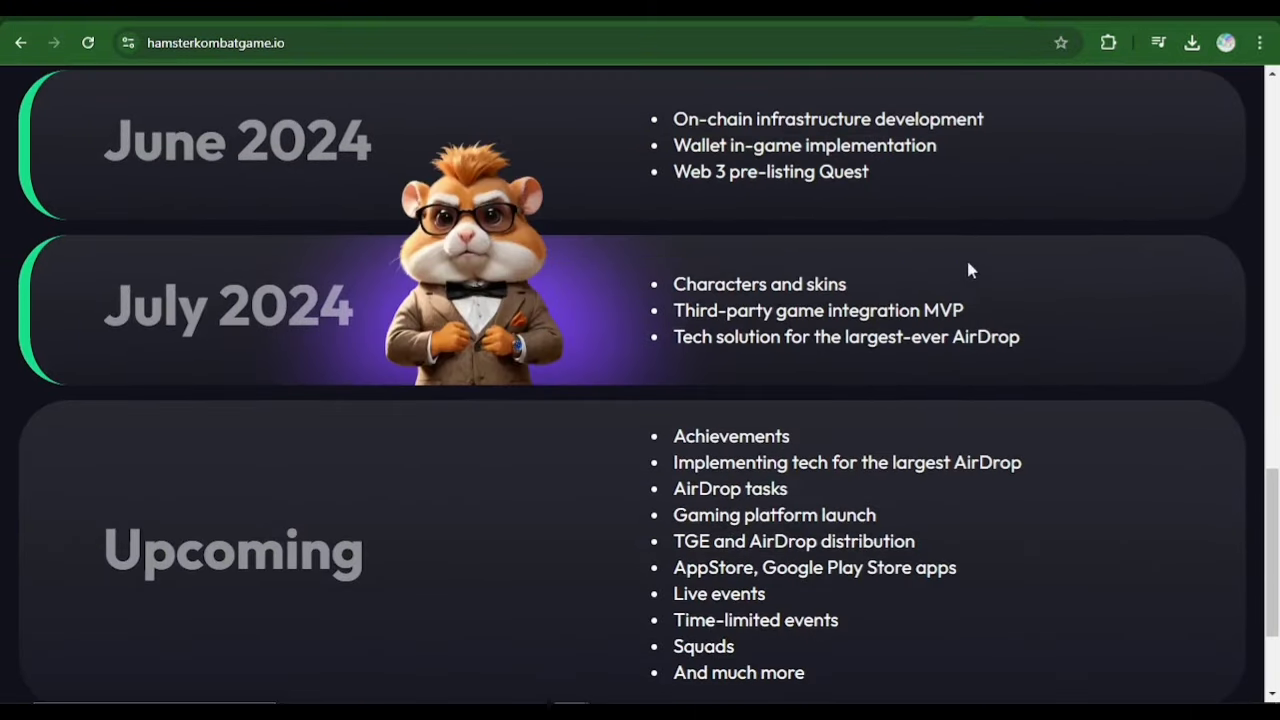
pyautogui.scroll(3)
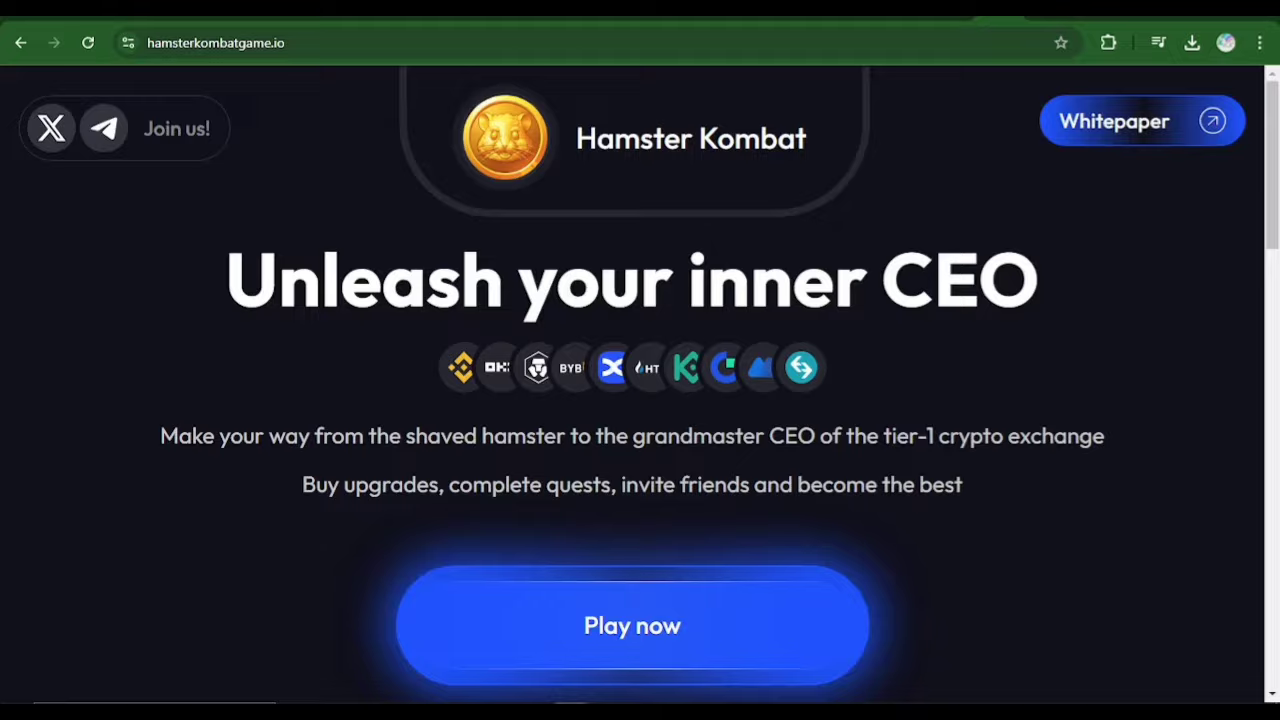
pyautogui.click(1142, 121)
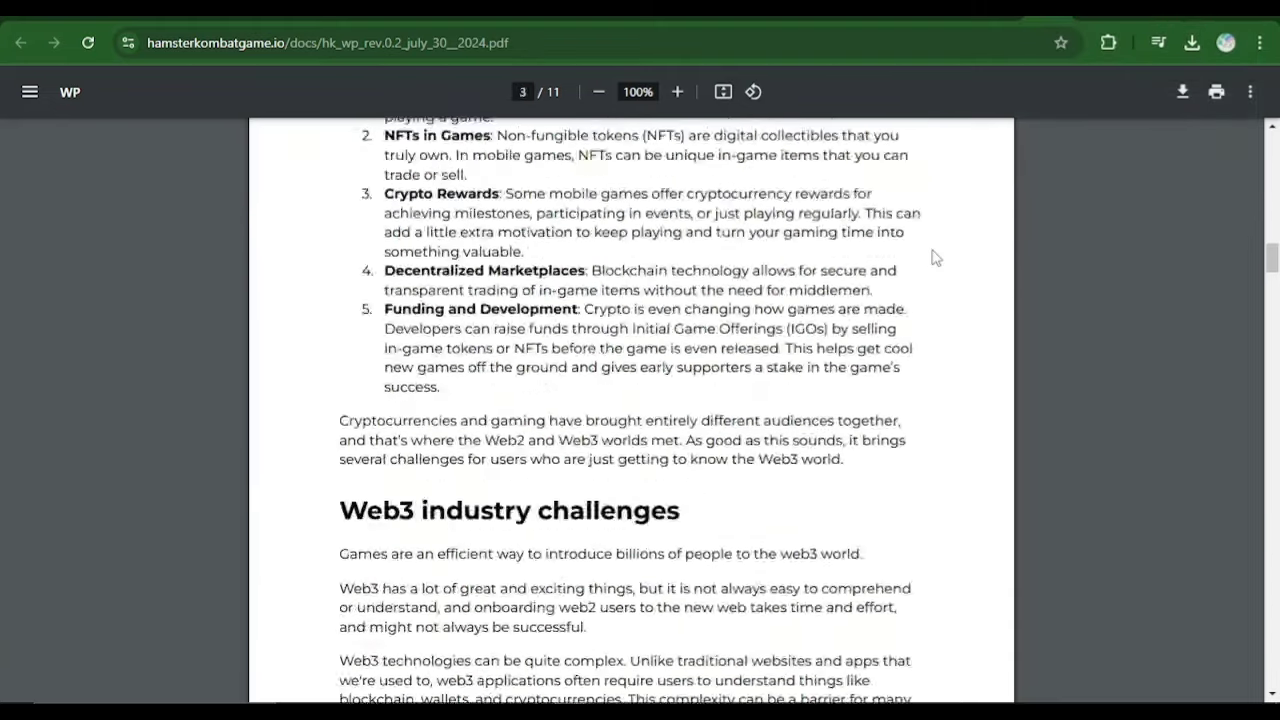
pyautogui.click(522, 91)
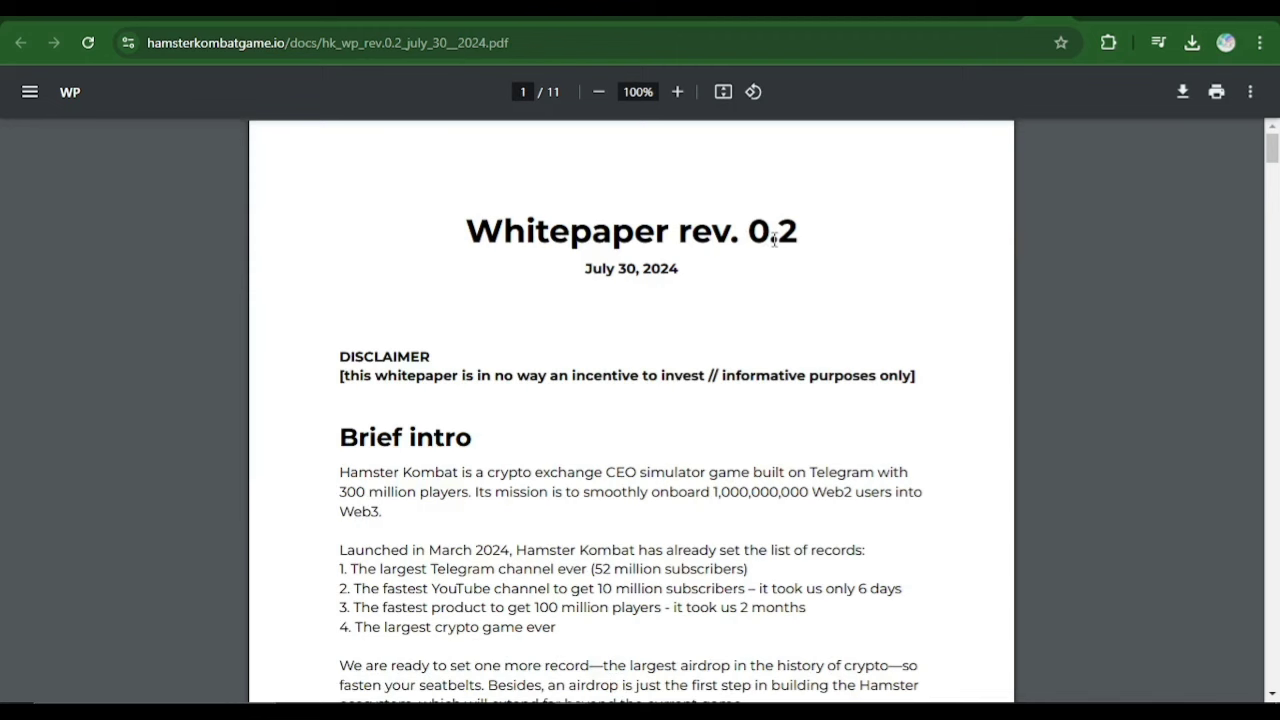
pyautogui.moveTo(627, 307)
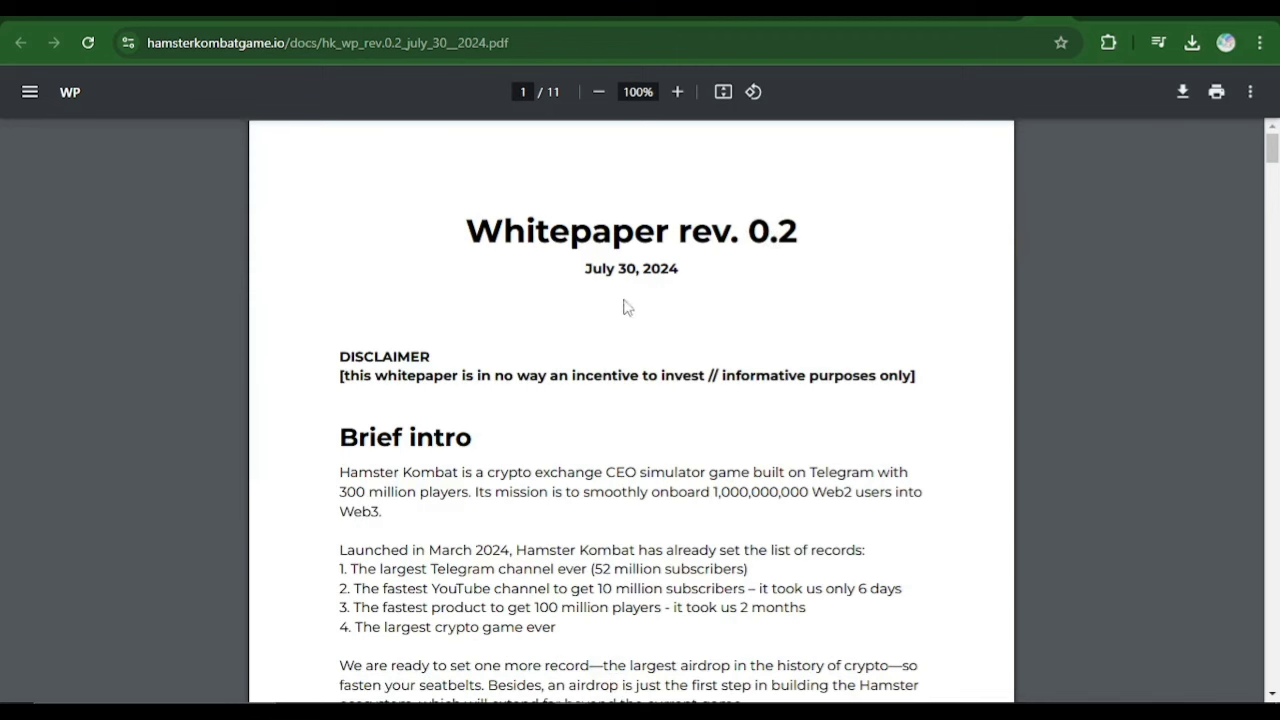
pyautogui.moveTo(724, 293)
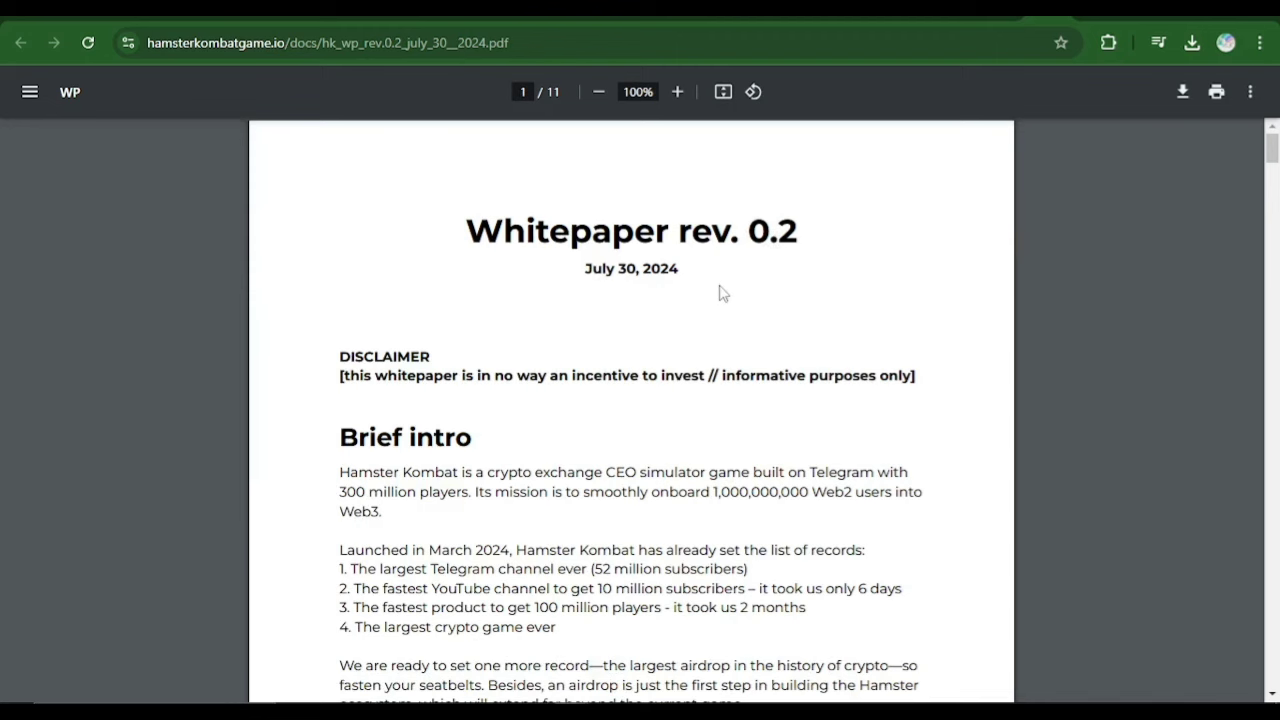
pyautogui.scroll(-3)
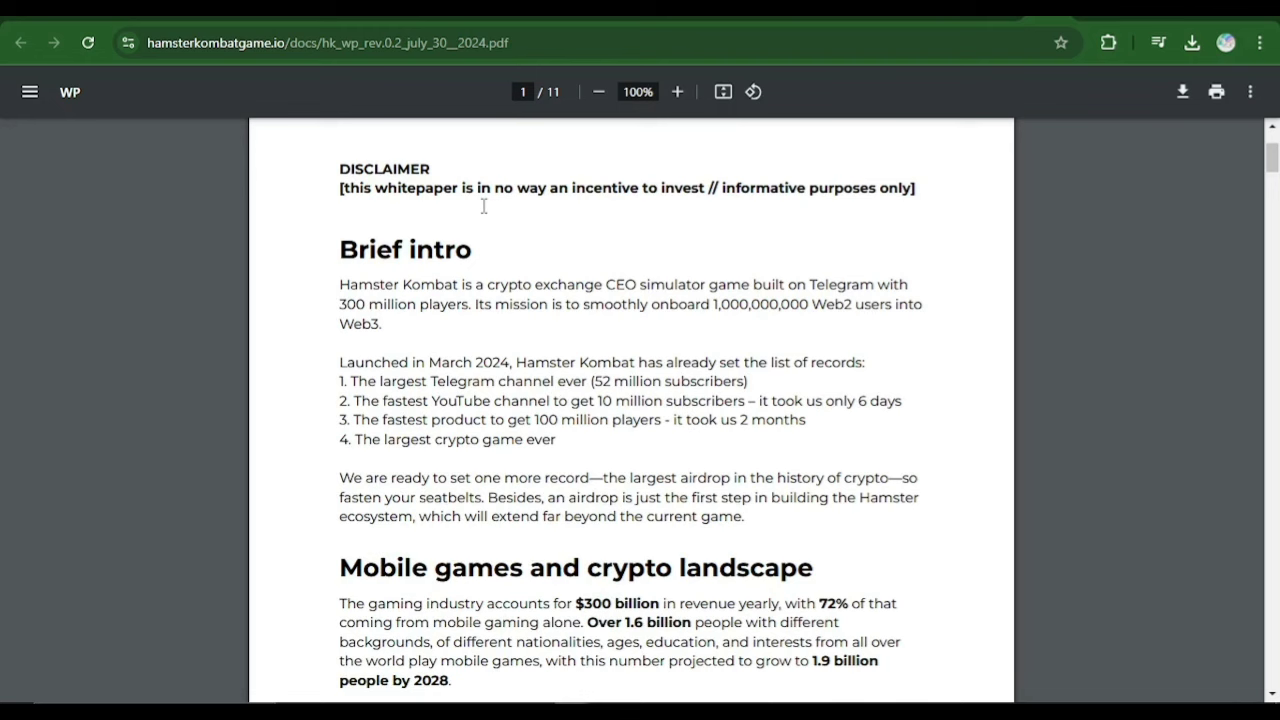
pyautogui.moveTo(757, 191)
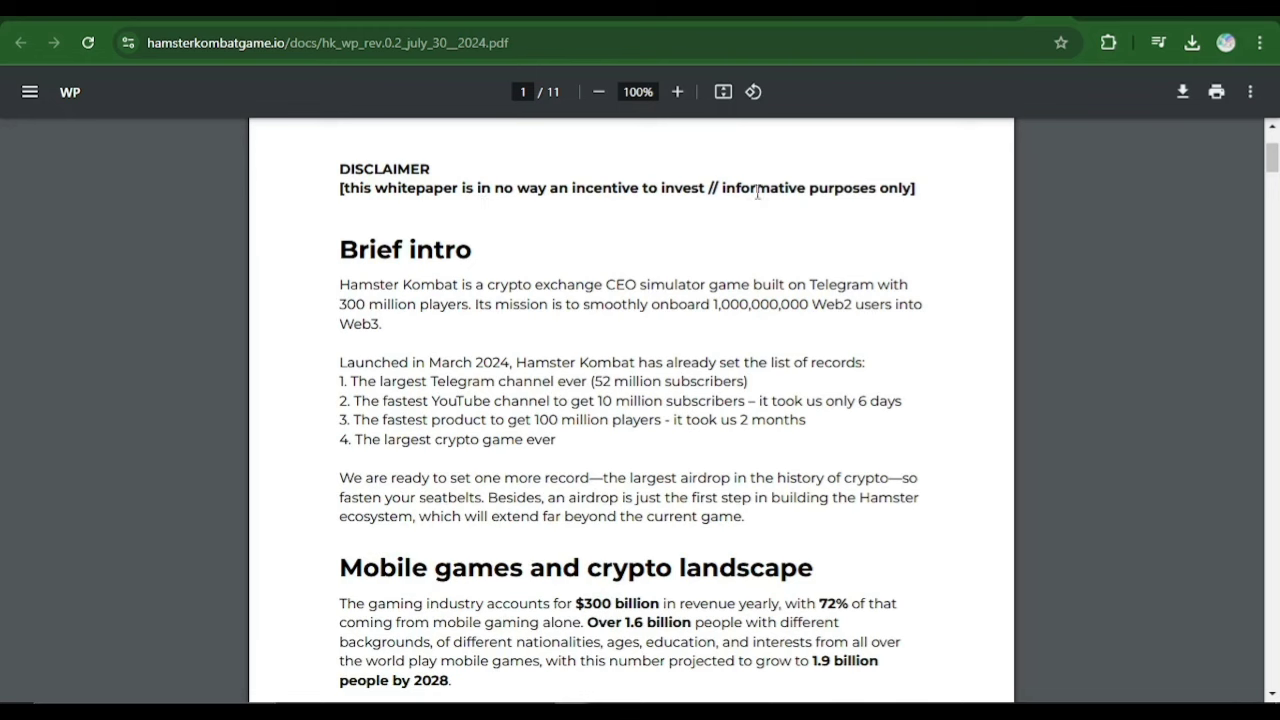
pyautogui.moveTo(849, 191)
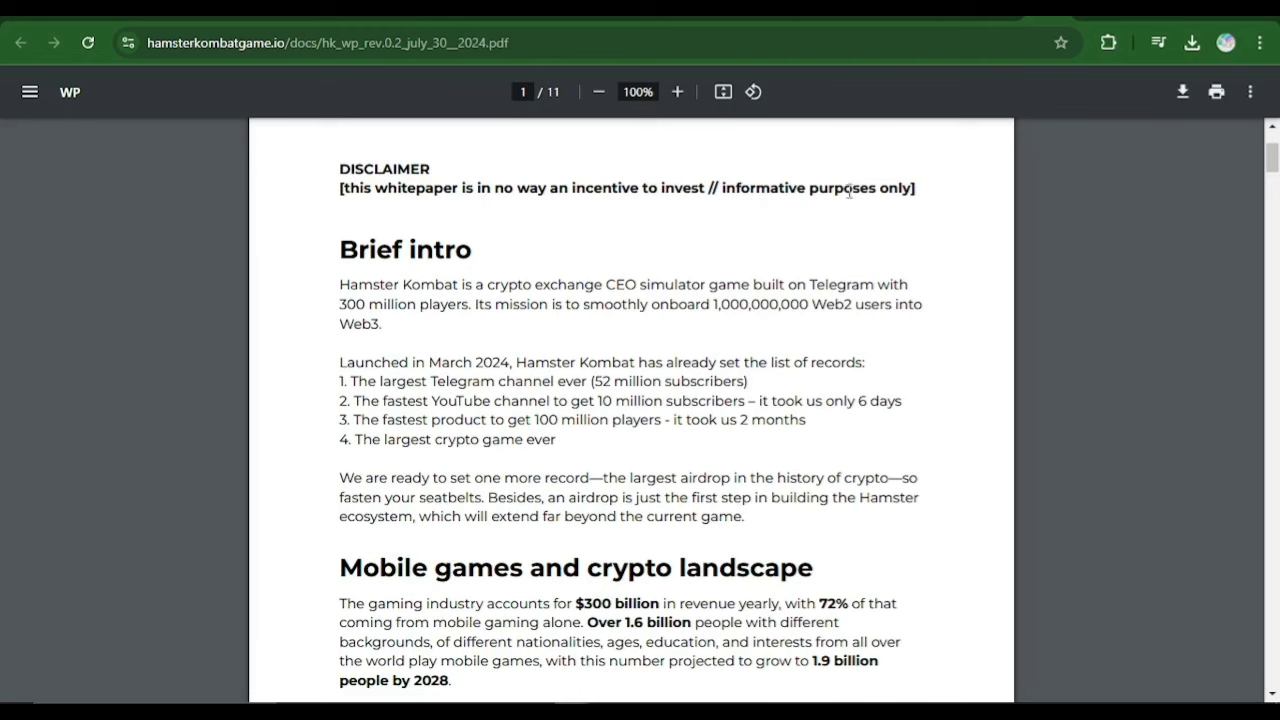
pyautogui.moveTo(388, 243)
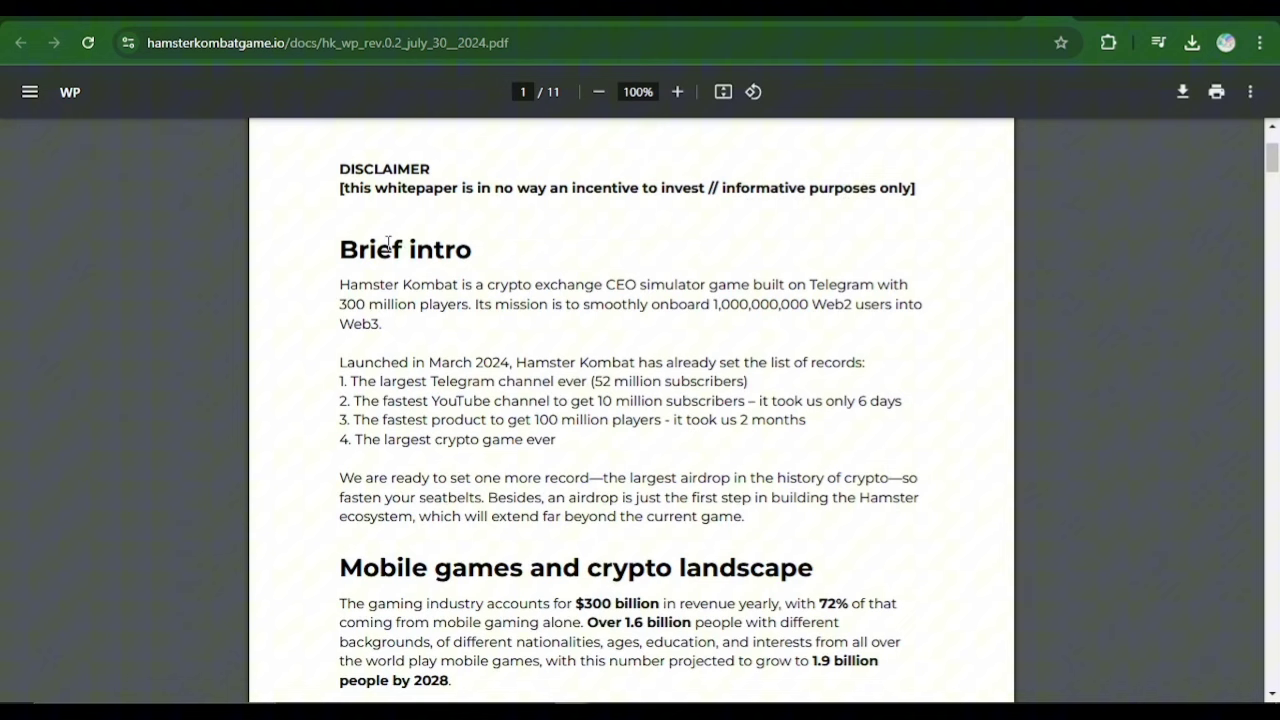
pyautogui.moveTo(388, 293)
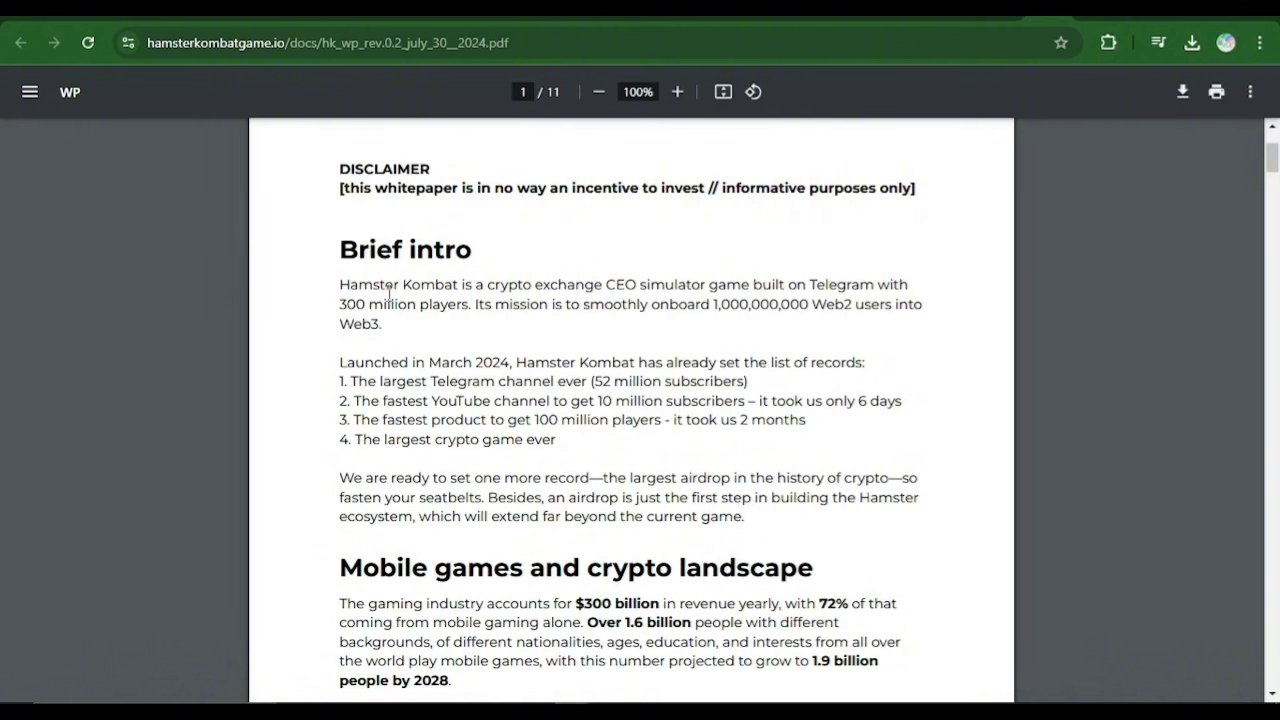
pyautogui.moveTo(640, 276)
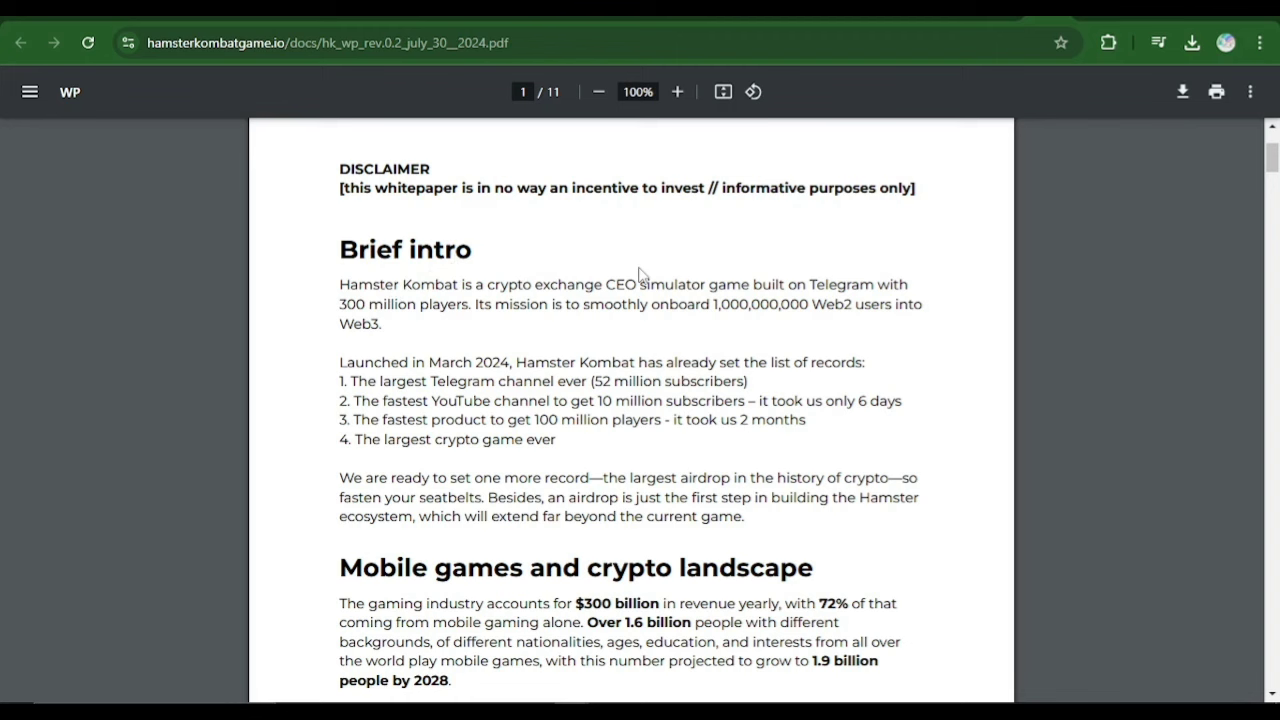
pyautogui.moveTo(398, 296)
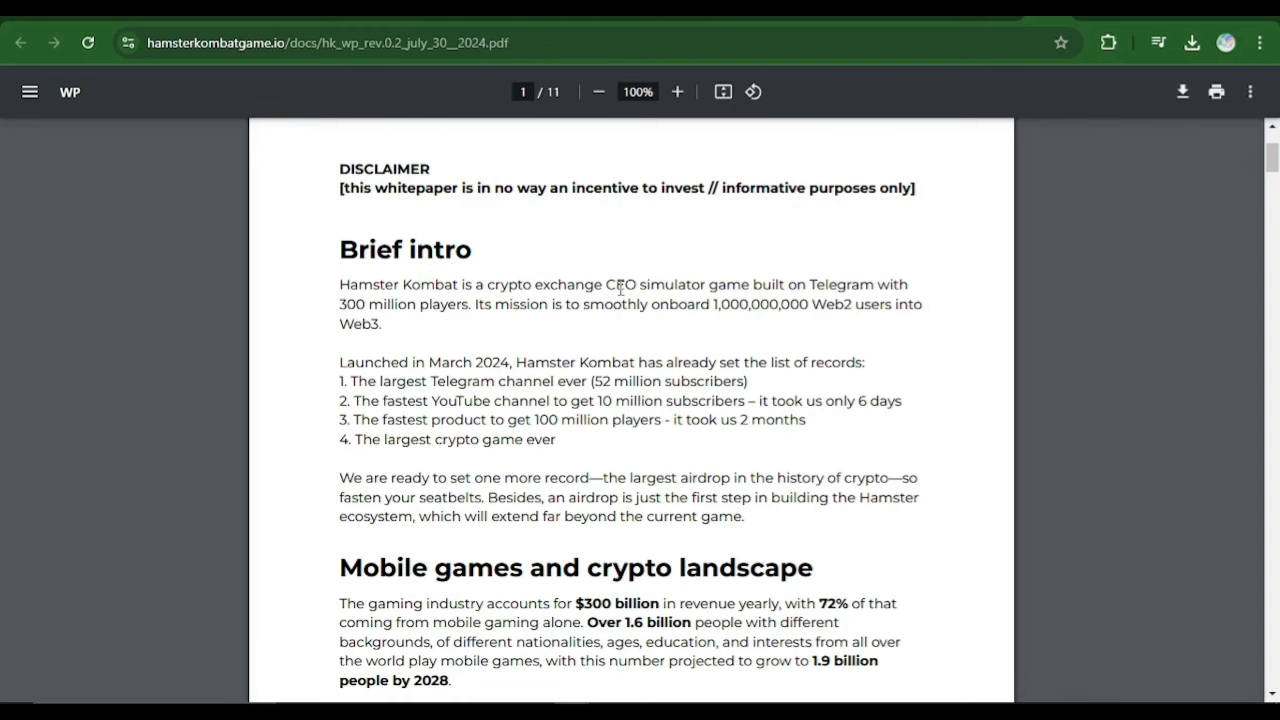
pyautogui.moveTo(545, 278)
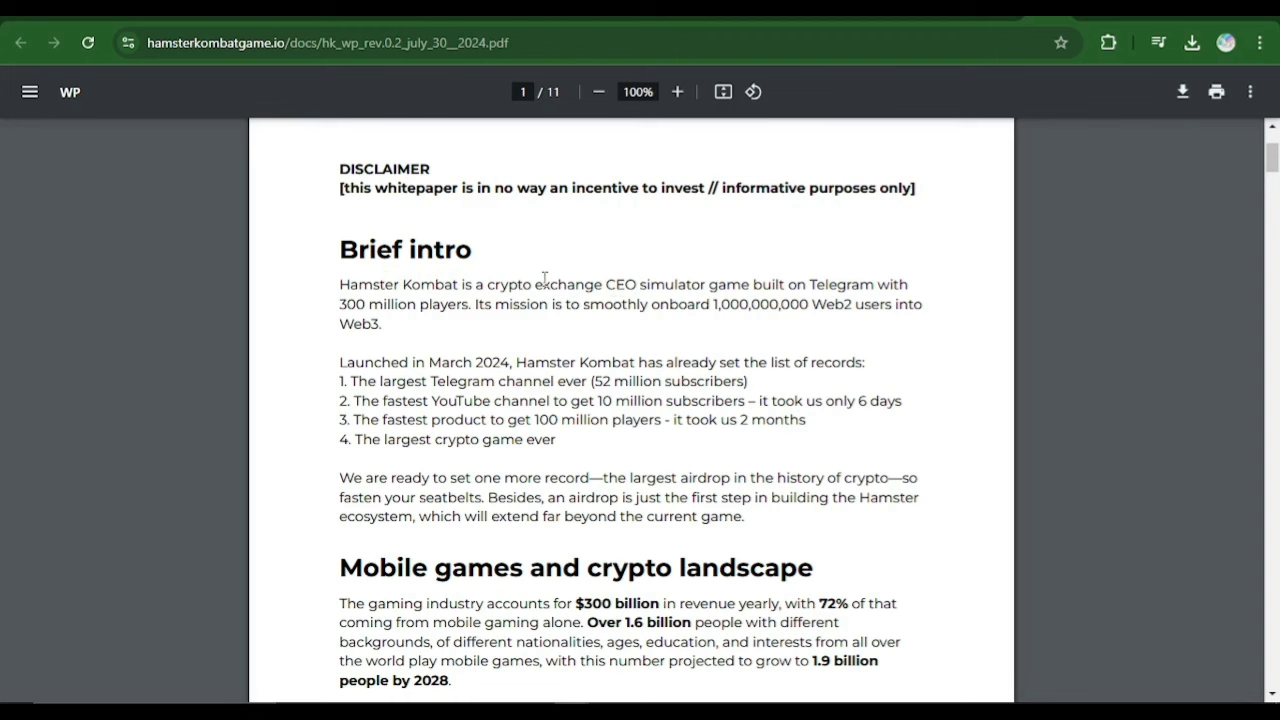
pyautogui.moveTo(788, 288)
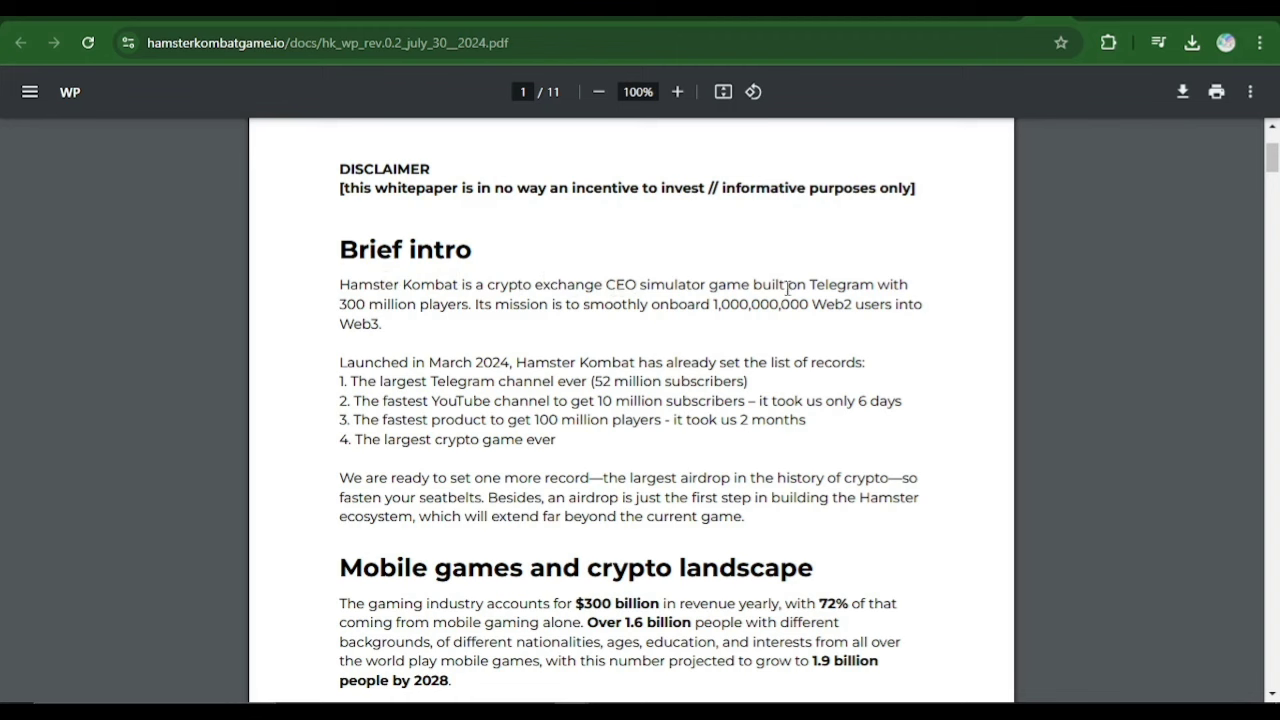
pyautogui.moveTo(297, 311)
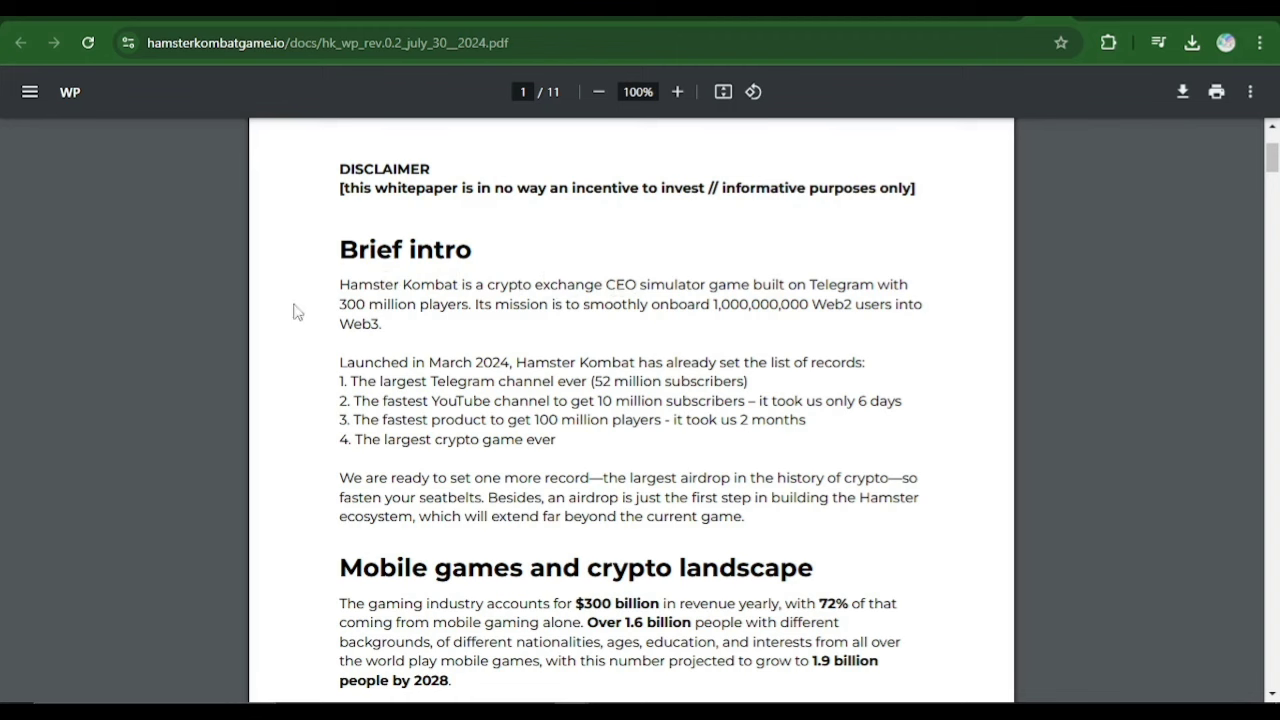
pyautogui.moveTo(957, 473)
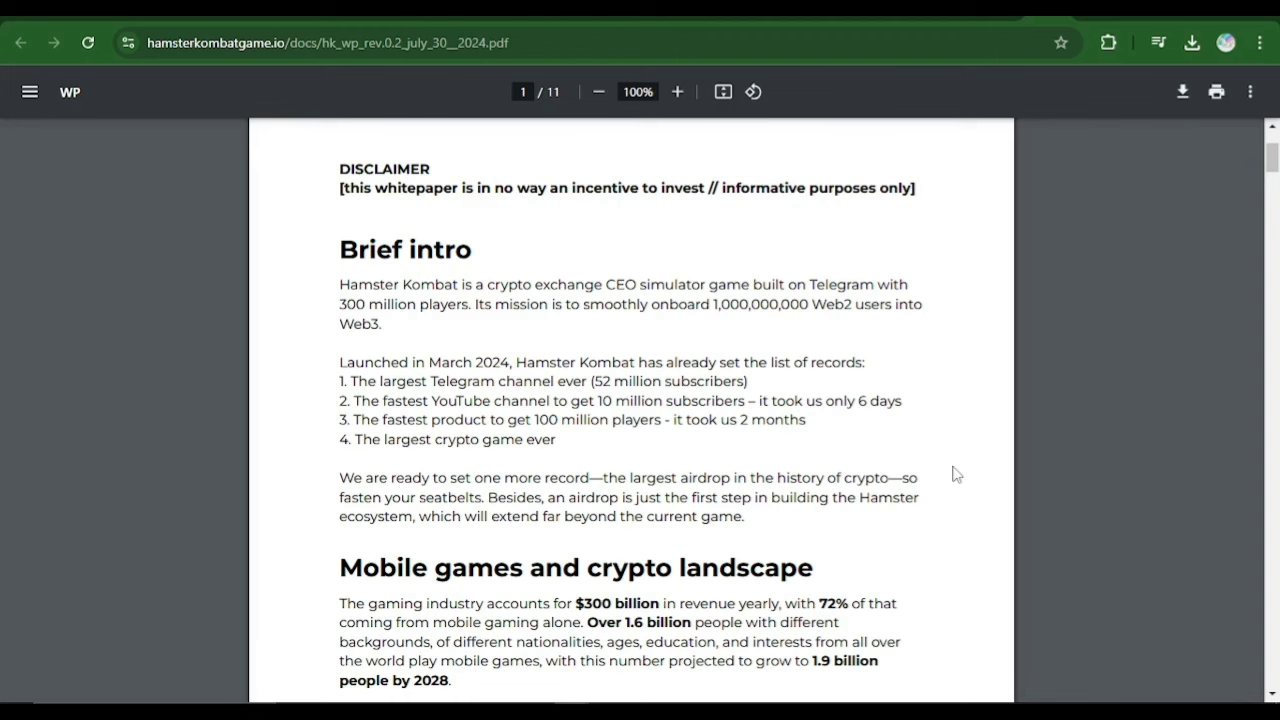
pyautogui.moveTo(557, 312)
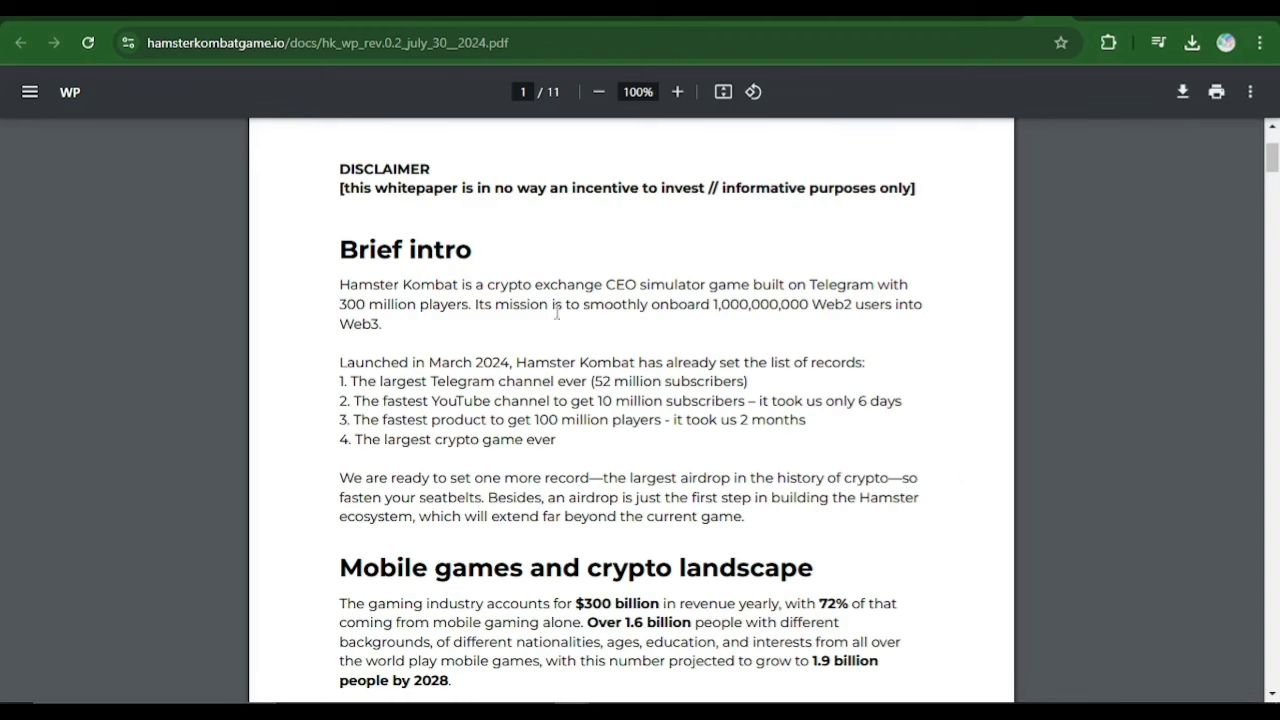
pyautogui.moveTo(665, 307)
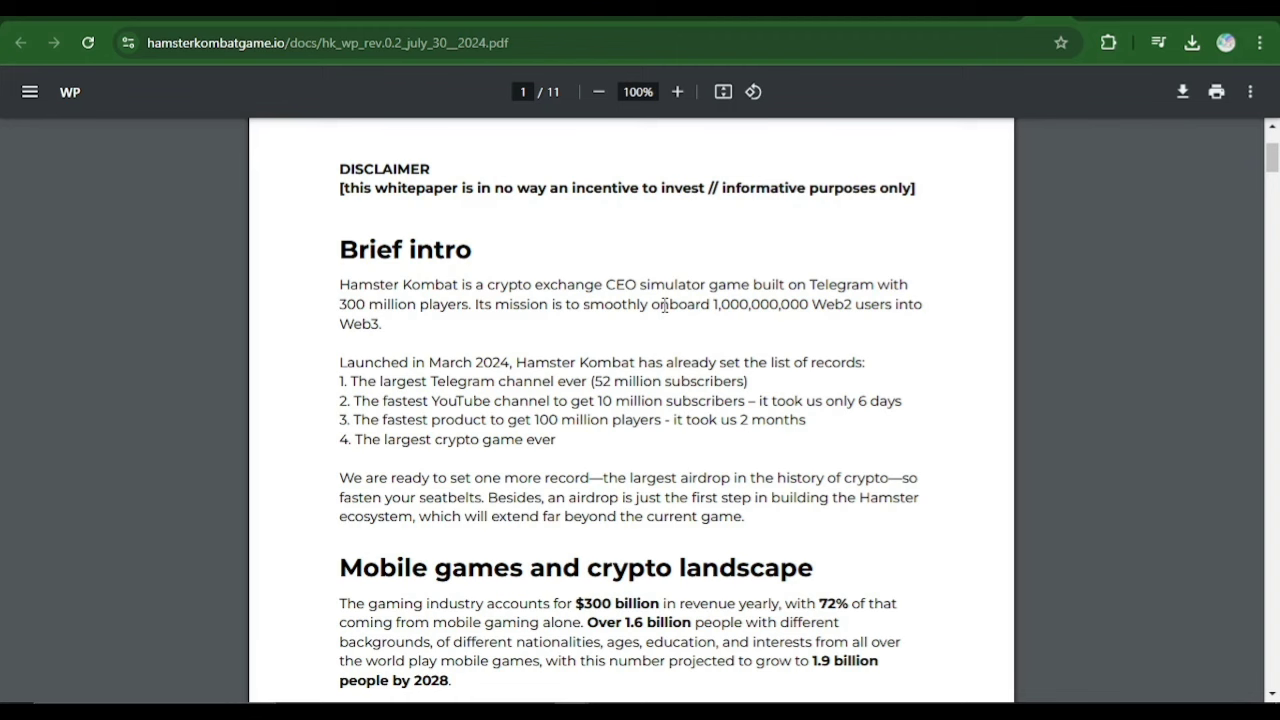
pyautogui.moveTo(613, 300)
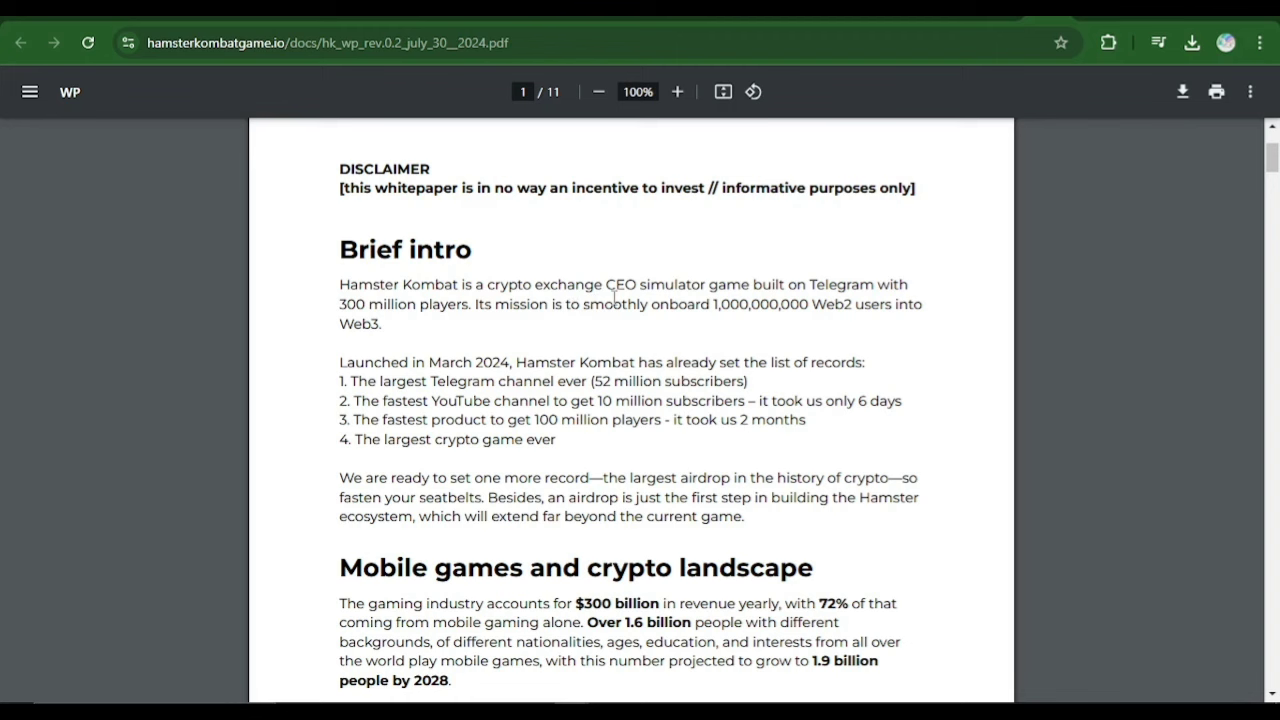
pyautogui.moveTo(701, 303)
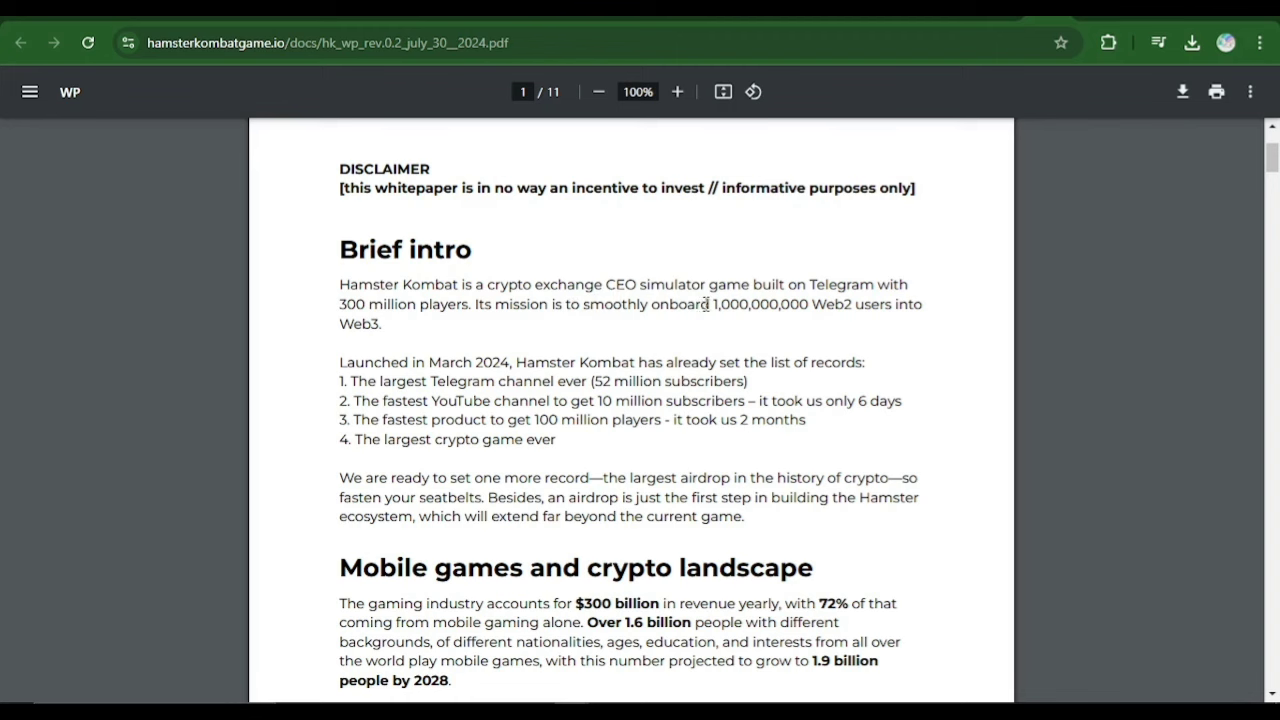
pyautogui.moveTo(276, 385)
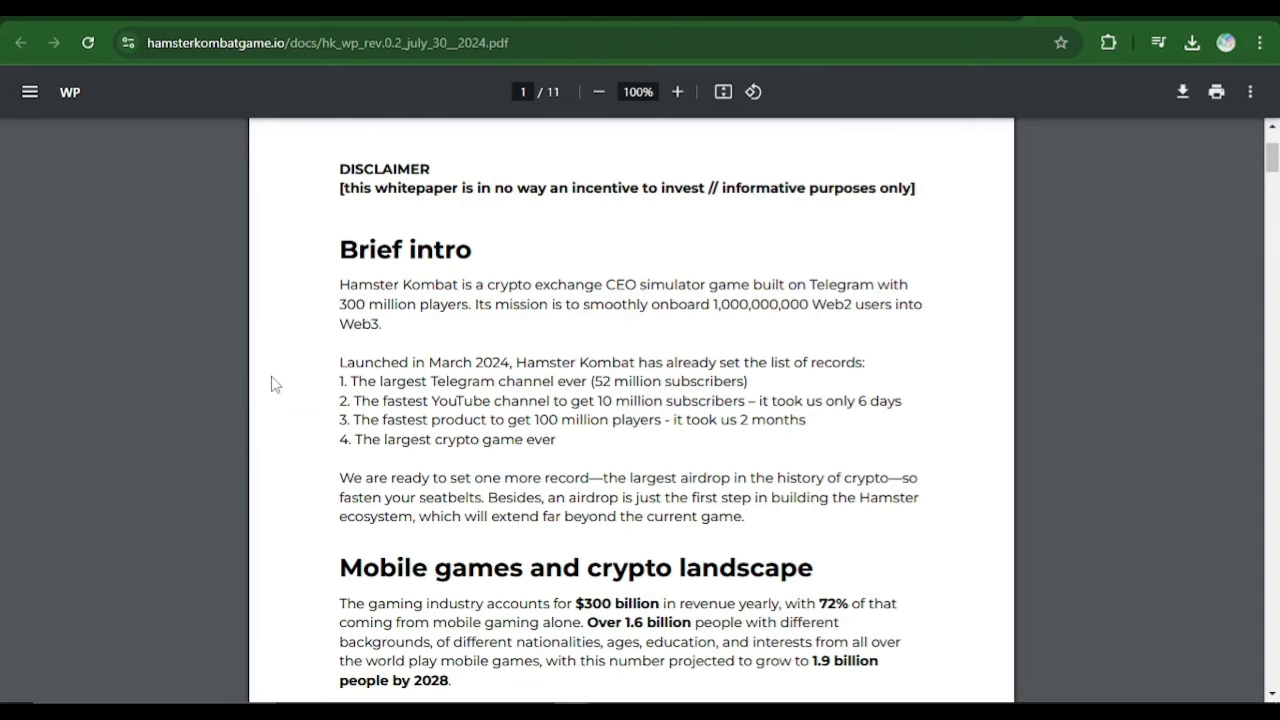
pyautogui.scroll(-3)
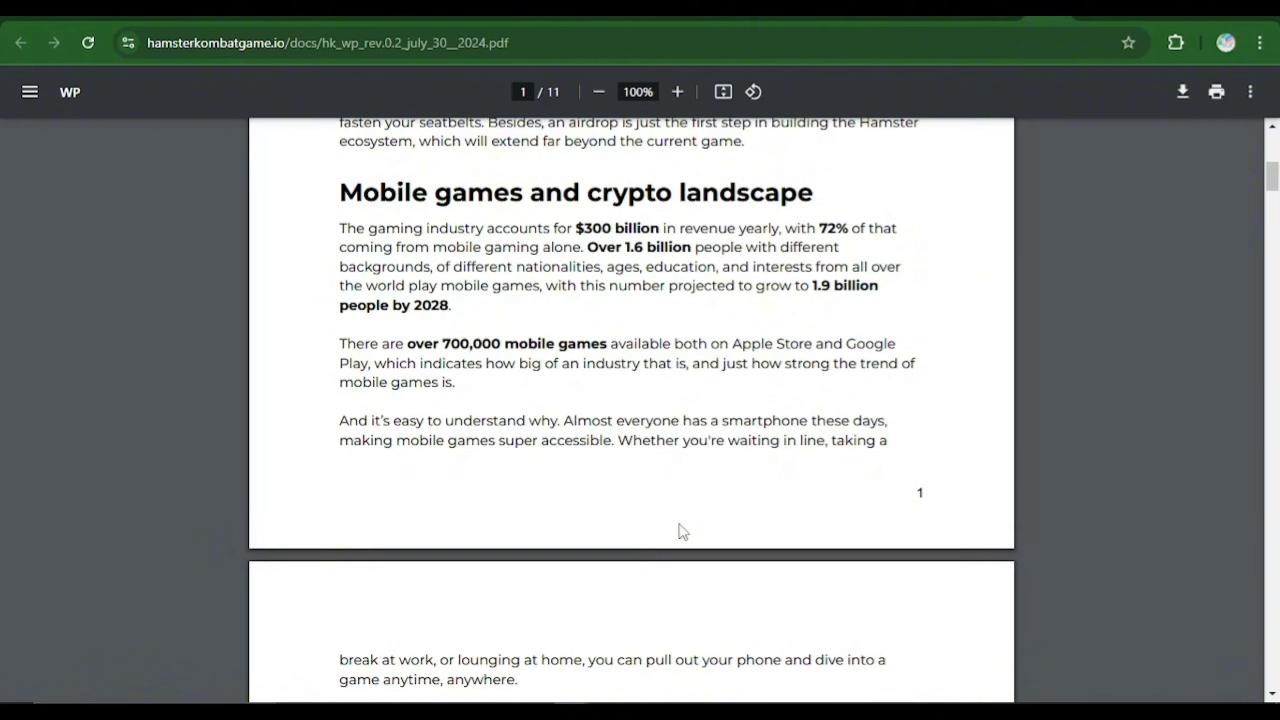
pyautogui.moveTo(735, 350)
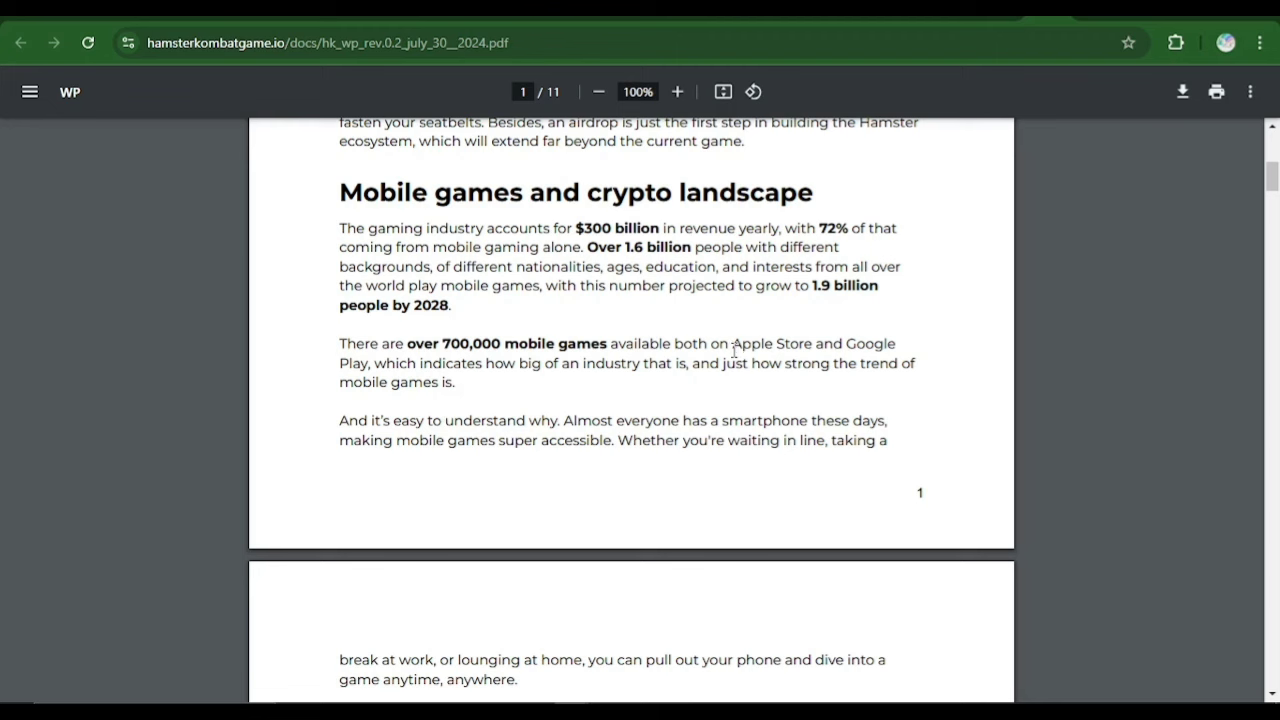
pyautogui.moveTo(733, 368)
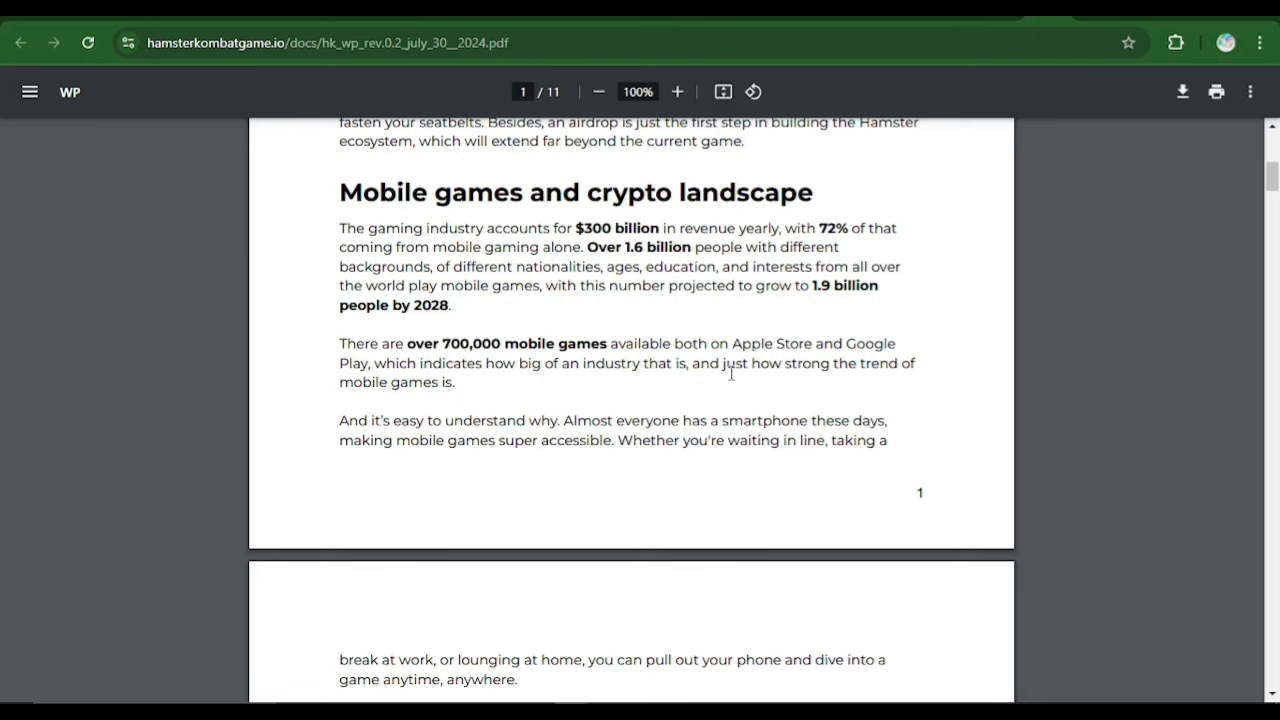
pyautogui.moveTo(731, 383)
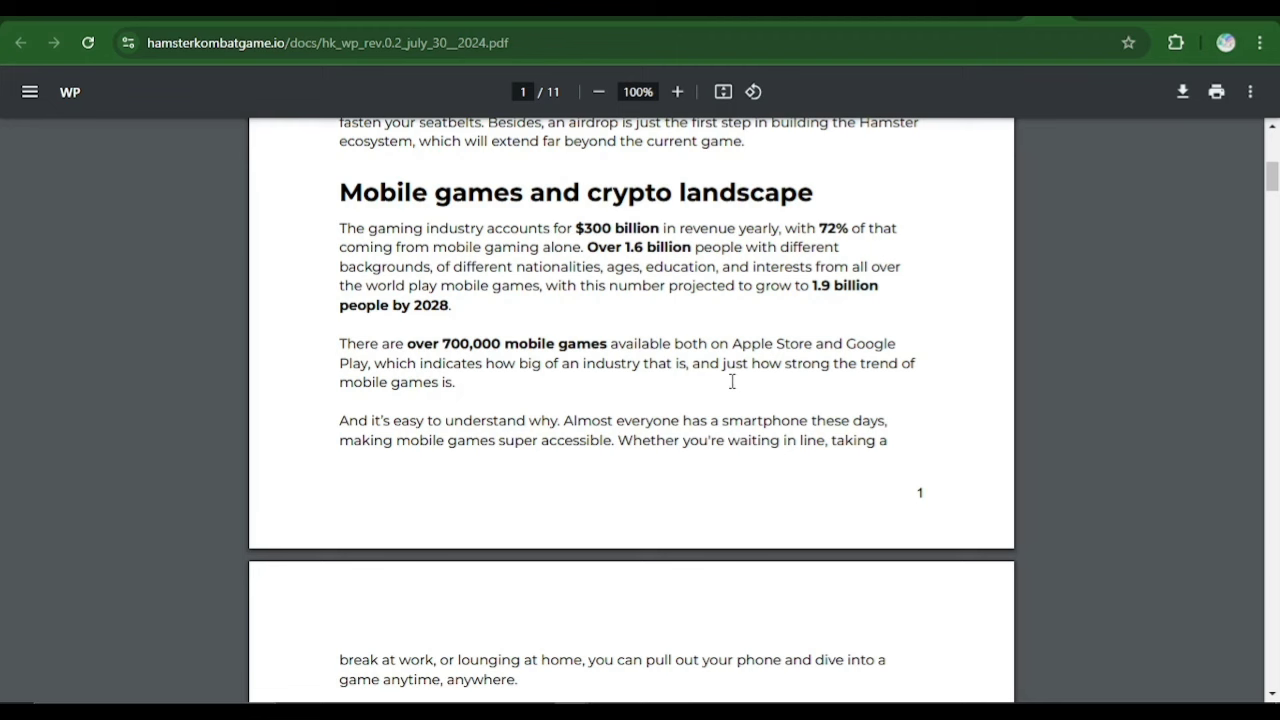
pyautogui.moveTo(732, 388)
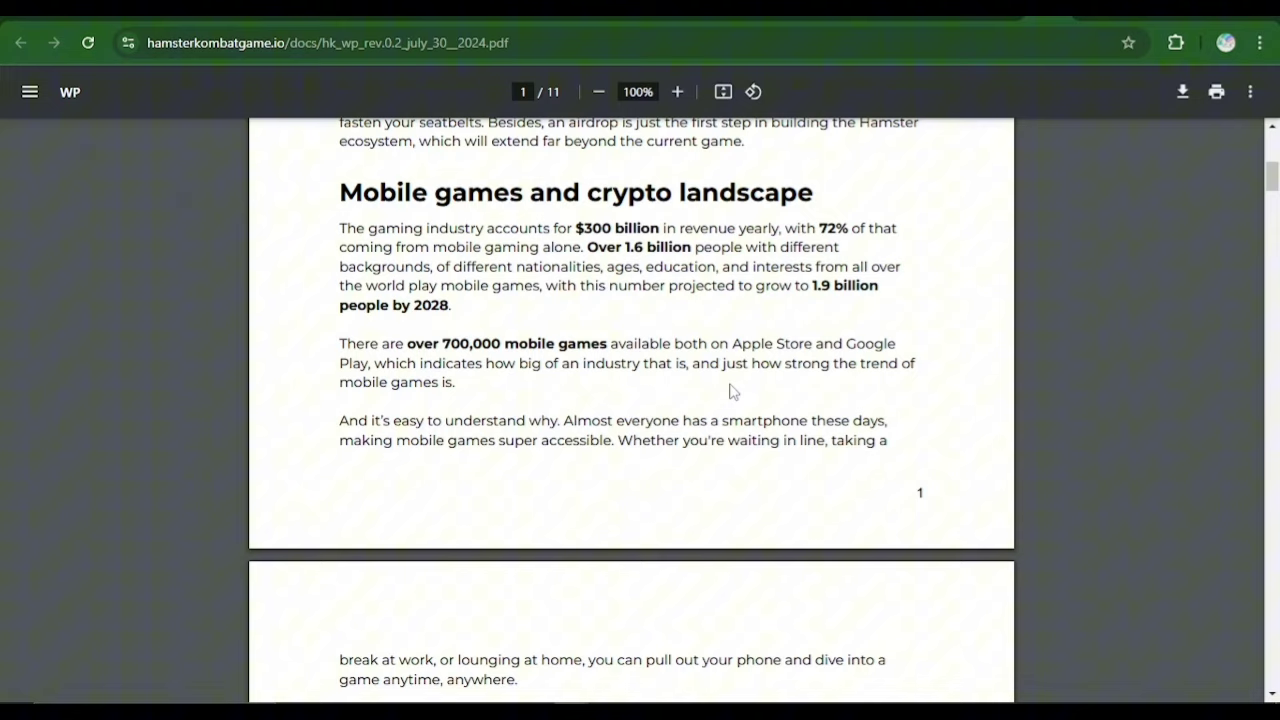
# Scroll the whitepaper to page 2 on mobile game popularity and crypto in gaming
pyautogui.scroll(-3)
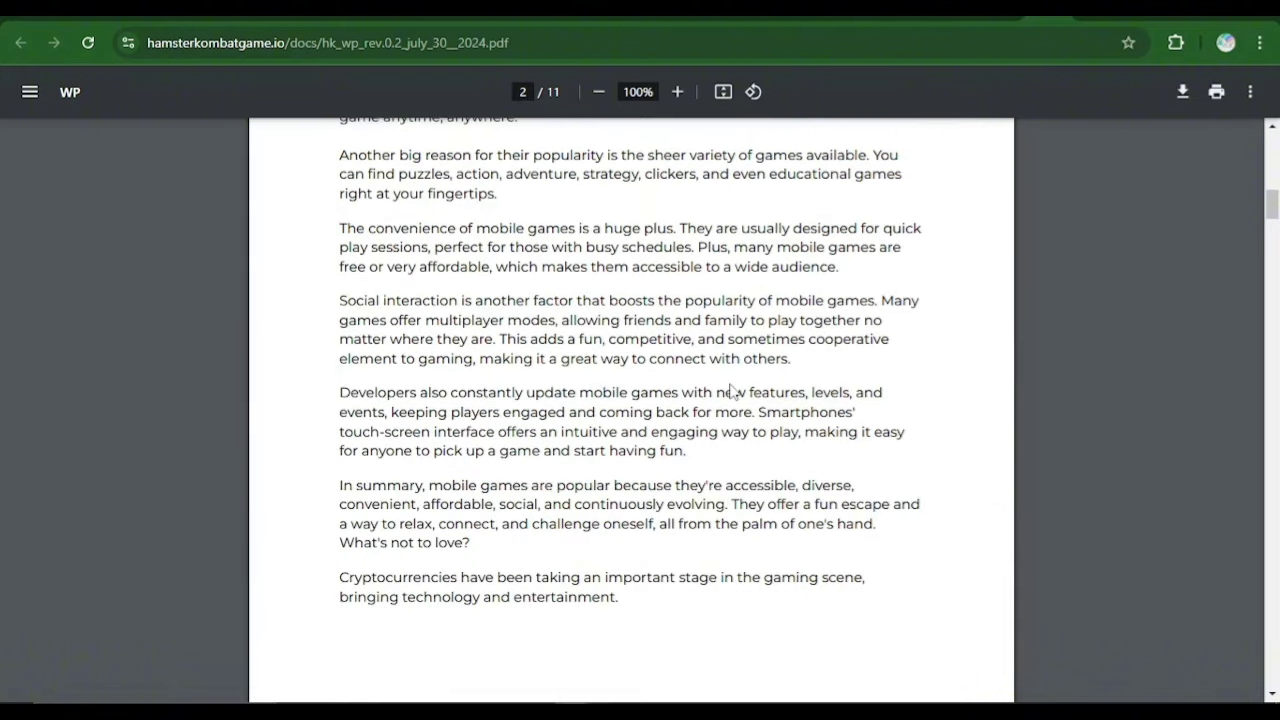
# Scroll the whitepaper to page 3's crypto gaming trends and 'Web3 industry challenges'
pyautogui.scroll(-3)
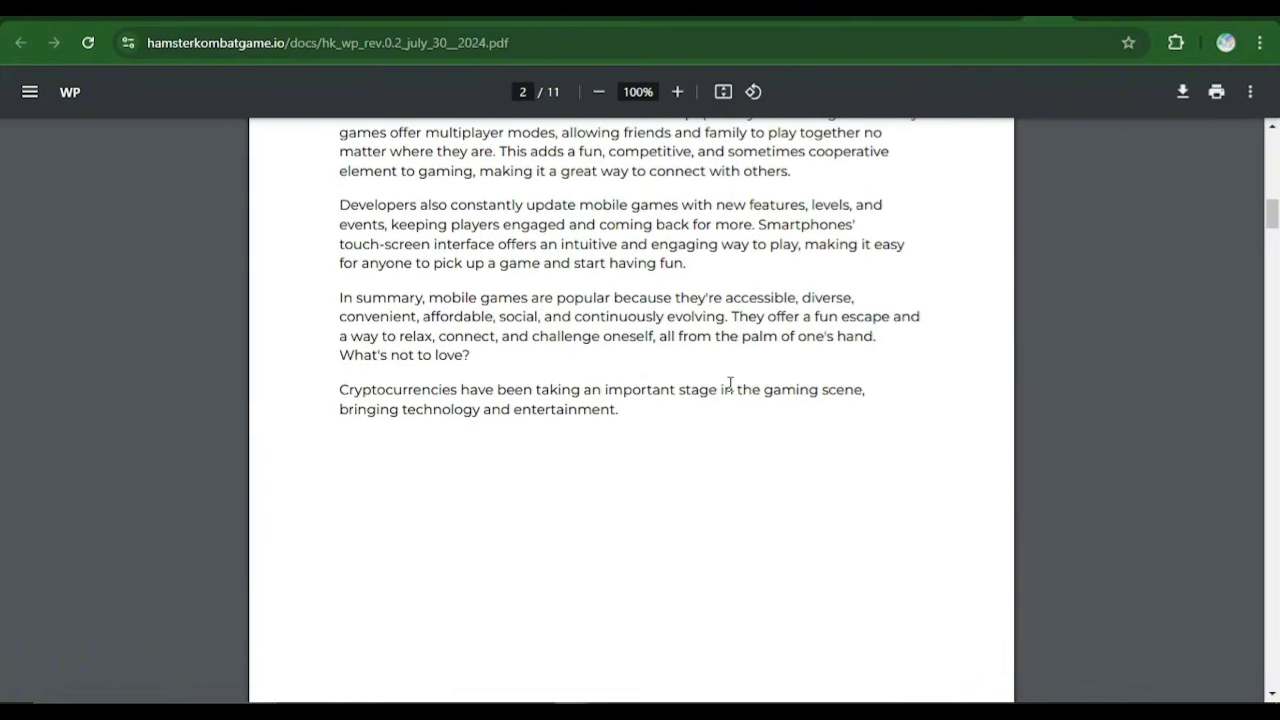
pyautogui.scroll(-3)
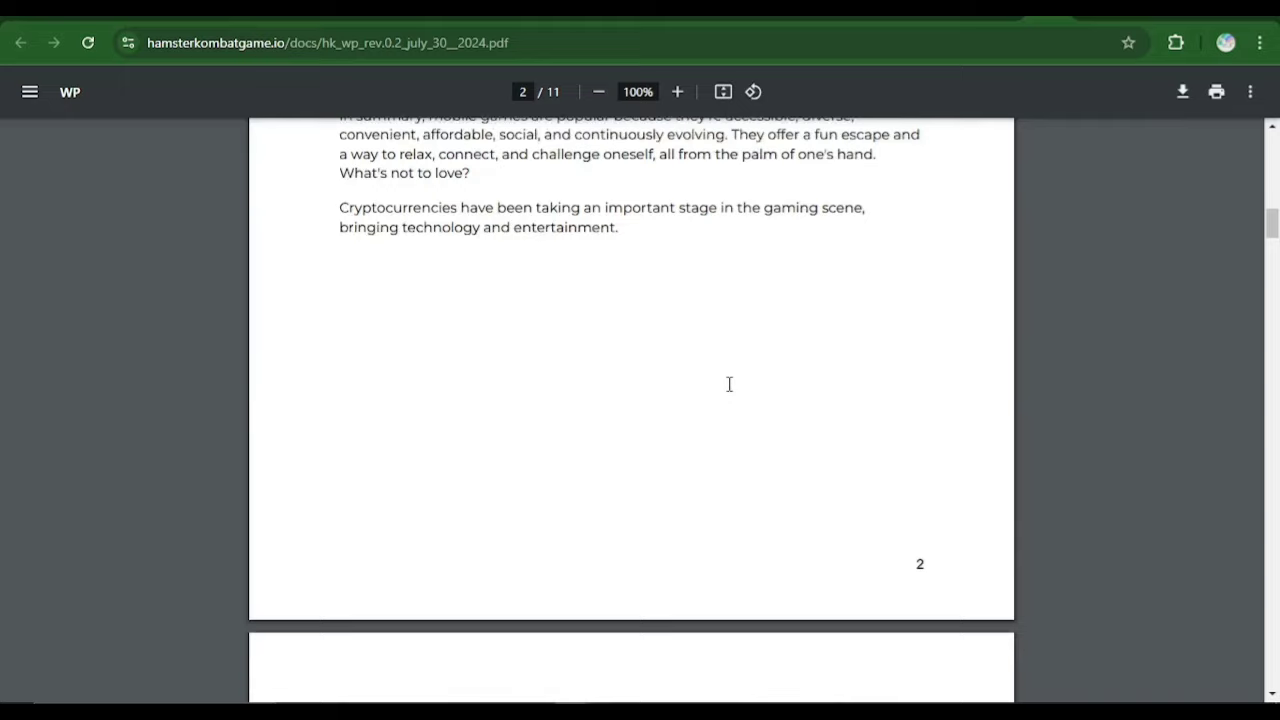
pyautogui.scroll(-3)
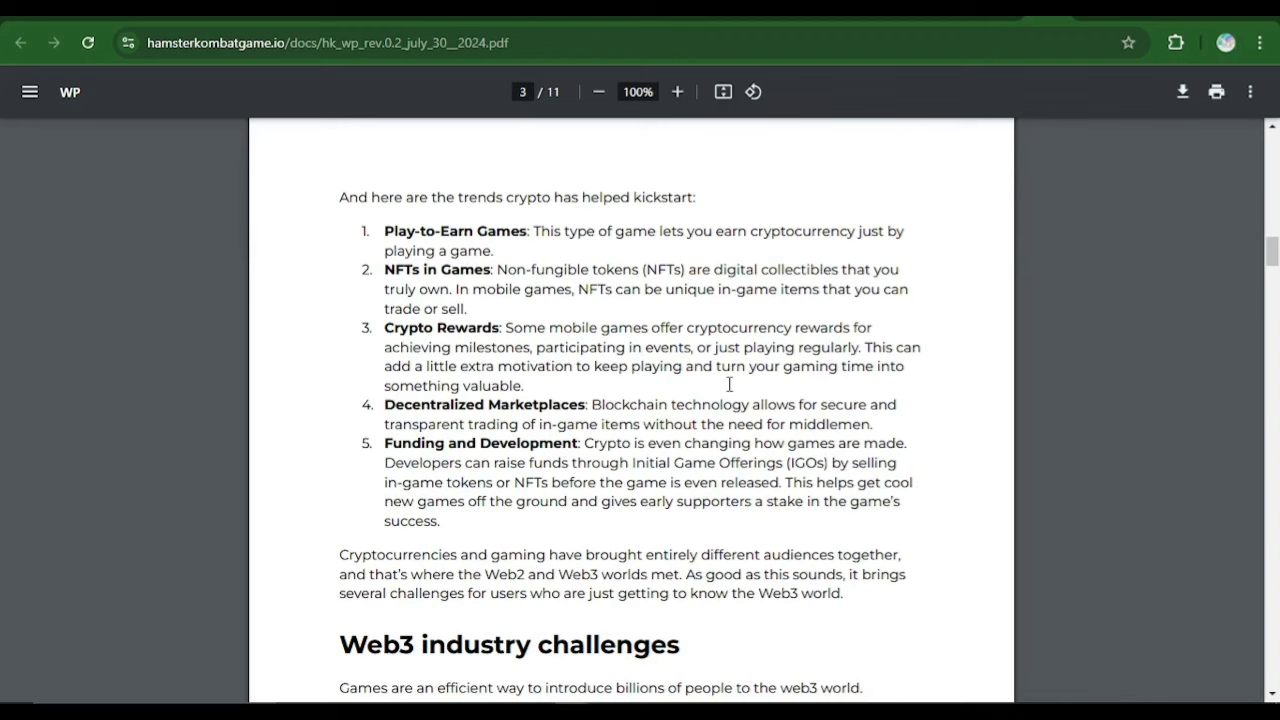
pyautogui.moveTo(413, 244)
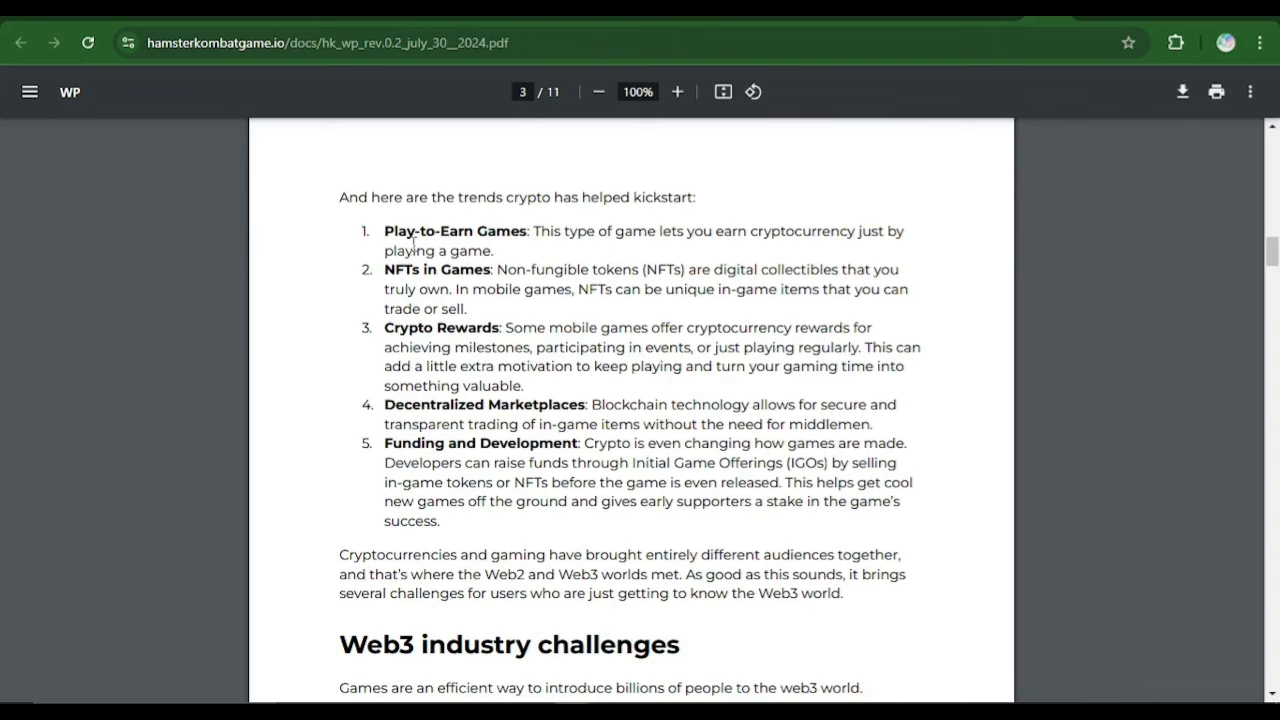
pyautogui.moveTo(487, 266)
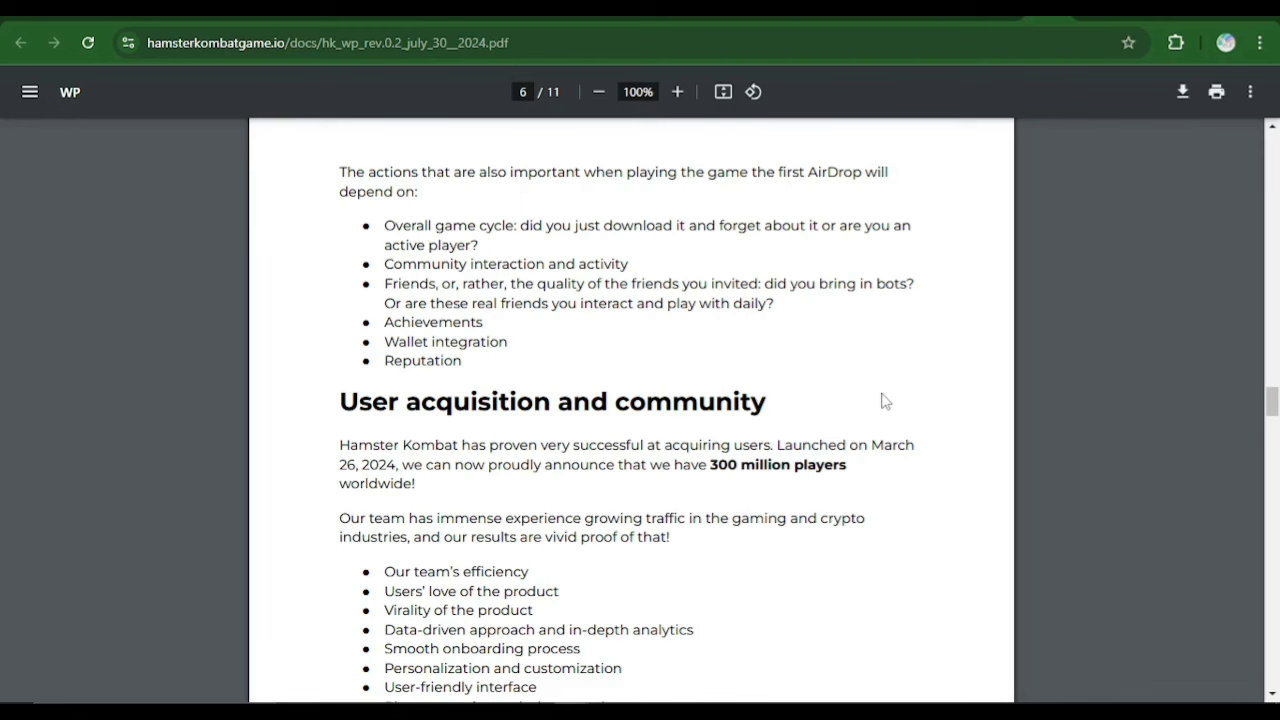
pyautogui.moveTo(888, 361)
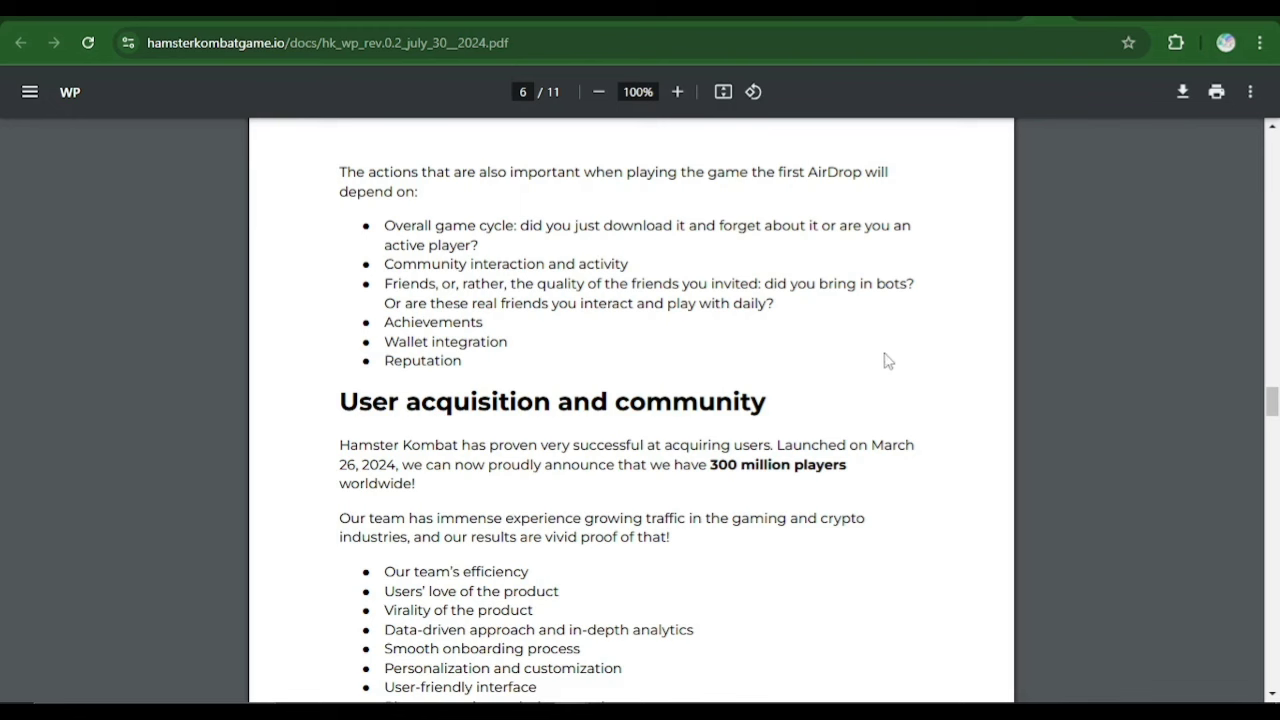
pyautogui.moveTo(701, 207)
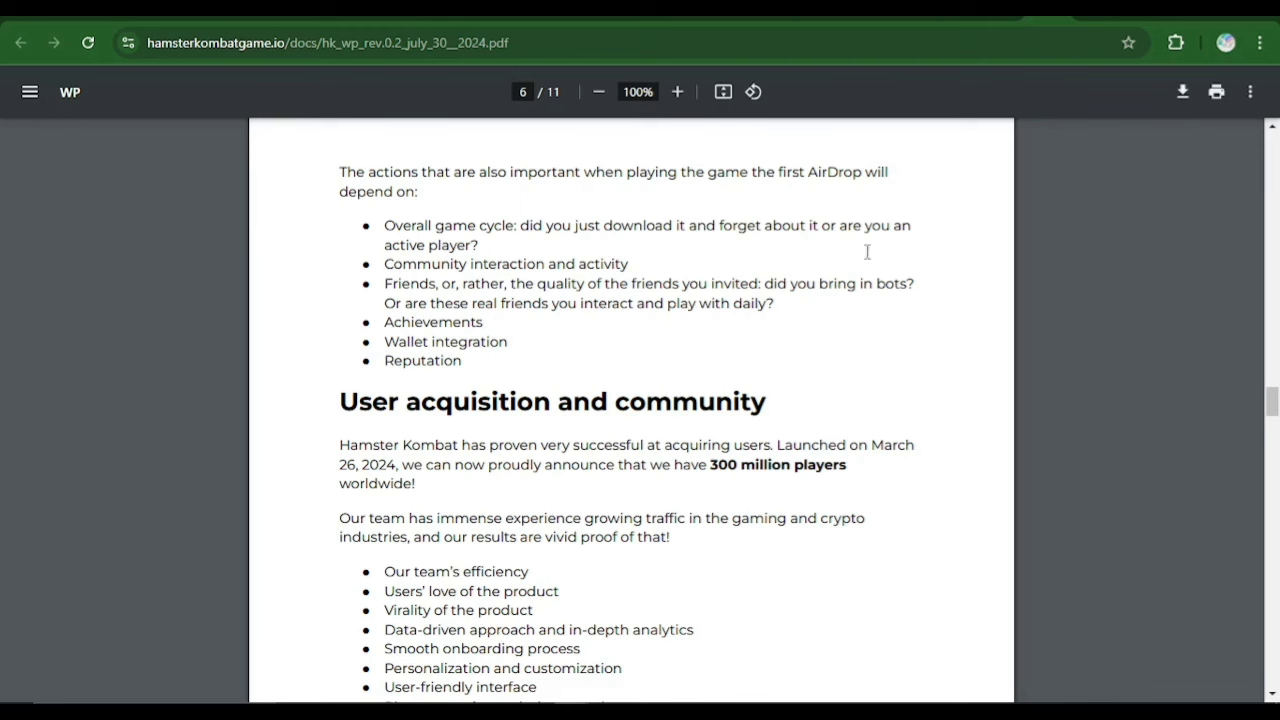
pyautogui.moveTo(470, 210)
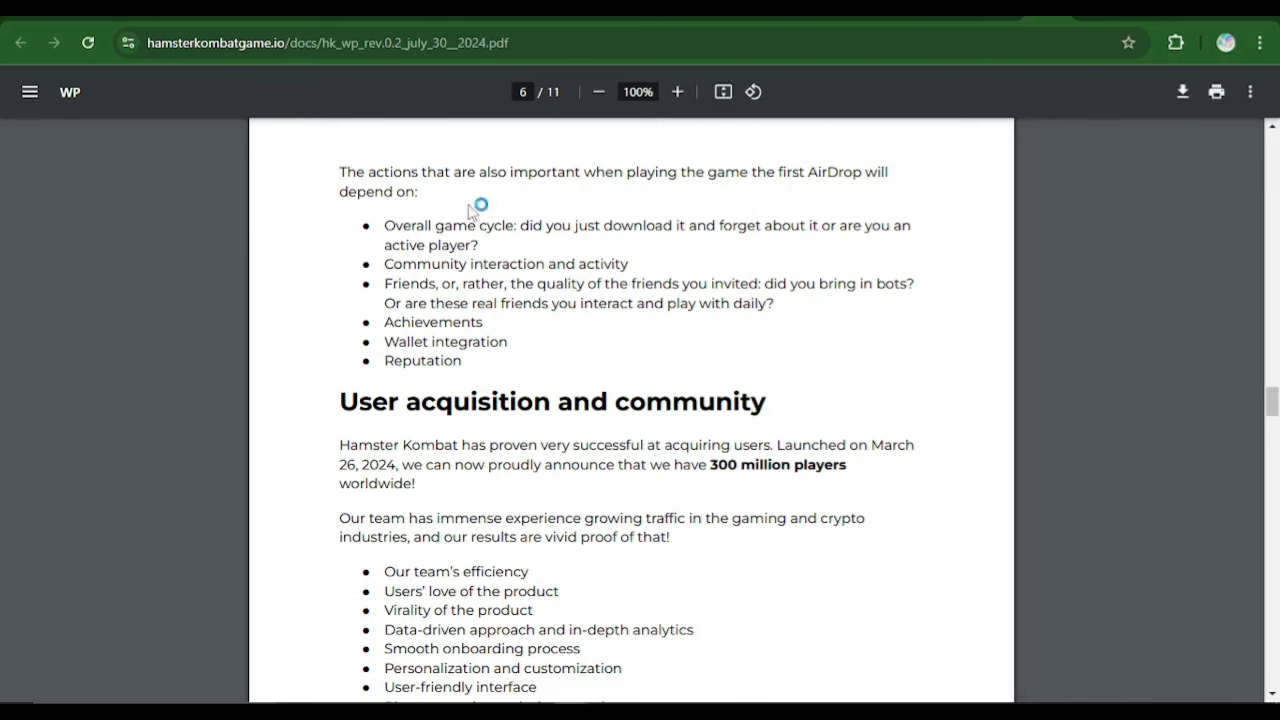
pyautogui.moveTo(315, 178)
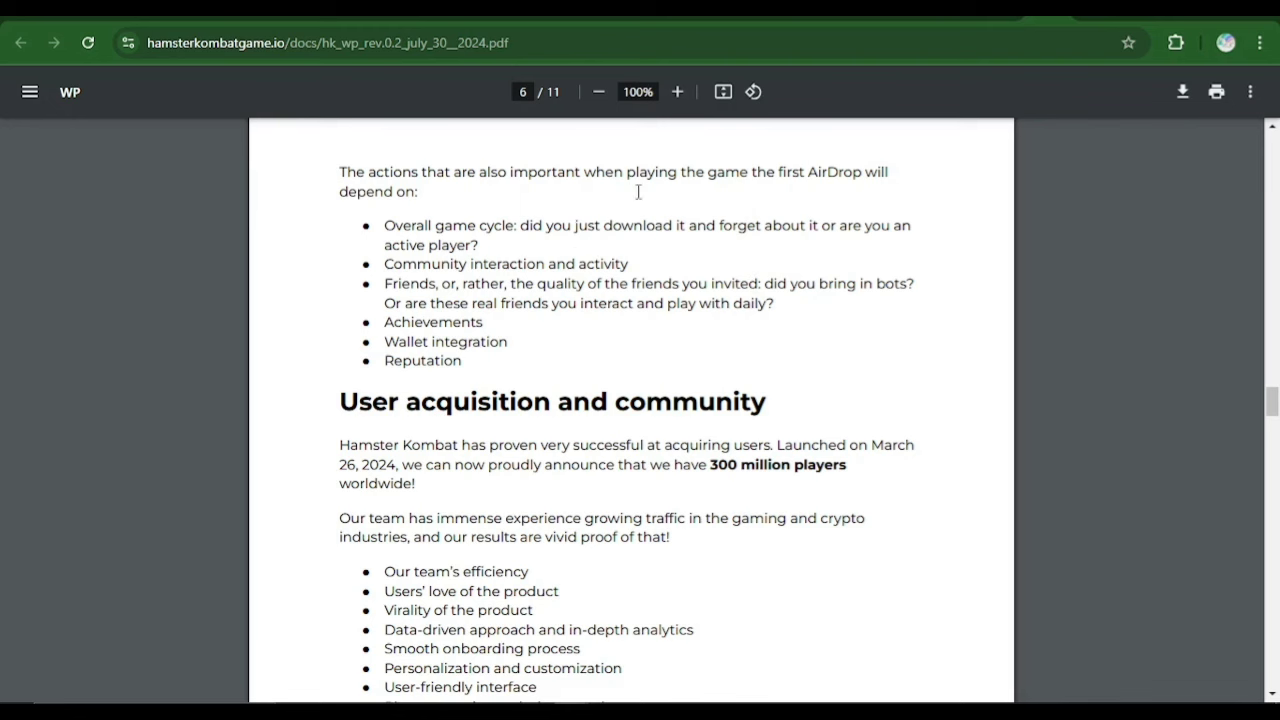
pyautogui.moveTo(865, 187)
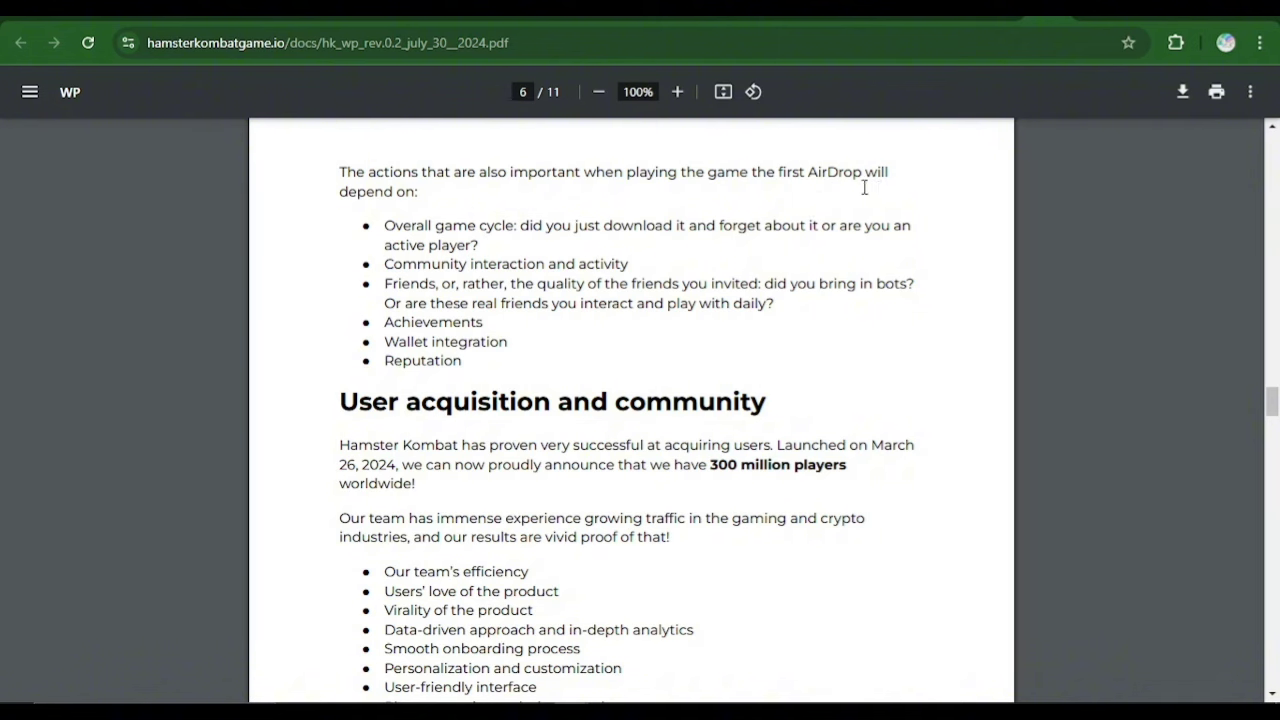
pyautogui.moveTo(392, 210)
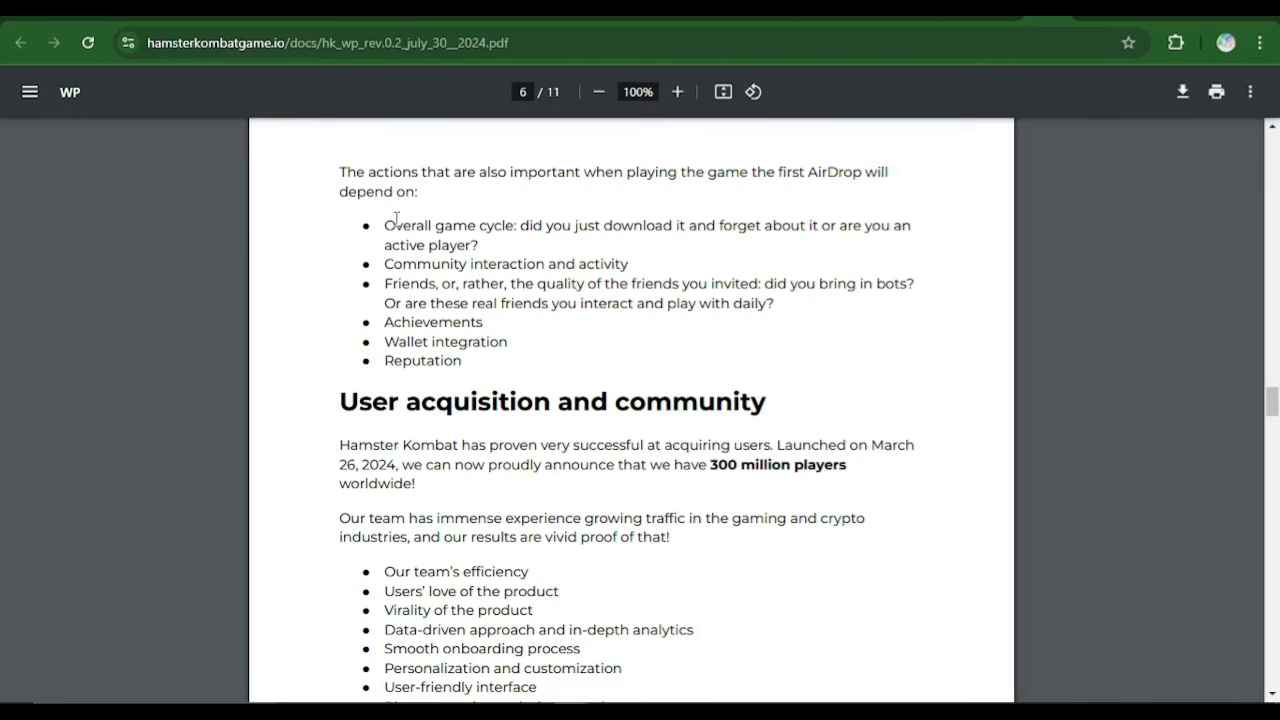
pyautogui.moveTo(392, 232)
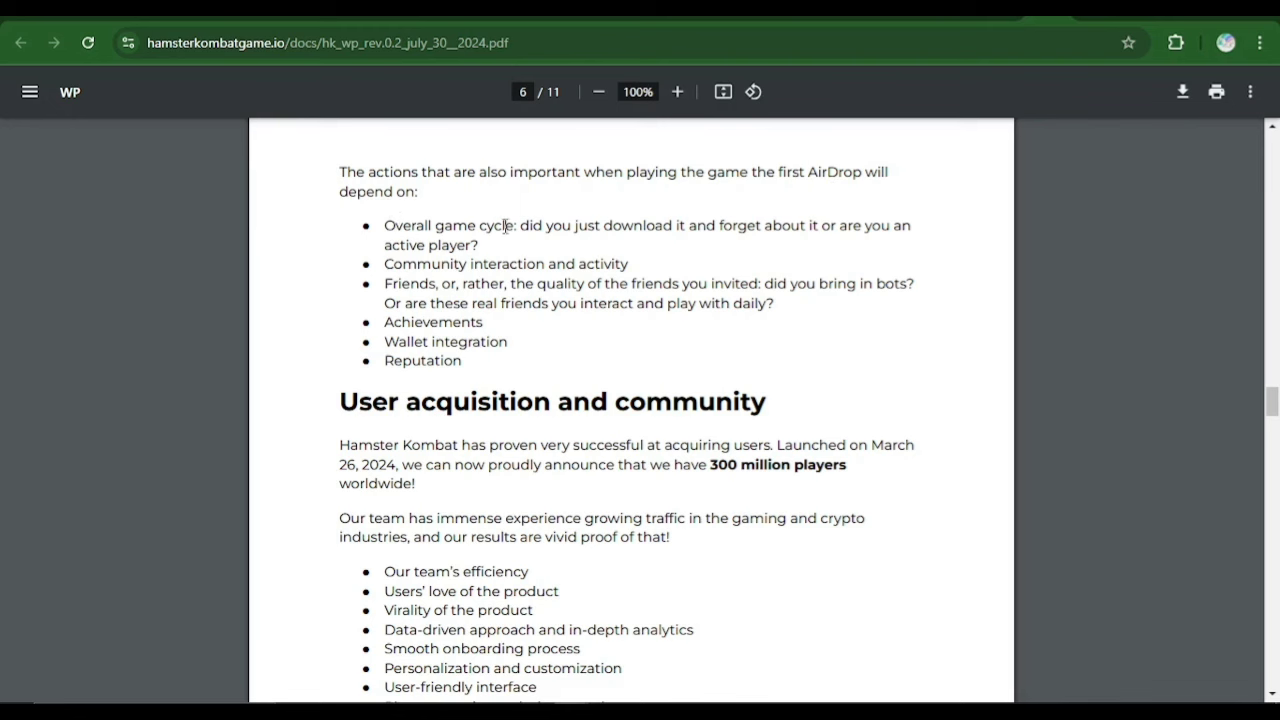
pyautogui.moveTo(516, 233)
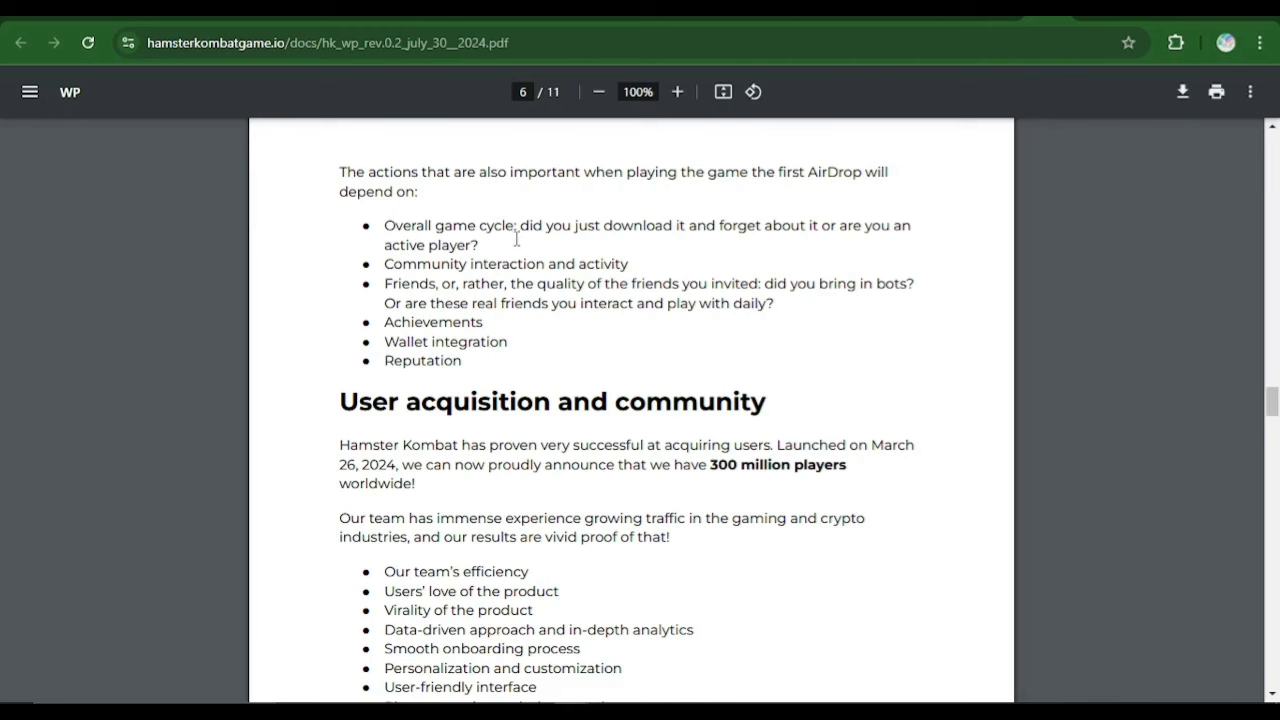
pyautogui.moveTo(411, 273)
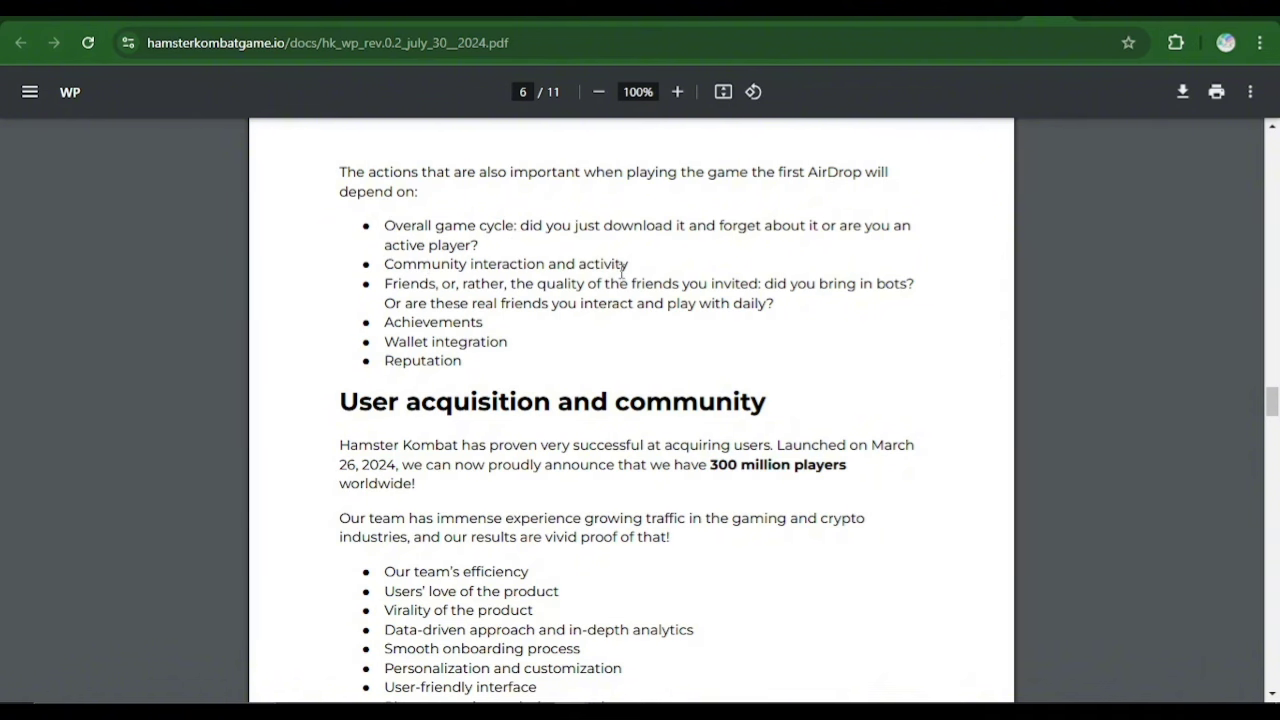
pyautogui.moveTo(370, 289)
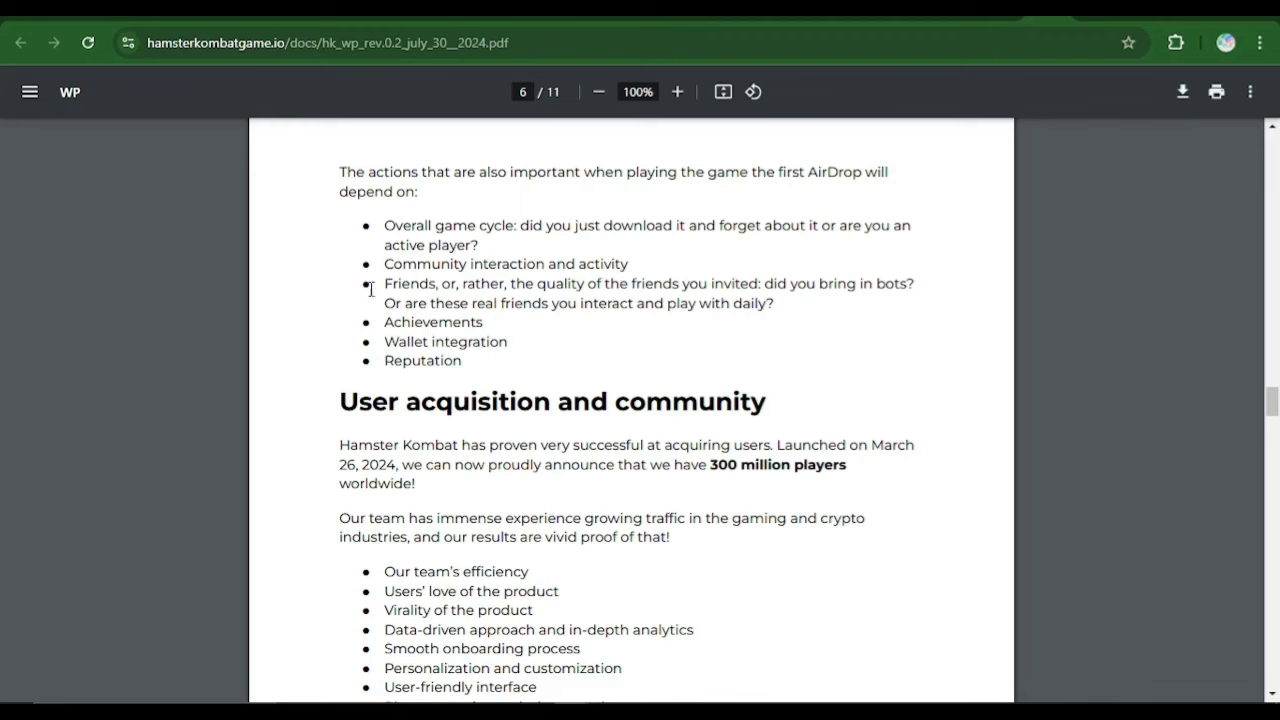
pyautogui.moveTo(610, 282)
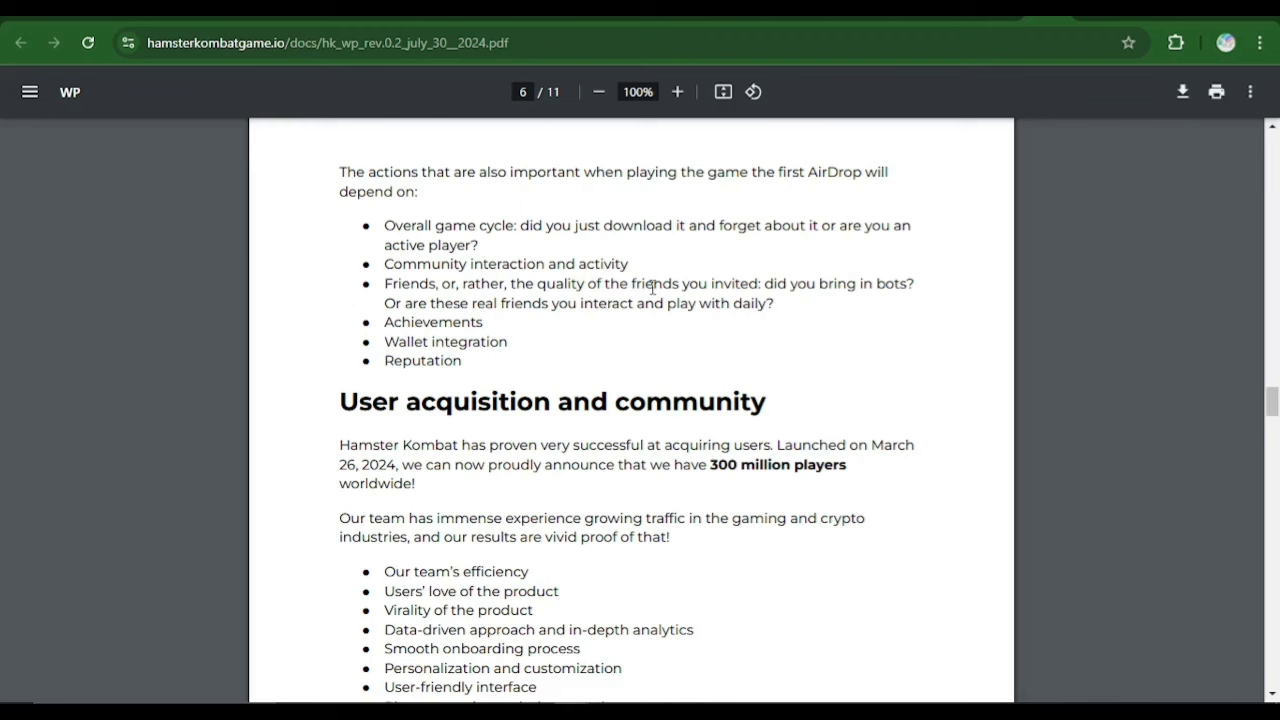
pyautogui.moveTo(572, 300)
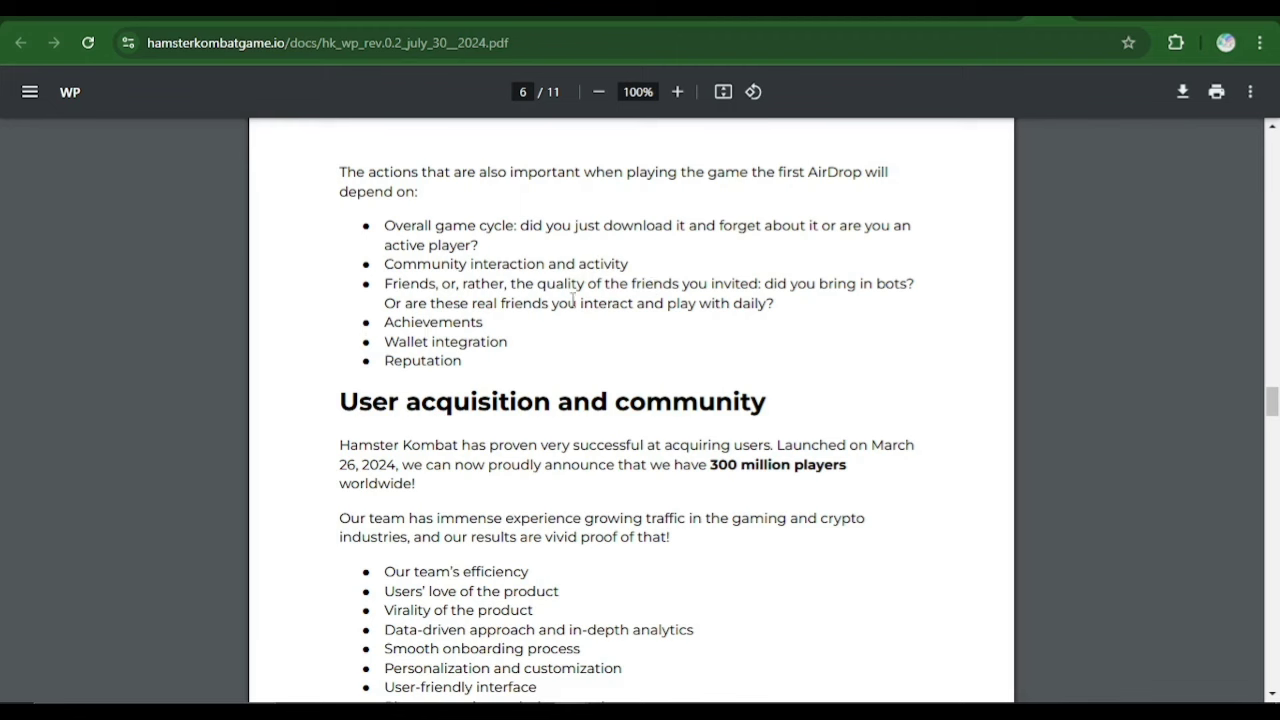
pyautogui.moveTo(569, 332)
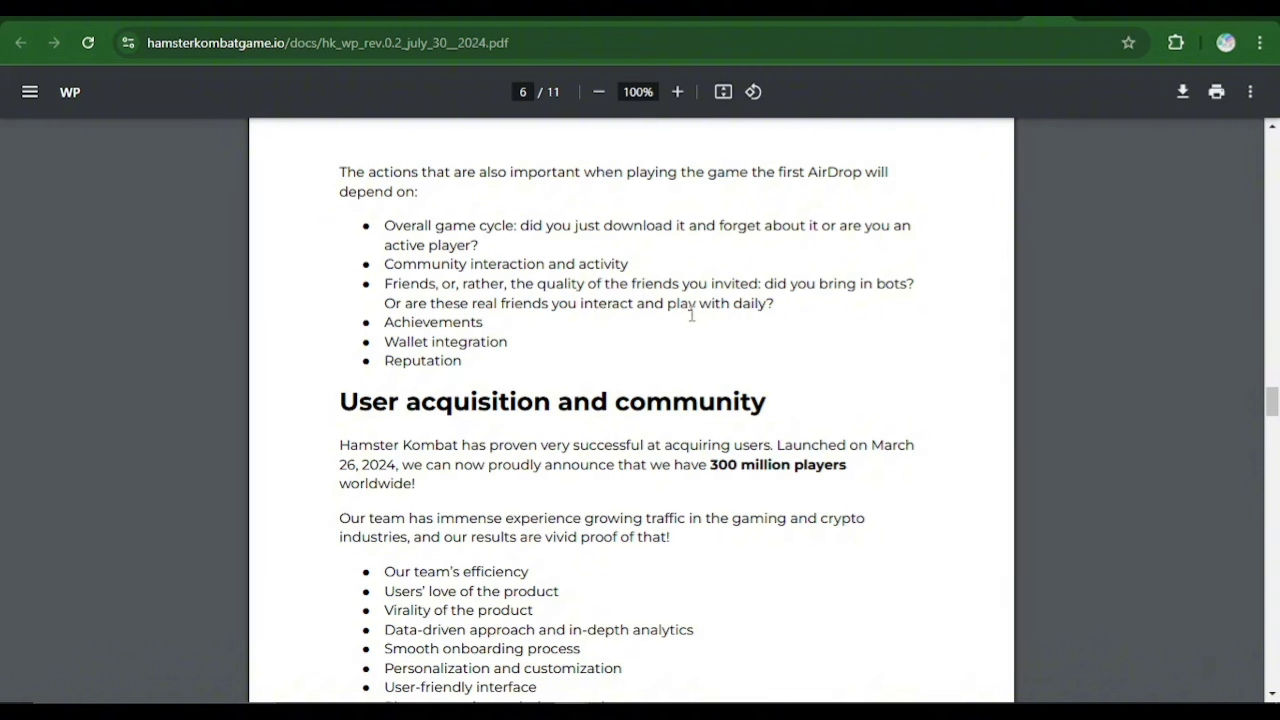
pyautogui.moveTo(745, 330)
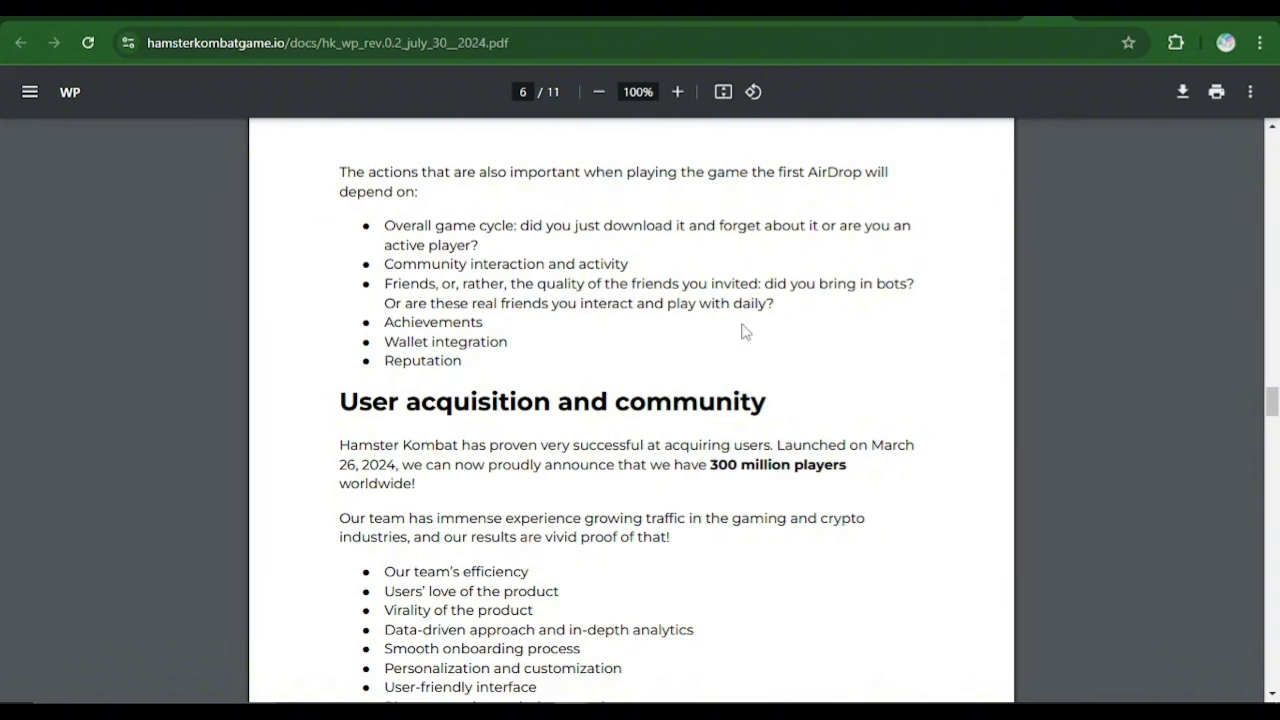
pyautogui.moveTo(596, 335)
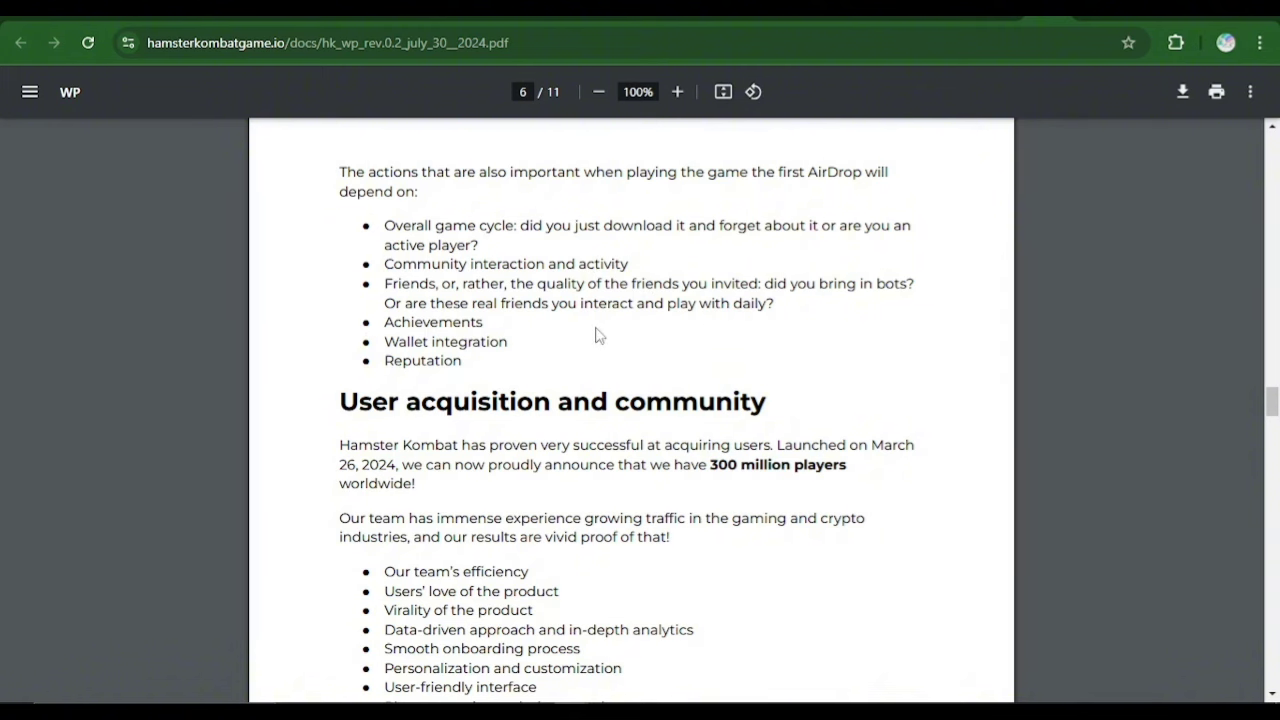
pyautogui.moveTo(385, 316)
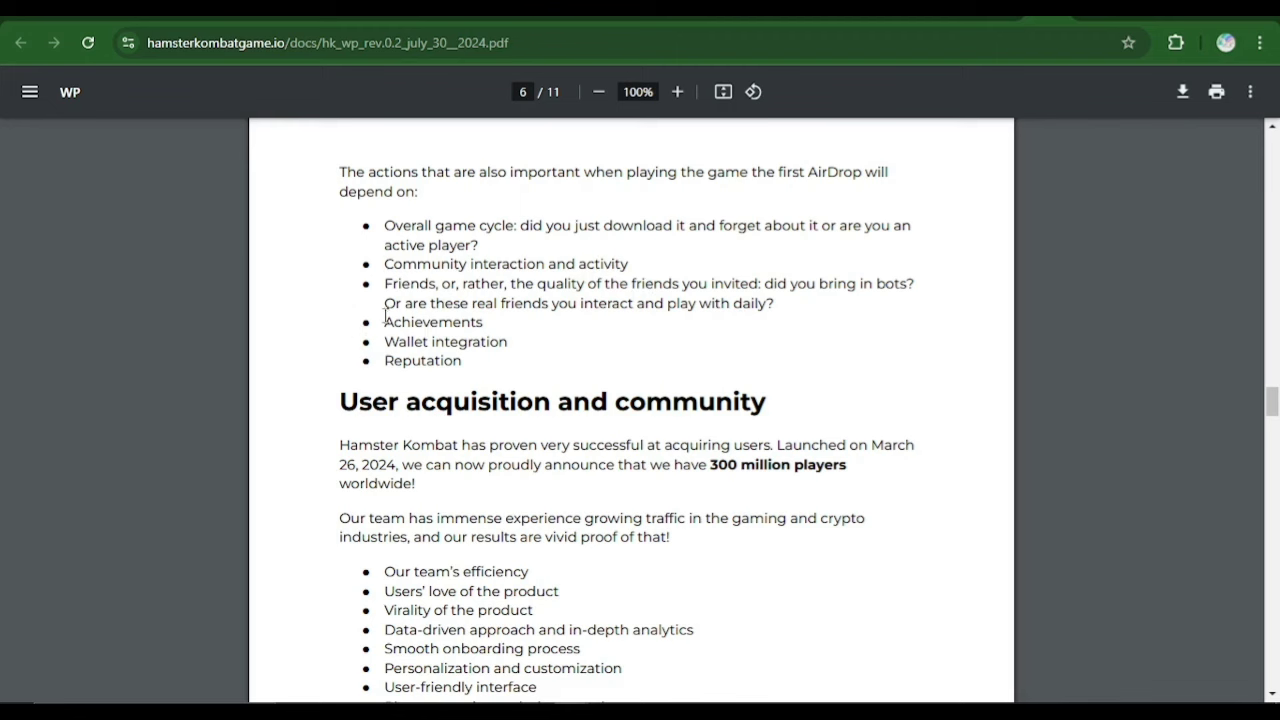
pyautogui.moveTo(549, 348)
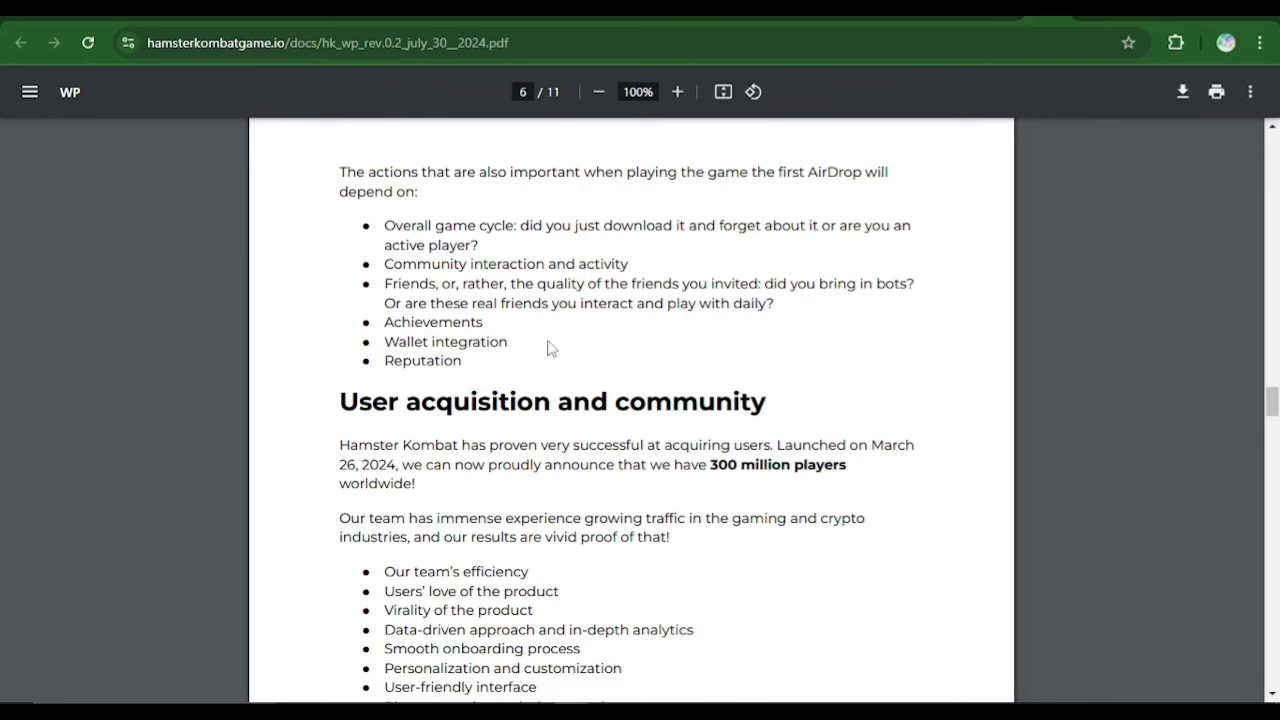
pyautogui.moveTo(421, 346)
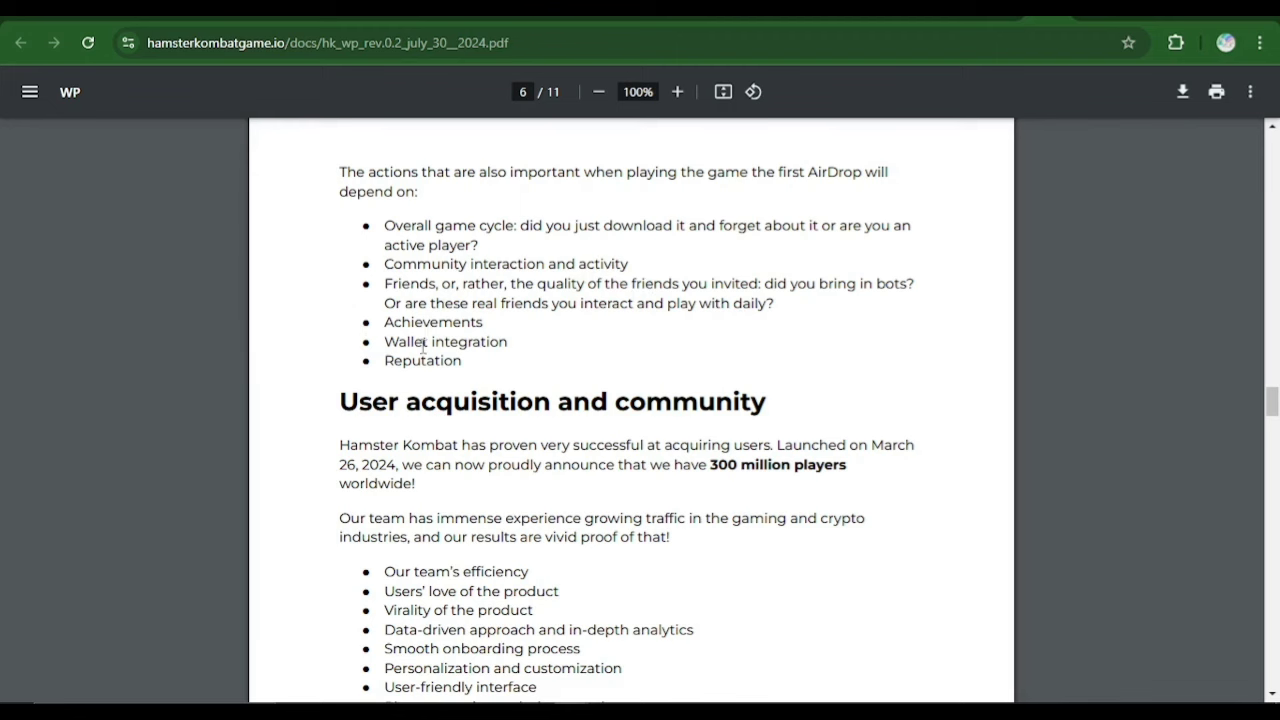
pyautogui.moveTo(445, 347)
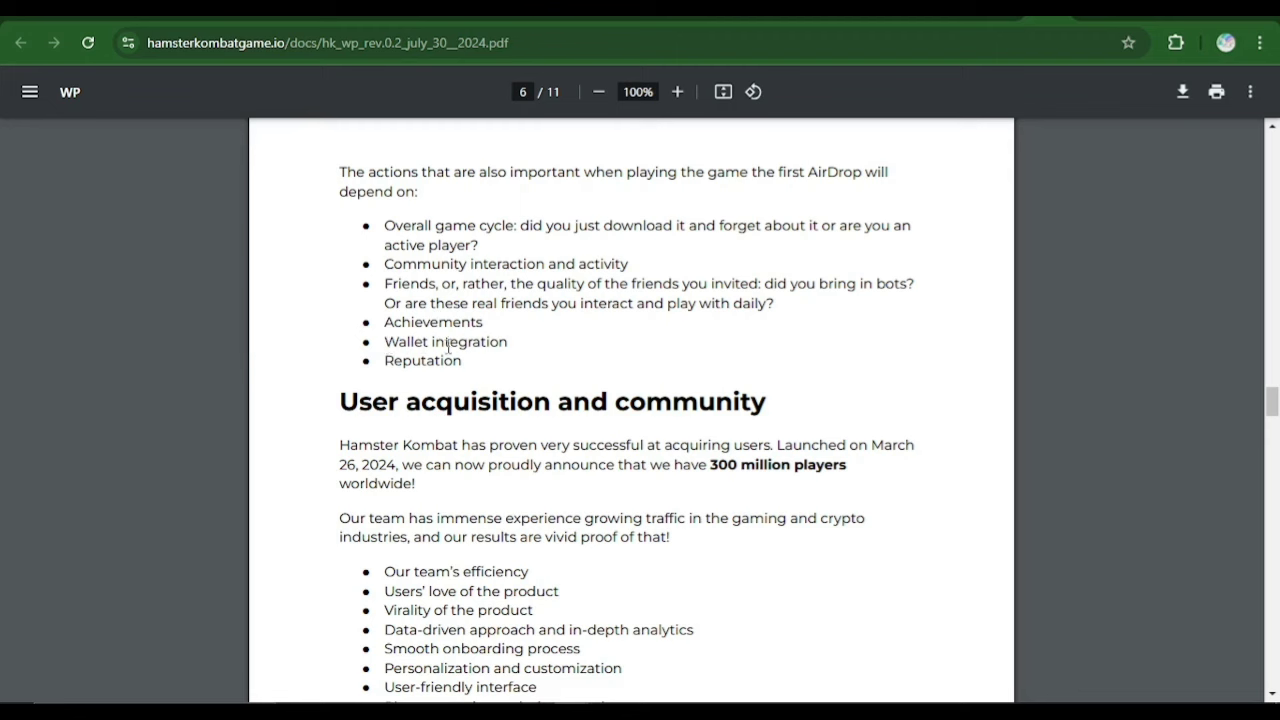
pyautogui.moveTo(605, 358)
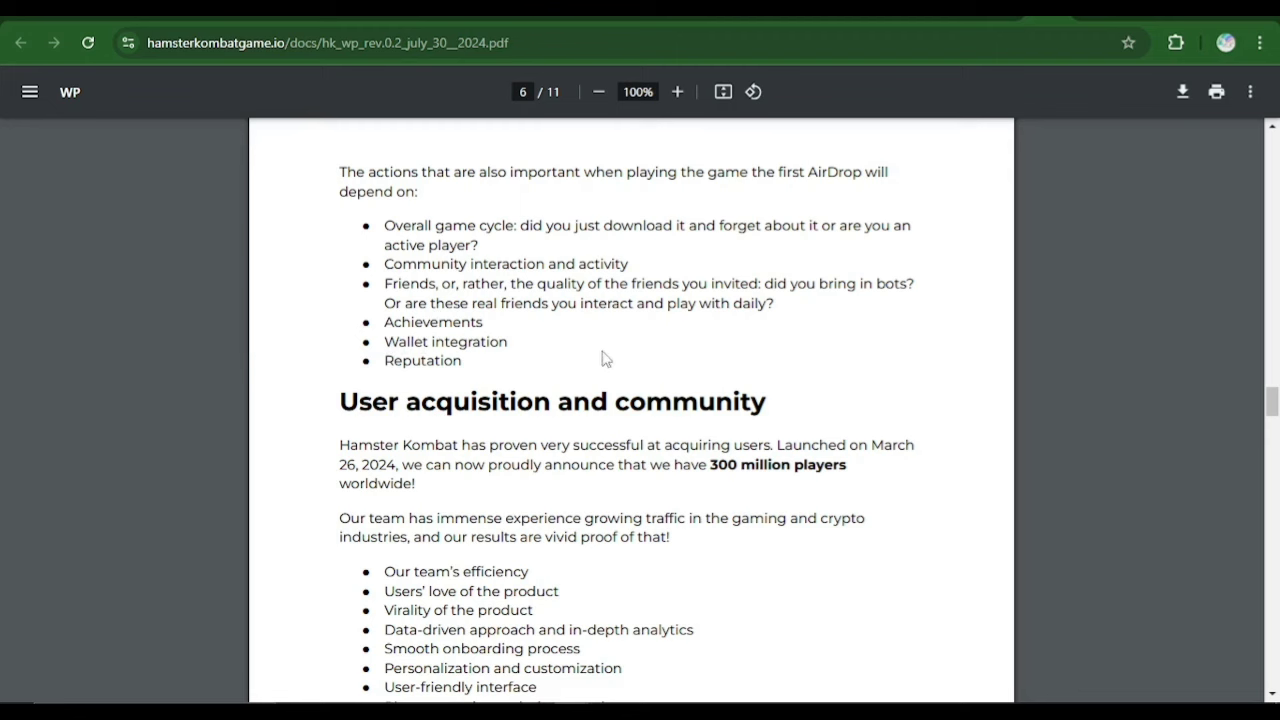
pyautogui.moveTo(482, 371)
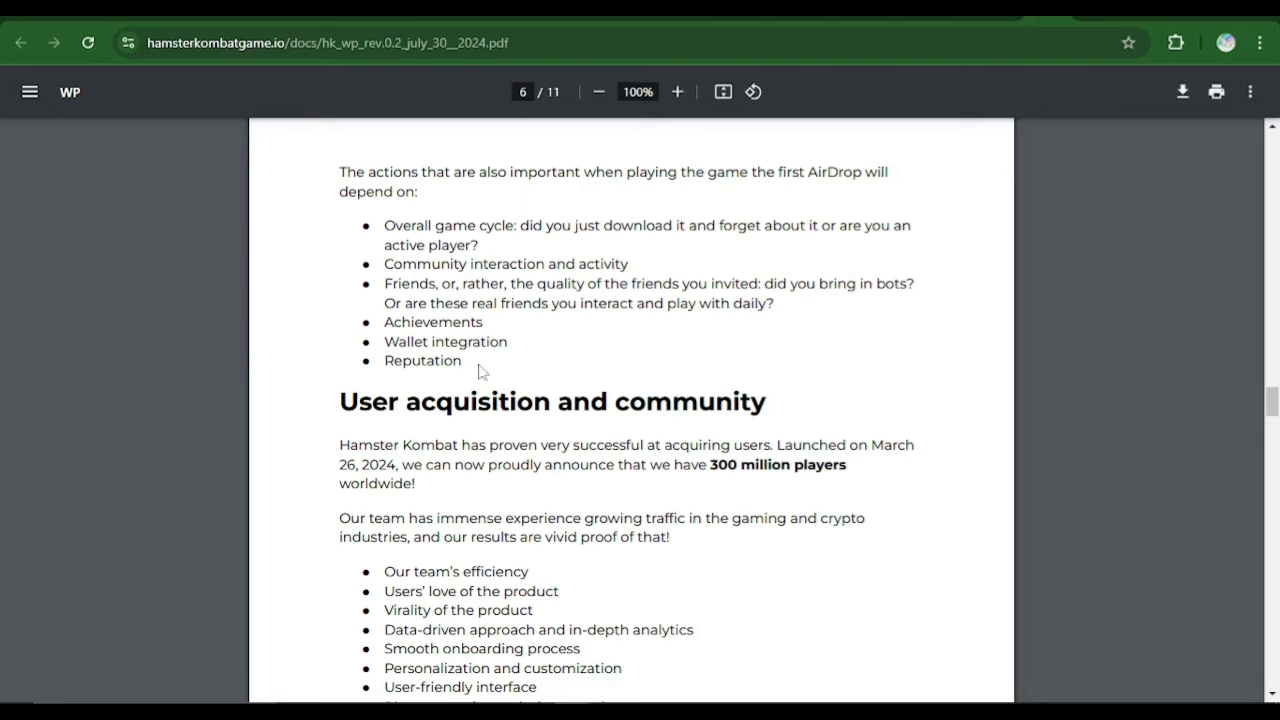
pyautogui.moveTo(443, 372)
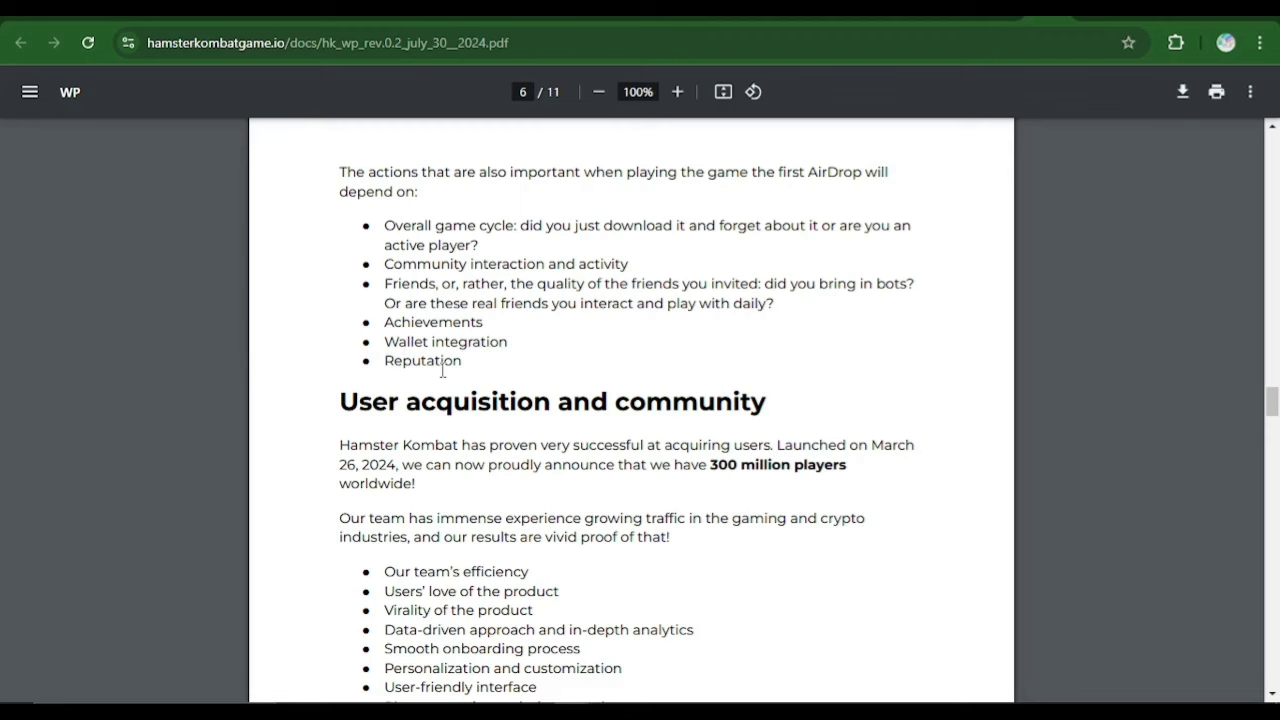
pyautogui.moveTo(483, 377)
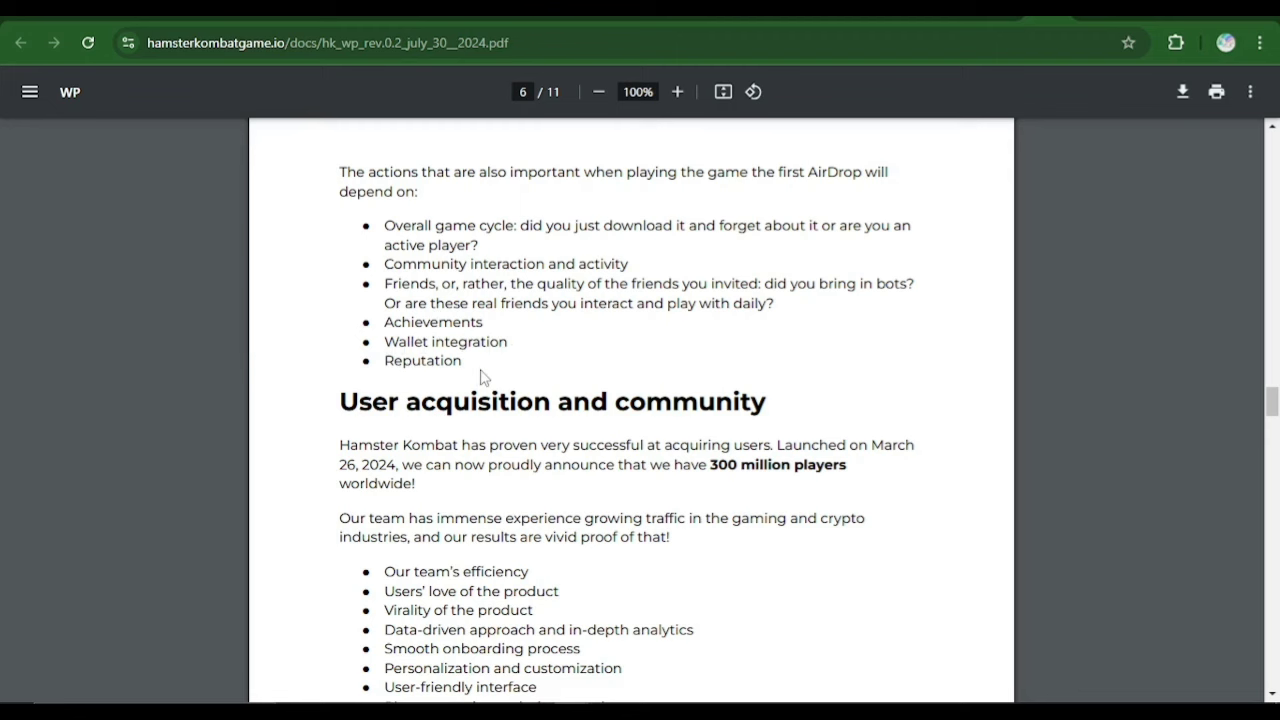
pyautogui.moveTo(478, 372)
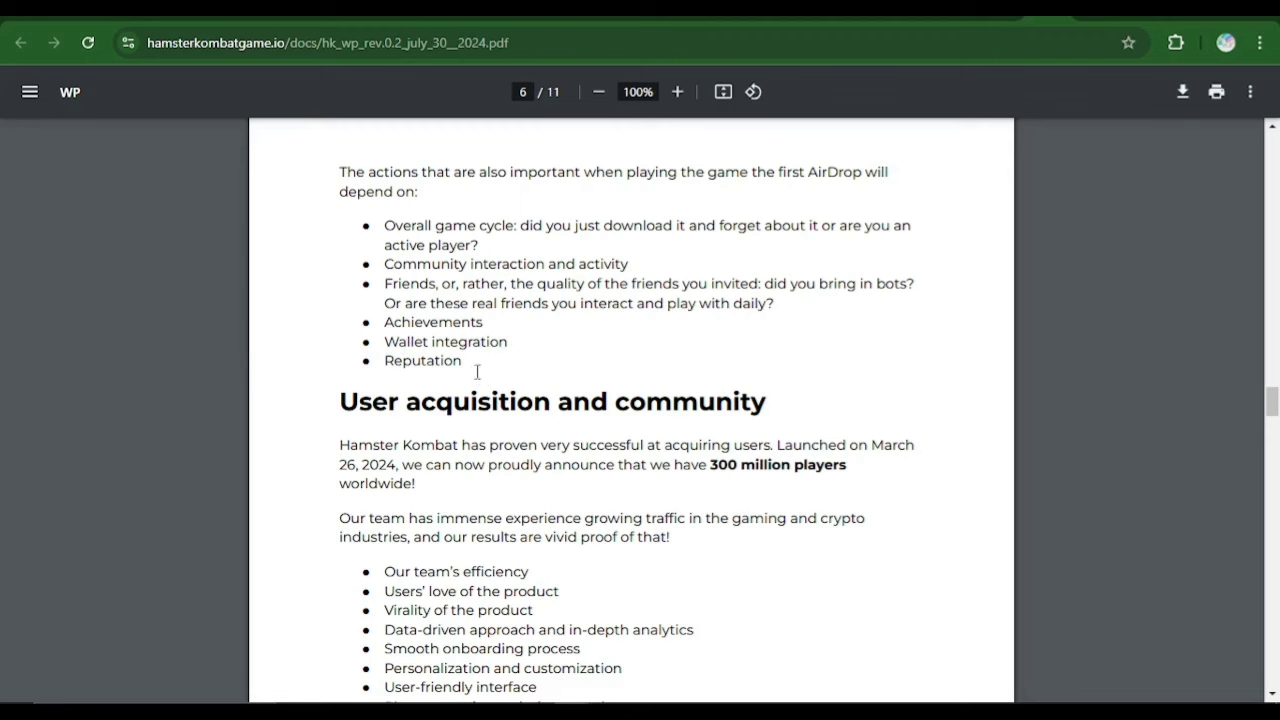
pyautogui.moveTo(573, 364)
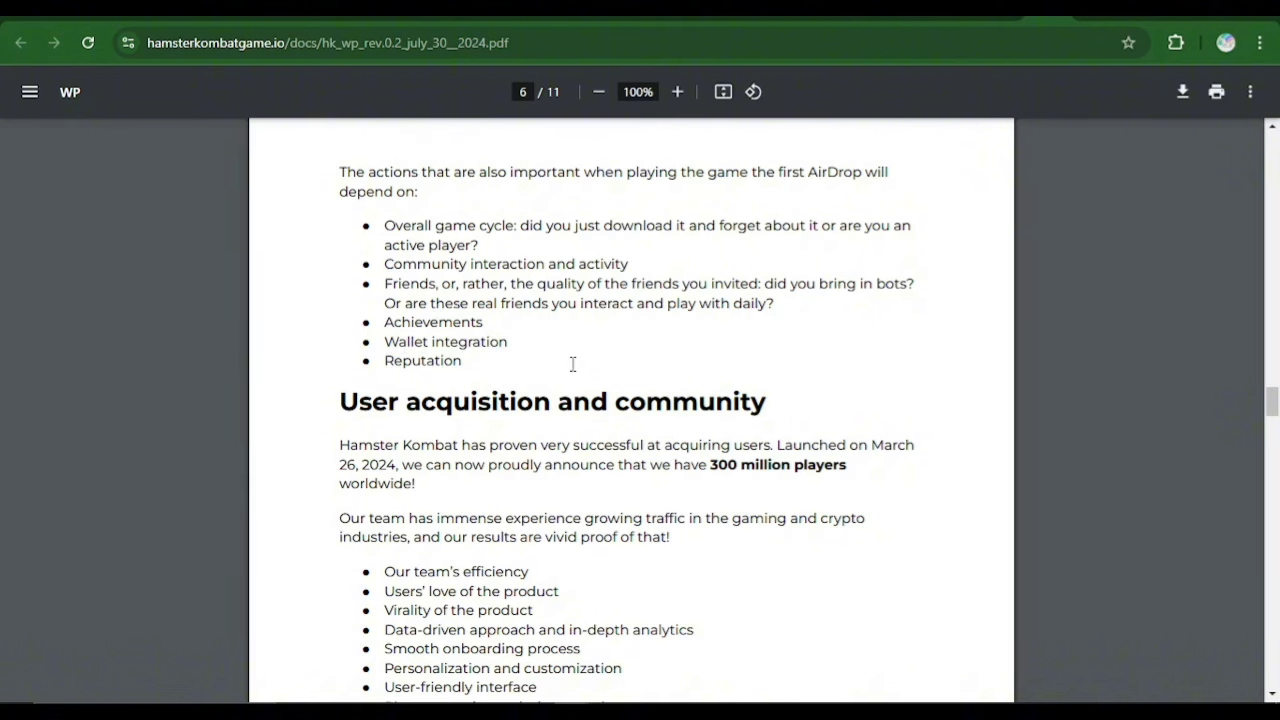
# Show page 6's User acquisition and community section through the 50 million daily players line
pyautogui.scroll(-3)
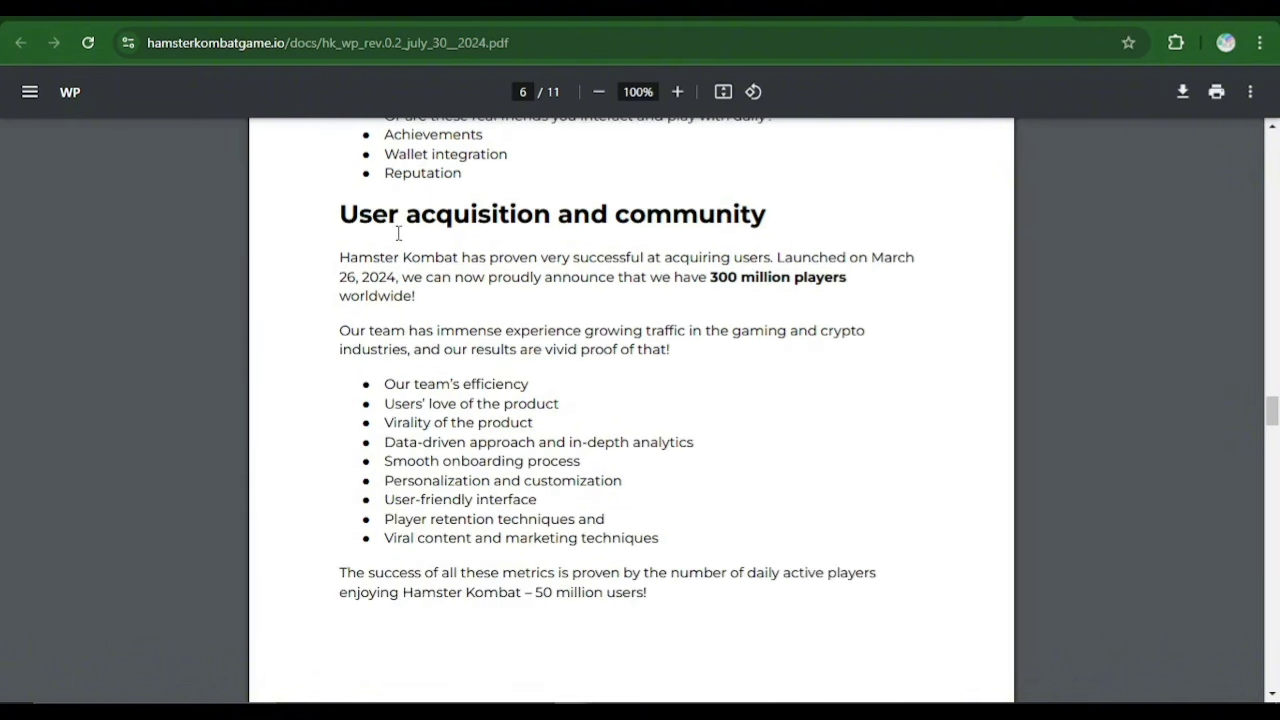
pyautogui.moveTo(589, 242)
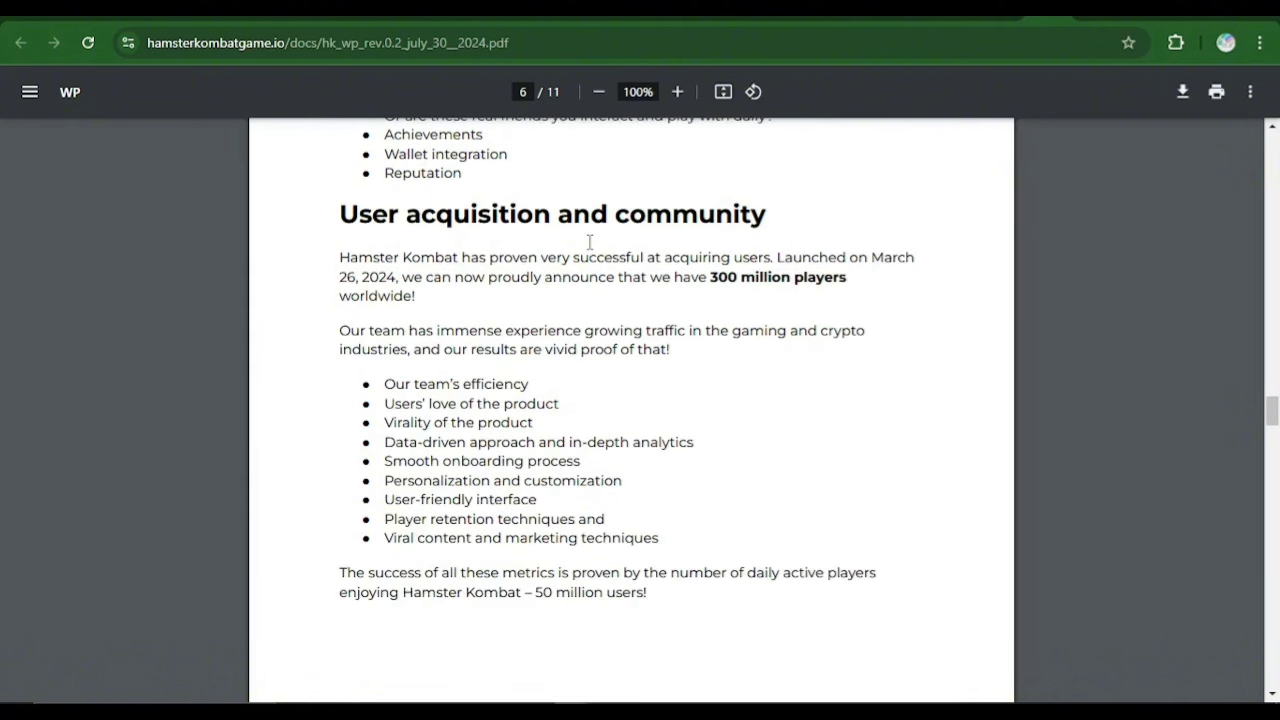
pyautogui.moveTo(342, 241)
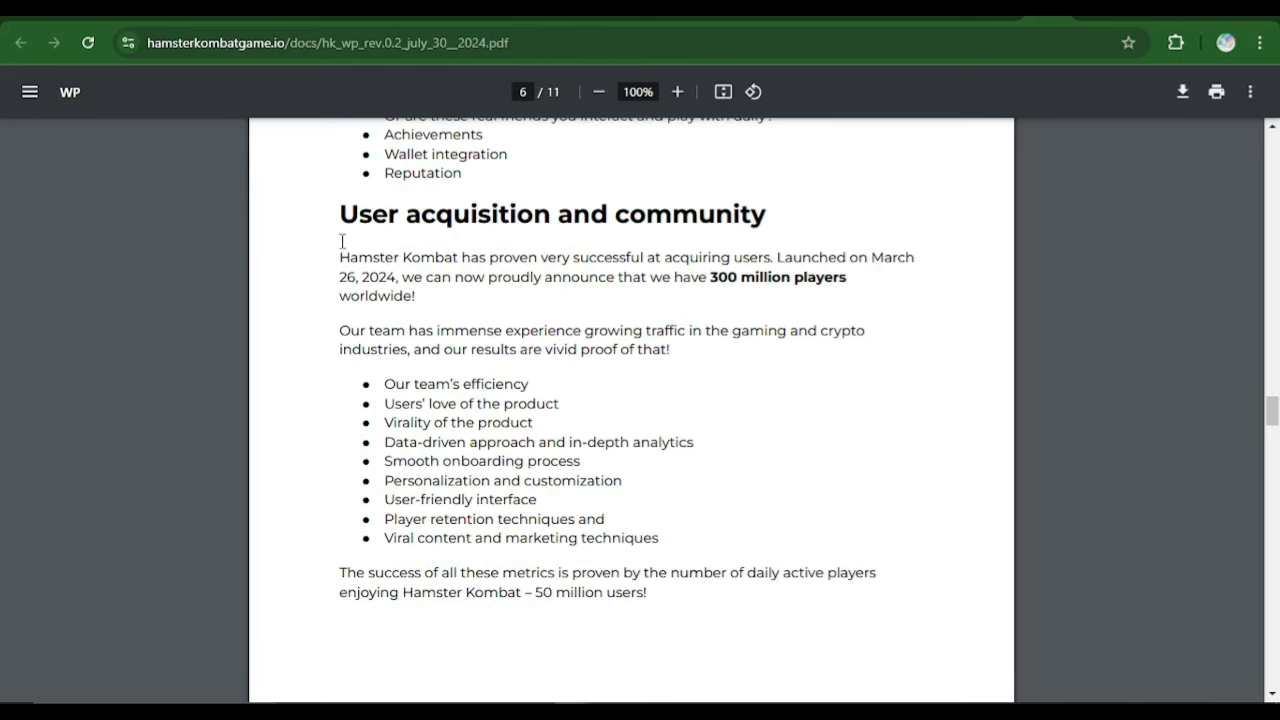
pyautogui.moveTo(414, 204)
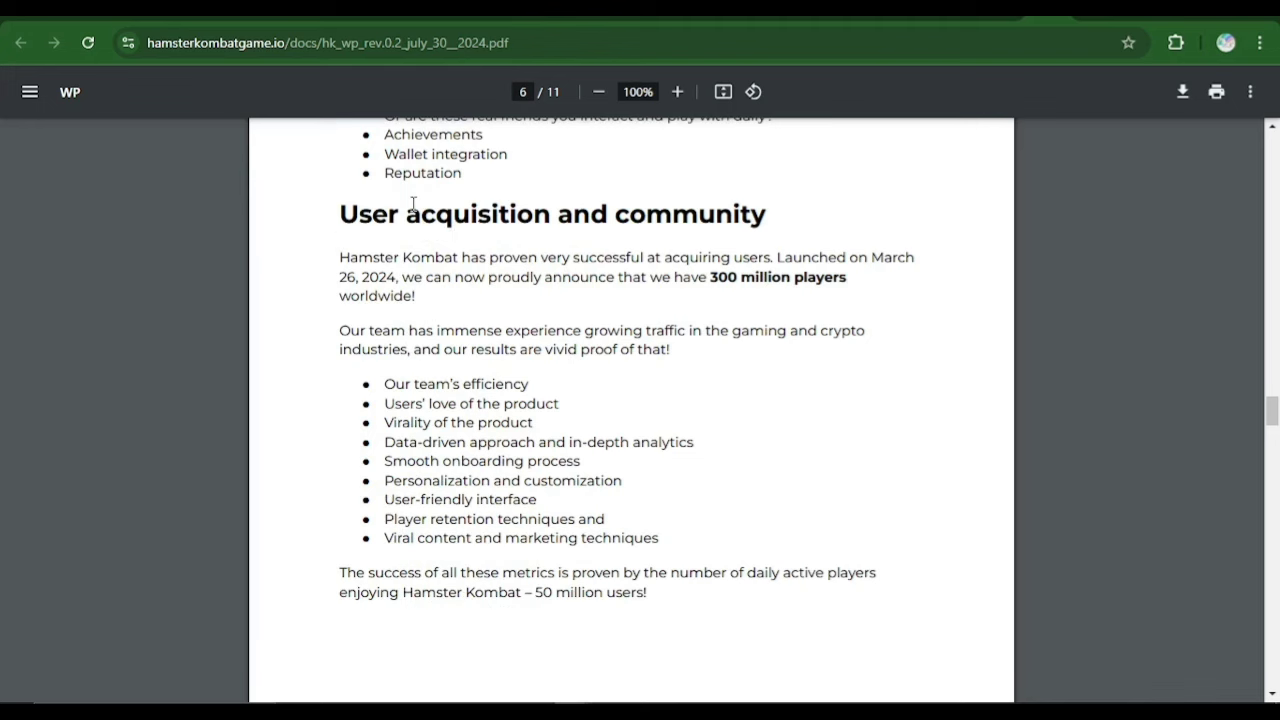
pyautogui.scroll(3)
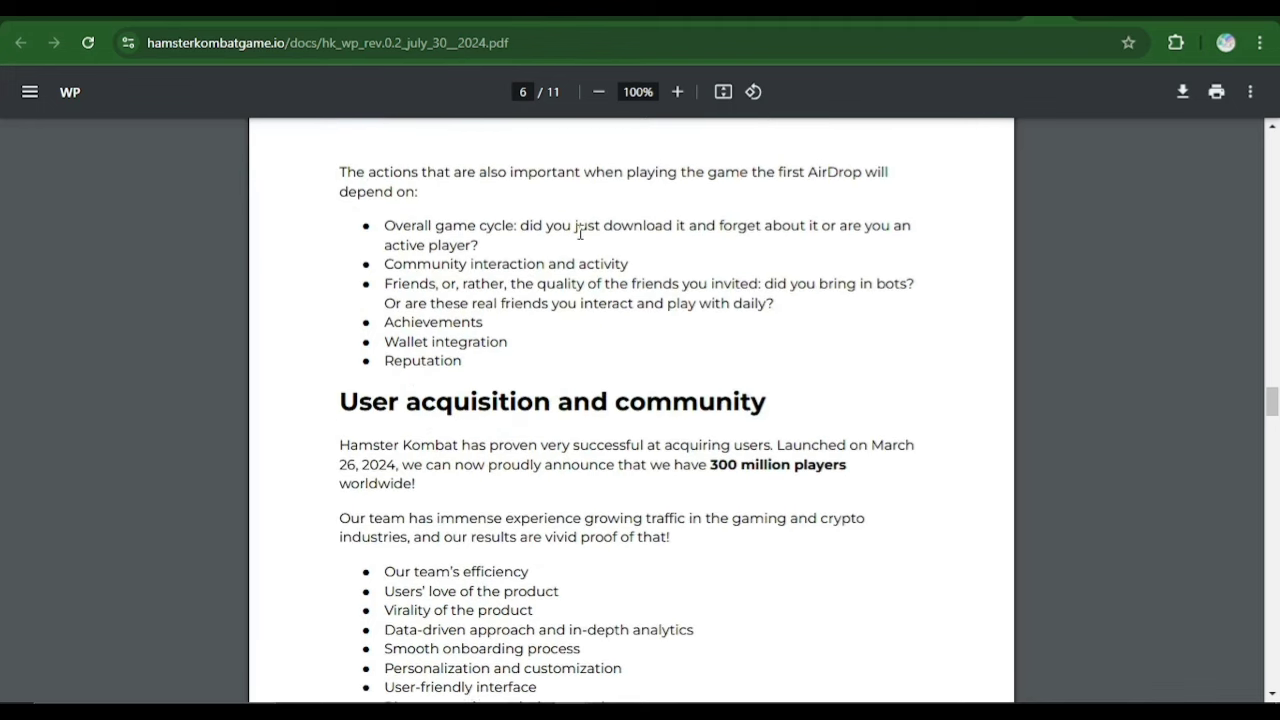
pyautogui.moveTo(564, 206)
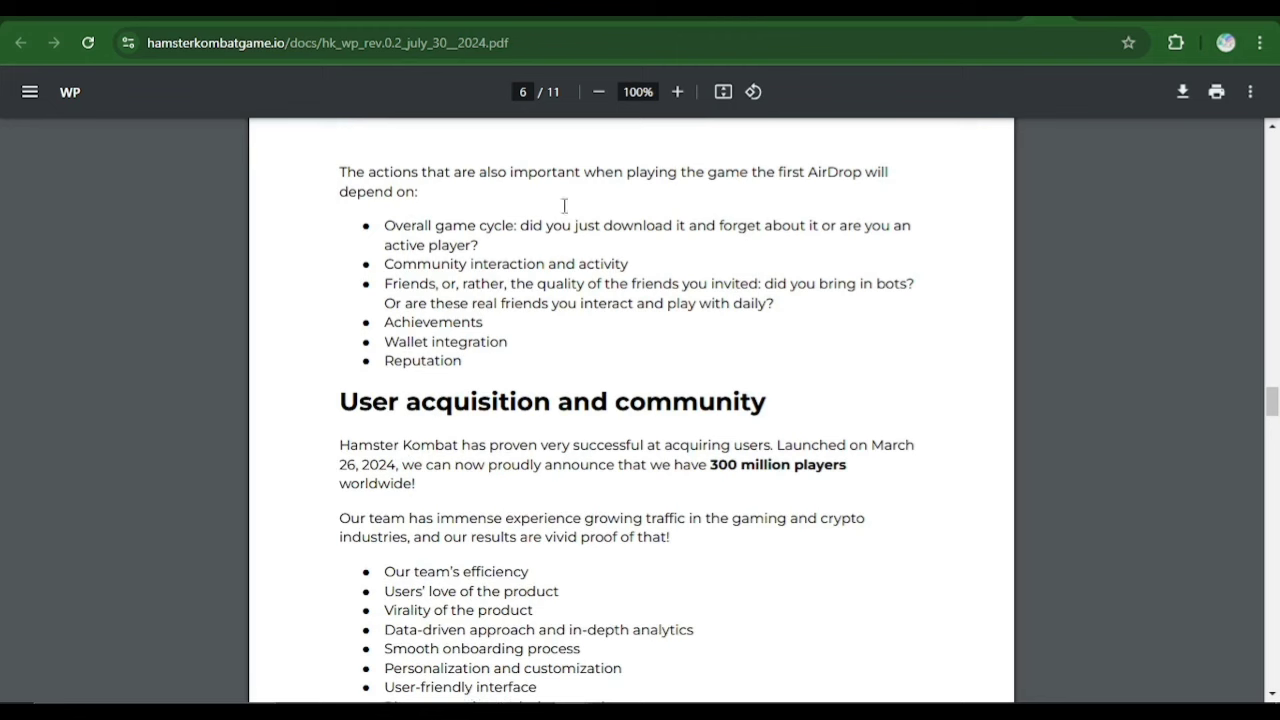
pyautogui.moveTo(667, 238)
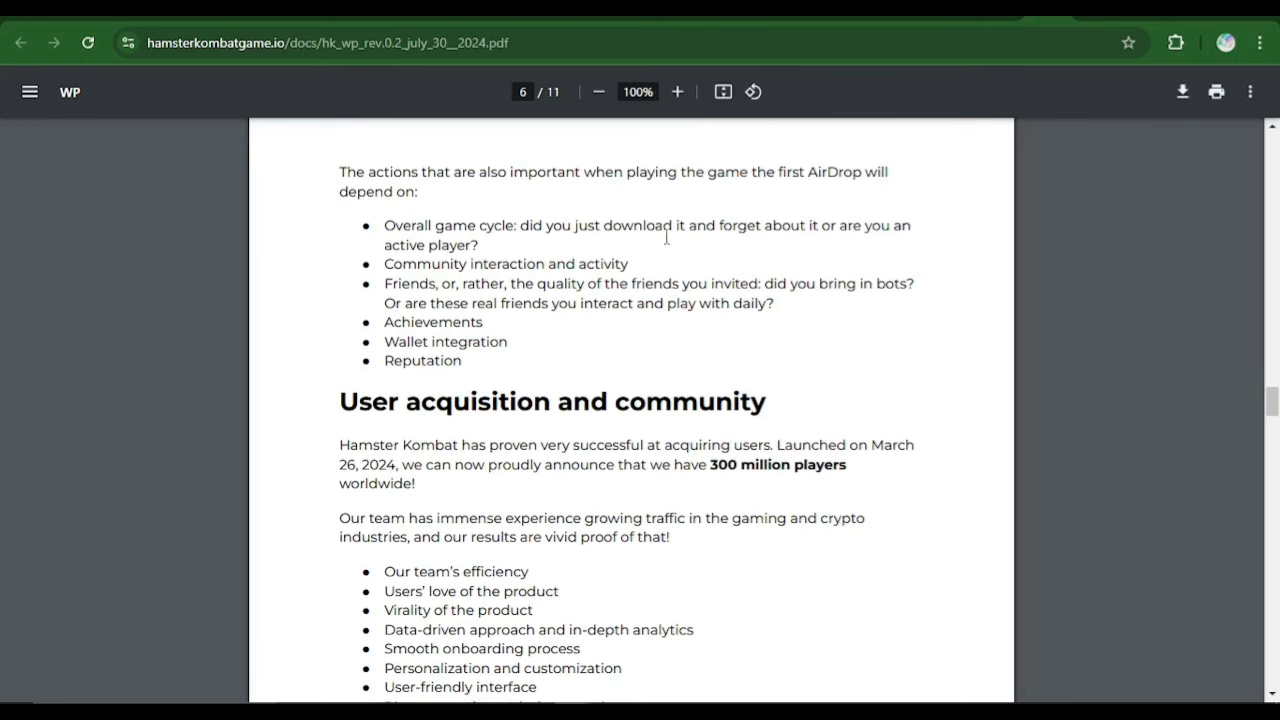
pyautogui.moveTo(546, 267)
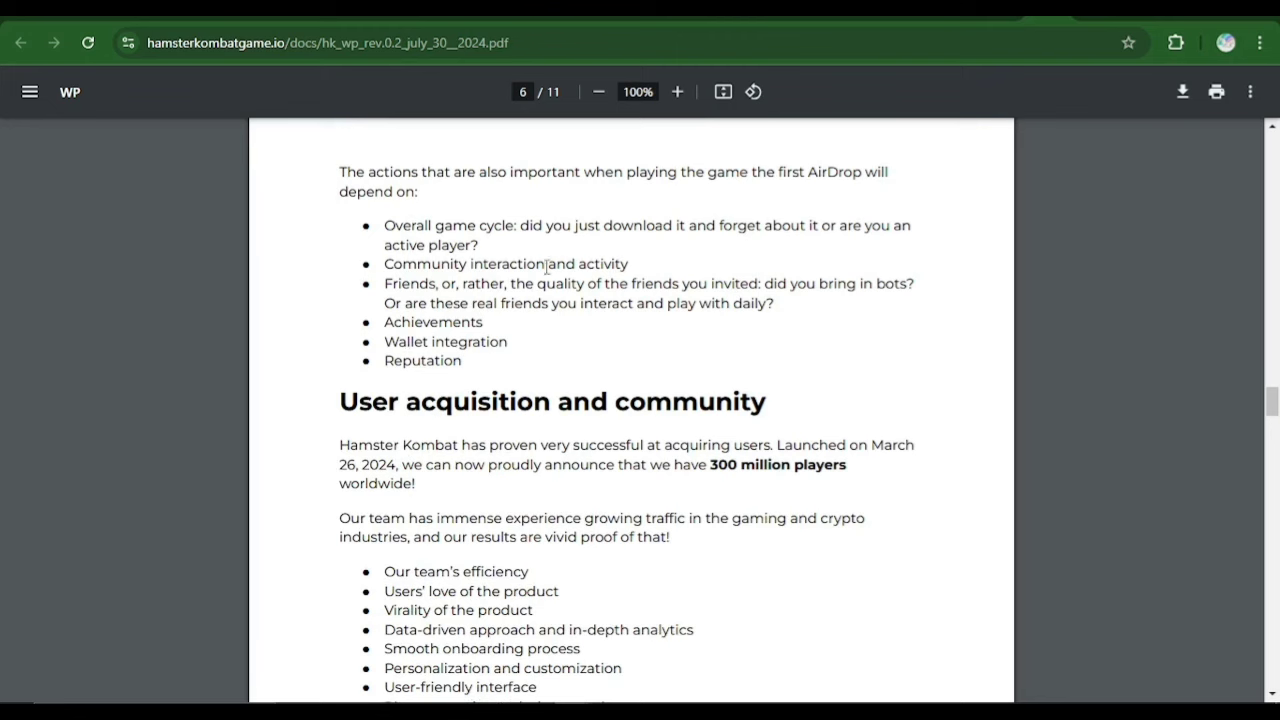
pyautogui.moveTo(615, 267)
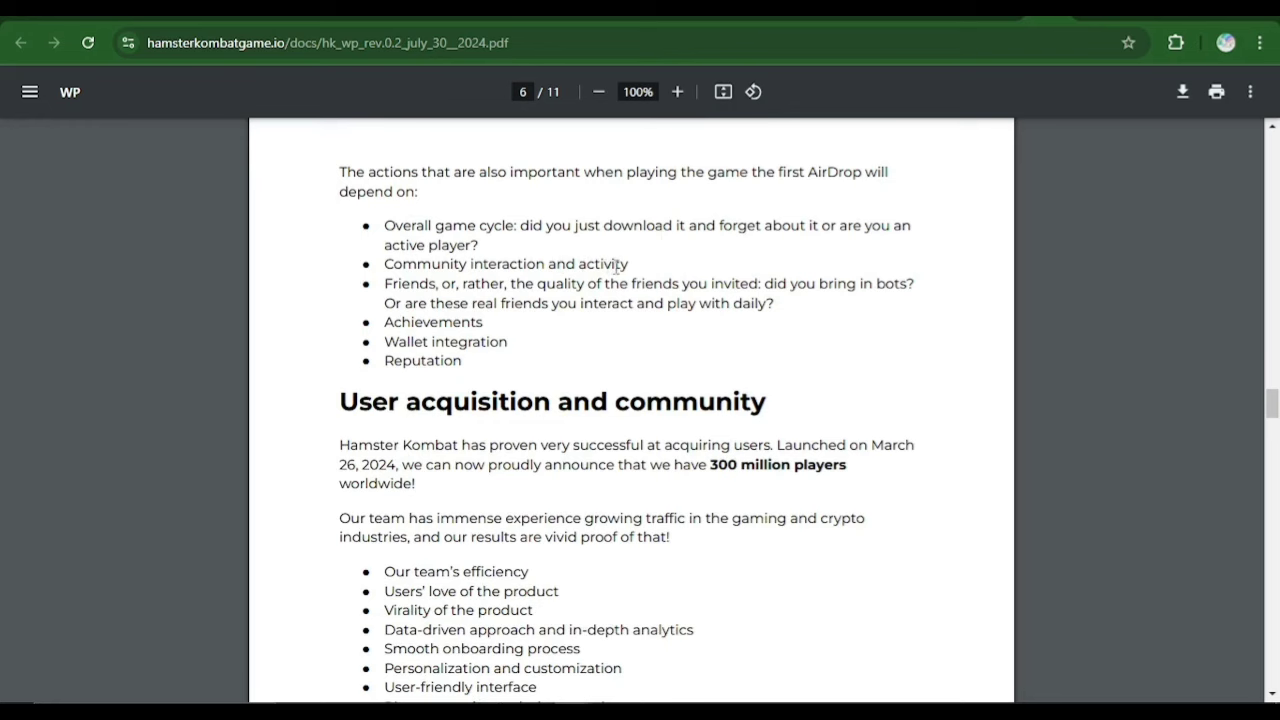
pyautogui.scroll(-3)
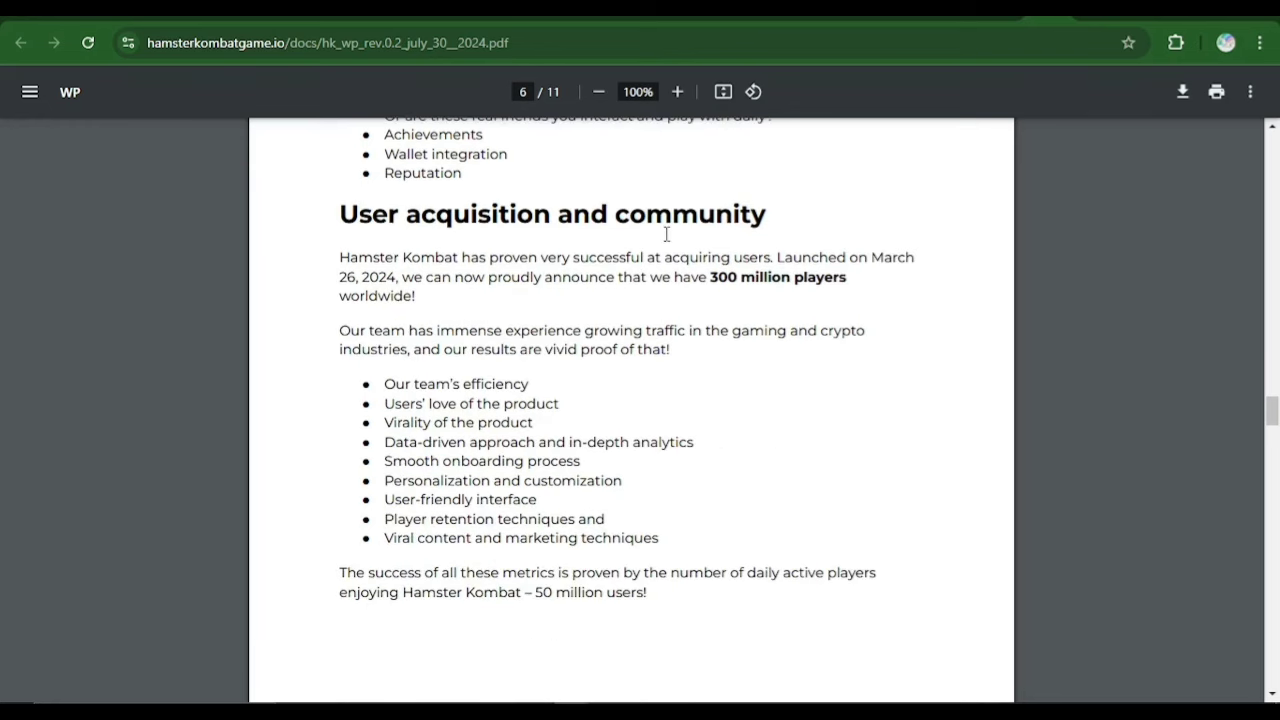
pyautogui.moveTo(769, 236)
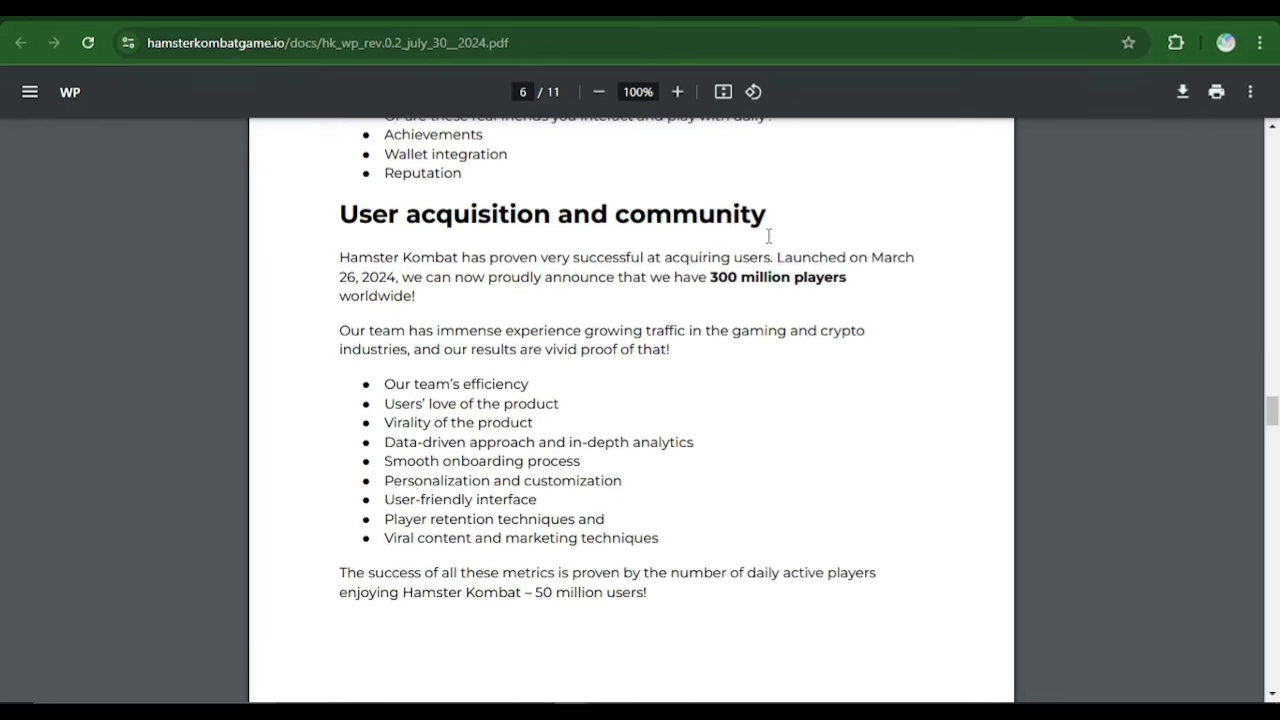
pyautogui.moveTo(875, 293)
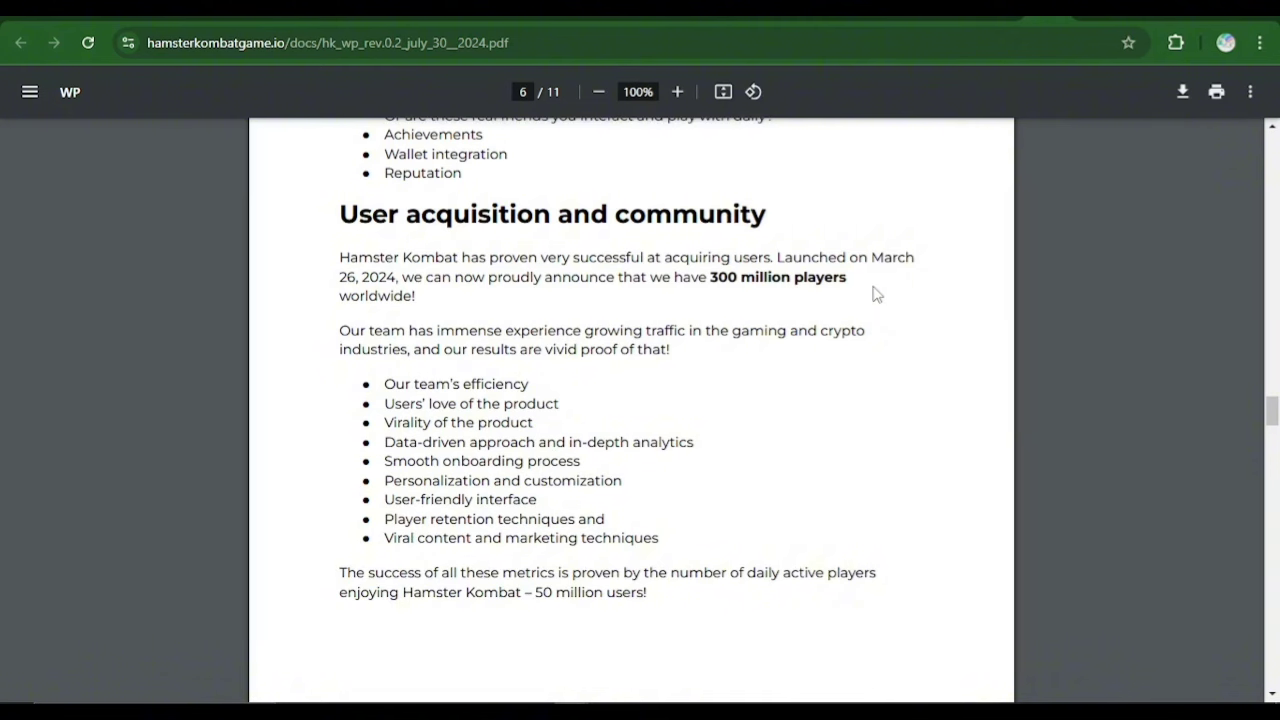
pyautogui.moveTo(847, 409)
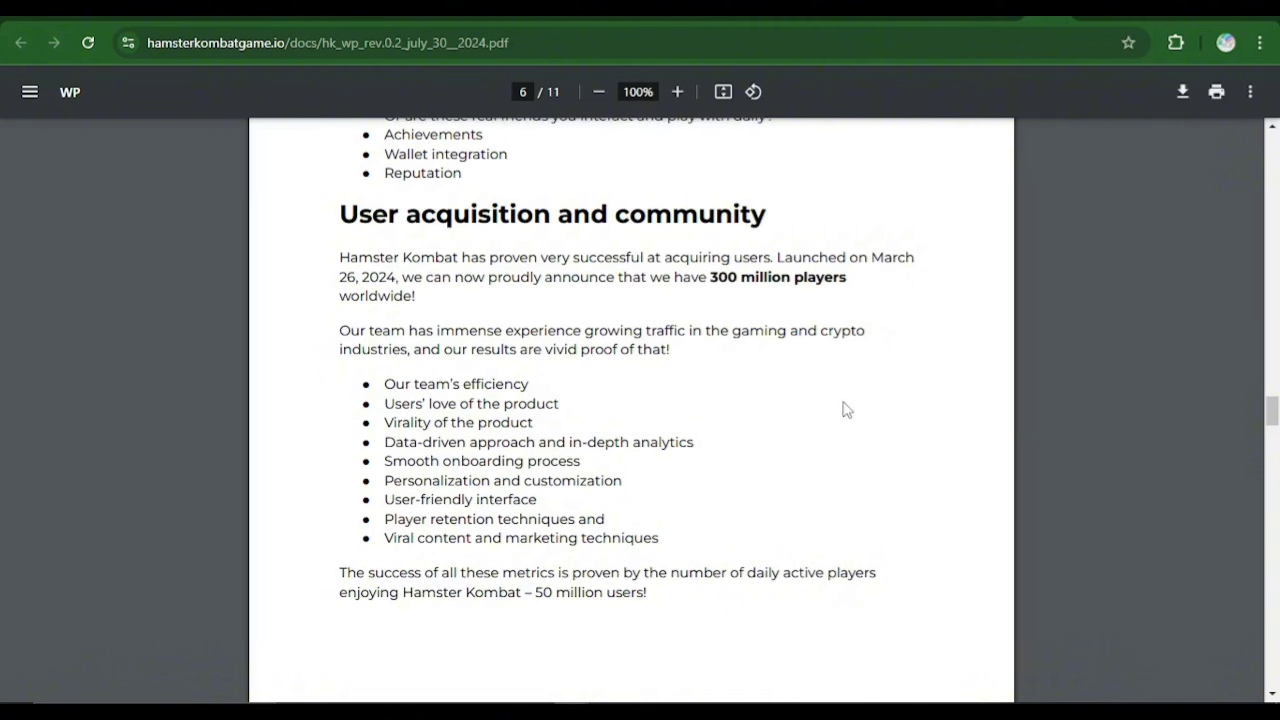
pyautogui.moveTo(791, 414)
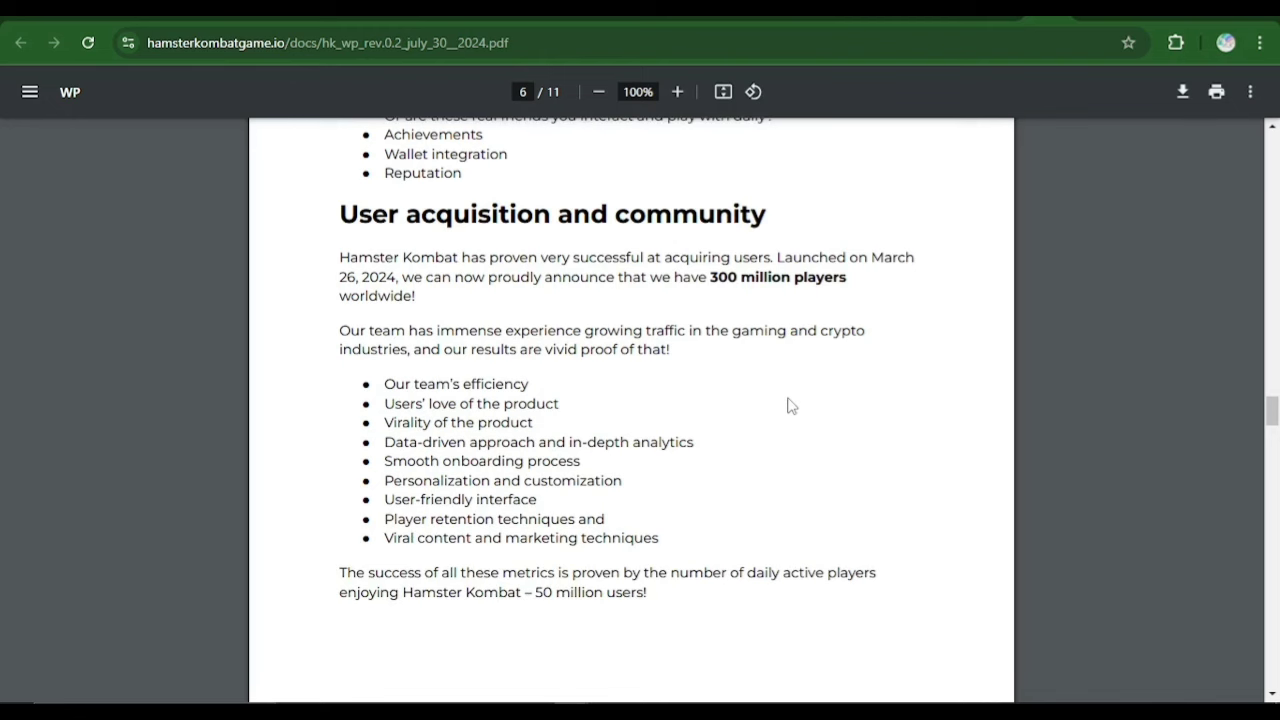
# Scroll page 7 past Social Media and key metrics into the Squads section
pyautogui.scroll(-3)
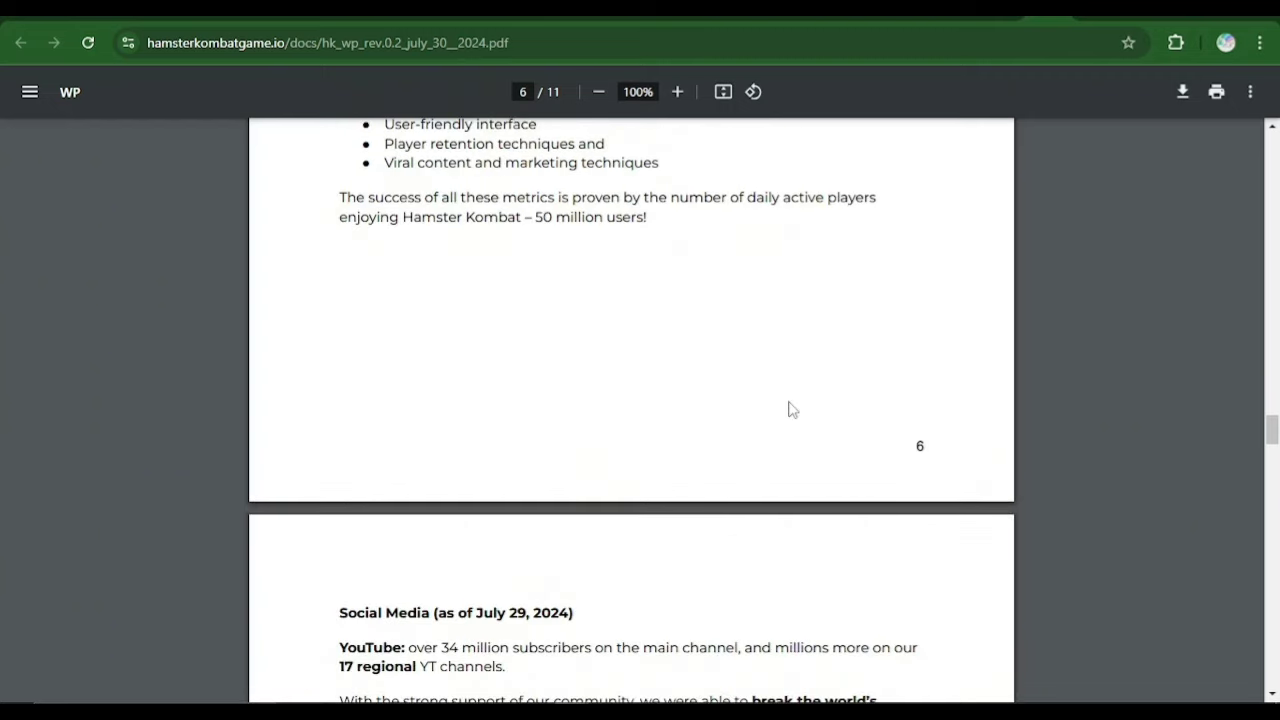
pyautogui.scroll(-3)
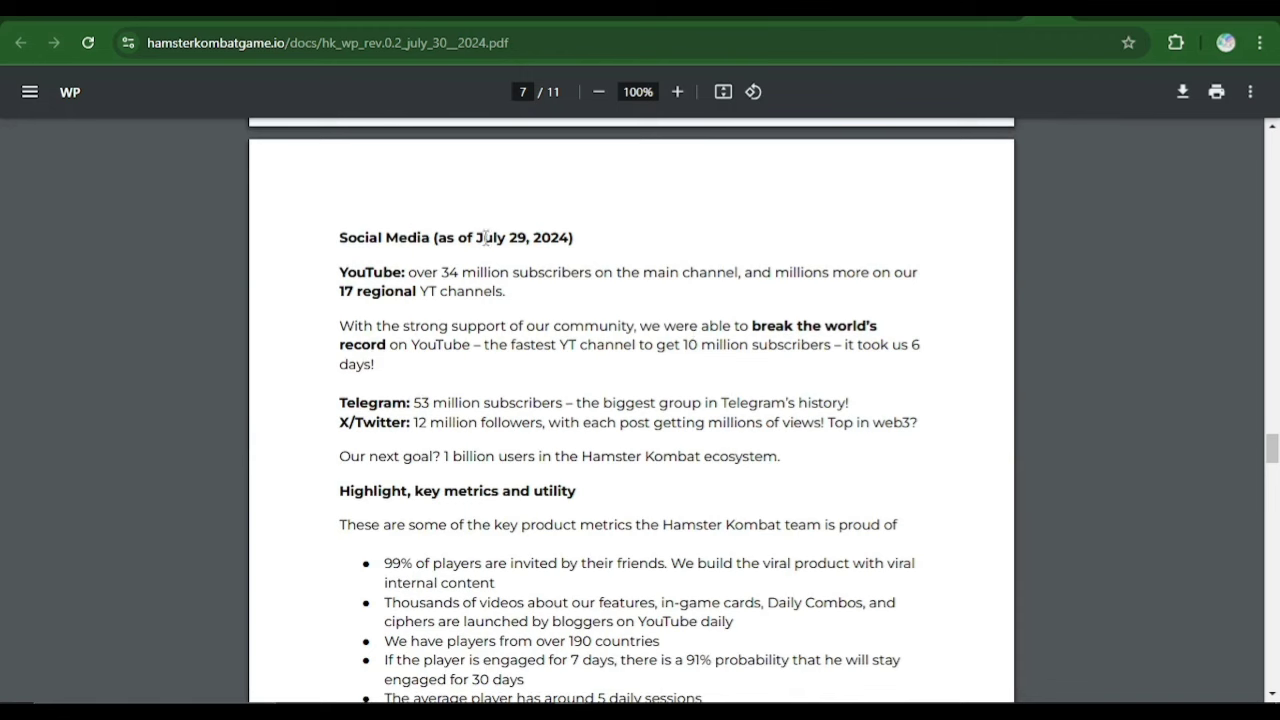
pyautogui.moveTo(659, 285)
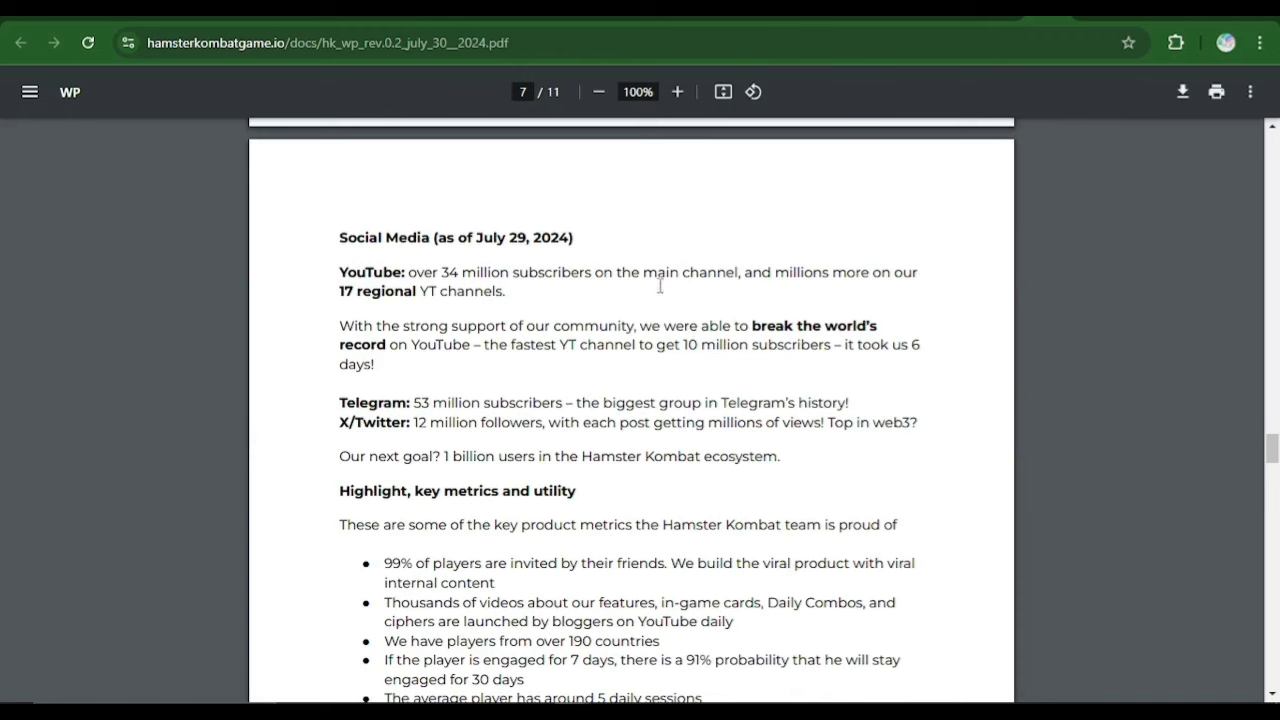
pyautogui.moveTo(620, 314)
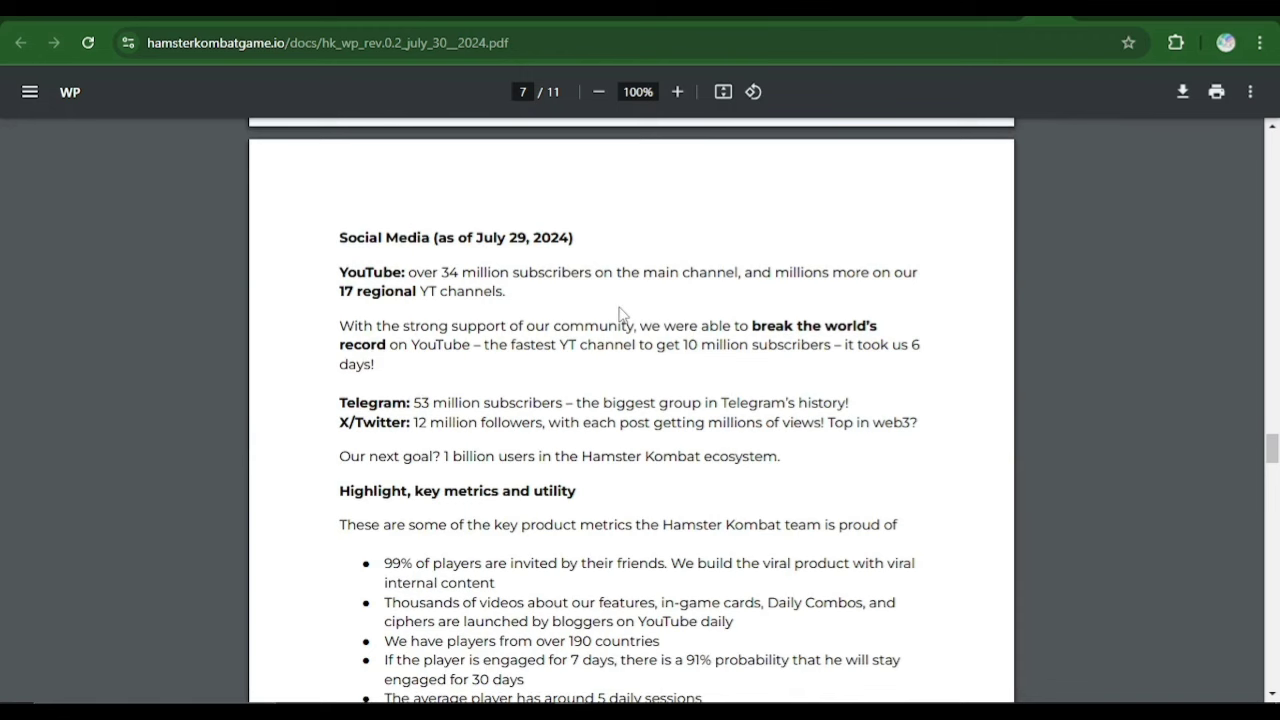
pyautogui.moveTo(617, 310)
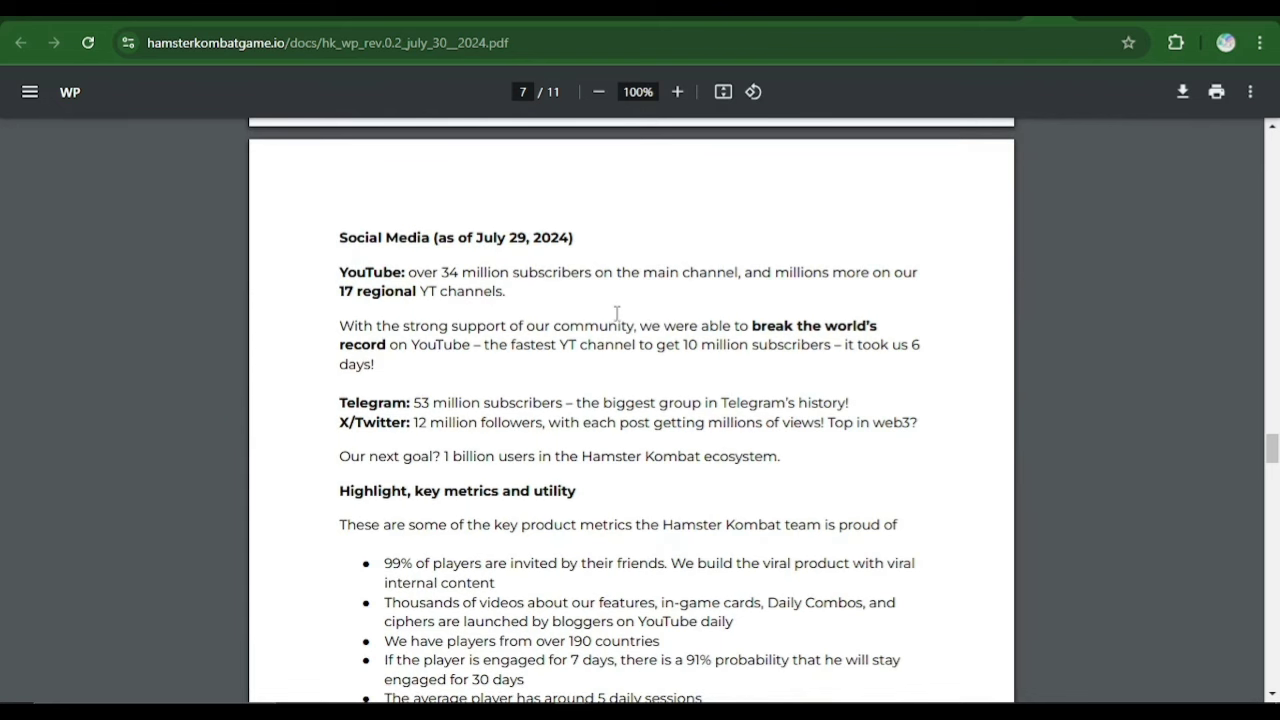
pyautogui.scroll(-3)
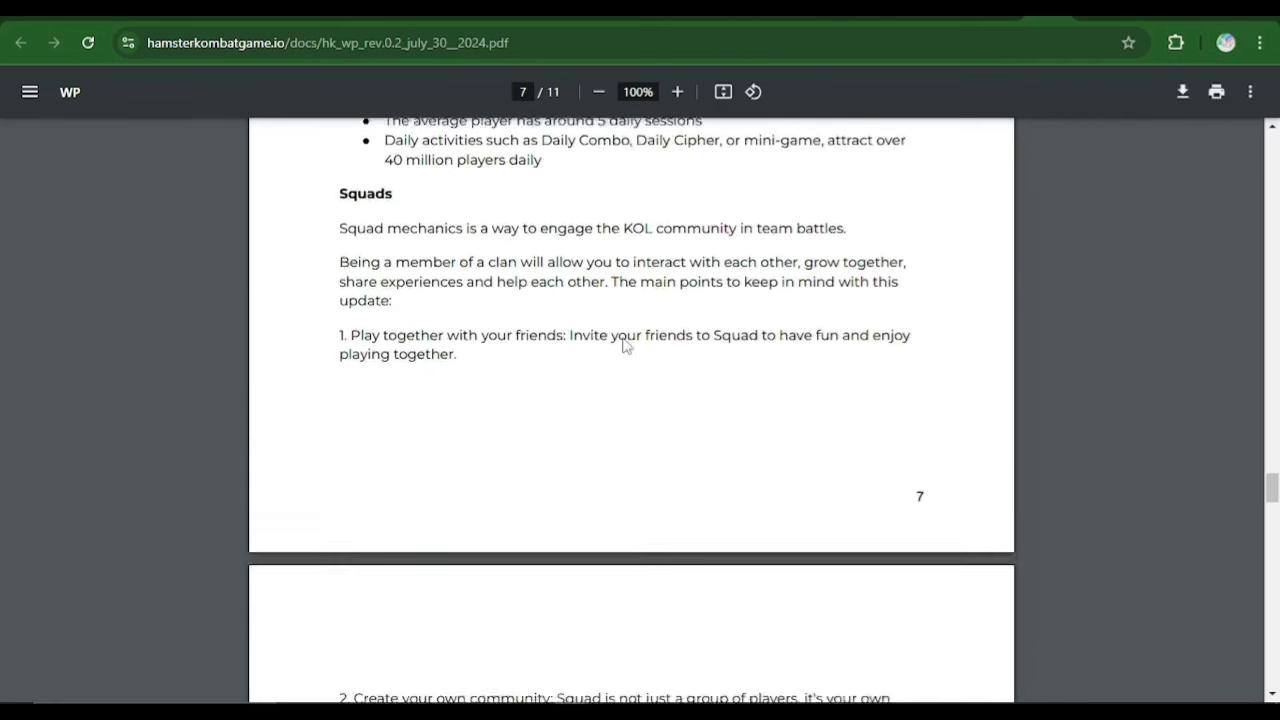
pyautogui.scroll(3)
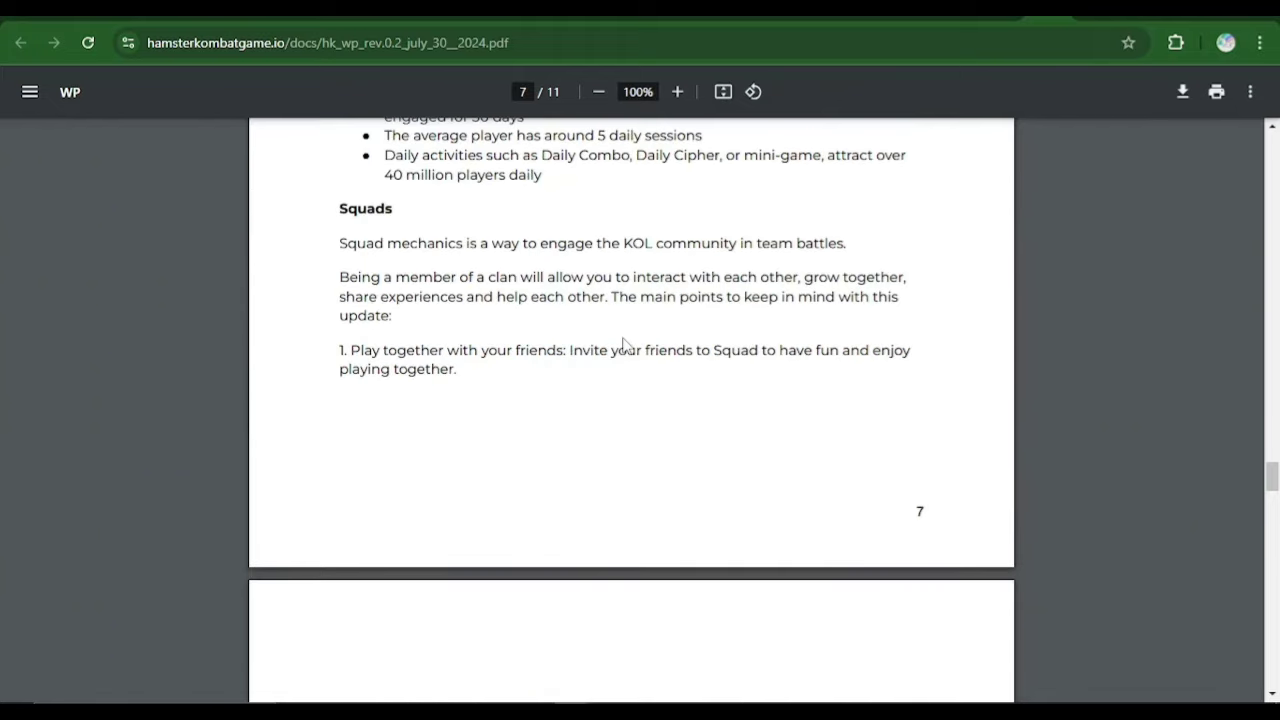
pyautogui.moveTo(632, 332)
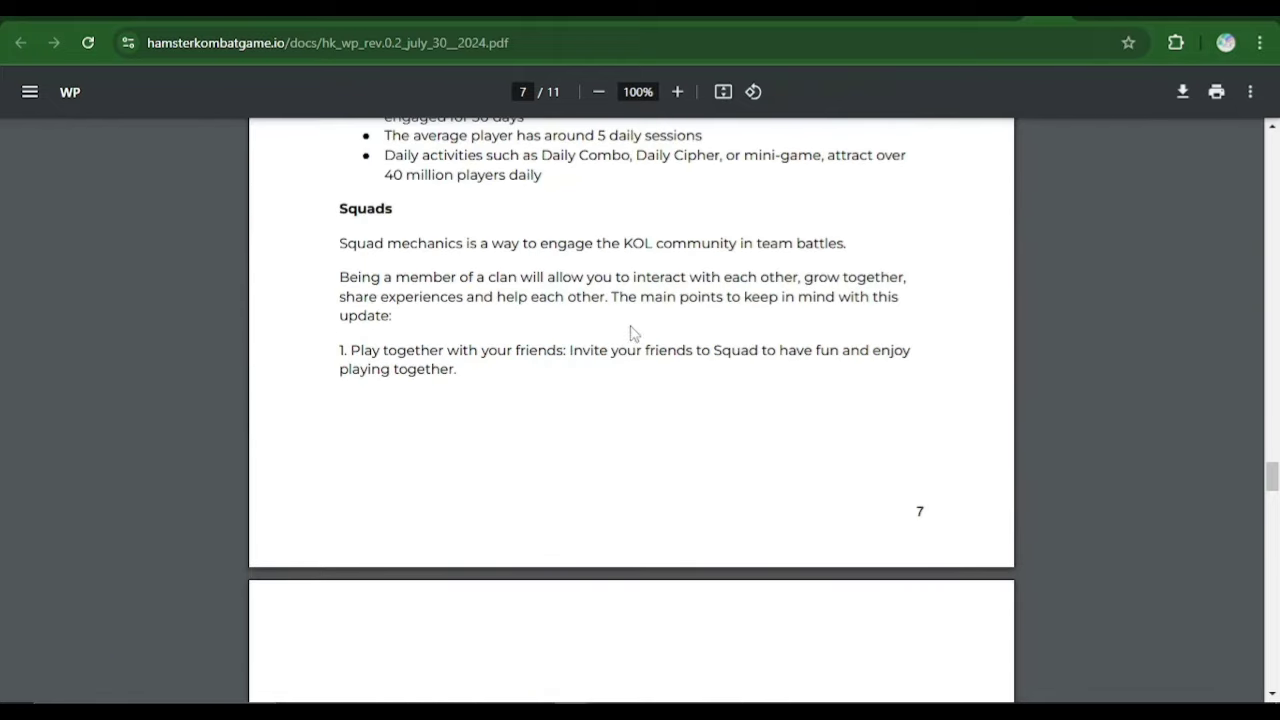
pyautogui.moveTo(803, 258)
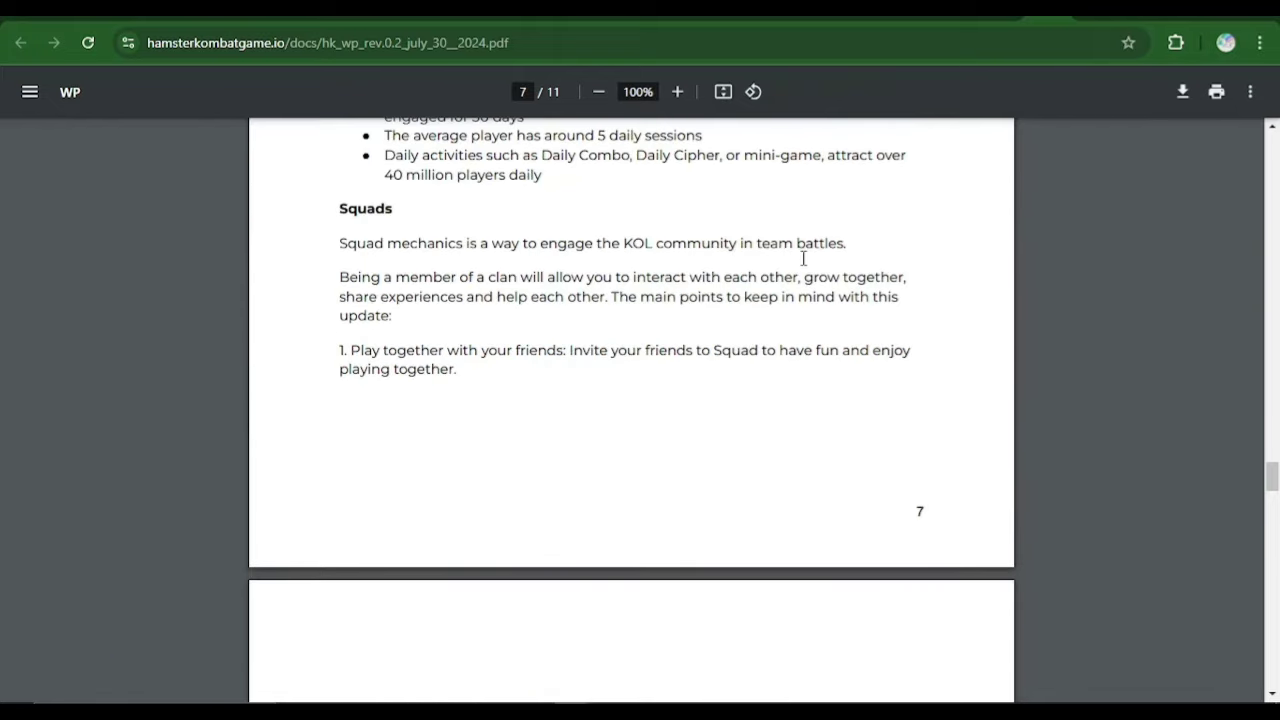
pyautogui.moveTo(503, 288)
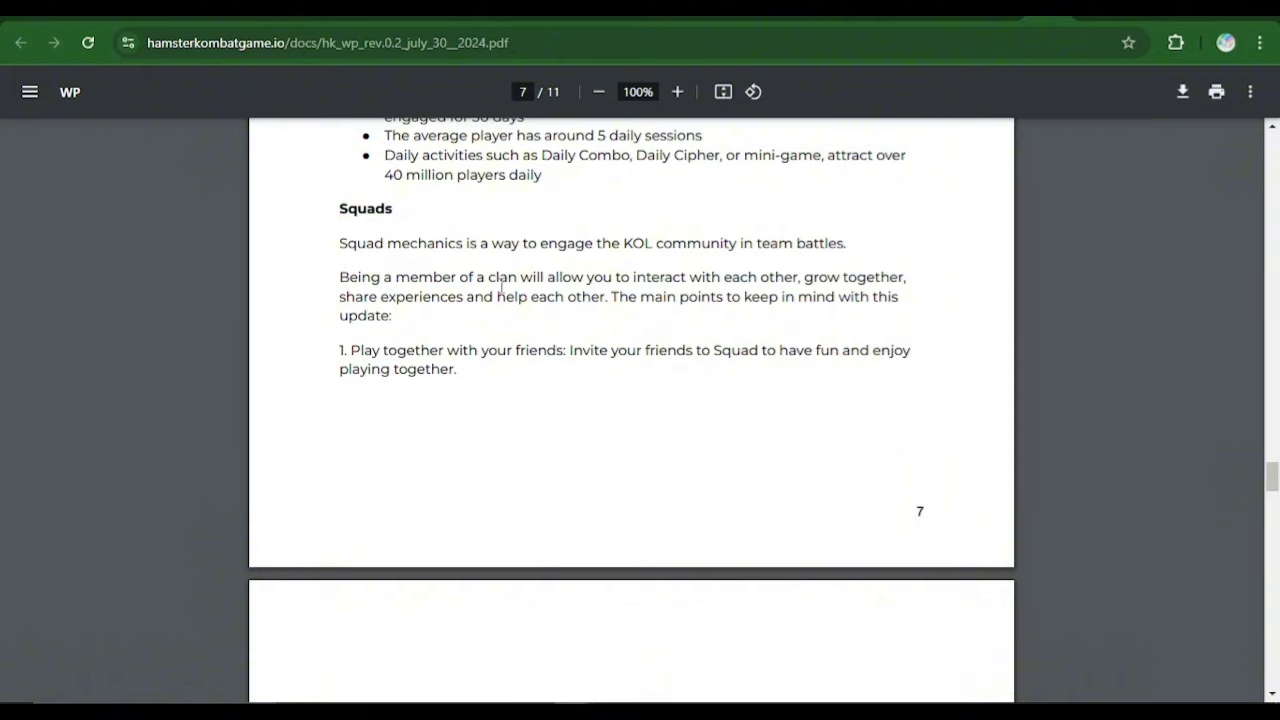
# Scroll past page 8 to page 9's $HMSTR Token, Foundation and Publishing business sections
pyautogui.scroll(-3)
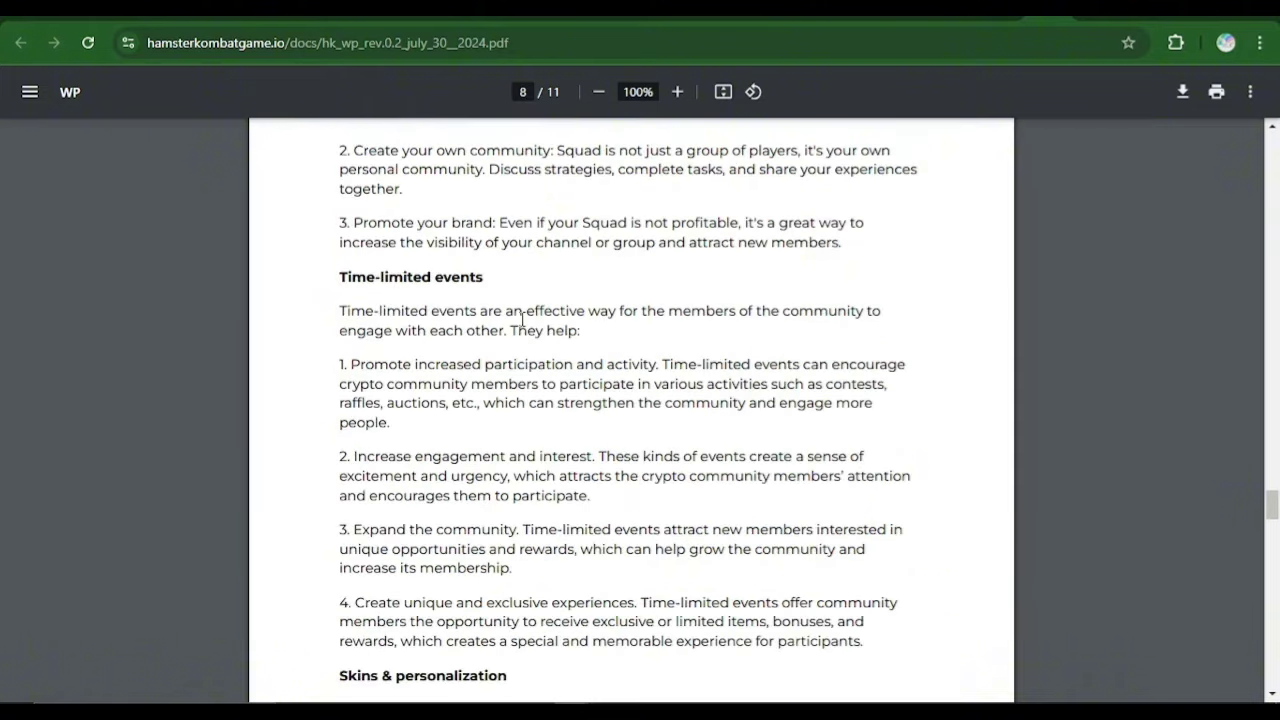
pyautogui.scroll(-3)
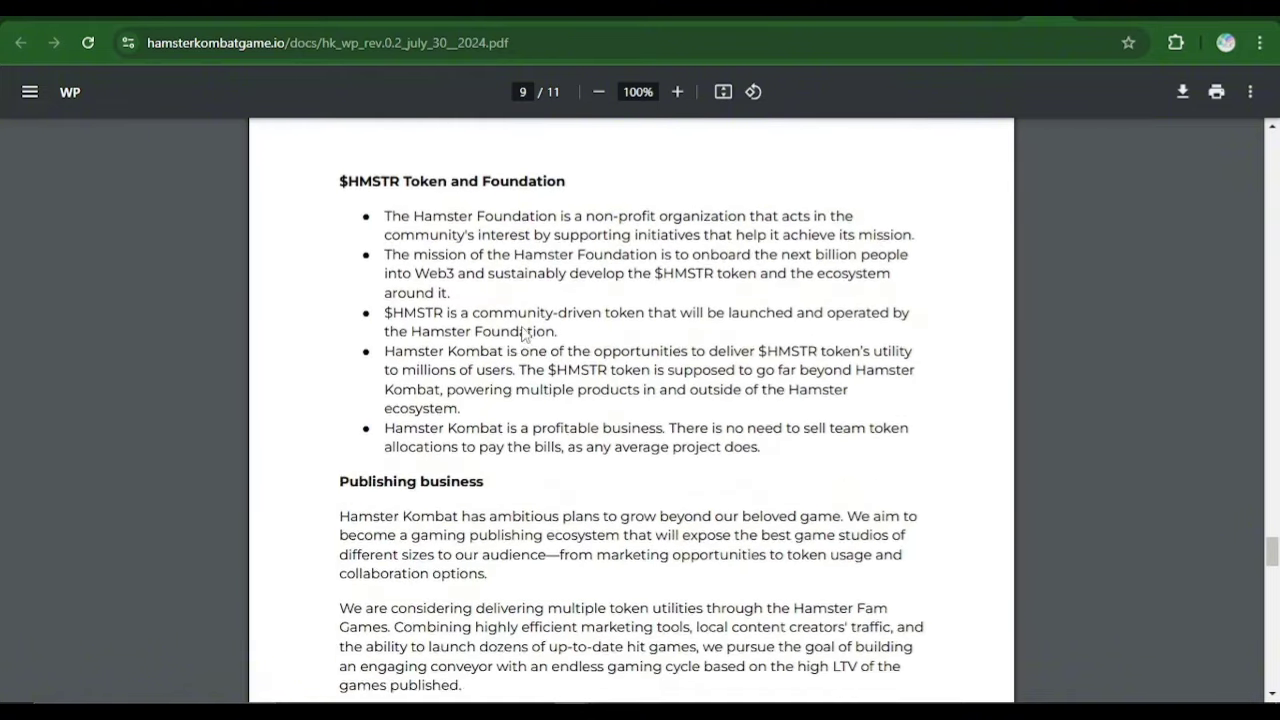
pyautogui.moveTo(512, 303)
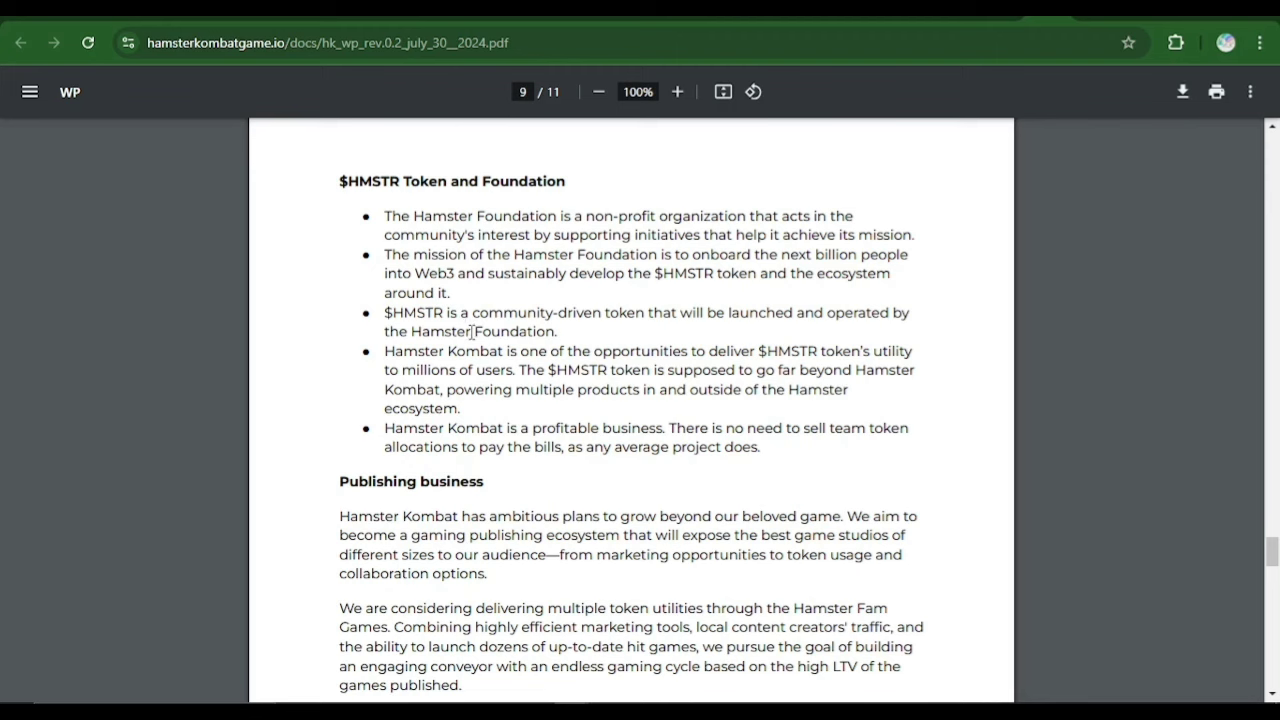
pyautogui.moveTo(476, 338)
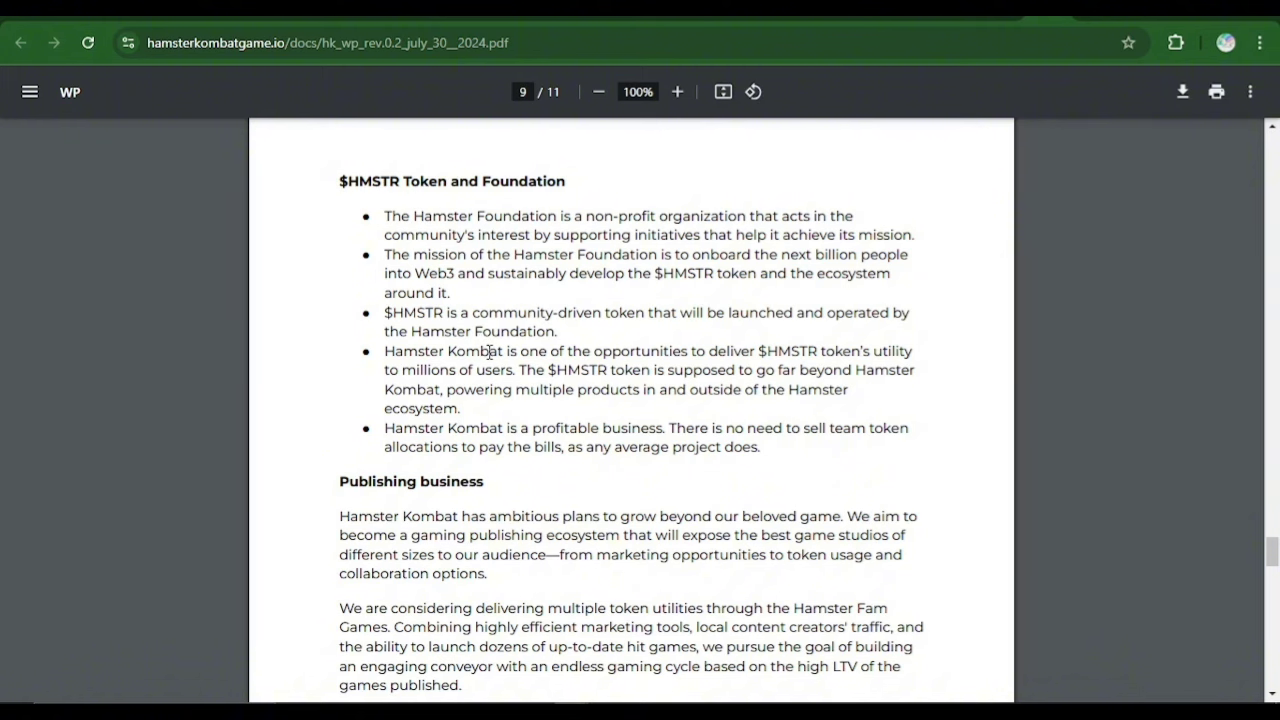
pyautogui.moveTo(768, 457)
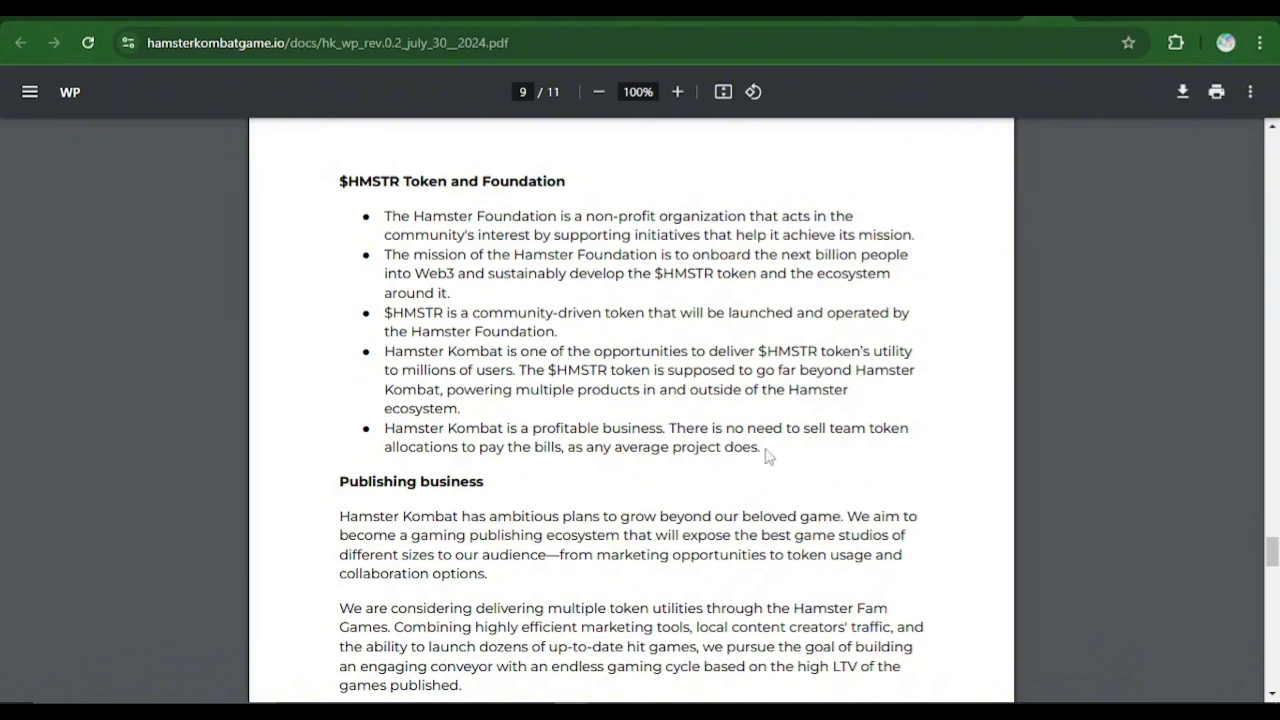
pyautogui.moveTo(653, 460)
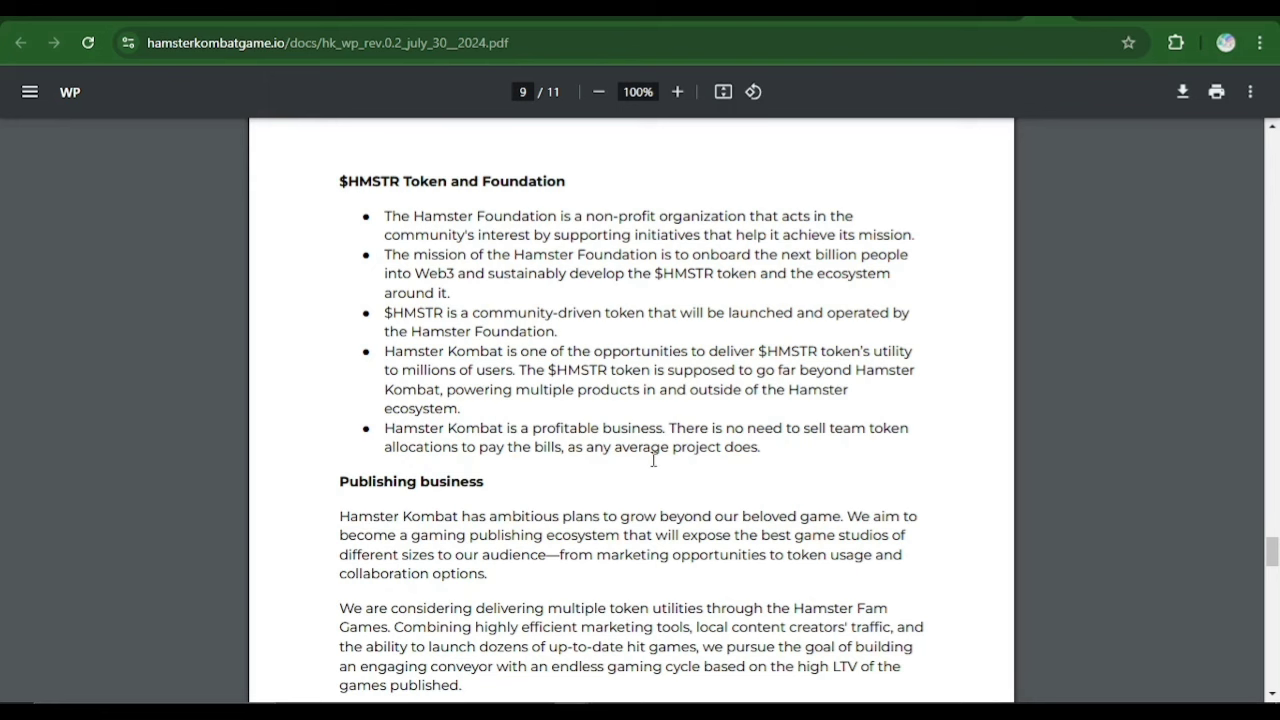
pyautogui.moveTo(840, 418)
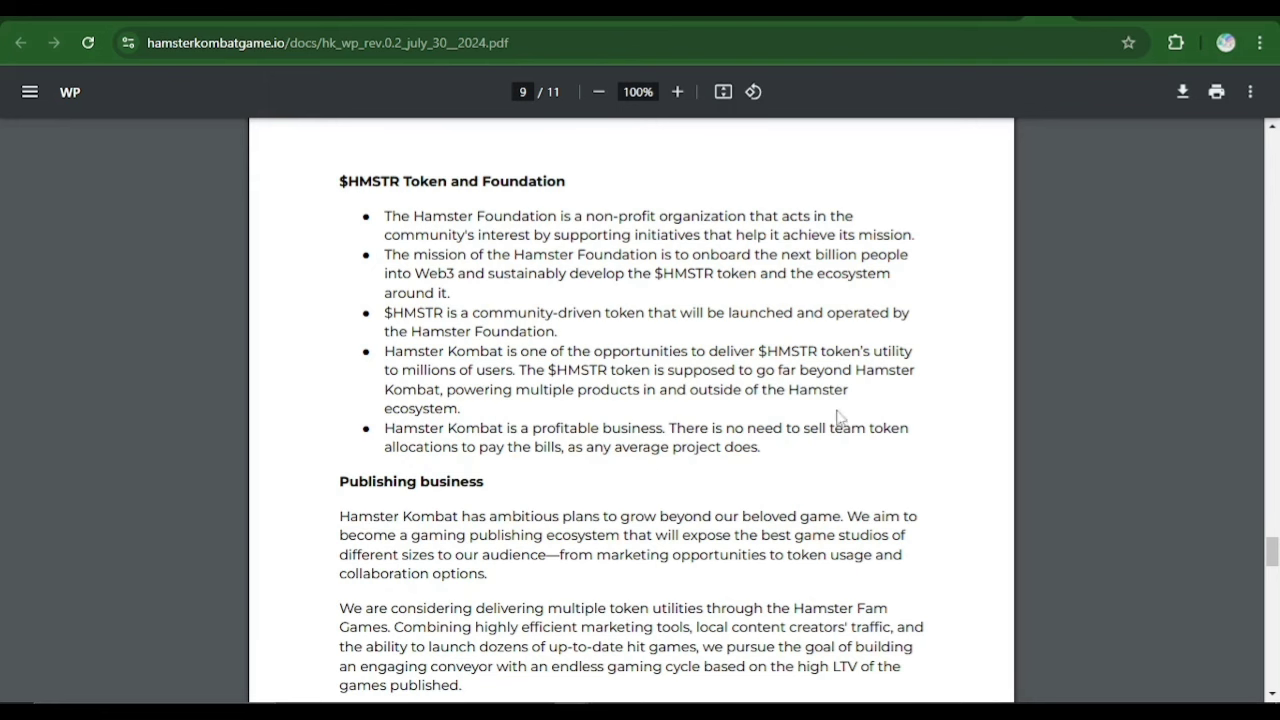
pyautogui.scroll(-3)
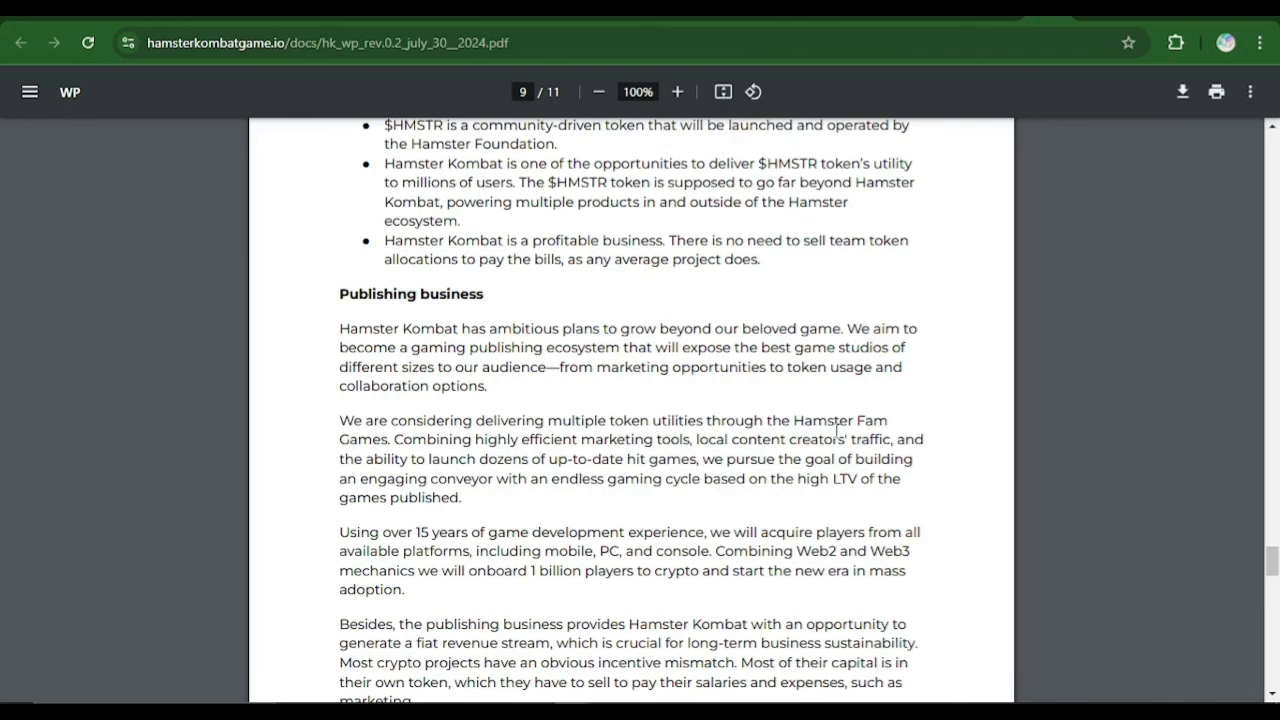
# Scroll to page 10's Tokenomics key facts and the 'Hamsters are the new whales' line
pyautogui.scroll(-3)
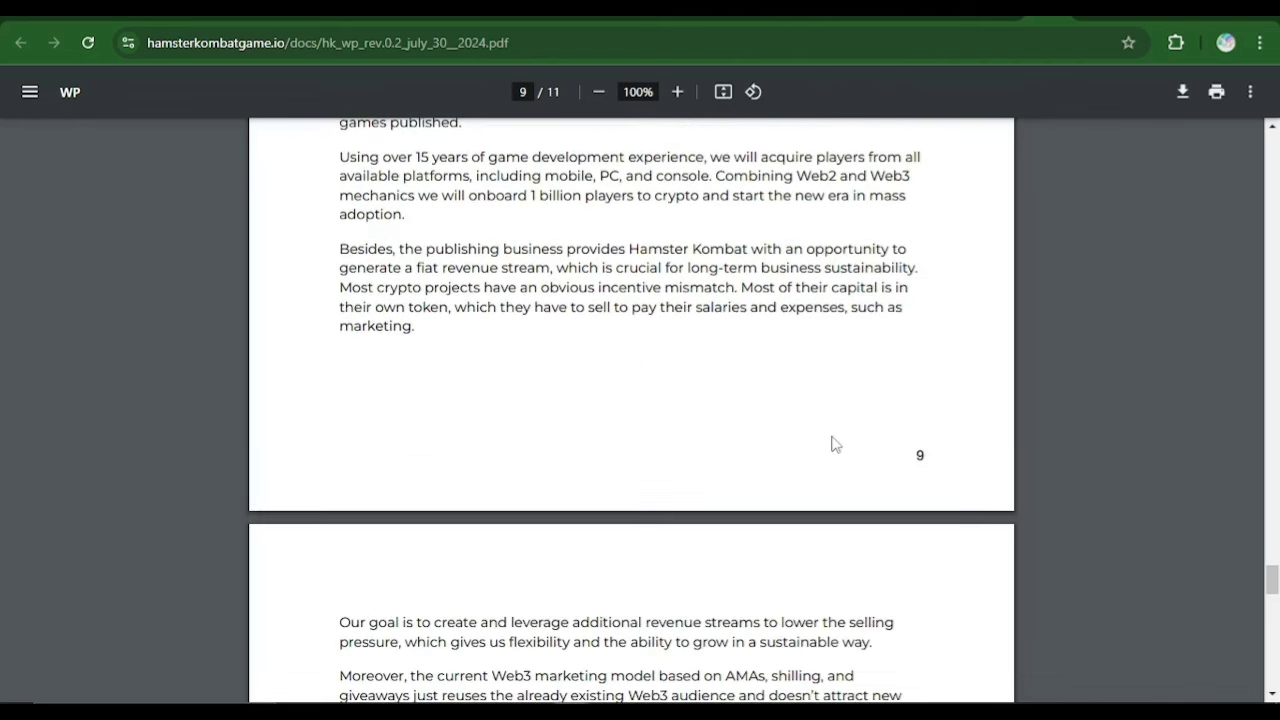
pyautogui.scroll(-3)
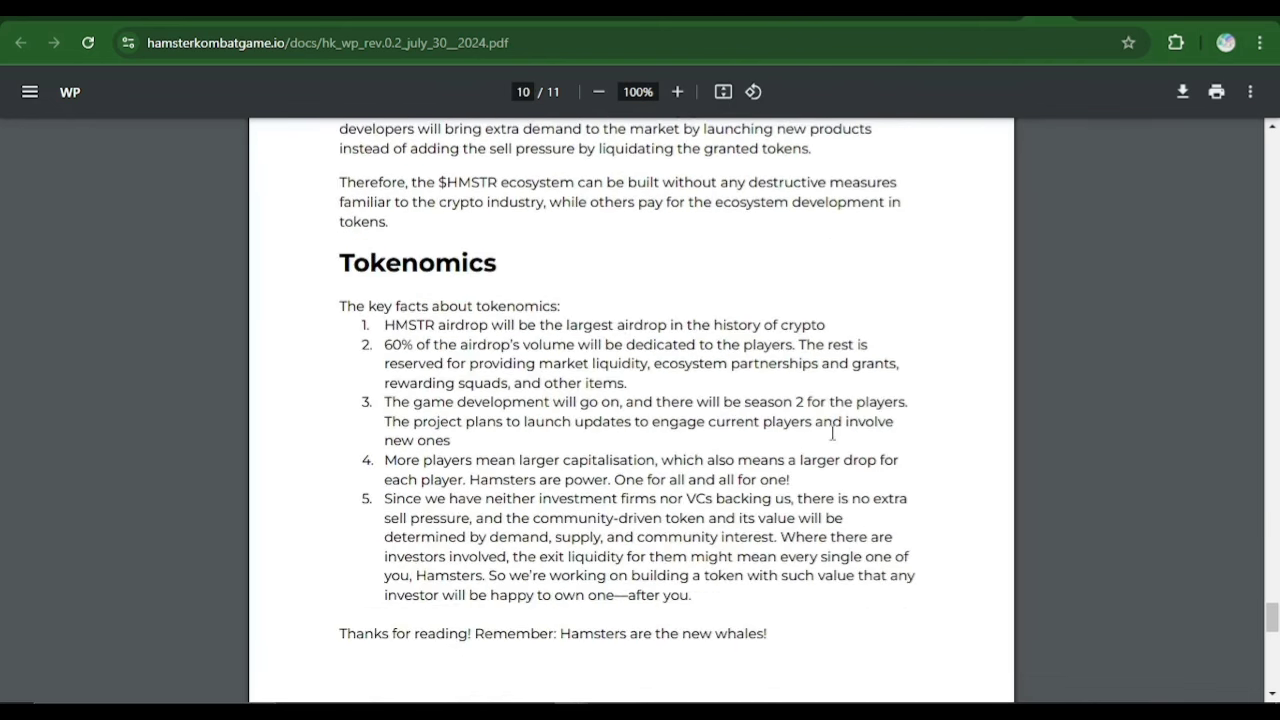
pyautogui.moveTo(794, 381)
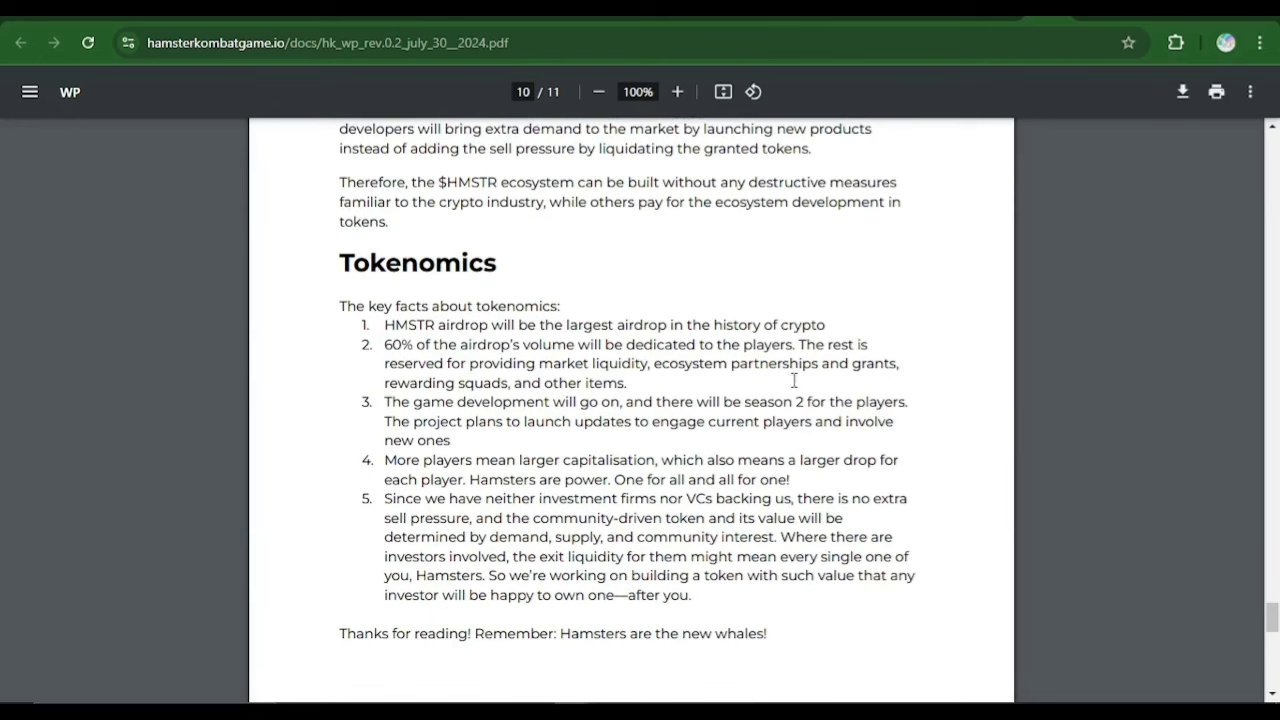
pyautogui.moveTo(753, 388)
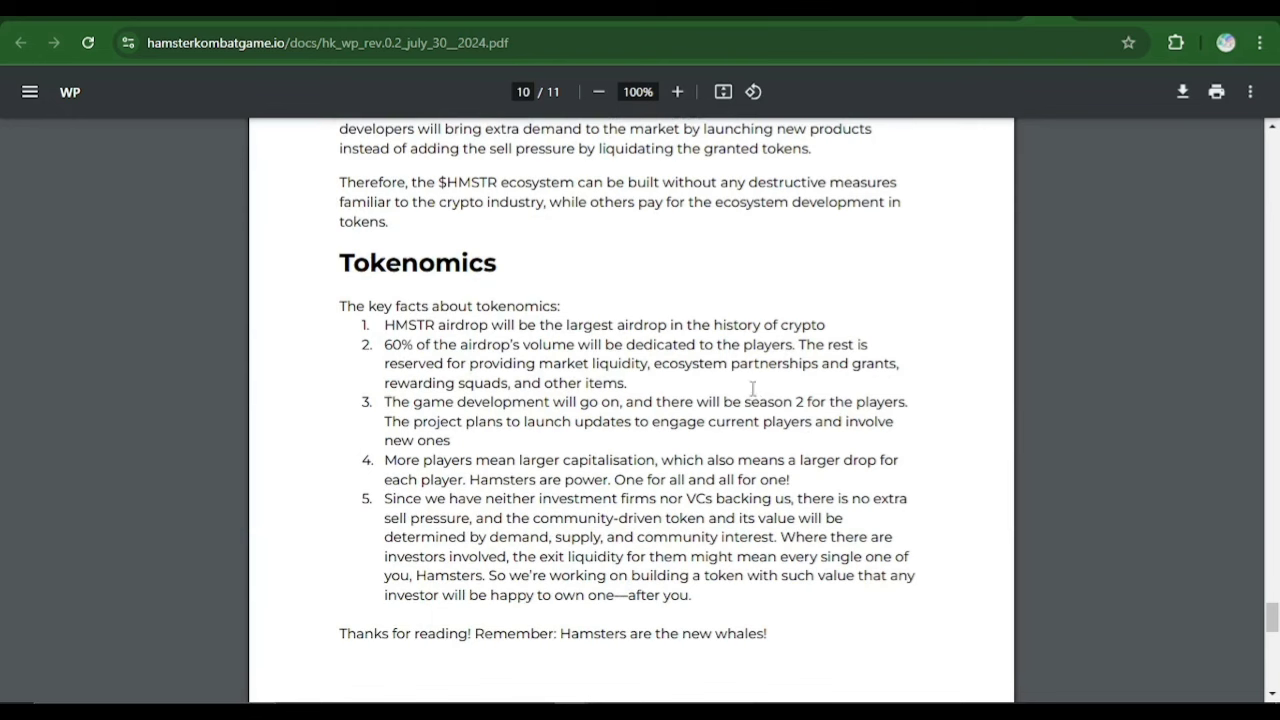
pyautogui.moveTo(409, 382)
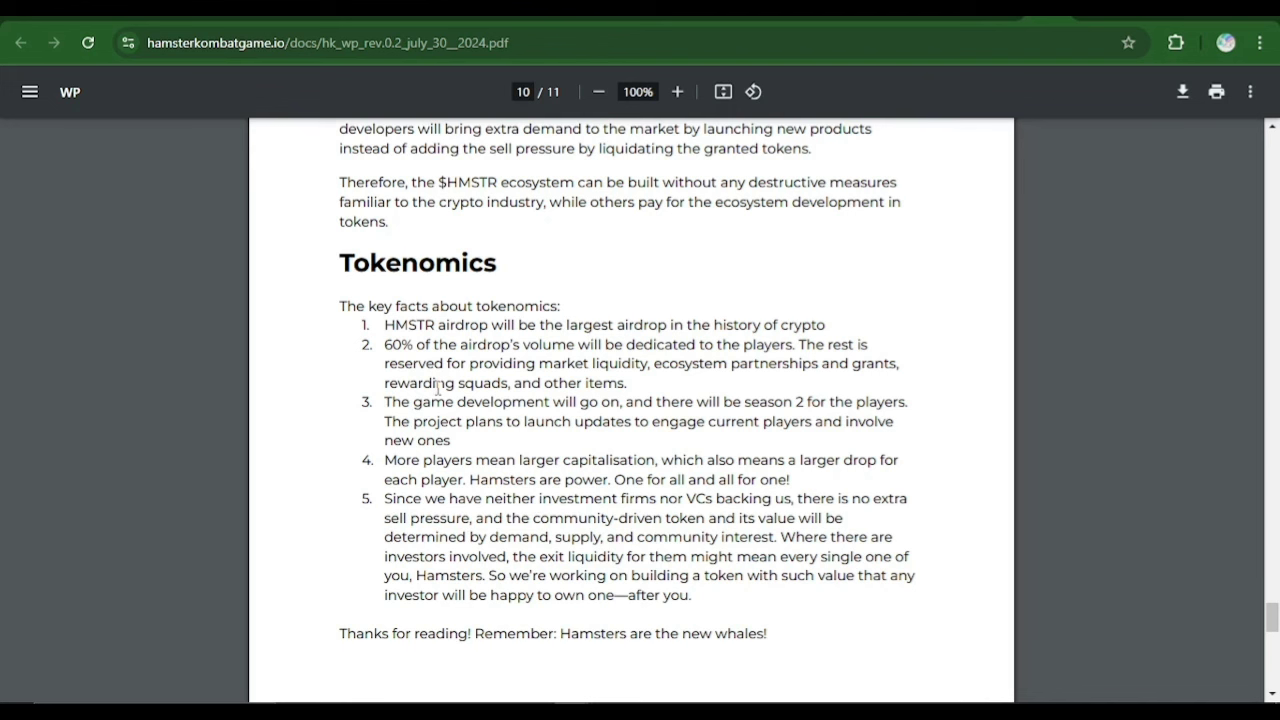
# Read page 11's Legal Disclaimer, then return to the whitepaper's title page
pyautogui.scroll(-3)
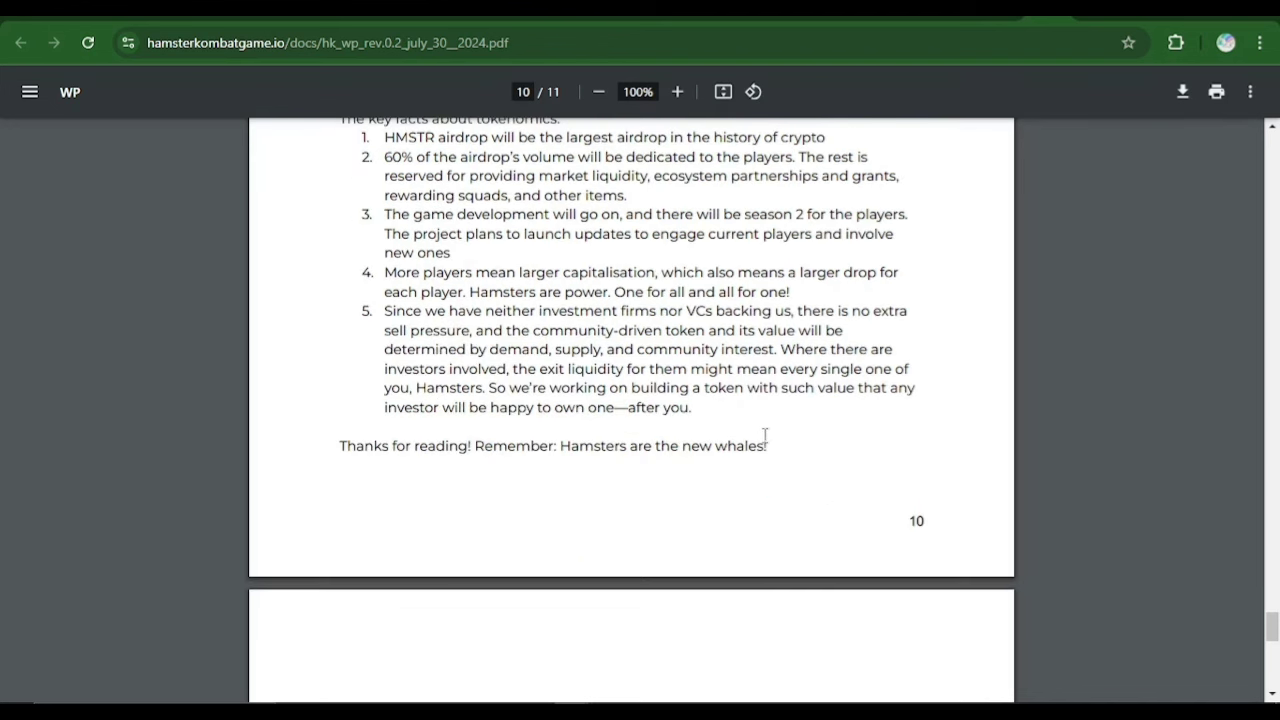
pyautogui.scroll(-3)
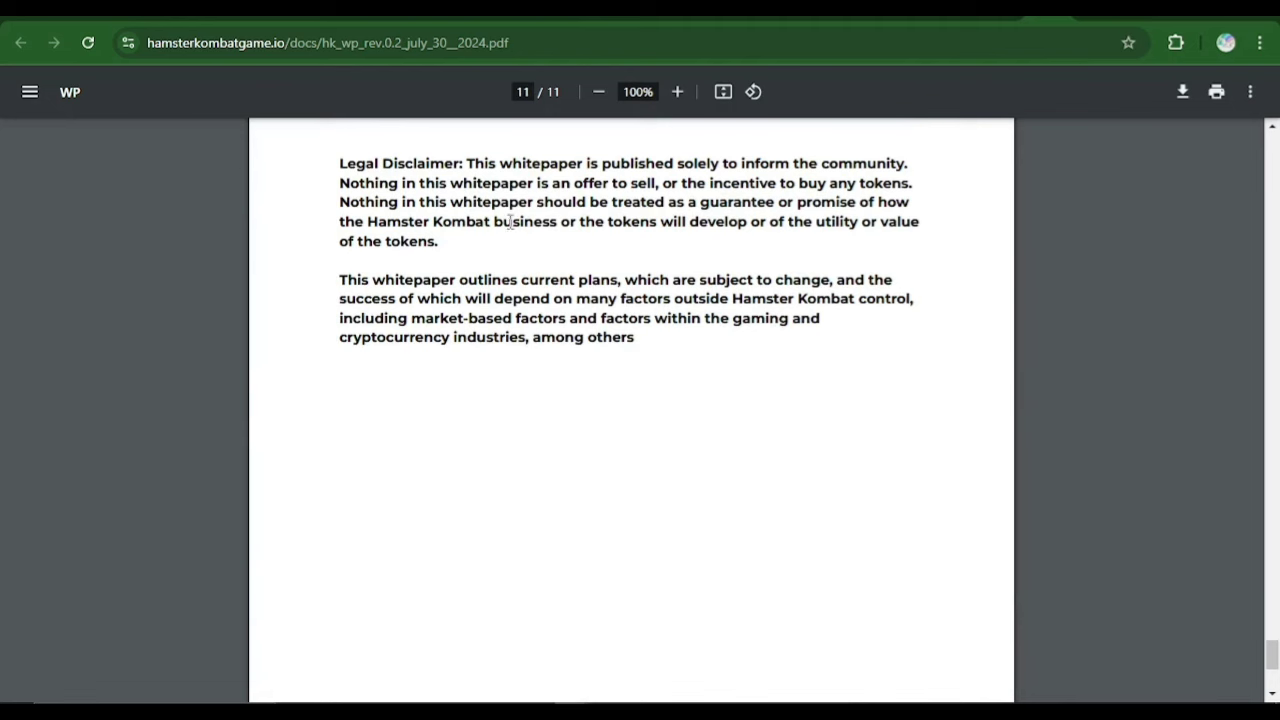
pyautogui.moveTo(504, 231)
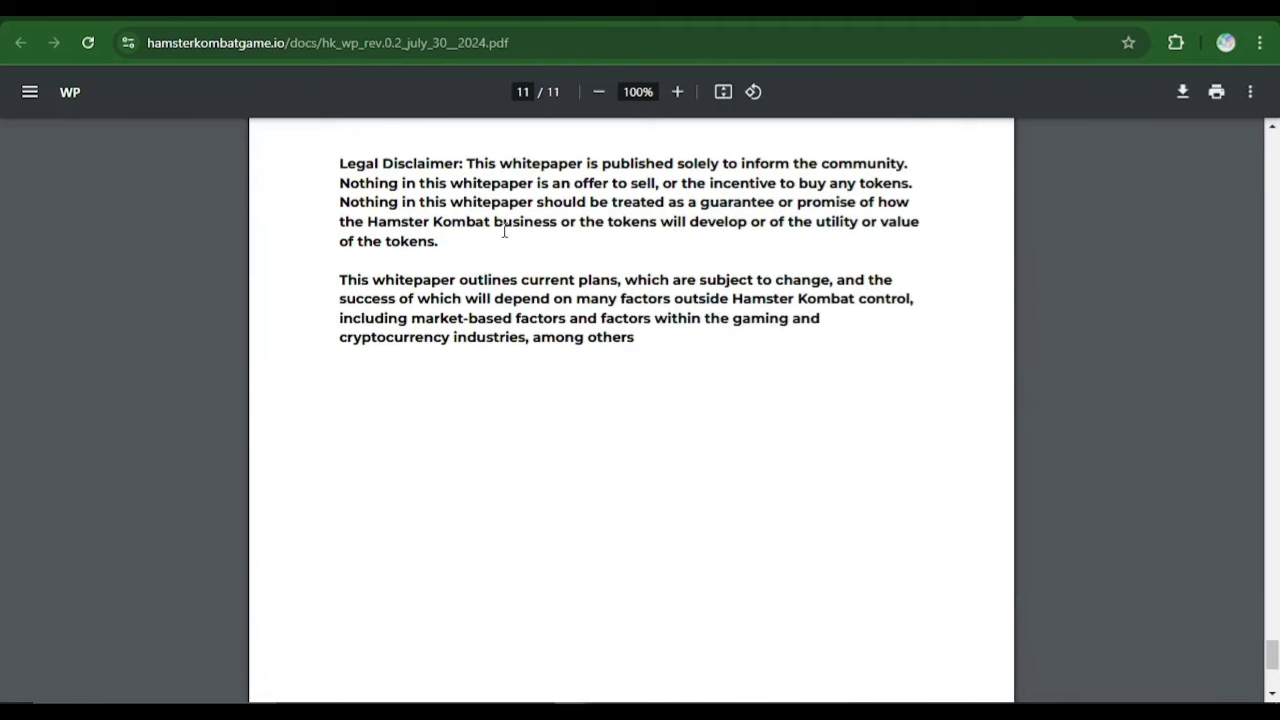
pyautogui.scroll(-3)
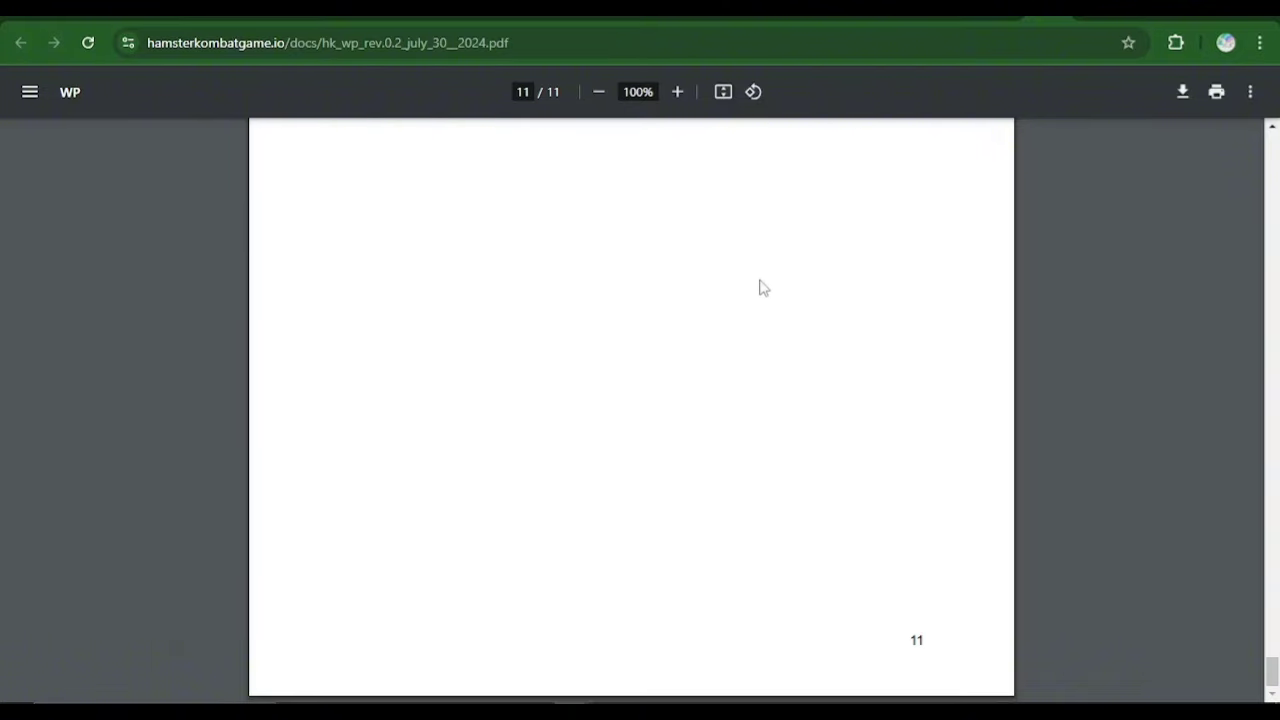
pyautogui.scroll(3)
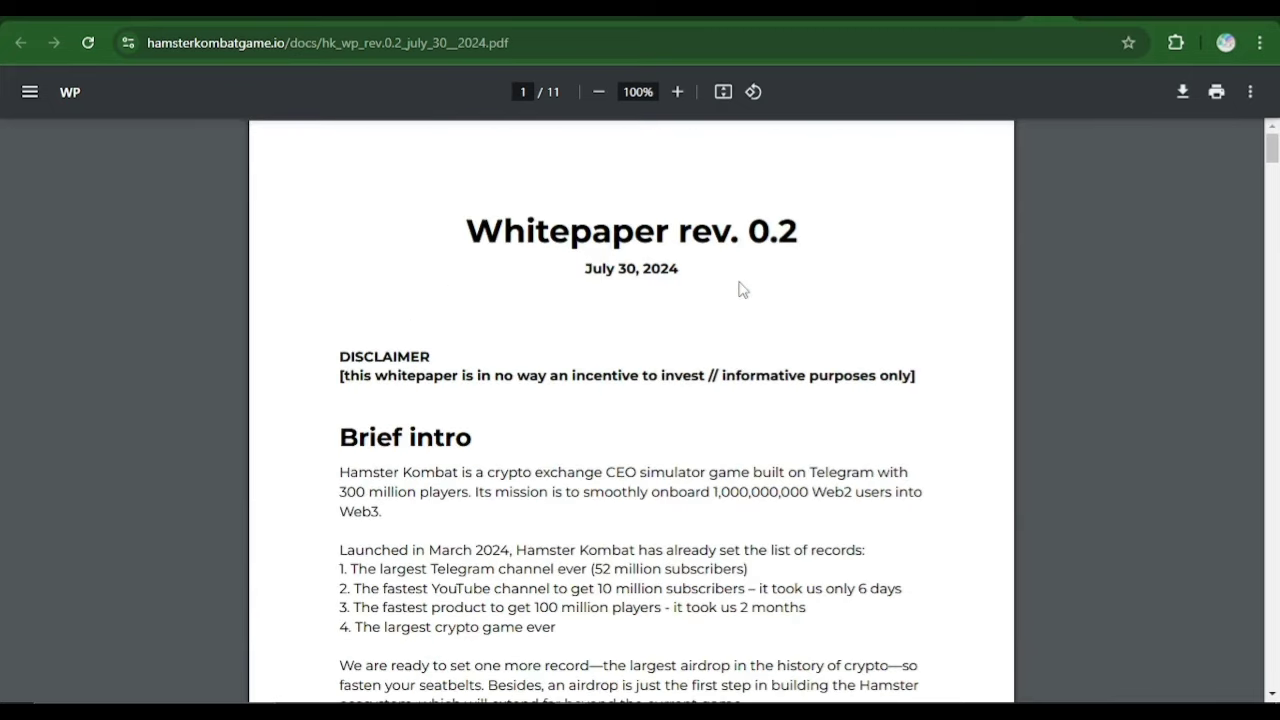
# Go back to hamsterkombatgame.io and scroll the Roadmap down to the Upcoming card
pyautogui.click(21, 42)
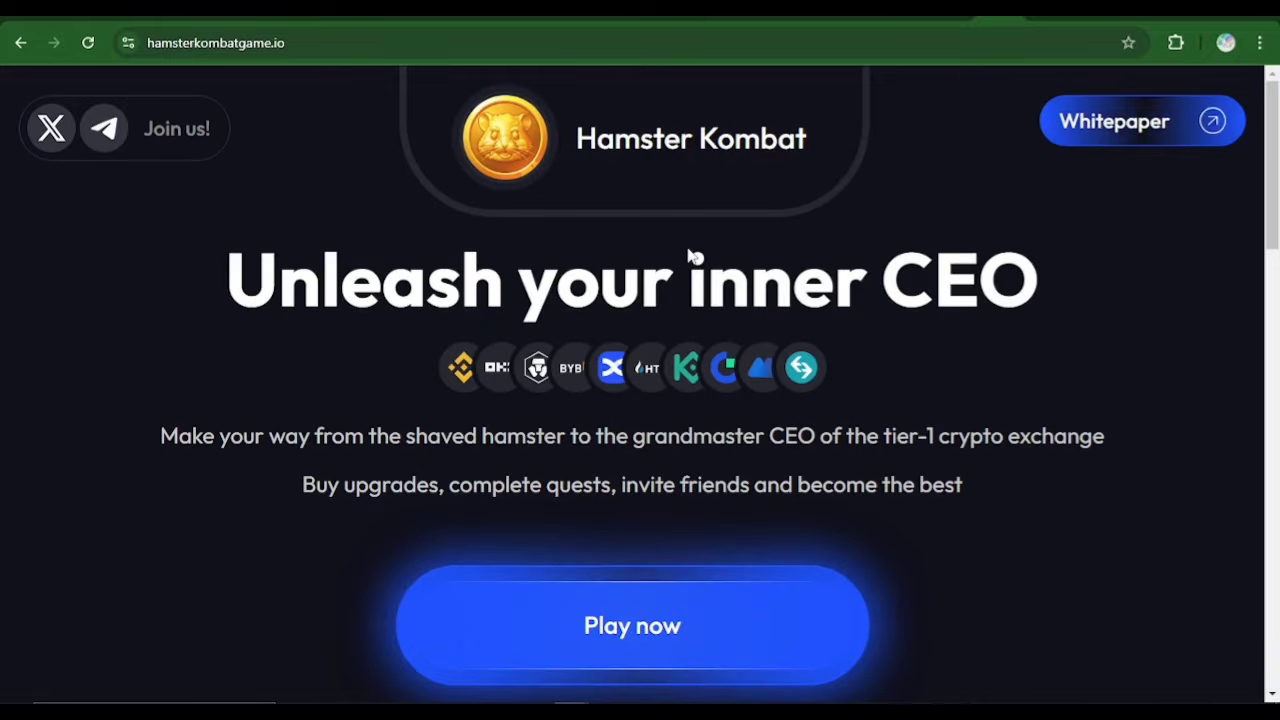
pyautogui.scroll(-3)
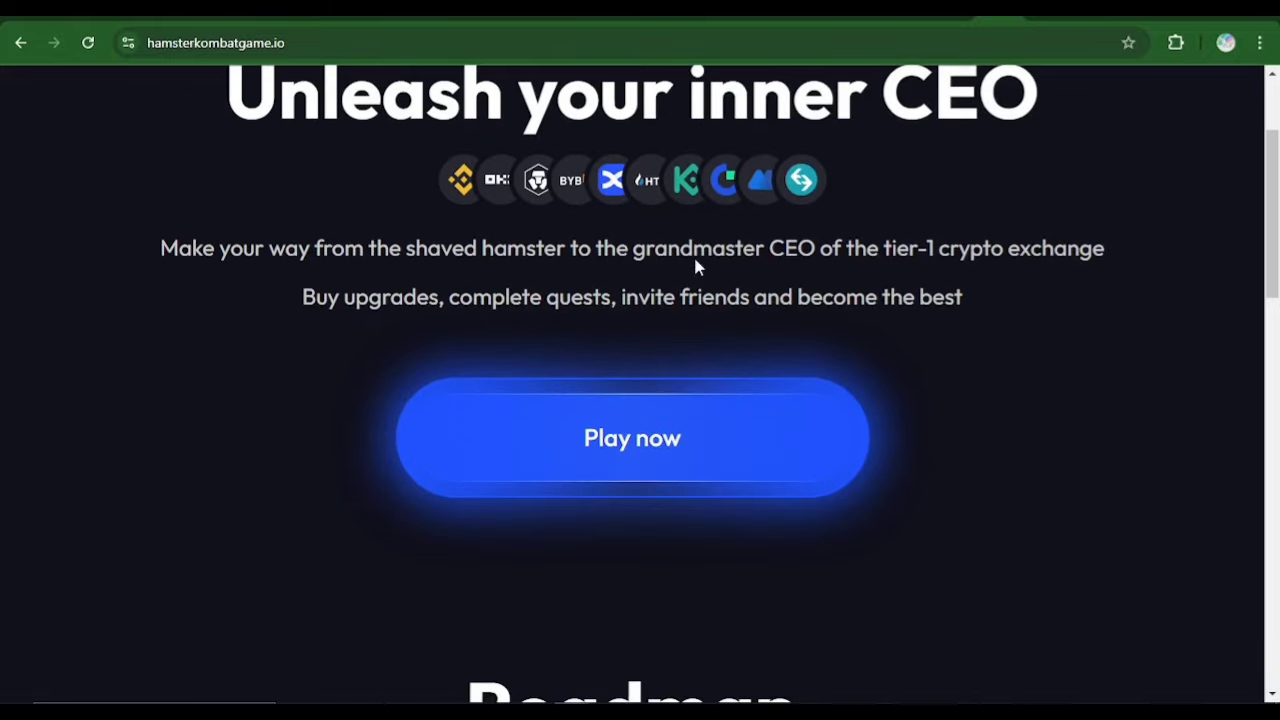
pyautogui.scroll(-3)
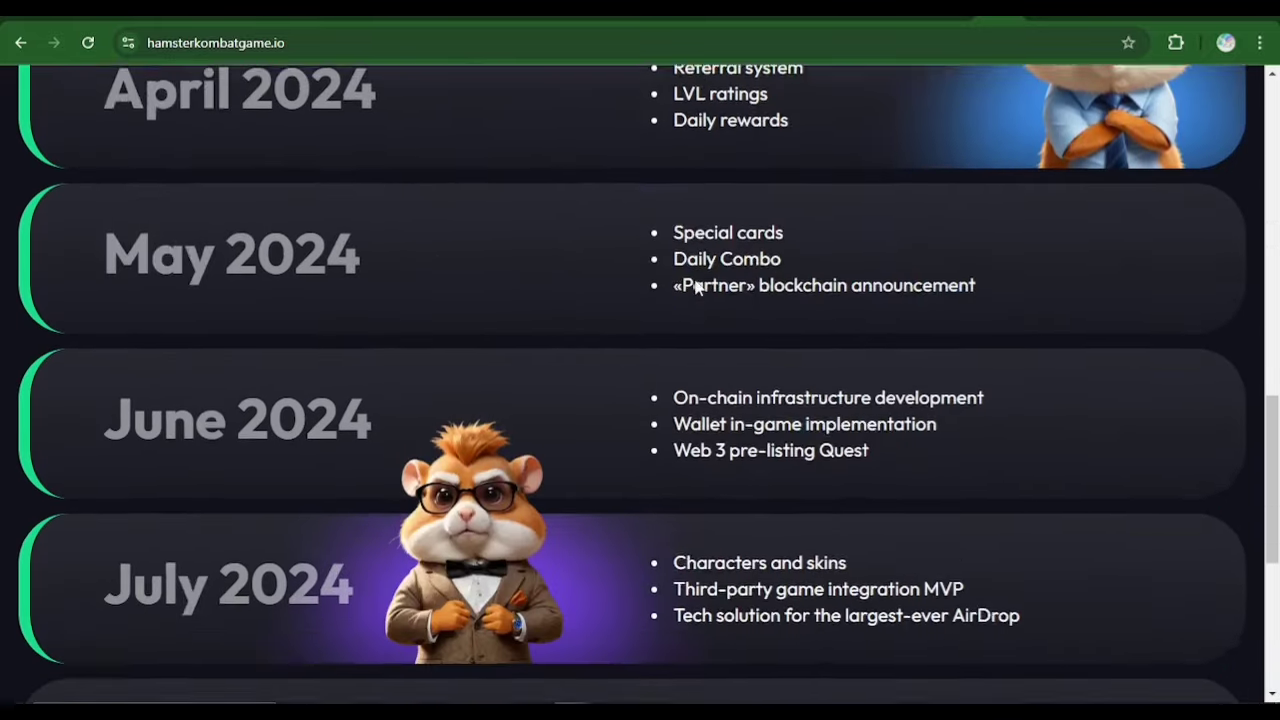
pyautogui.scroll(-3)
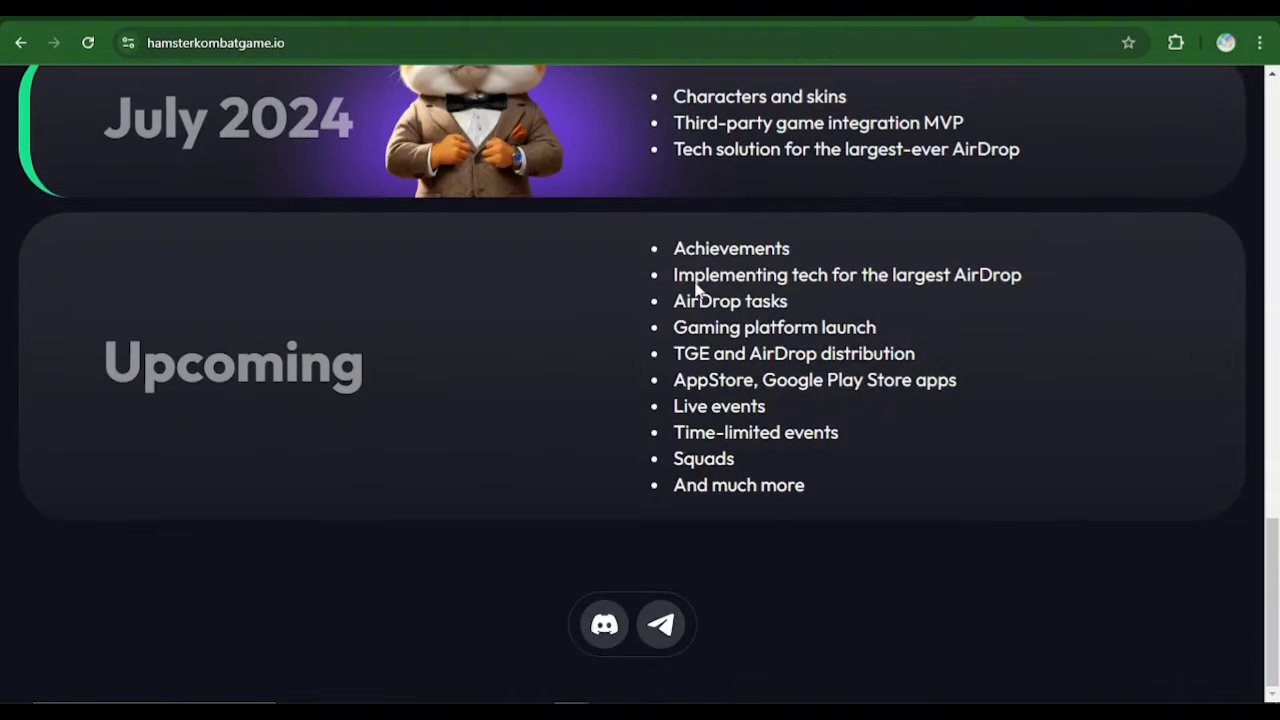
pyautogui.moveTo(635, 347)
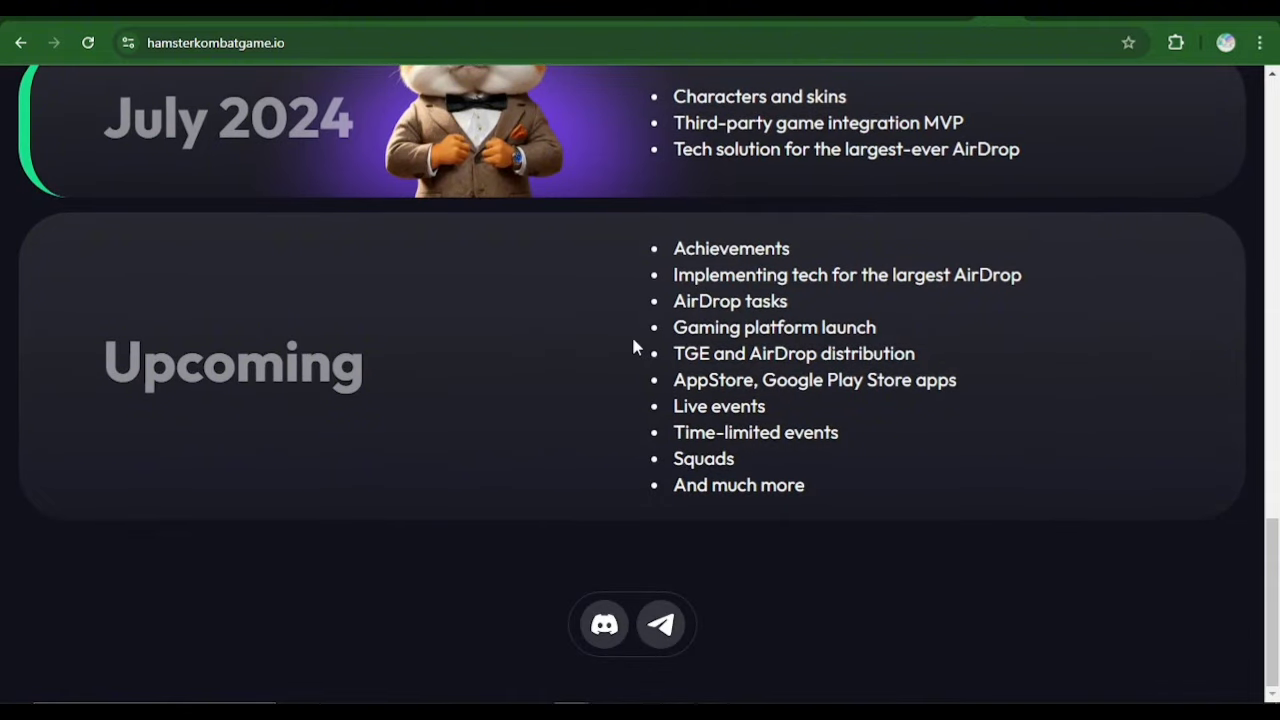